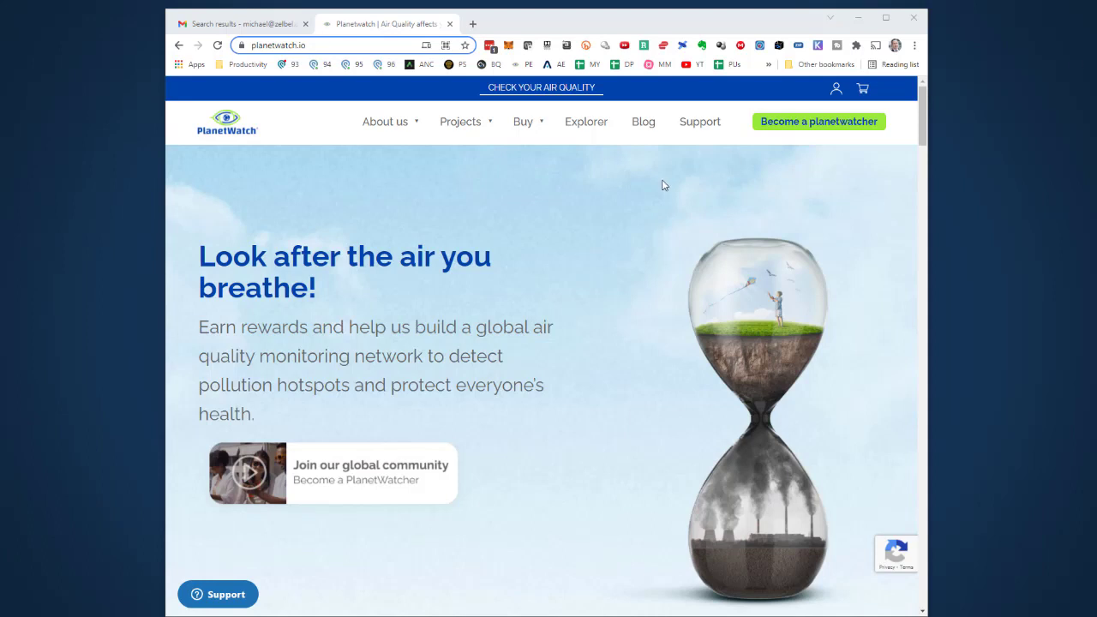
View the PlanetWatch sensors for sale via the Buy menu
left_click(523, 120)
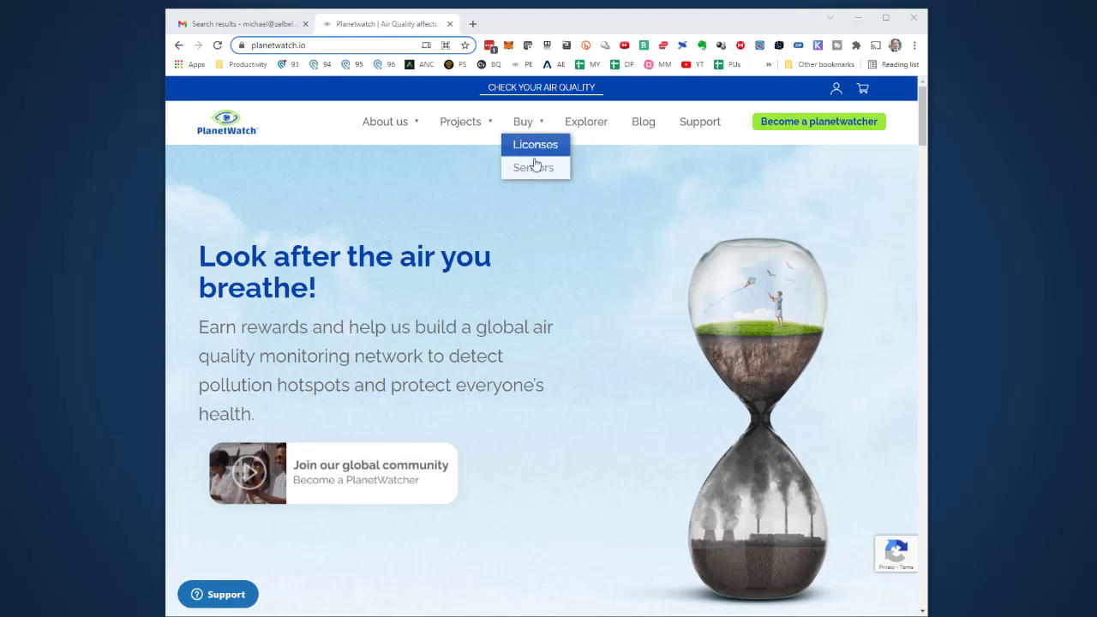
left_click(532, 168)
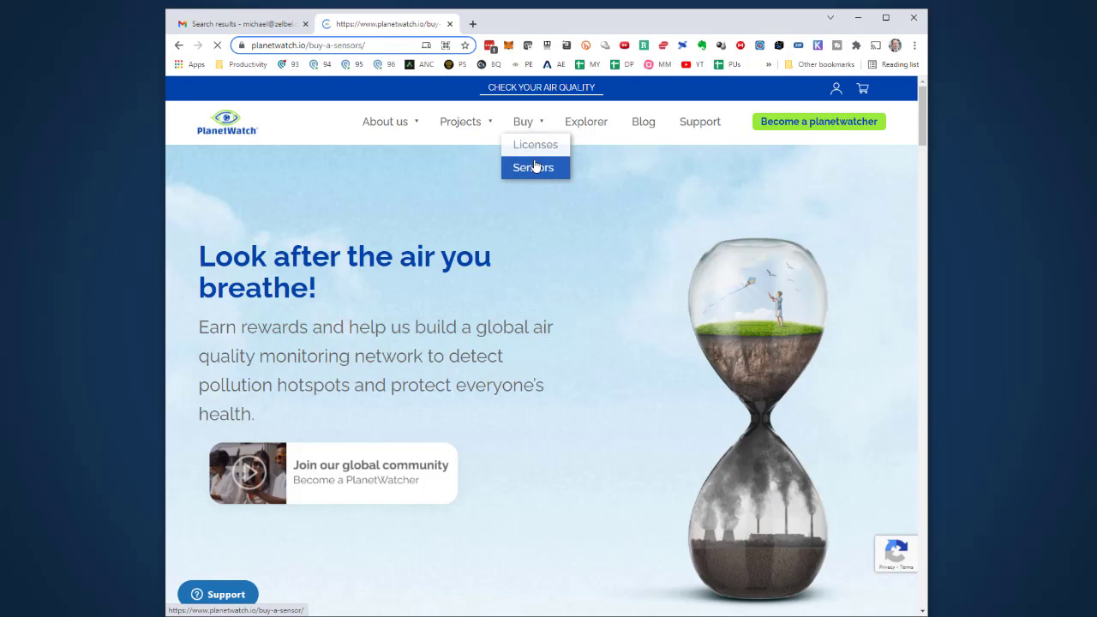
left_click(533, 168)
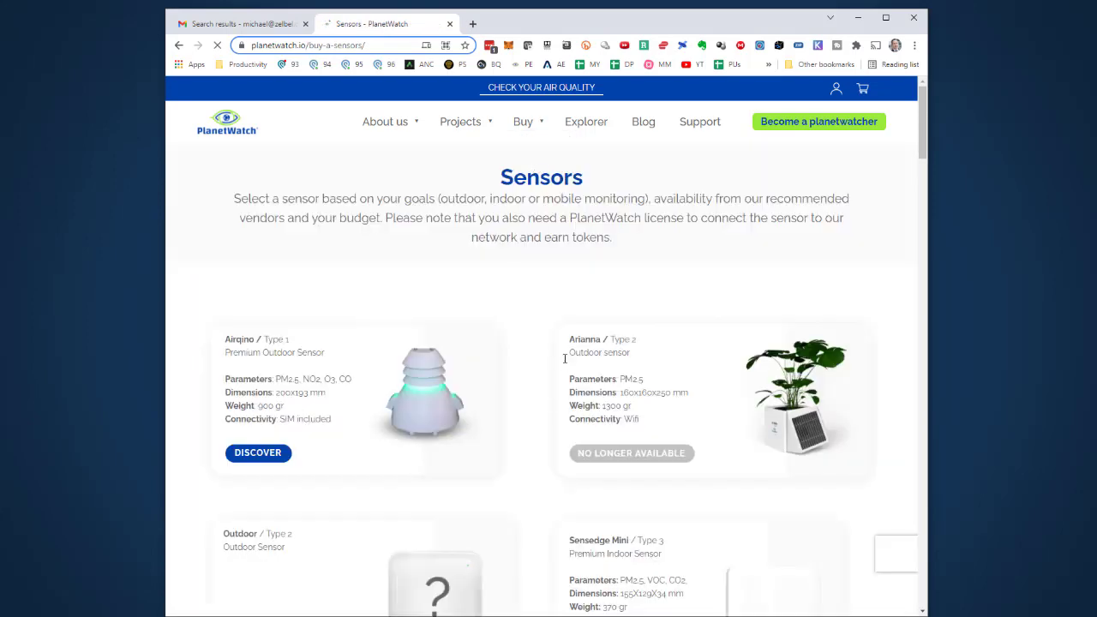
scroll("down", 3)
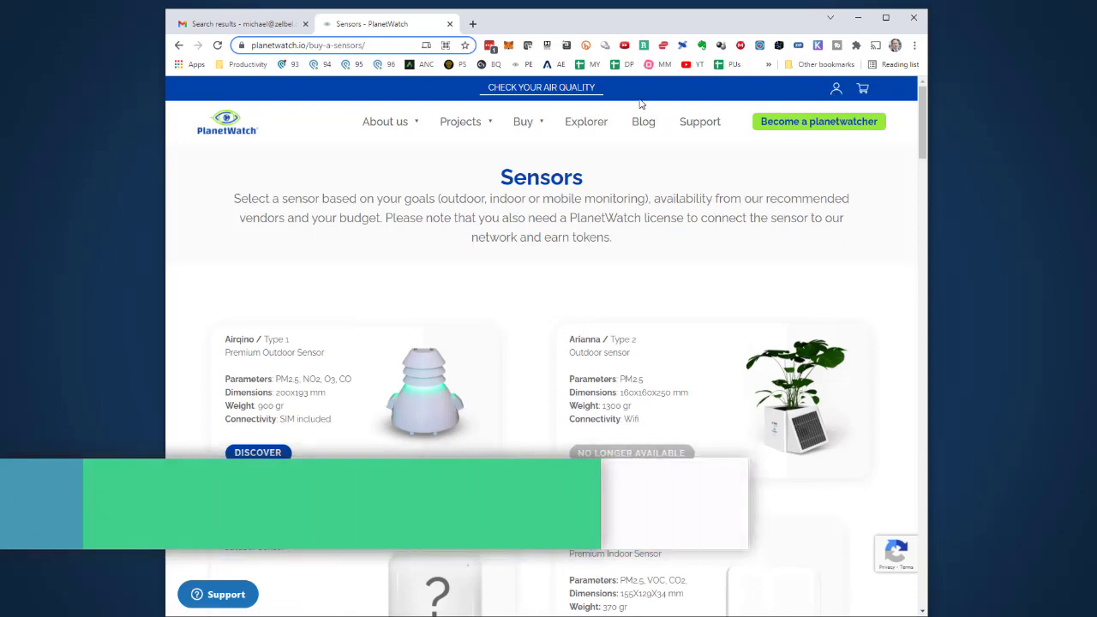
Go to the licenses page showing license types 1 to 4
left_click(523, 120)
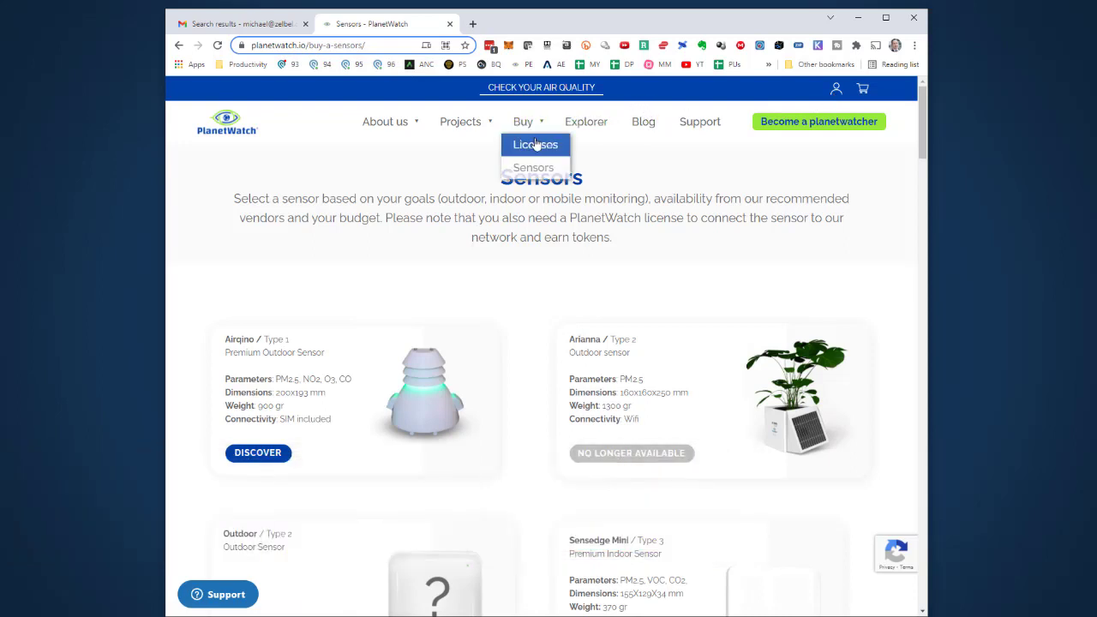
left_click(535, 144)
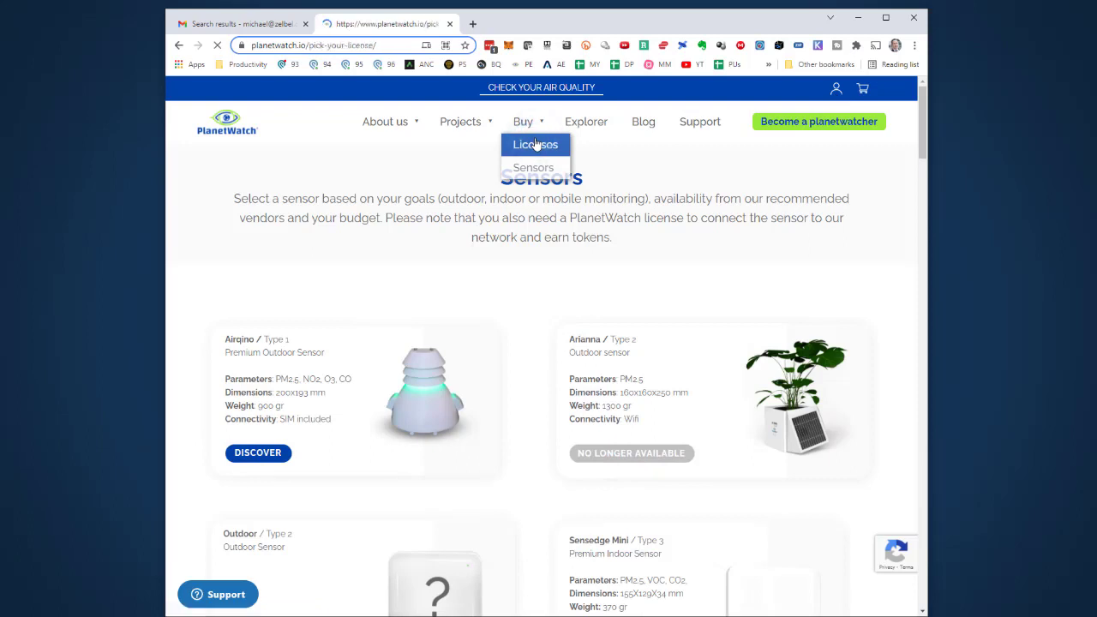
left_click(535, 144)
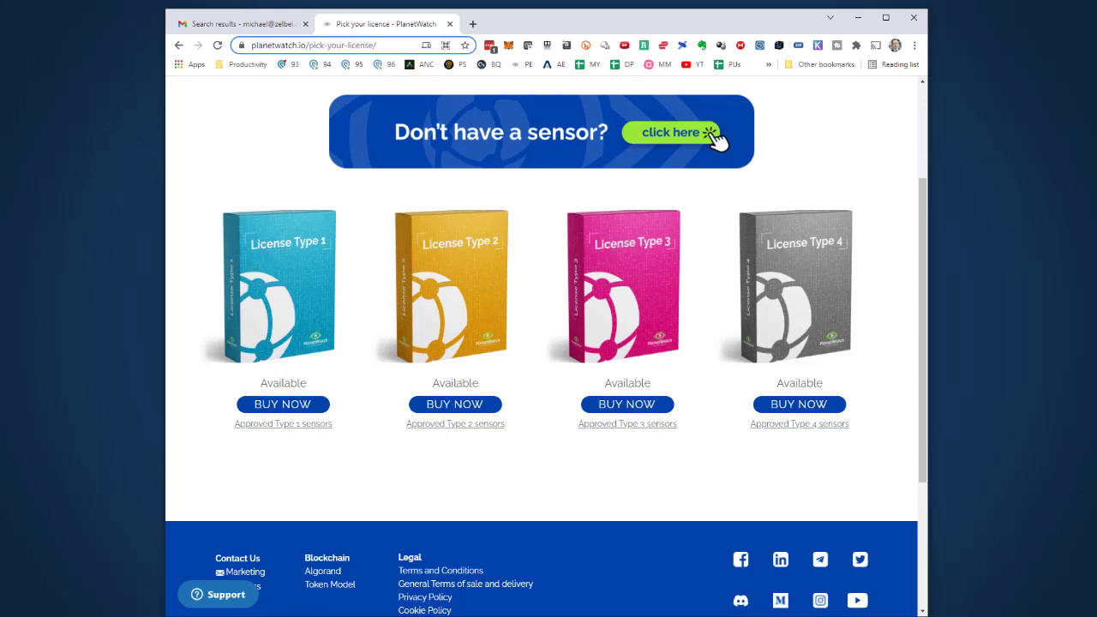
Read the 'Buy your Kaiterra before October 20th' email down to the Buy Now link
left_click(672, 132)
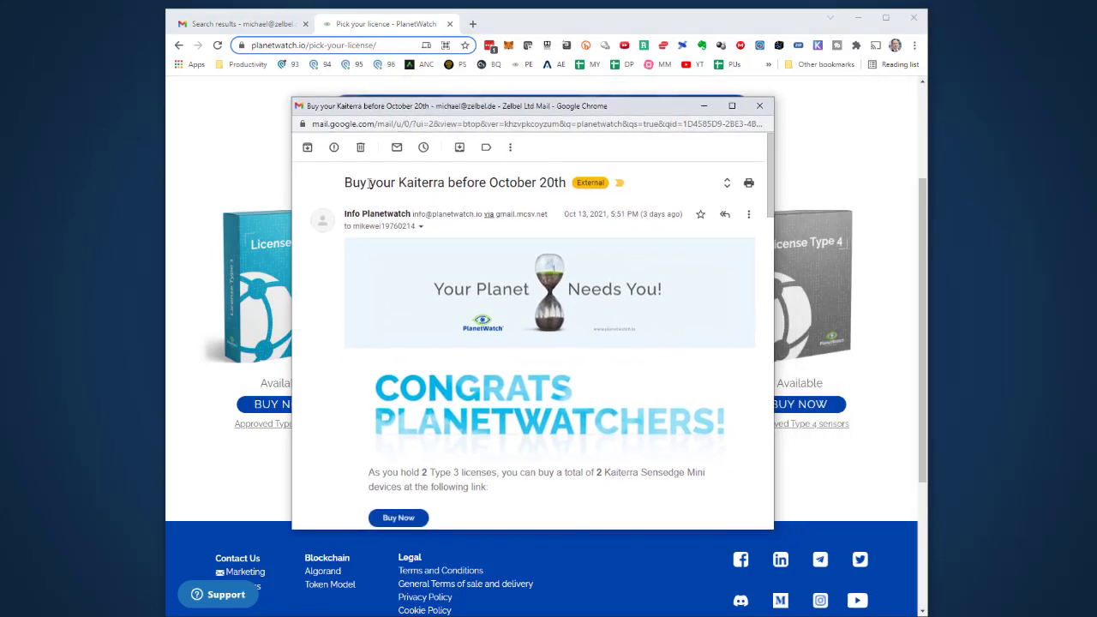
mouse_move(512, 334)
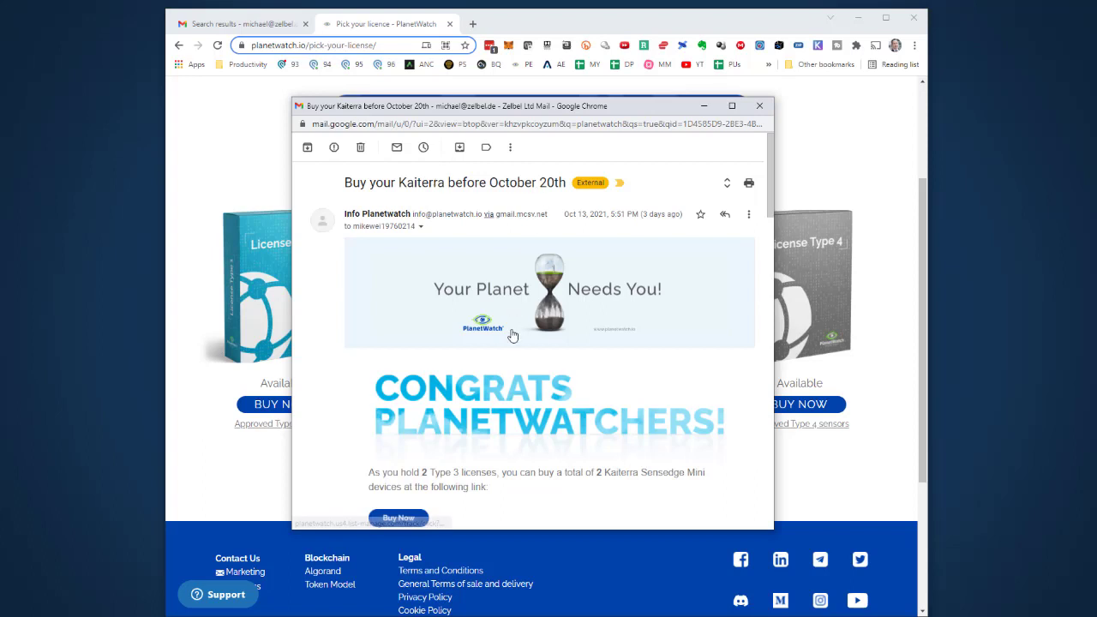
scroll("down", 3)
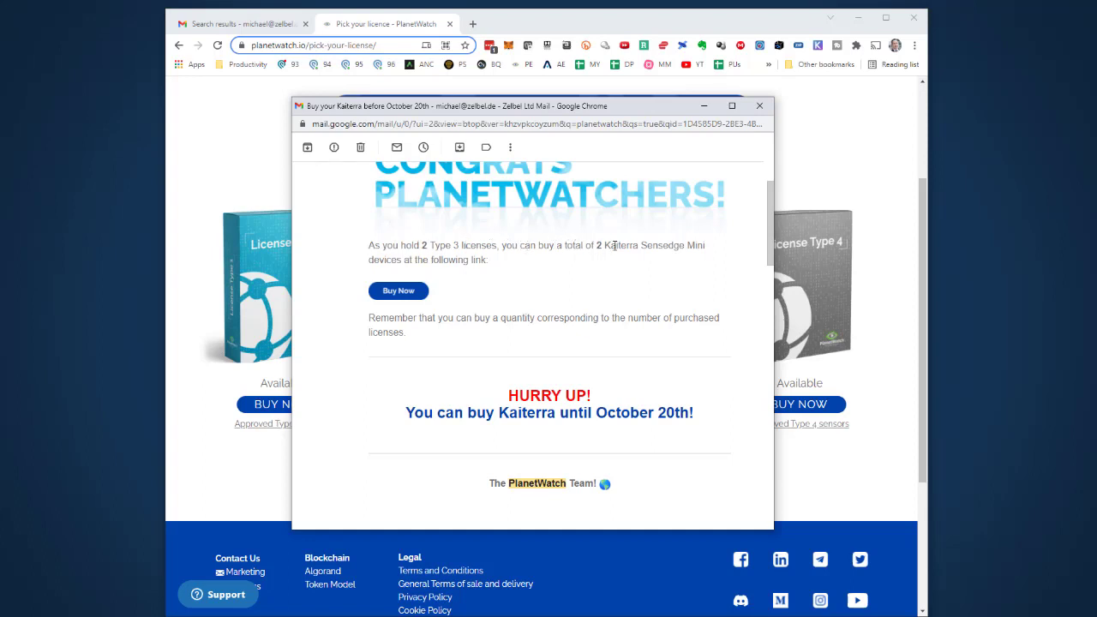
mouse_move(392, 257)
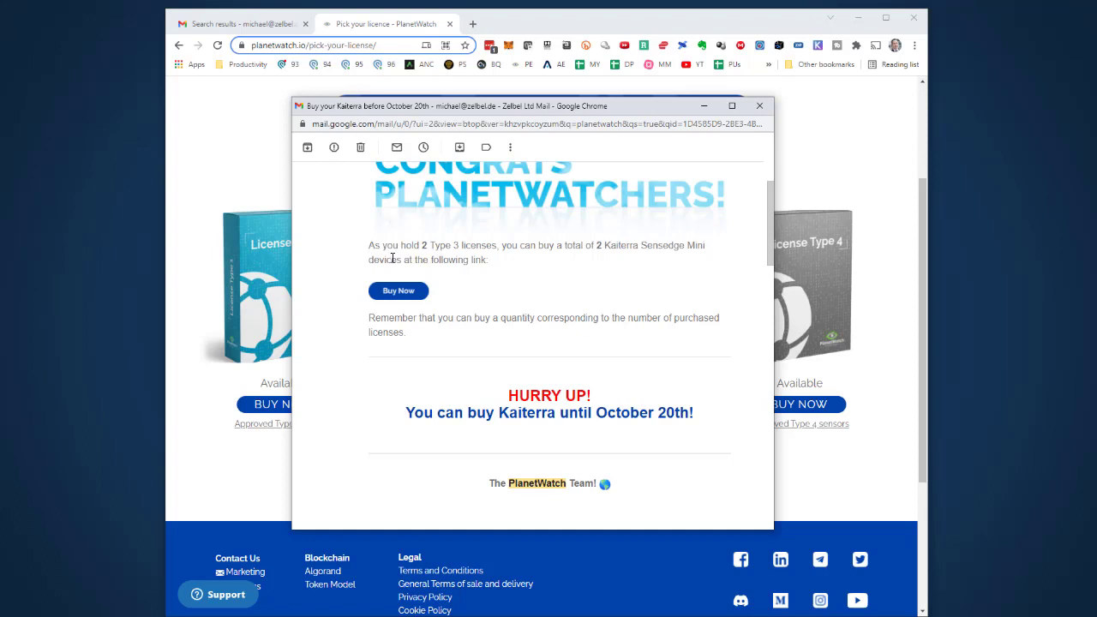
mouse_move(397, 292)
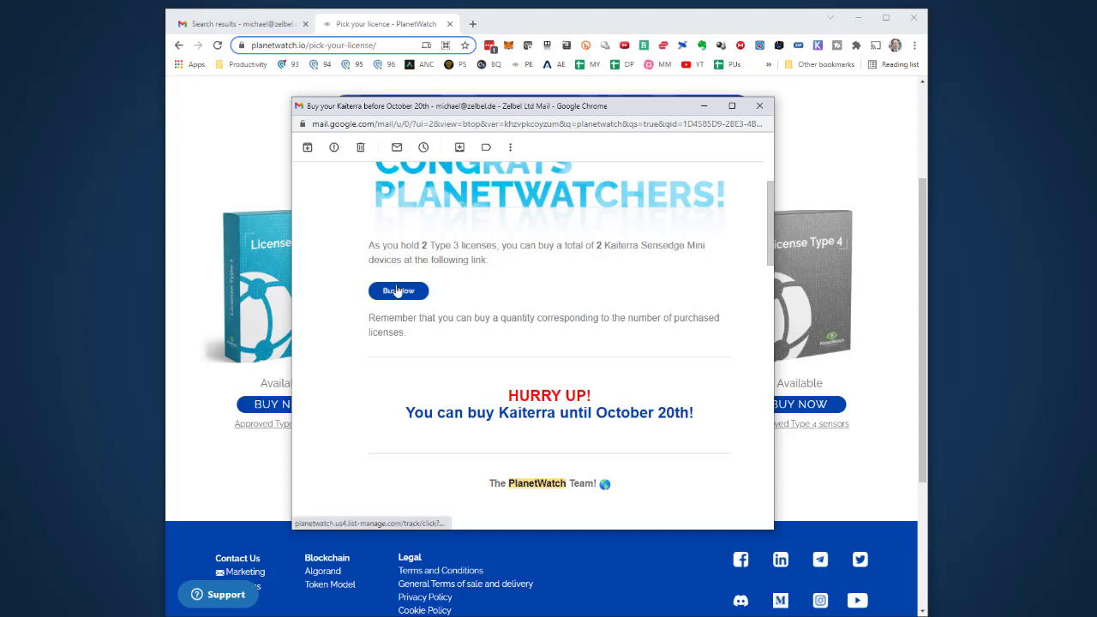
mouse_move(461, 277)
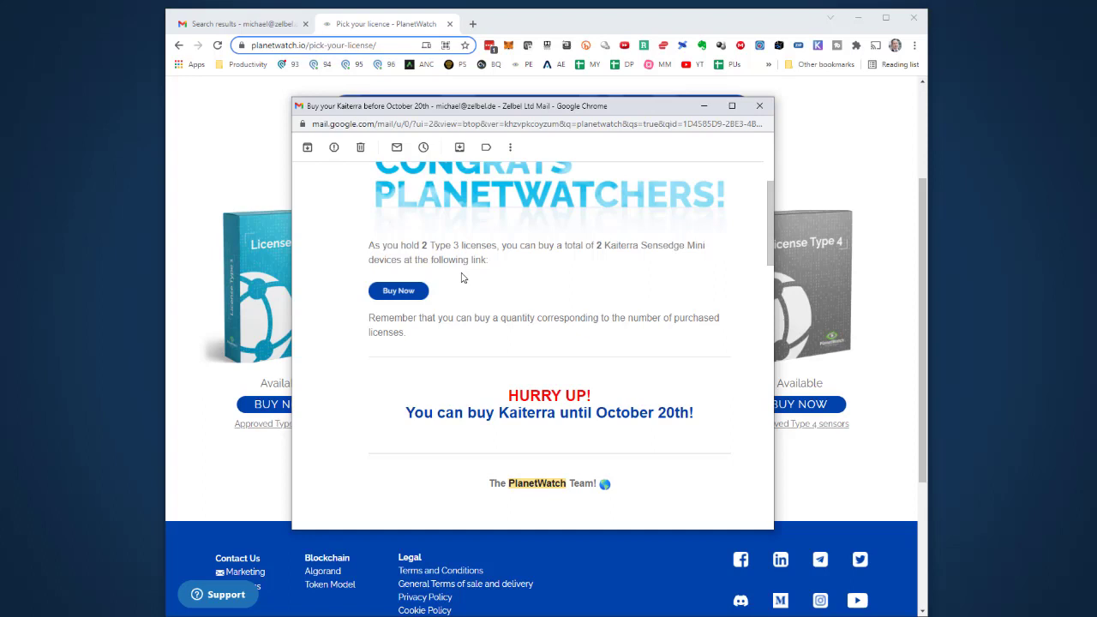
mouse_move(461, 257)
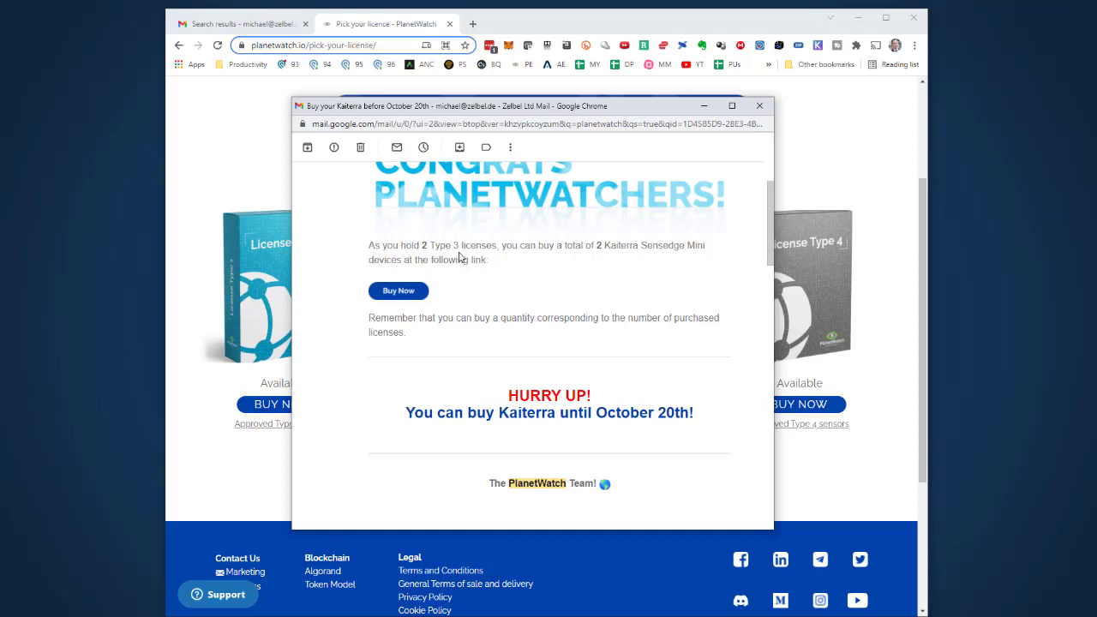
mouse_move(670, 247)
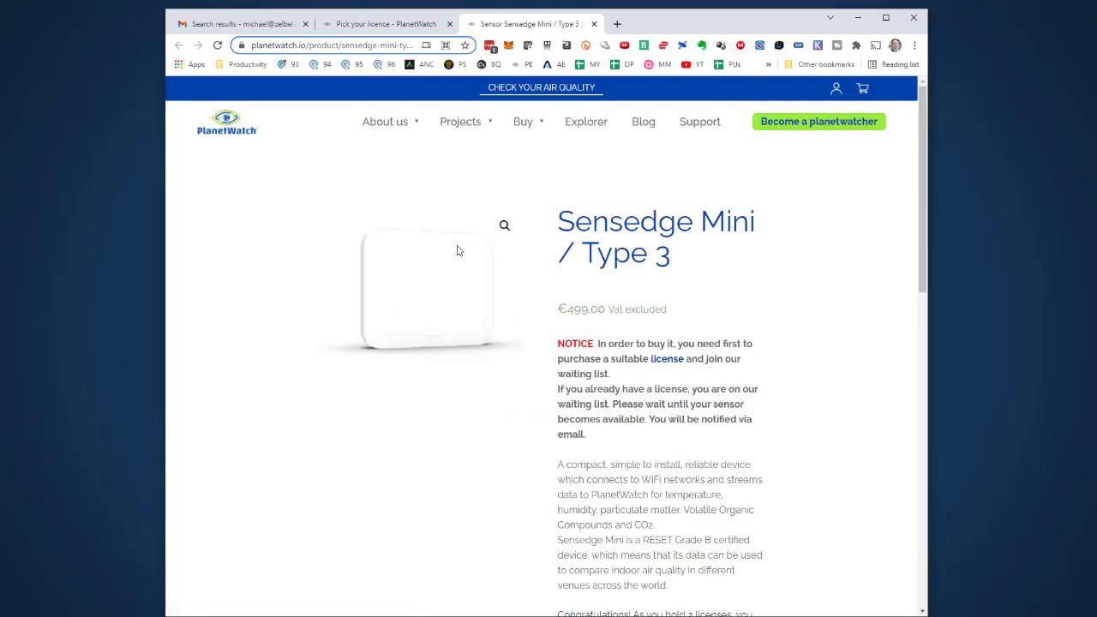
Add two Sensedge Mini / Type 3 sensors (€998) to the cart and proceed to checkout
scroll("down", 3)
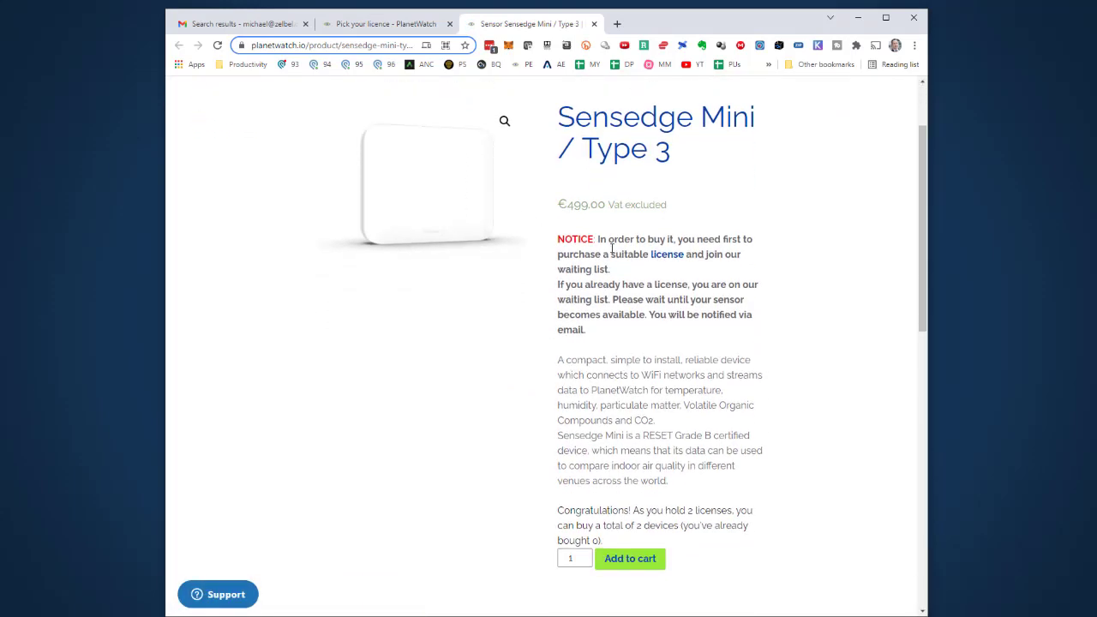
scroll("down", 3)
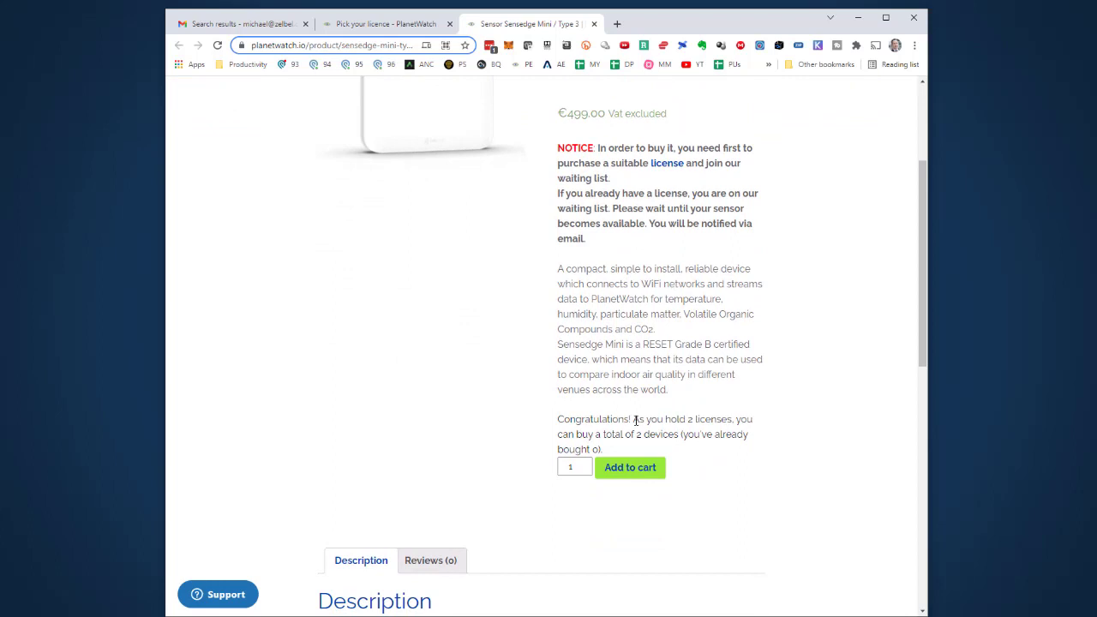
mouse_move(626, 429)
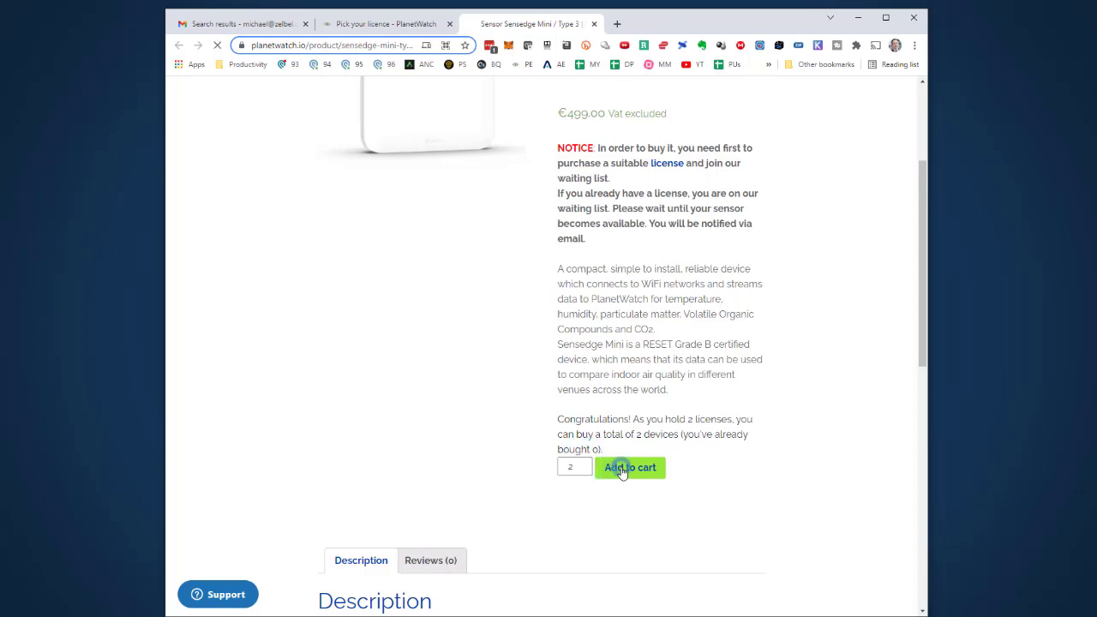
left_click(631, 466)
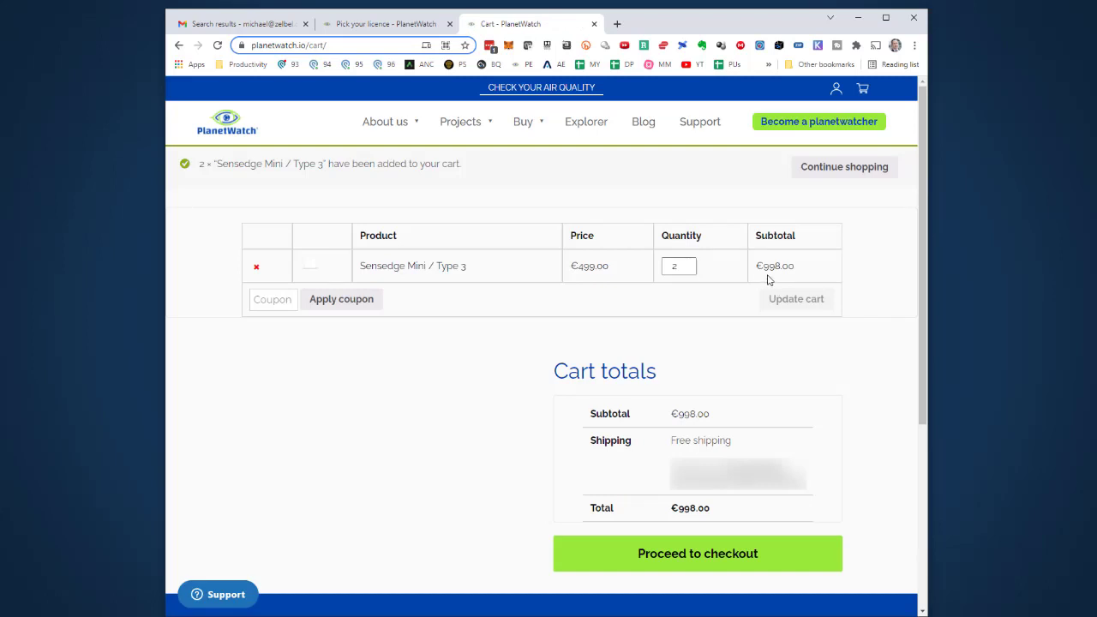
mouse_move(698, 552)
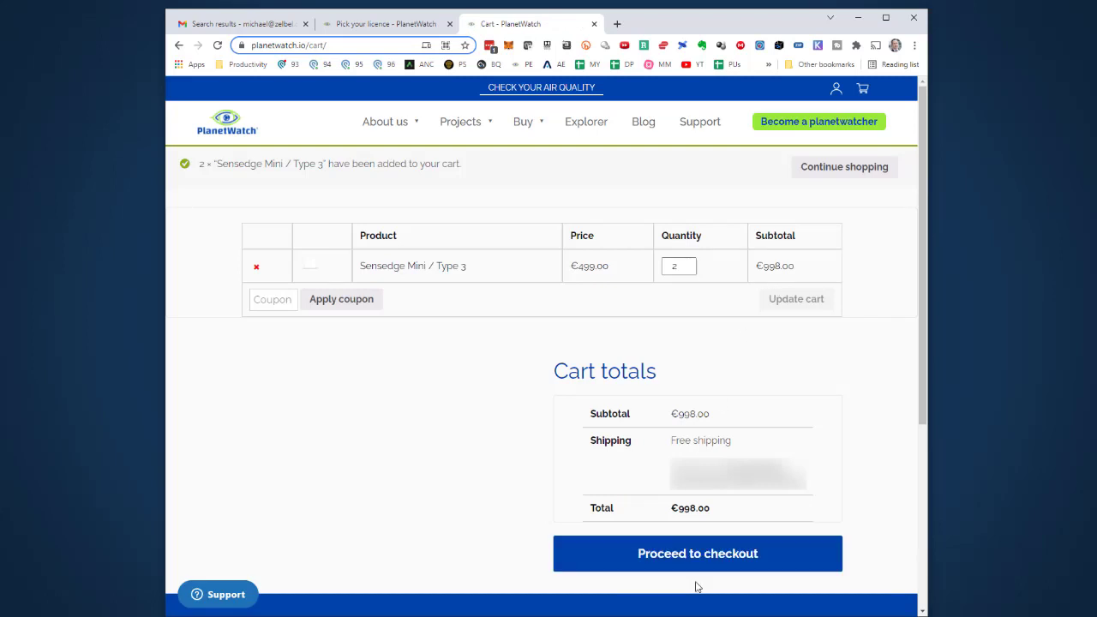
mouse_move(778, 557)
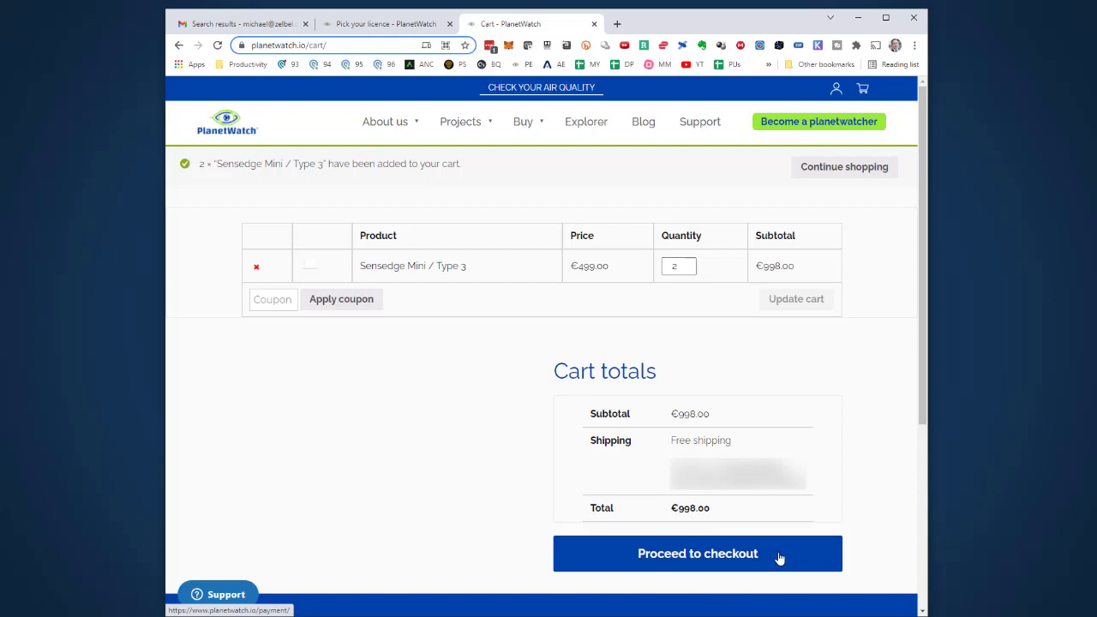
left_click(697, 552)
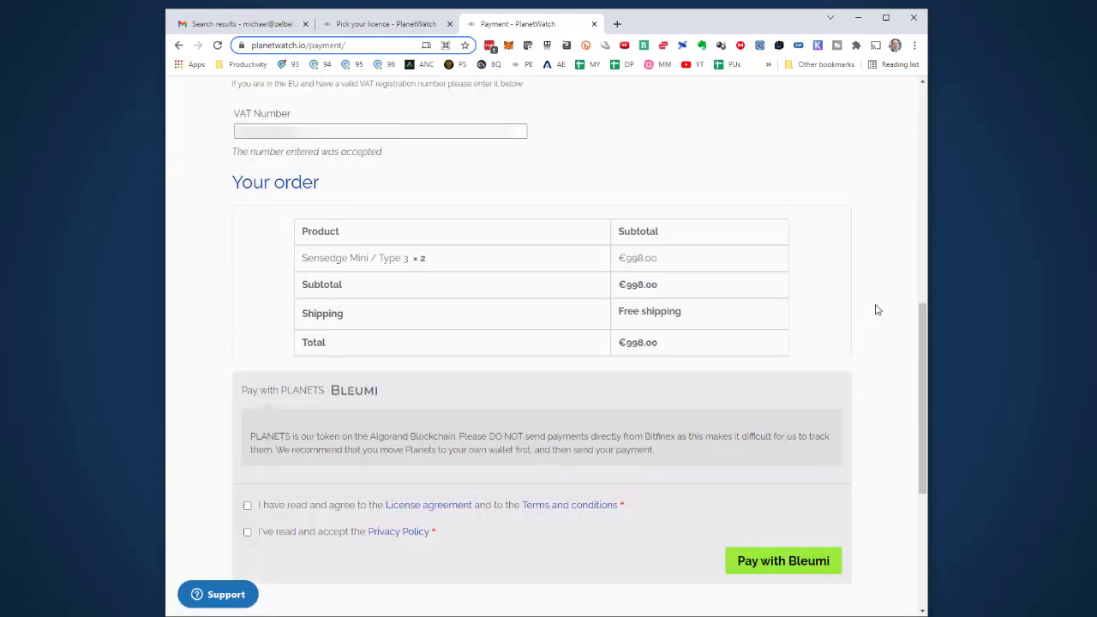
mouse_move(811, 220)
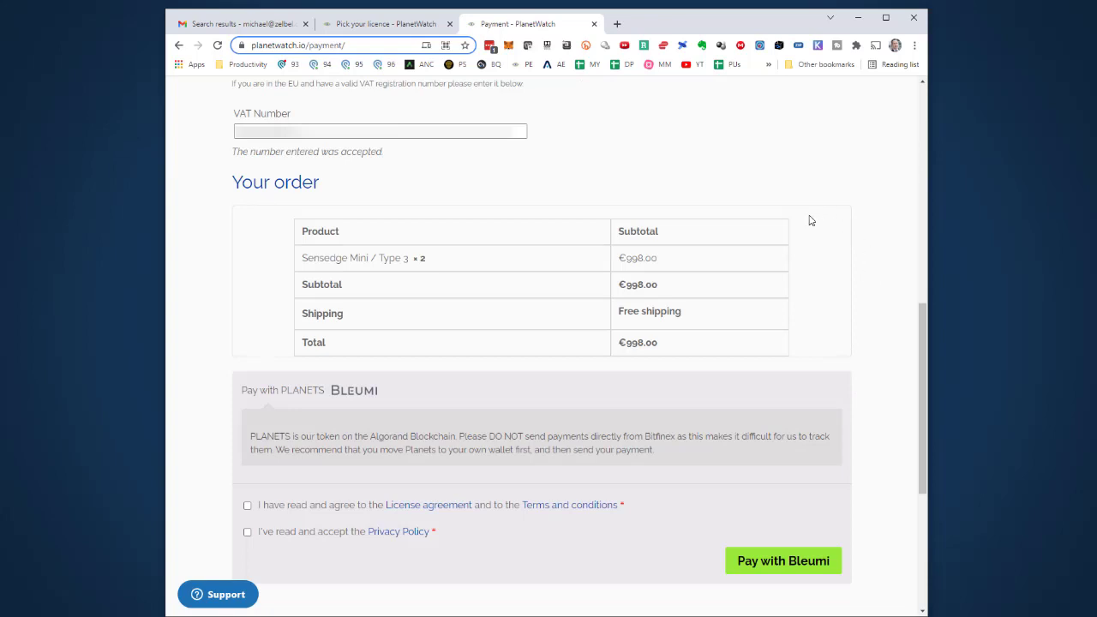
mouse_move(877, 353)
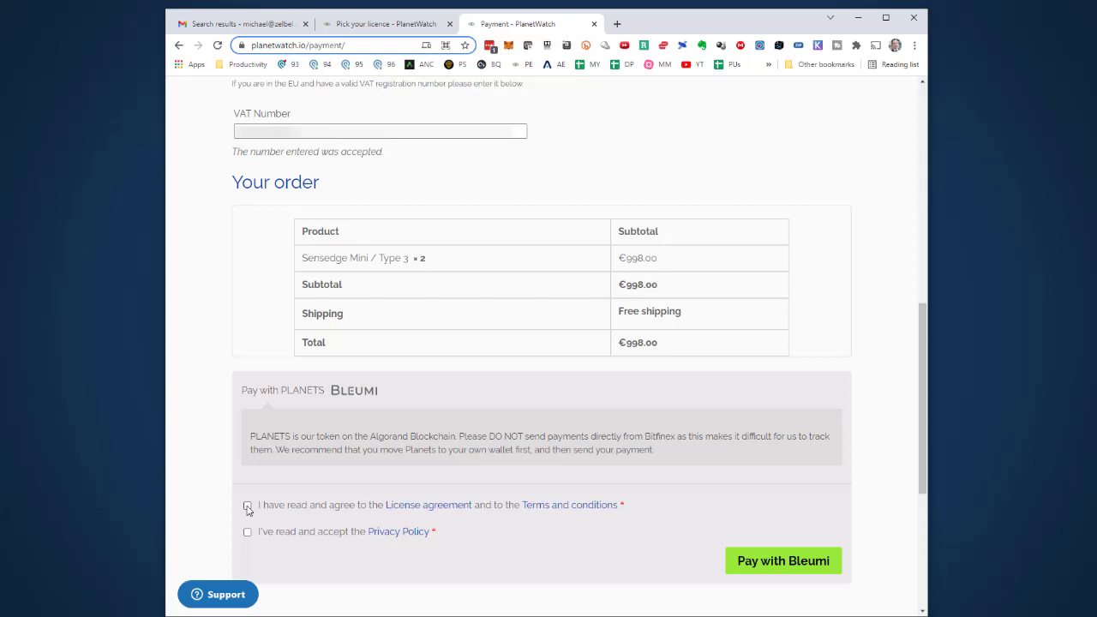
Agree to the license terms and accept the privacy policy
left_click(247, 504)
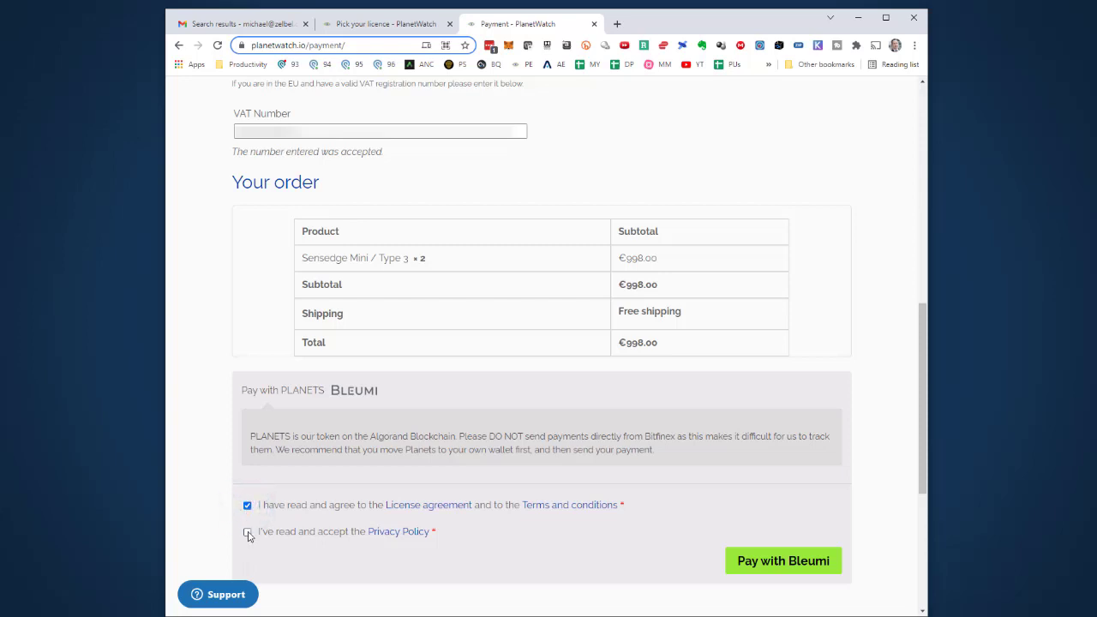
left_click(247, 532)
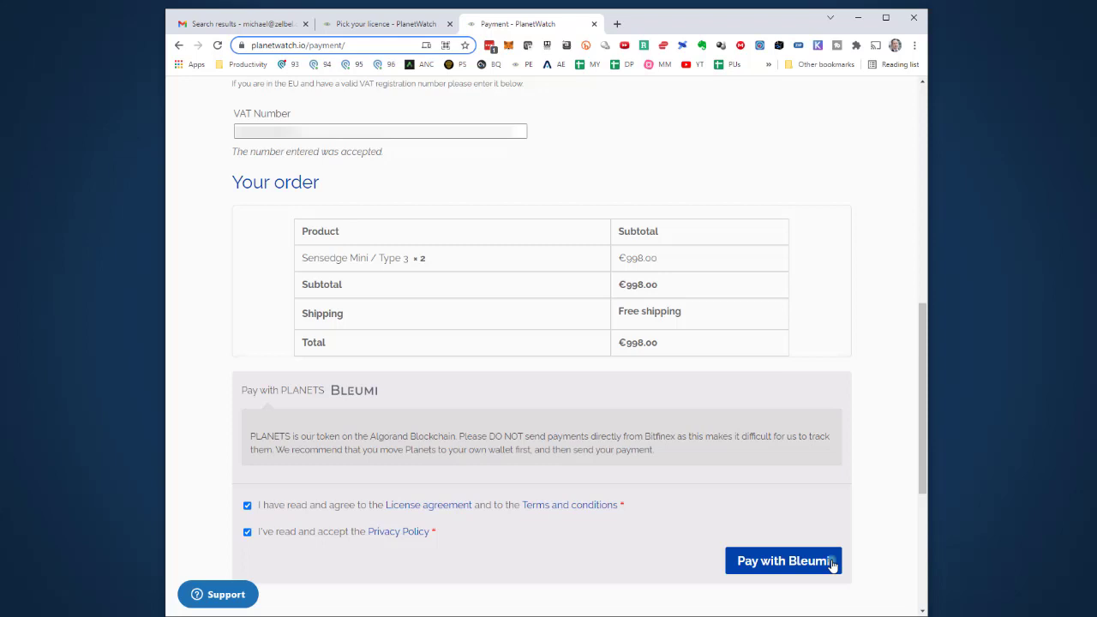
Pay with Bleumi in PLANETS from the Algorand Wallet, showing the deposit address and amount
left_click(782, 560)
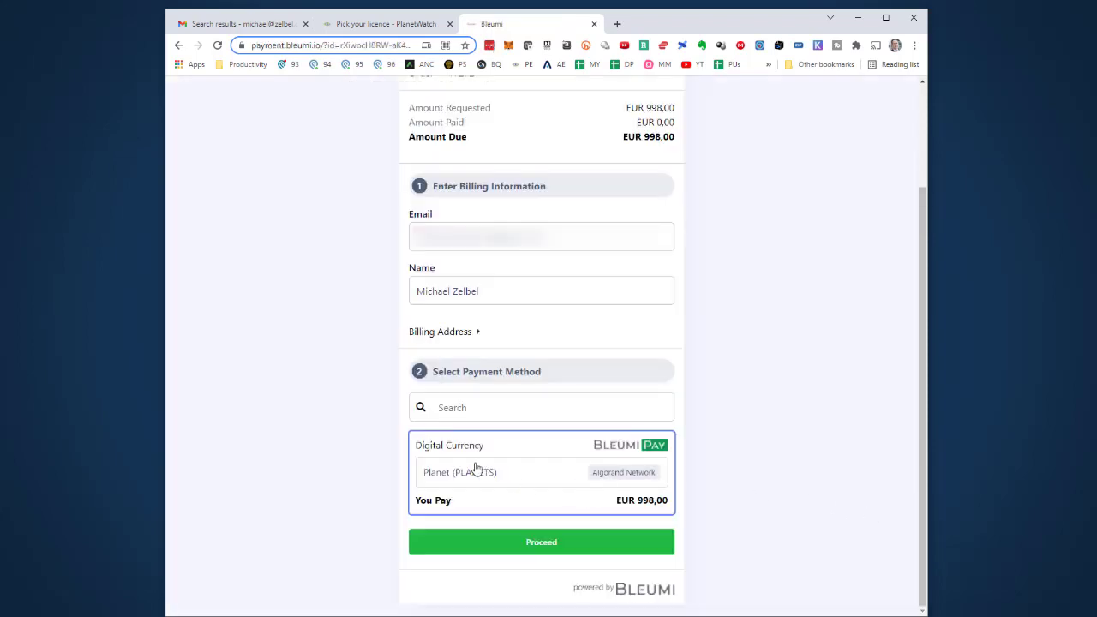
mouse_move(456, 480)
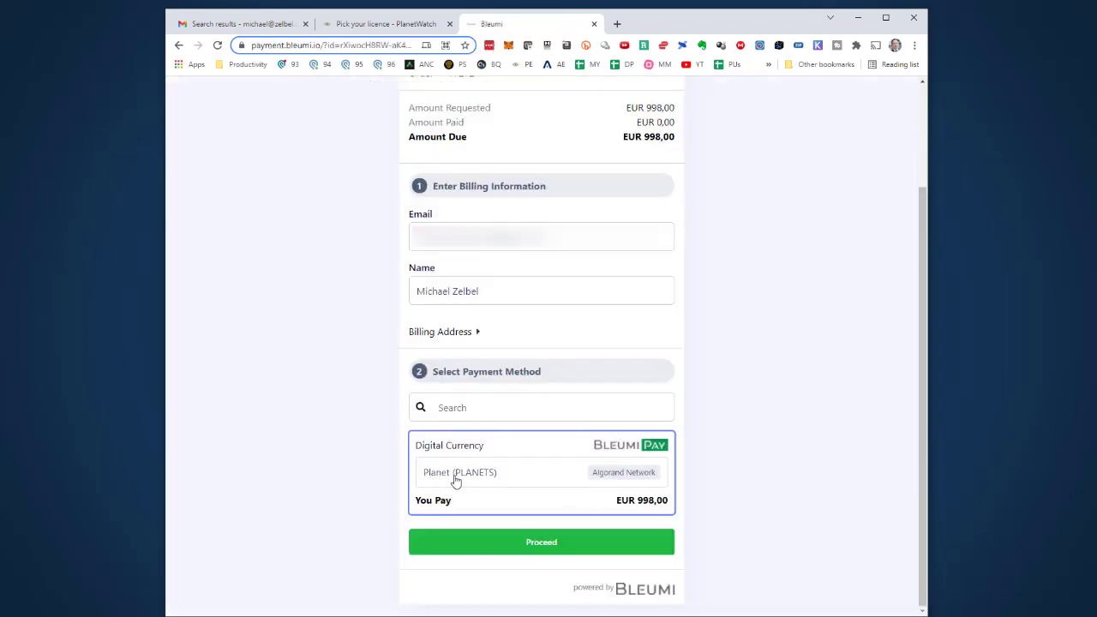
mouse_move(538, 470)
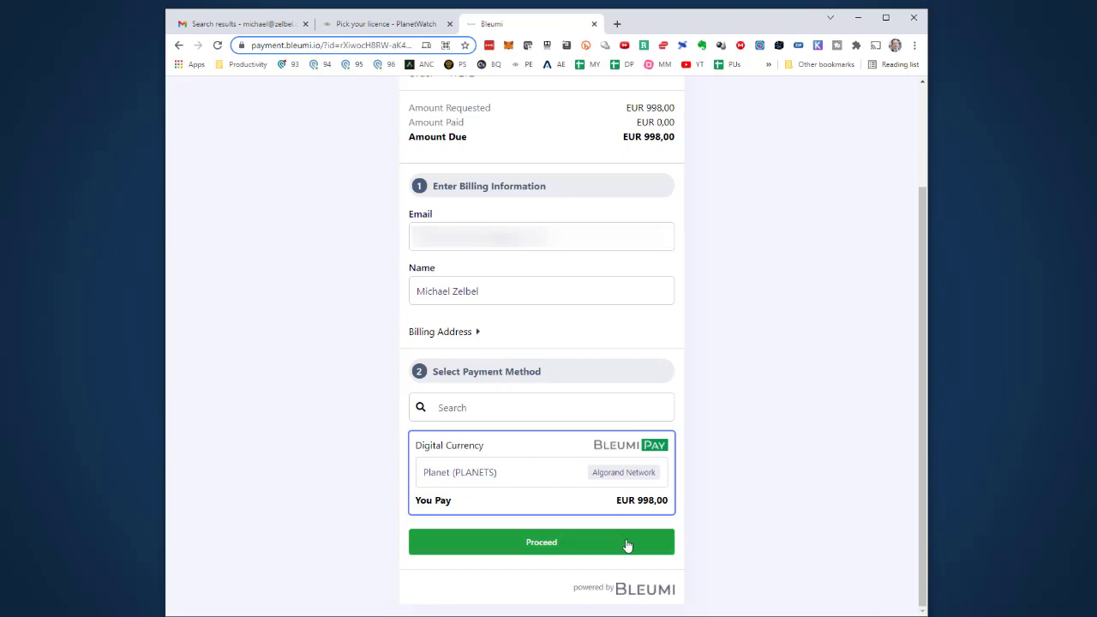
left_click(541, 542)
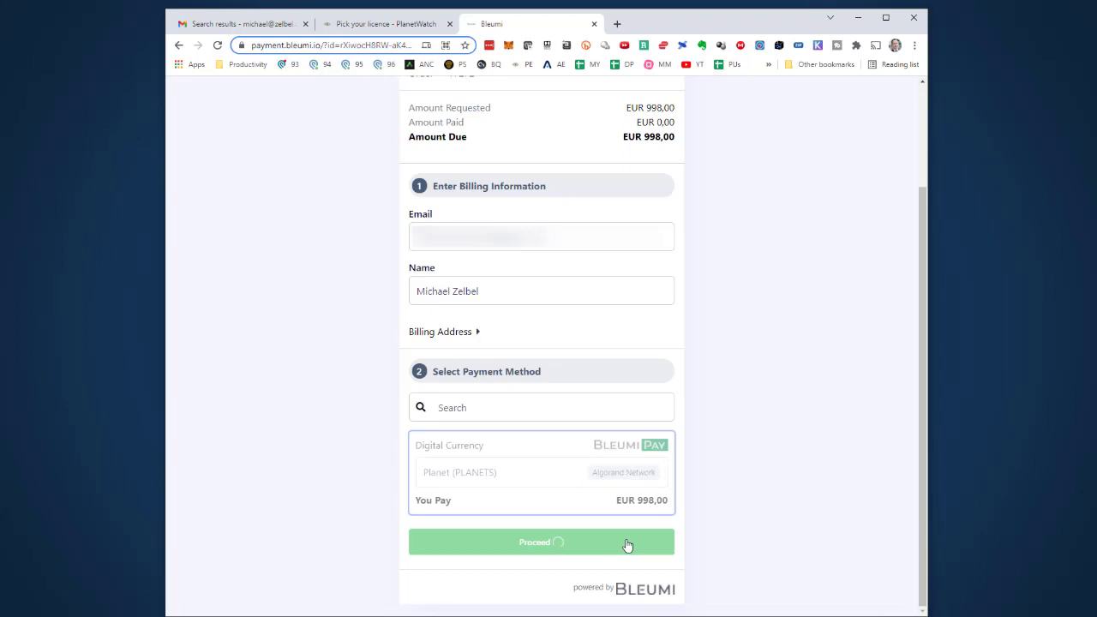
left_click(541, 542)
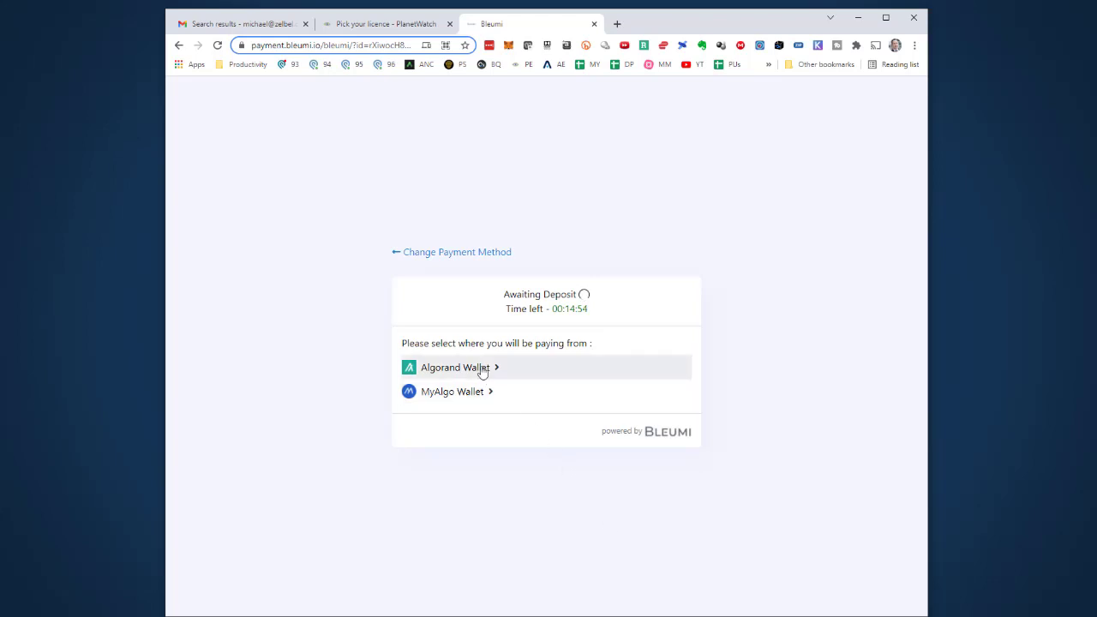
left_click(456, 367)
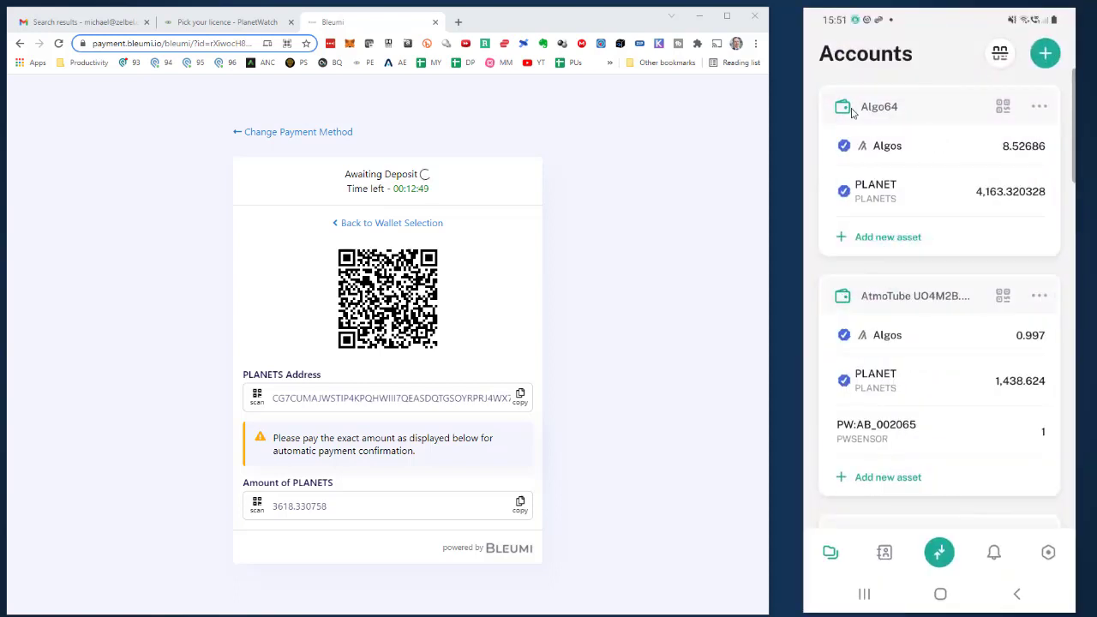
mouse_move(884, 115)
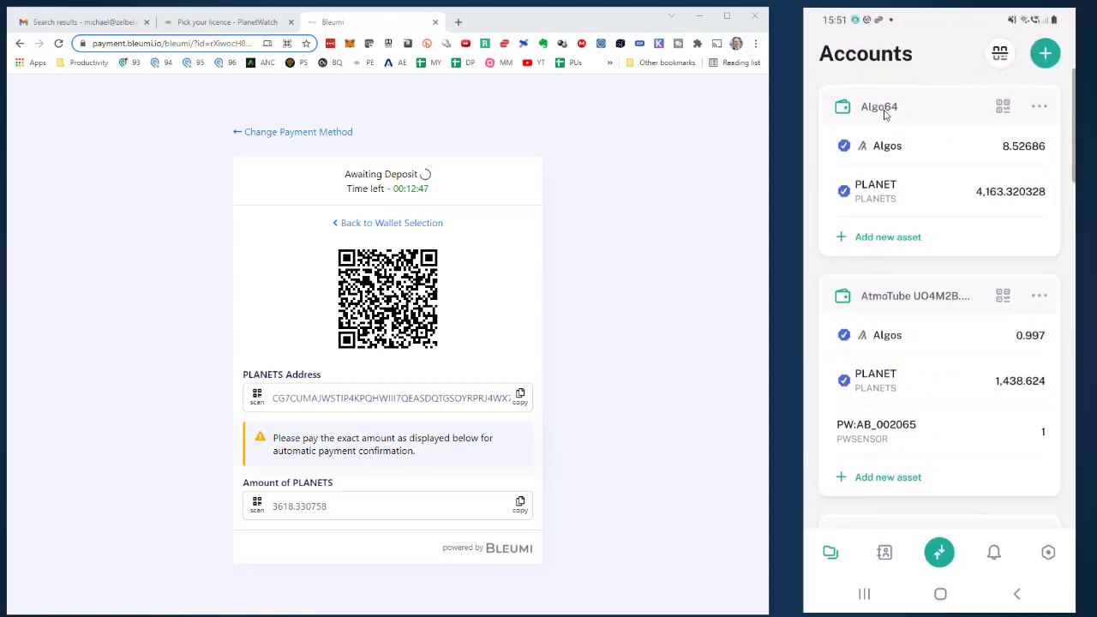
mouse_move(974, 202)
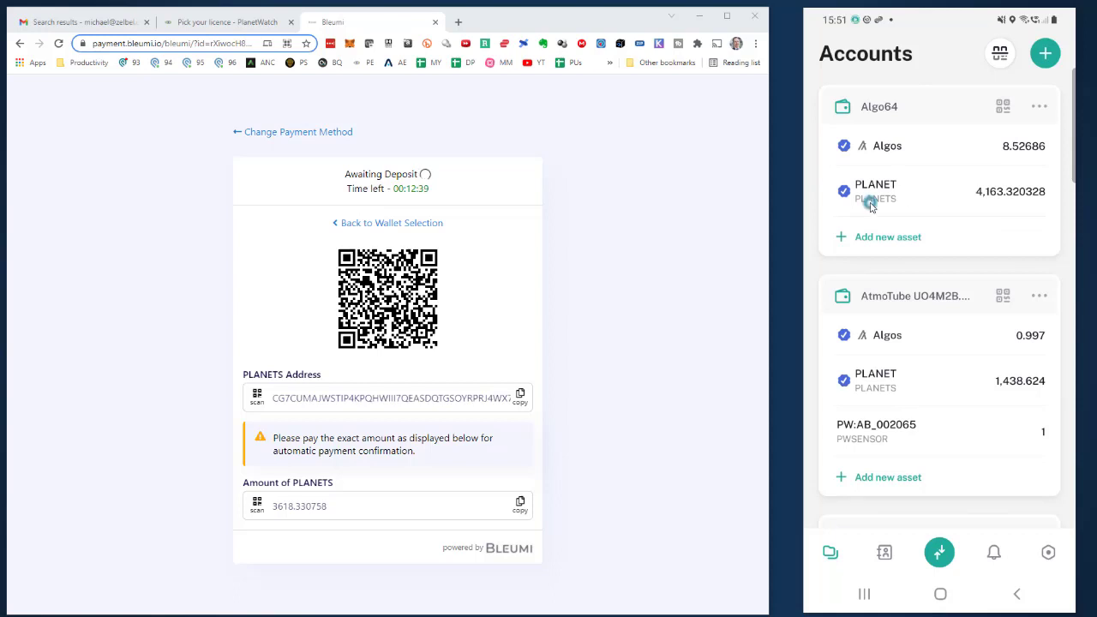
Start a PLANET send from Algo64 with amount 3,618.330758 and the Bleumi deposit address
left_click(875, 191)
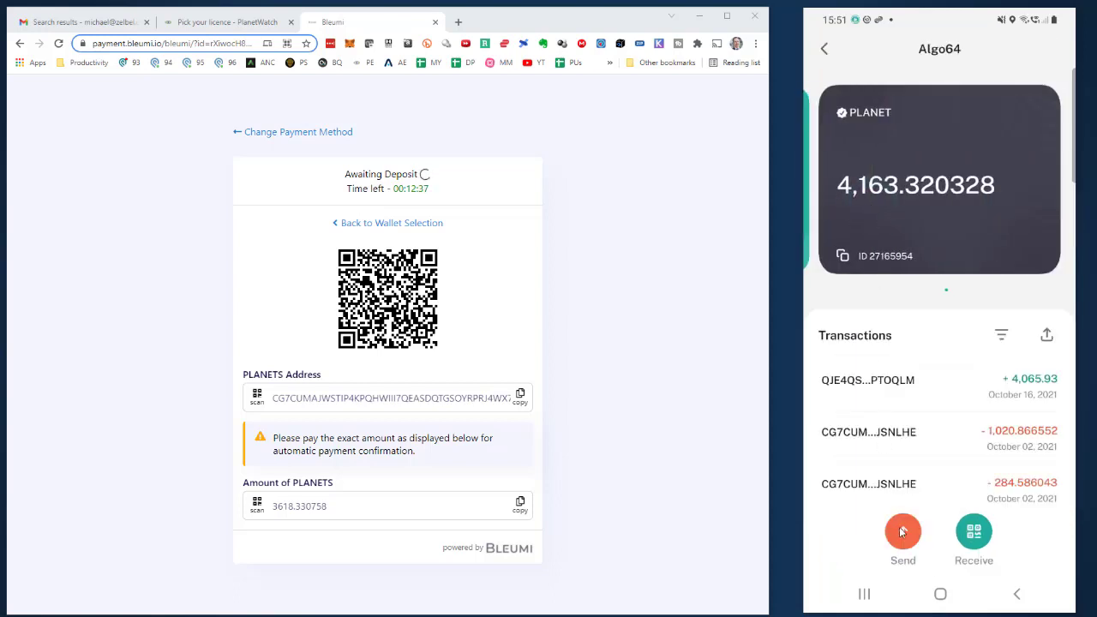
left_click(902, 531)
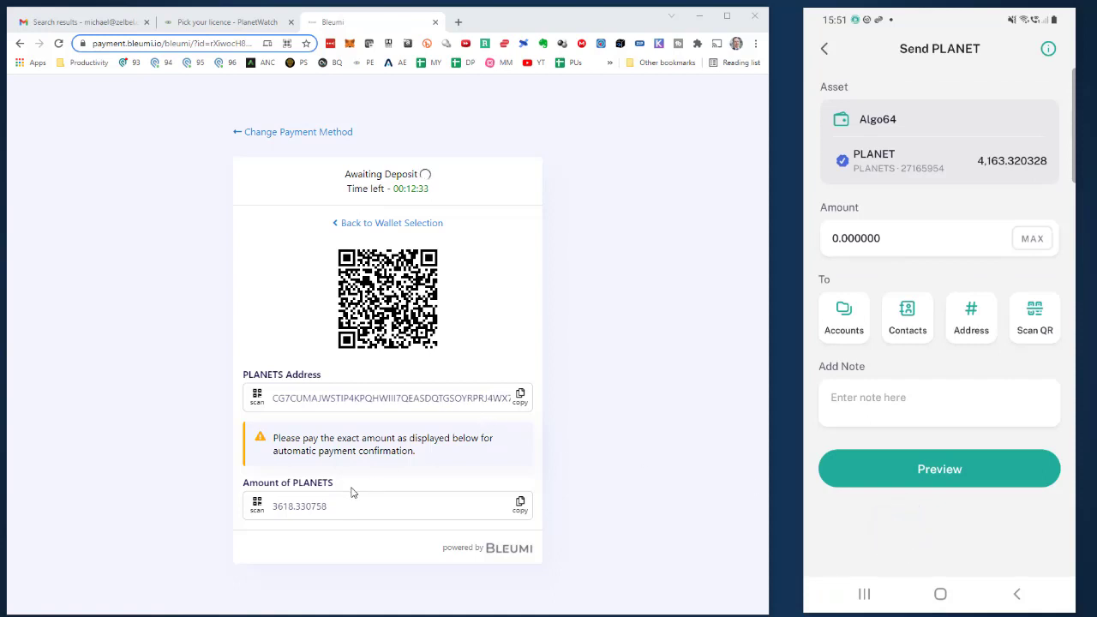
left_click(519, 506)
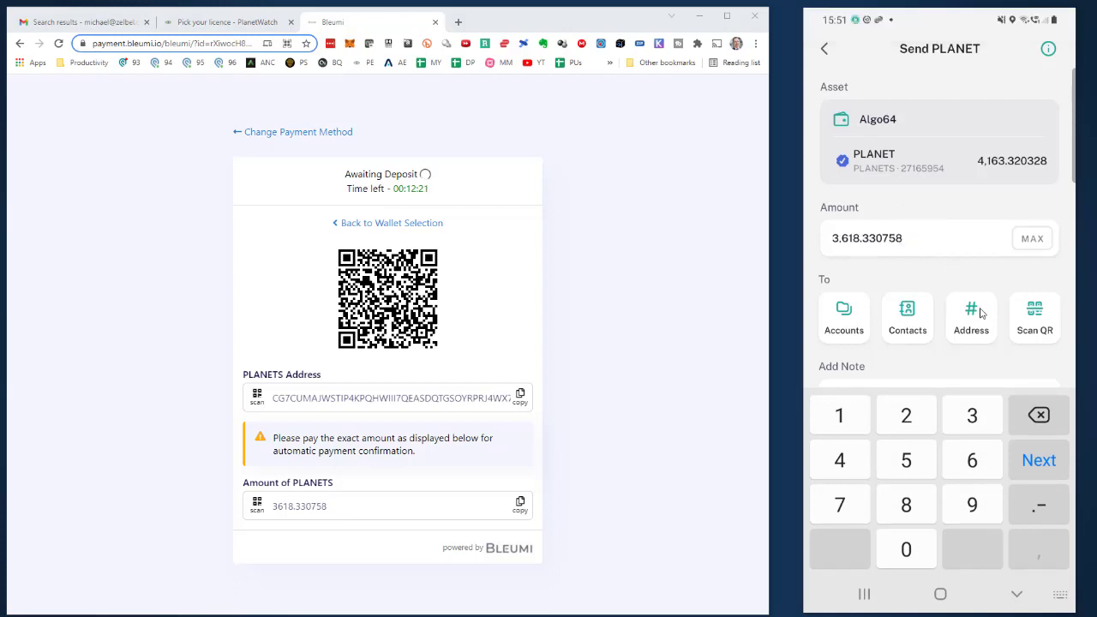
left_click(970, 317)
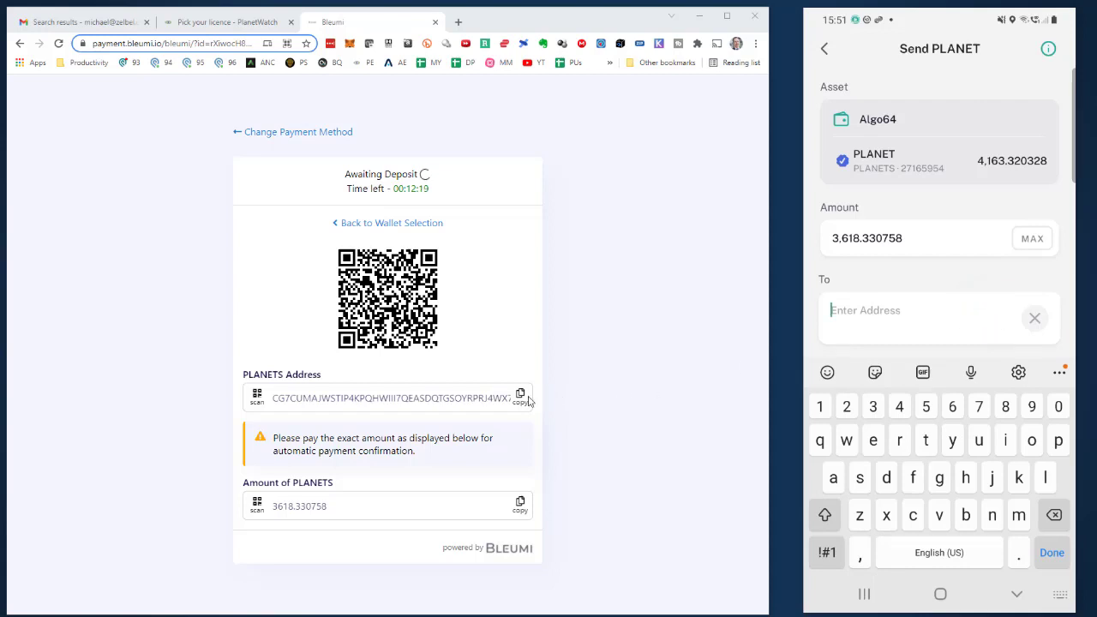
left_click(520, 394)
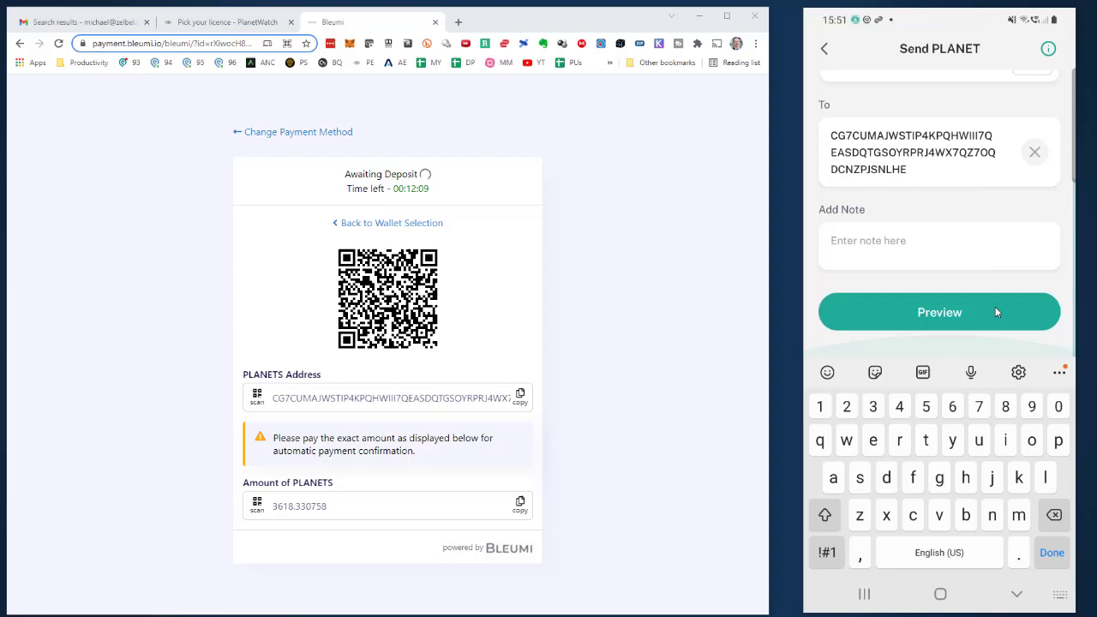
Preview and send the PLANET payment to Bleumi
left_click(939, 312)
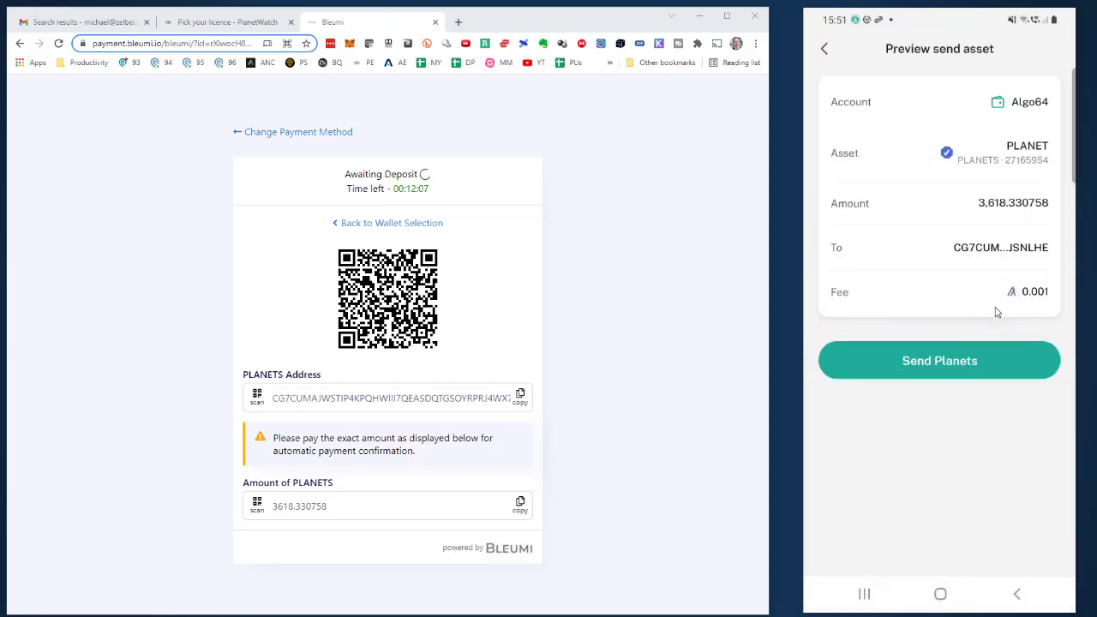
left_click(940, 360)
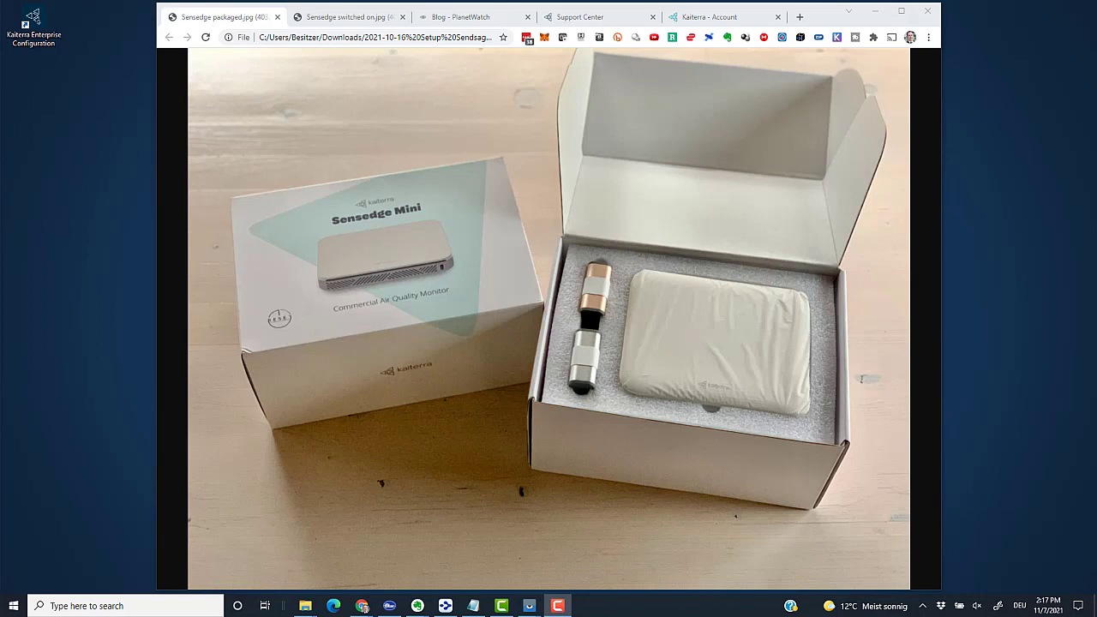
Browse the PlanetWatch blog listing including the Kaiterra Sensedge Mini instructions post
left_click(471, 17)
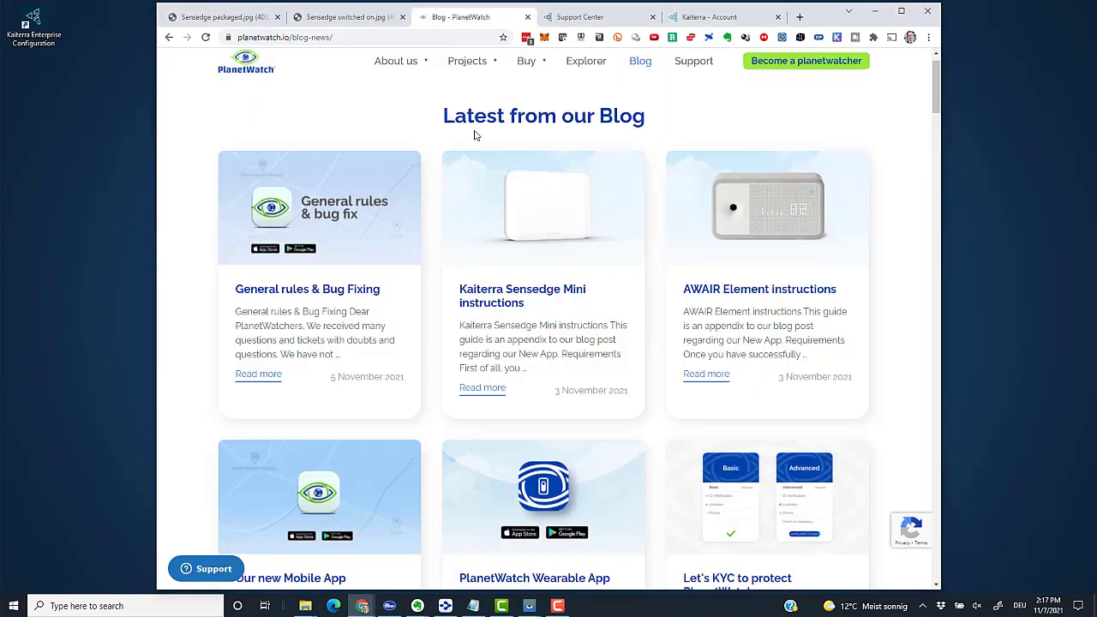
mouse_move(525, 181)
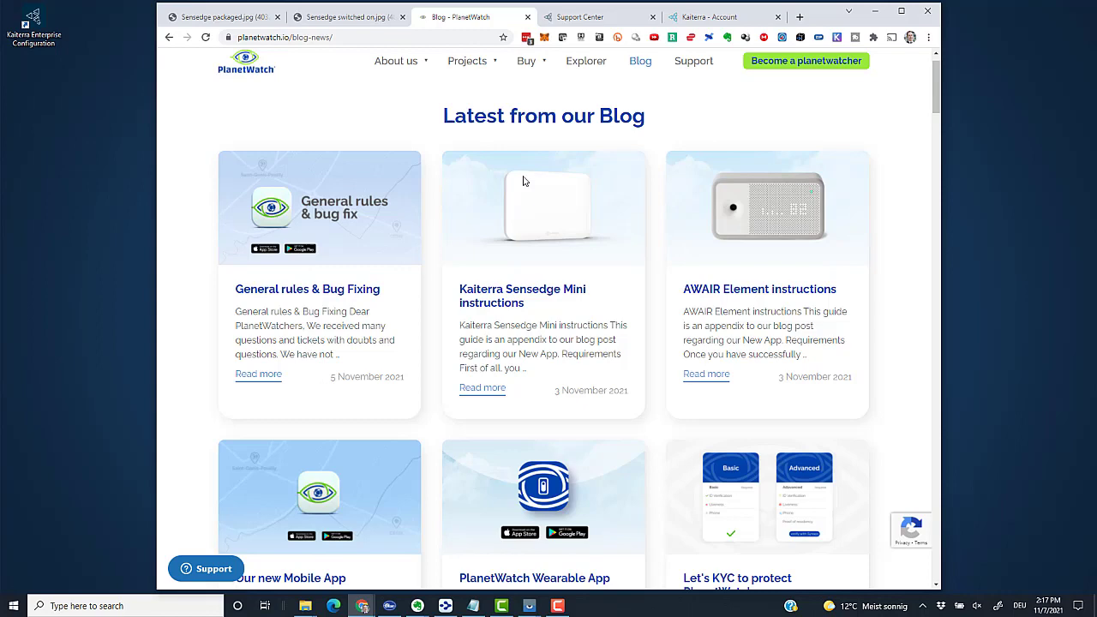
scroll("down", 3)
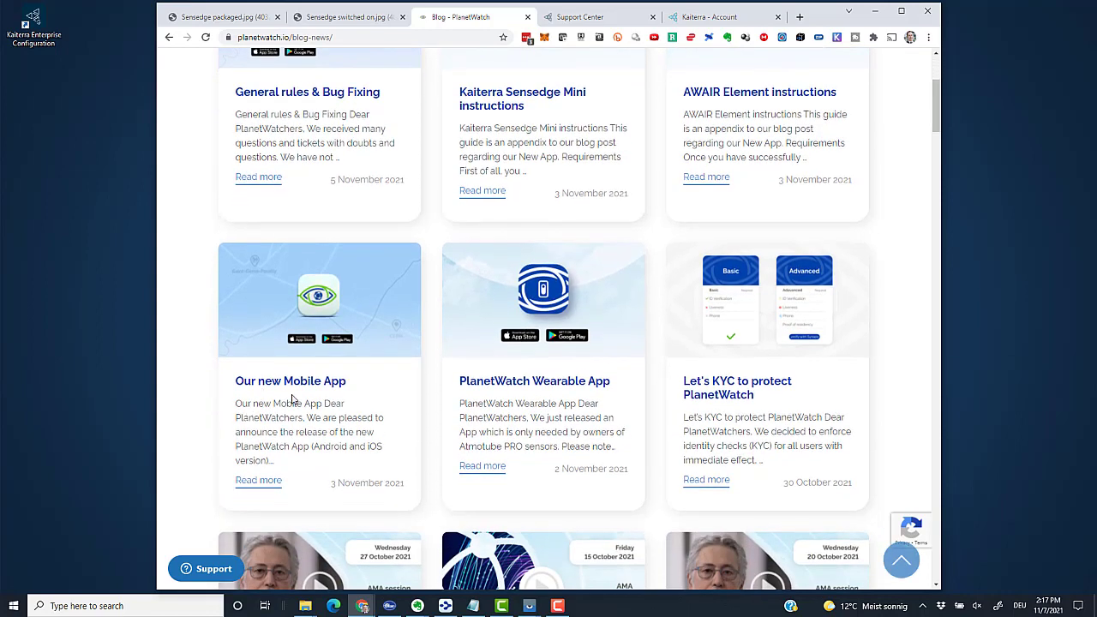
mouse_move(257, 58)
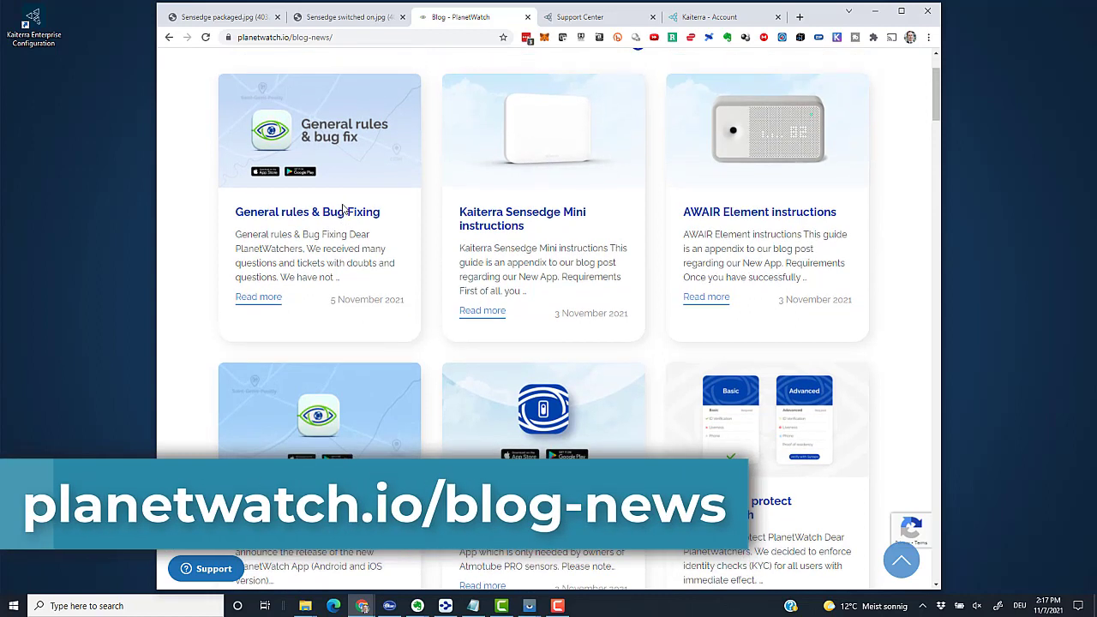
mouse_move(339, 216)
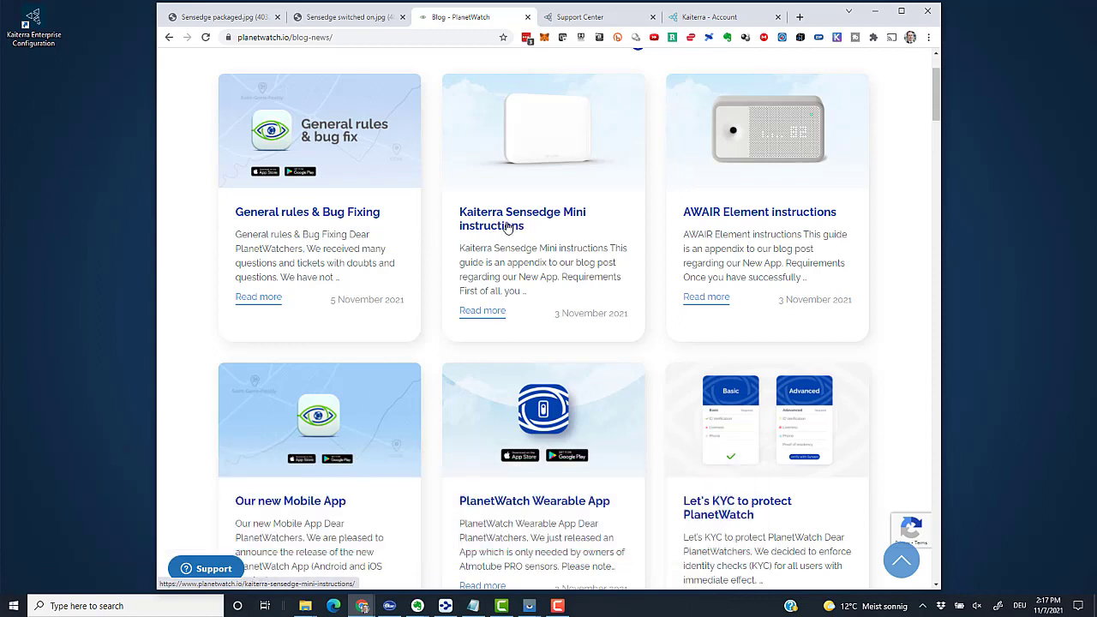
mouse_move(534, 234)
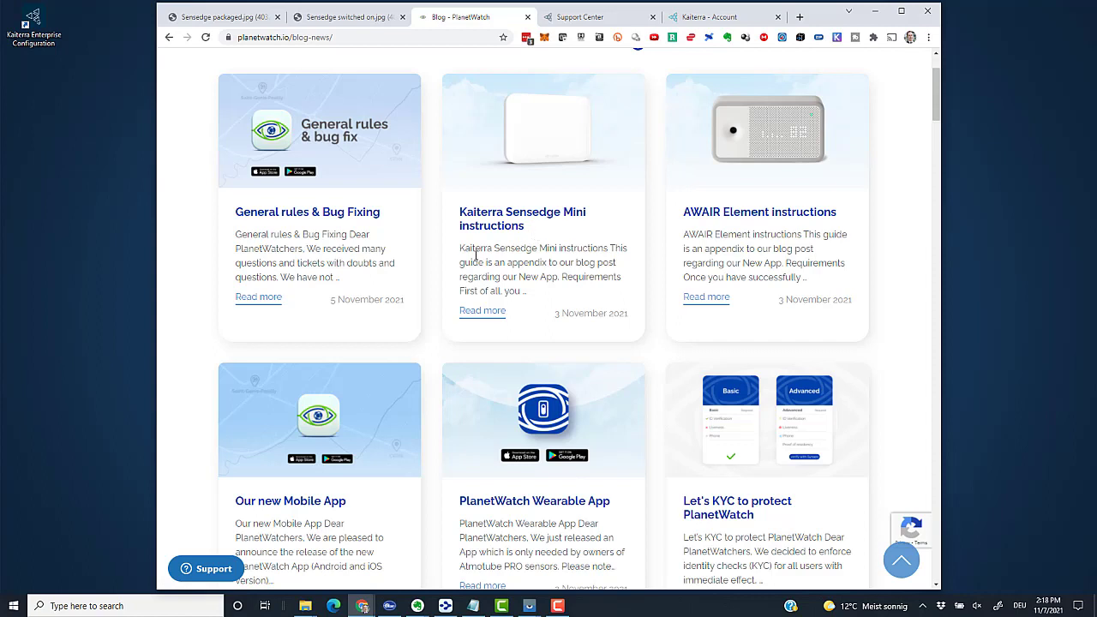
mouse_move(476, 214)
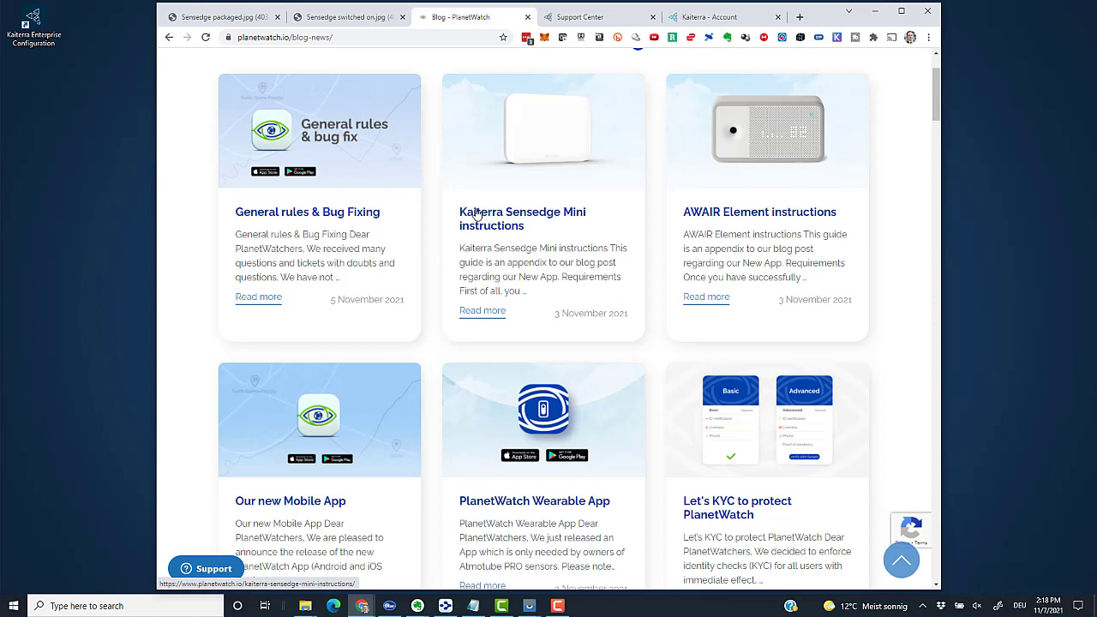
mouse_move(460, 202)
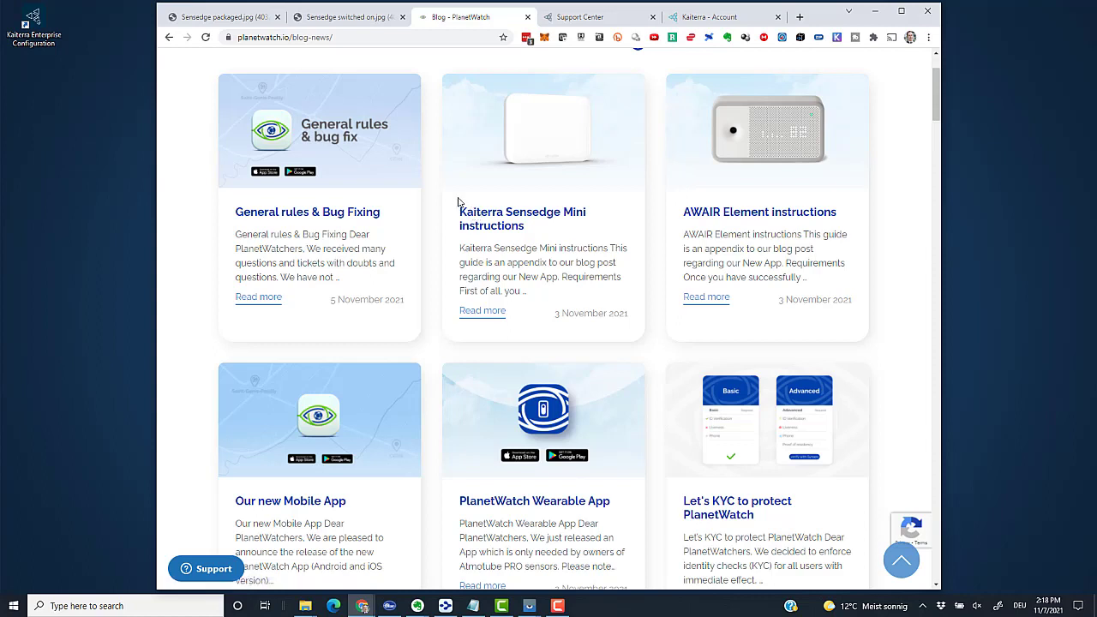
mouse_move(466, 150)
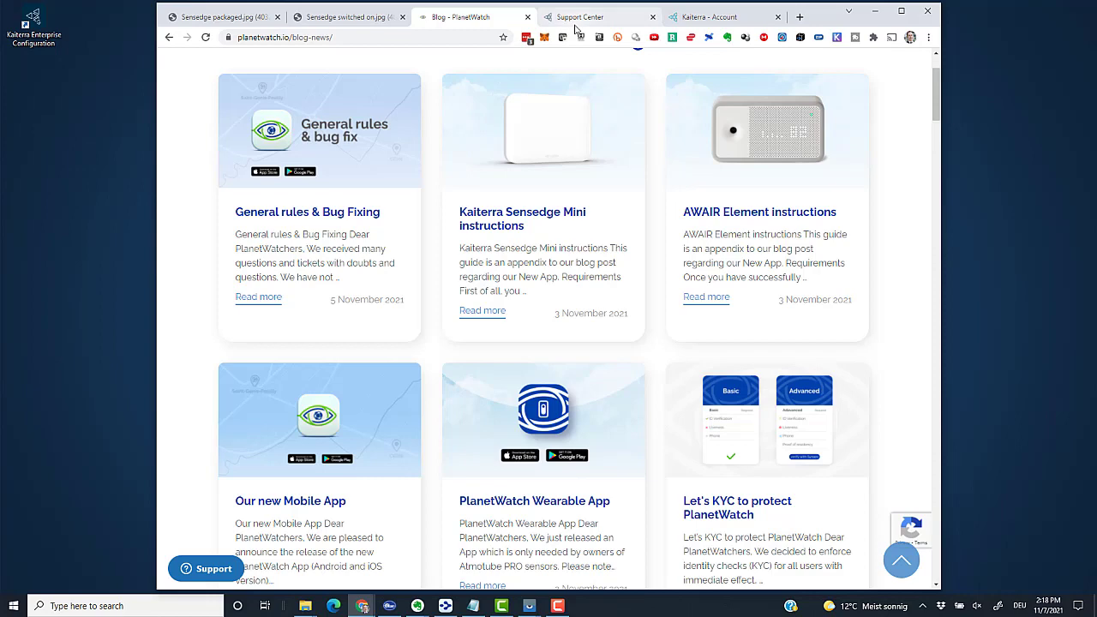
Reach the Kaiterra Enterprise Configuration Tool download links for Mac OS, Windows and Linux
left_click(600, 17)
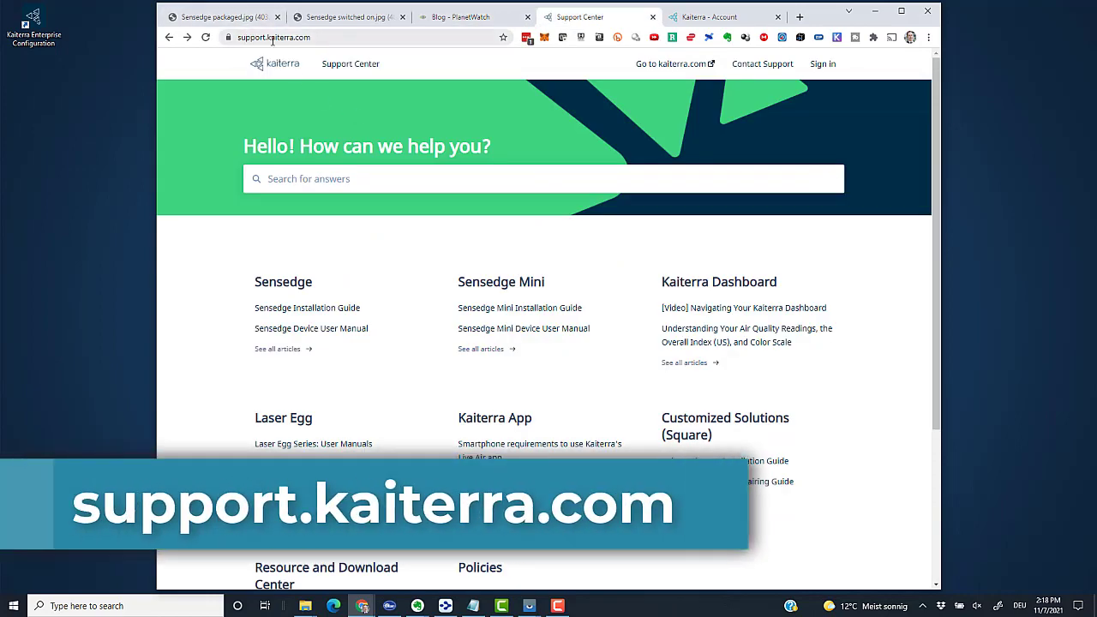
mouse_move(422, 285)
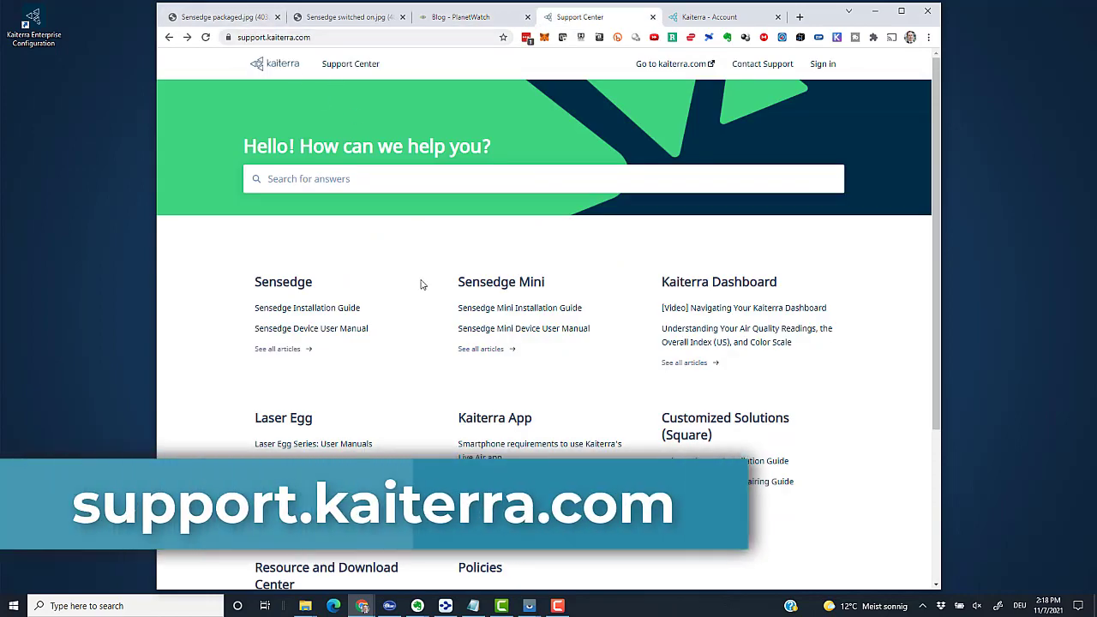
scroll("down", 3)
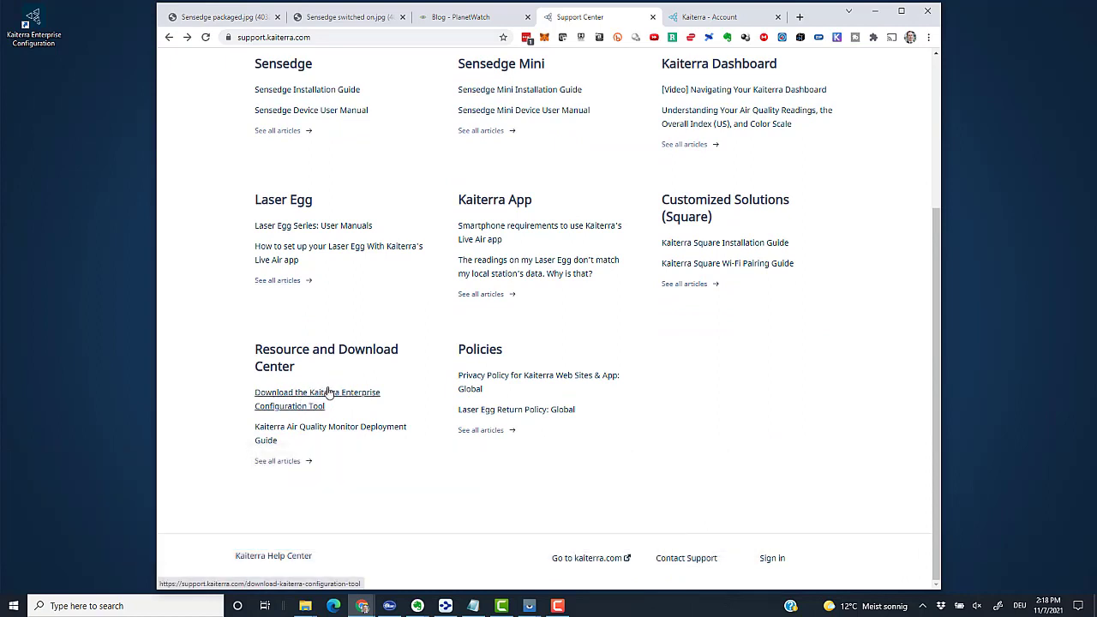
left_click(318, 397)
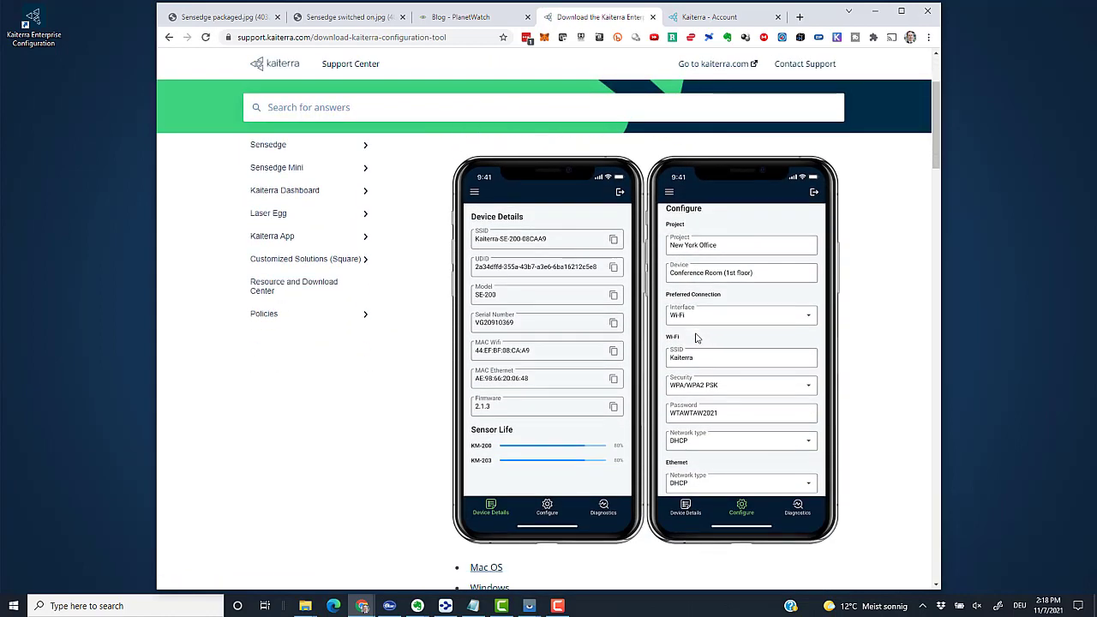
scroll("down", 3)
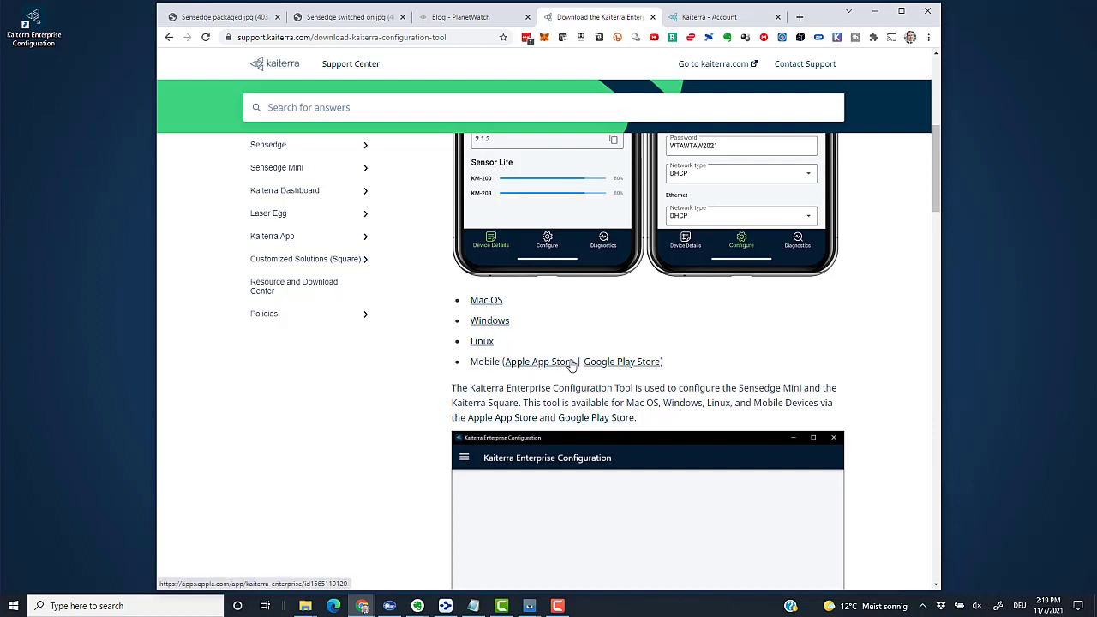
mouse_move(528, 333)
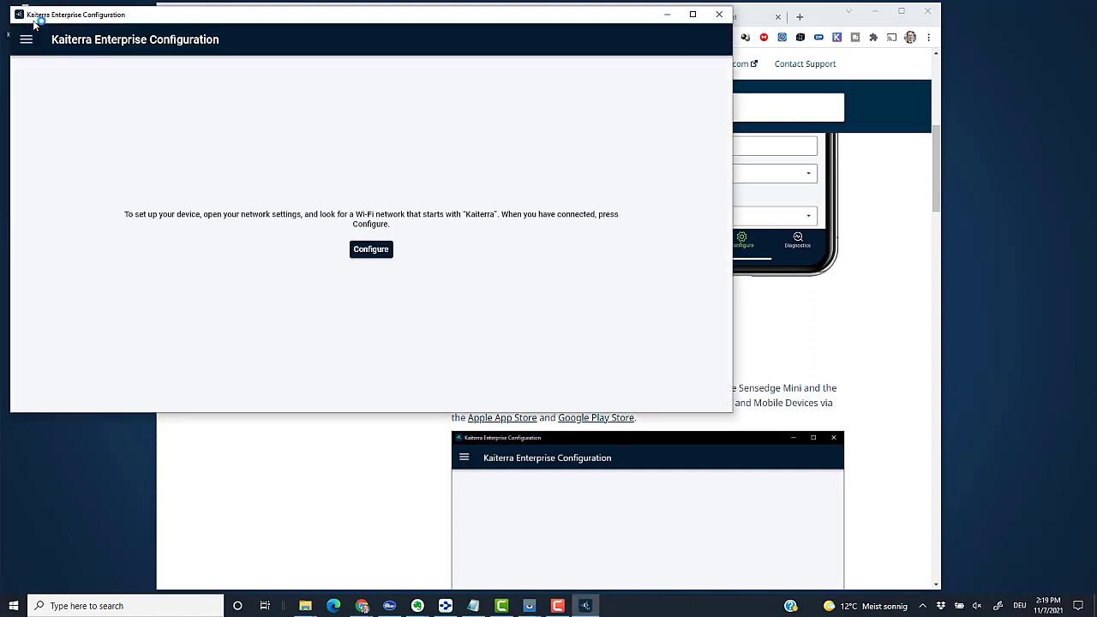
mouse_move(274, 189)
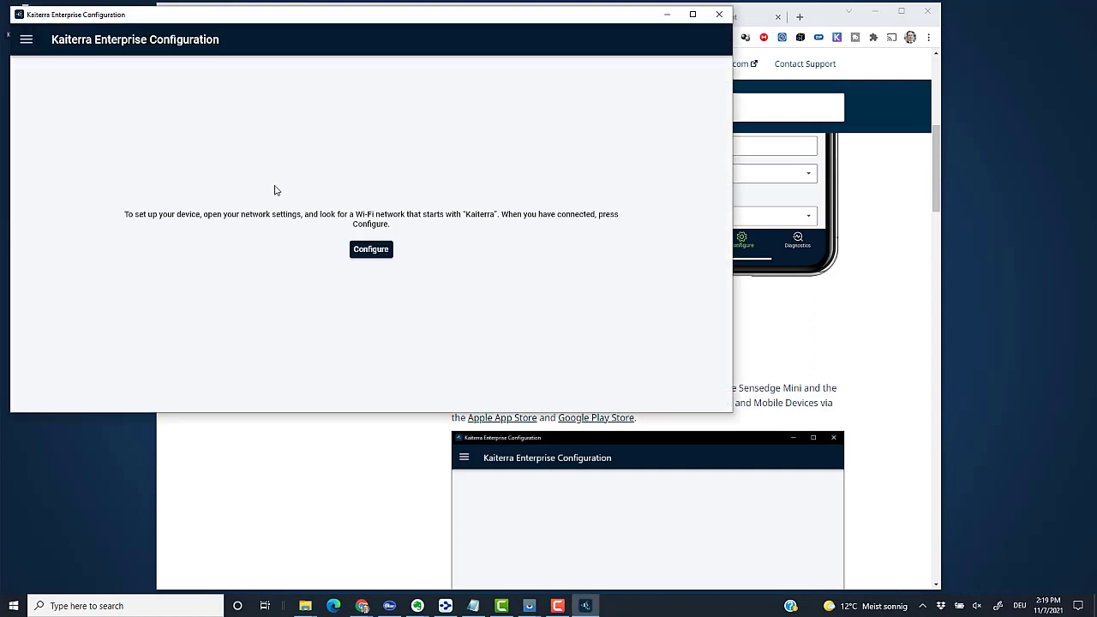
mouse_move(333, 138)
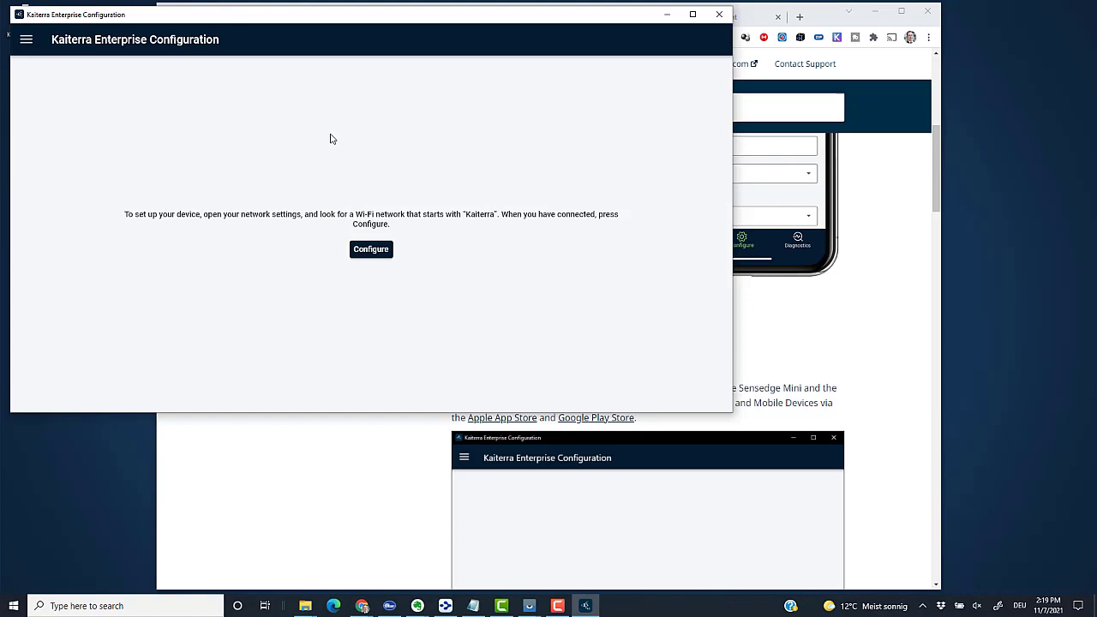
mouse_move(822, 24)
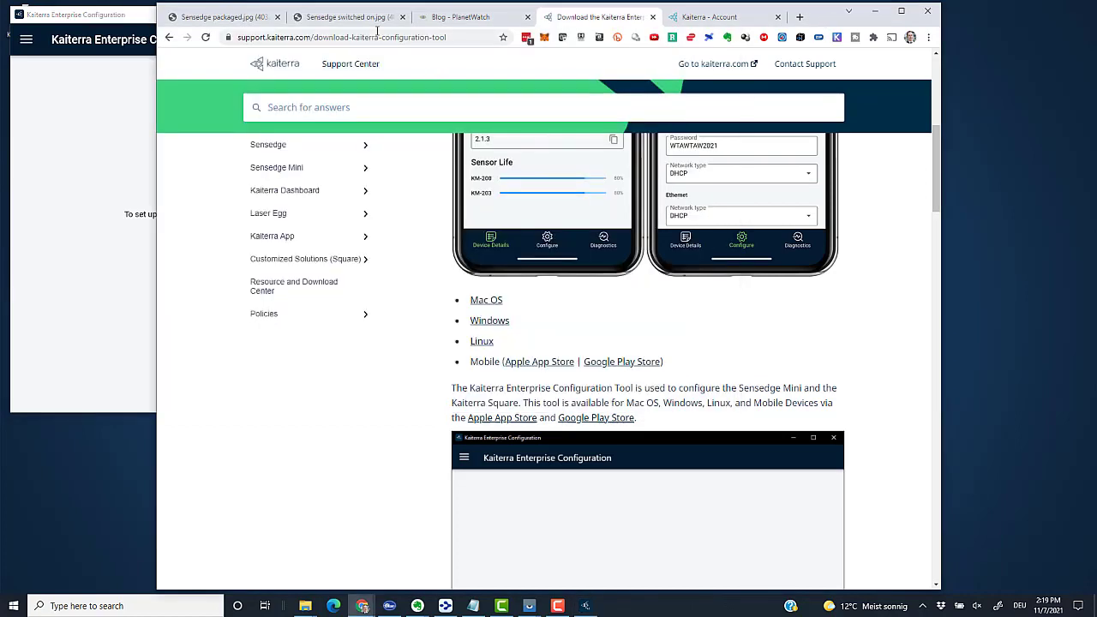
View the photo of the powered-on Sensedge Mini with its status light lit
left_click(347, 17)
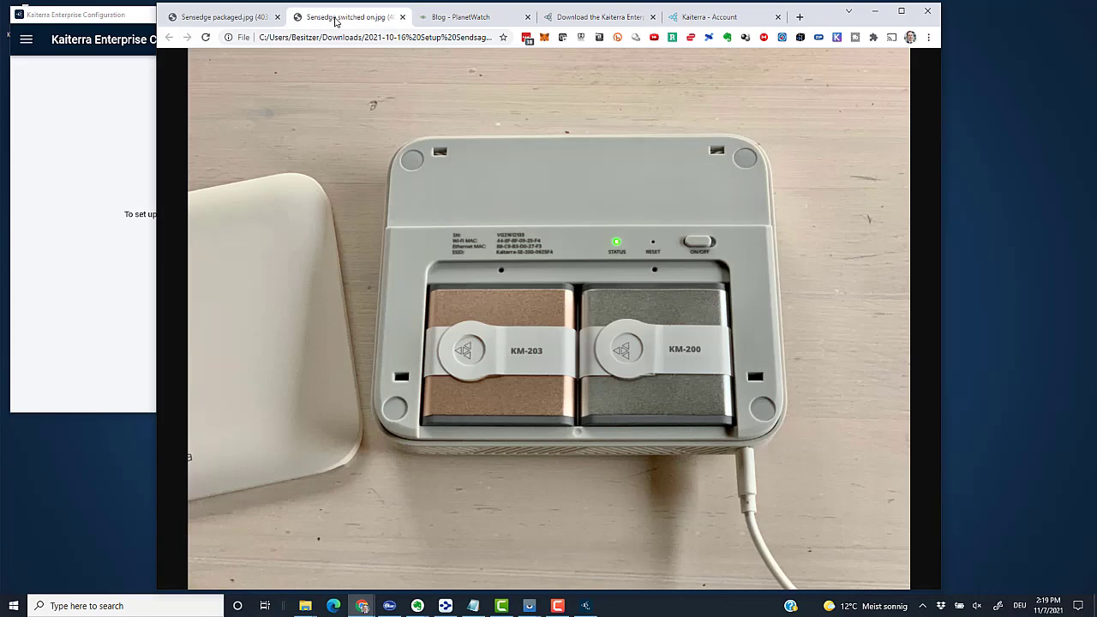
mouse_move(479, 283)
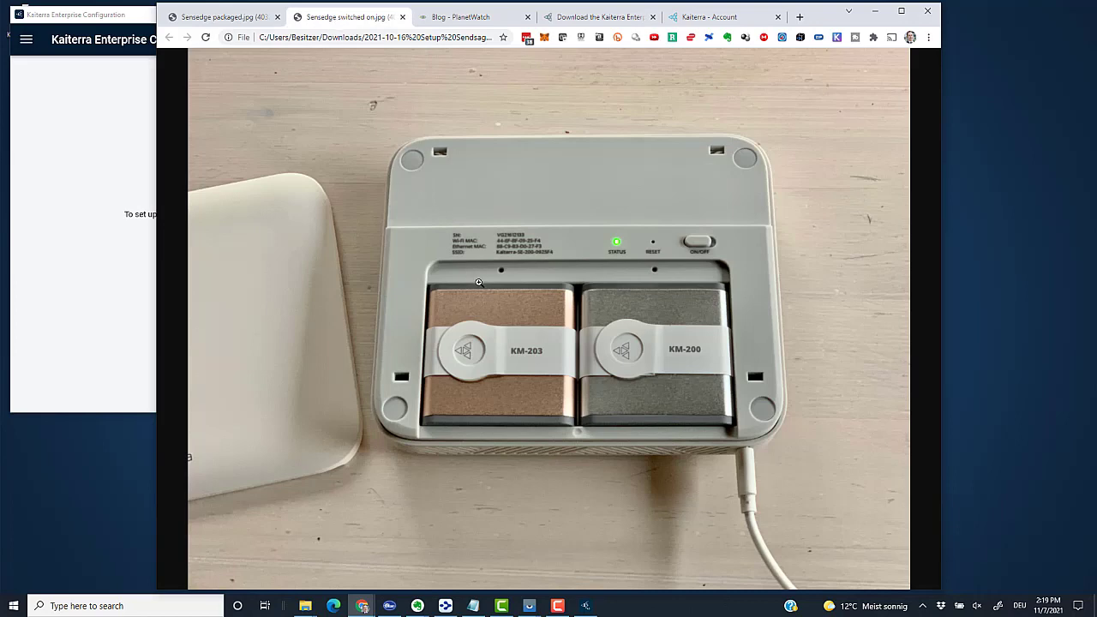
mouse_move(634, 367)
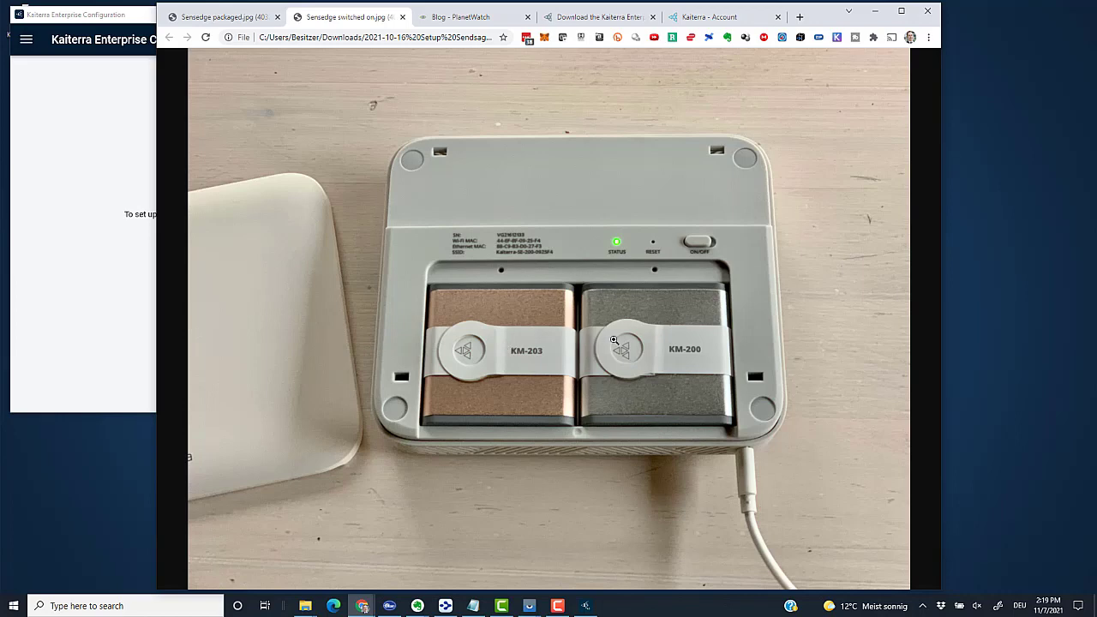
mouse_move(615, 339)
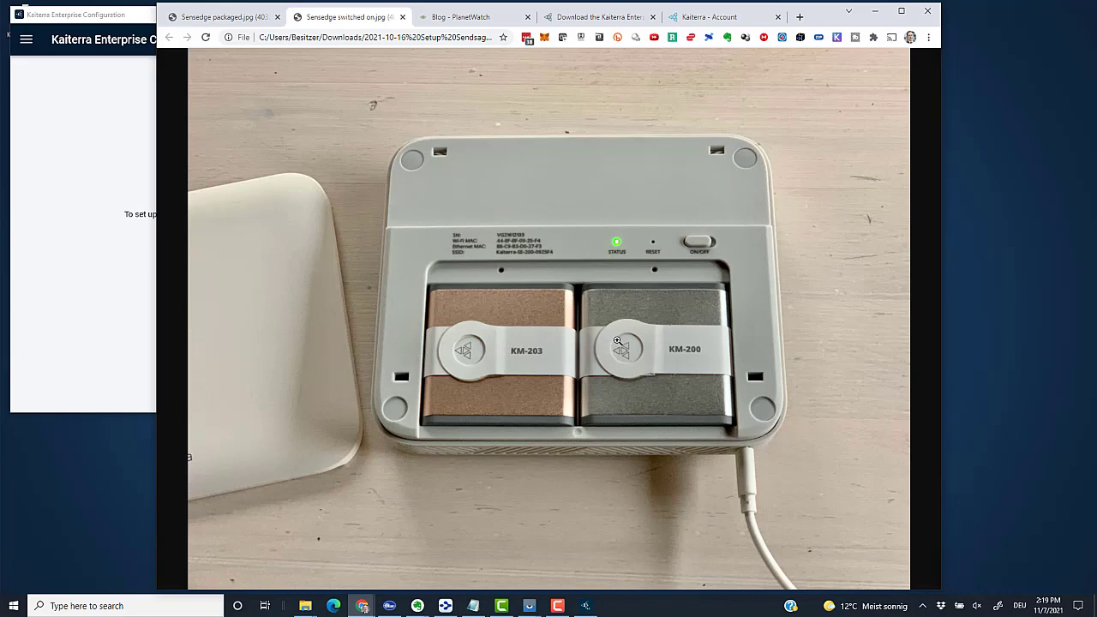
mouse_move(638, 283)
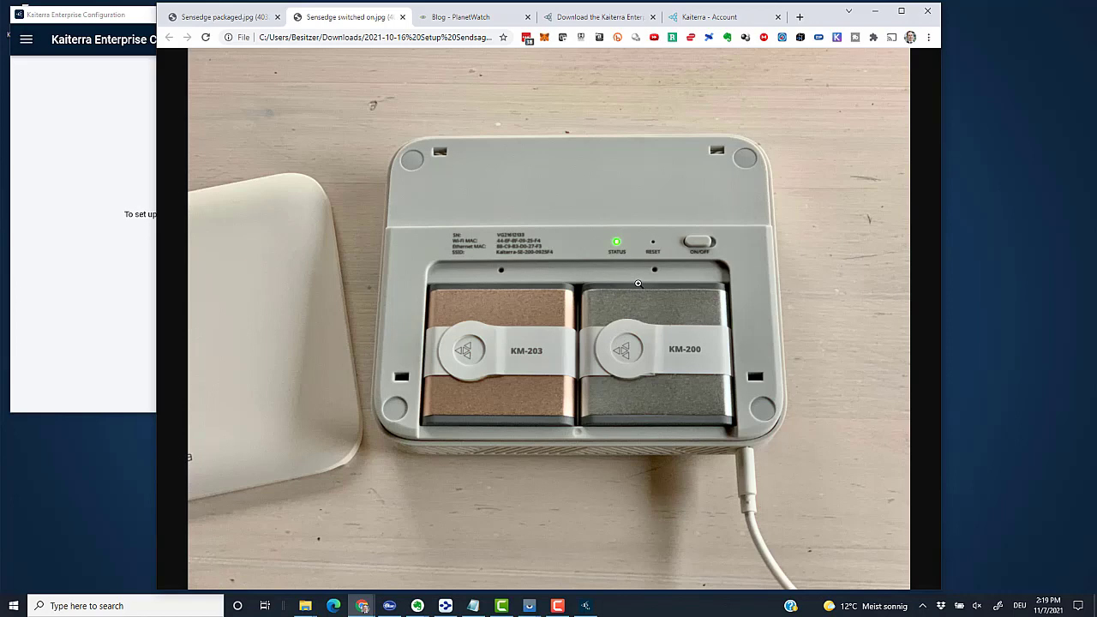
mouse_move(641, 285)
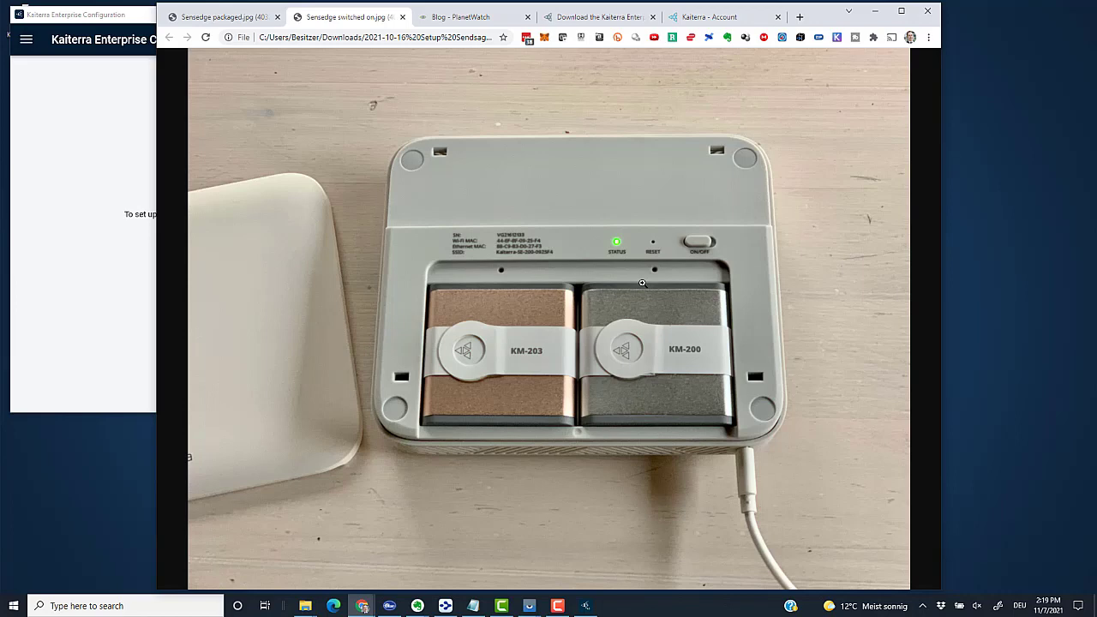
mouse_move(668, 288)
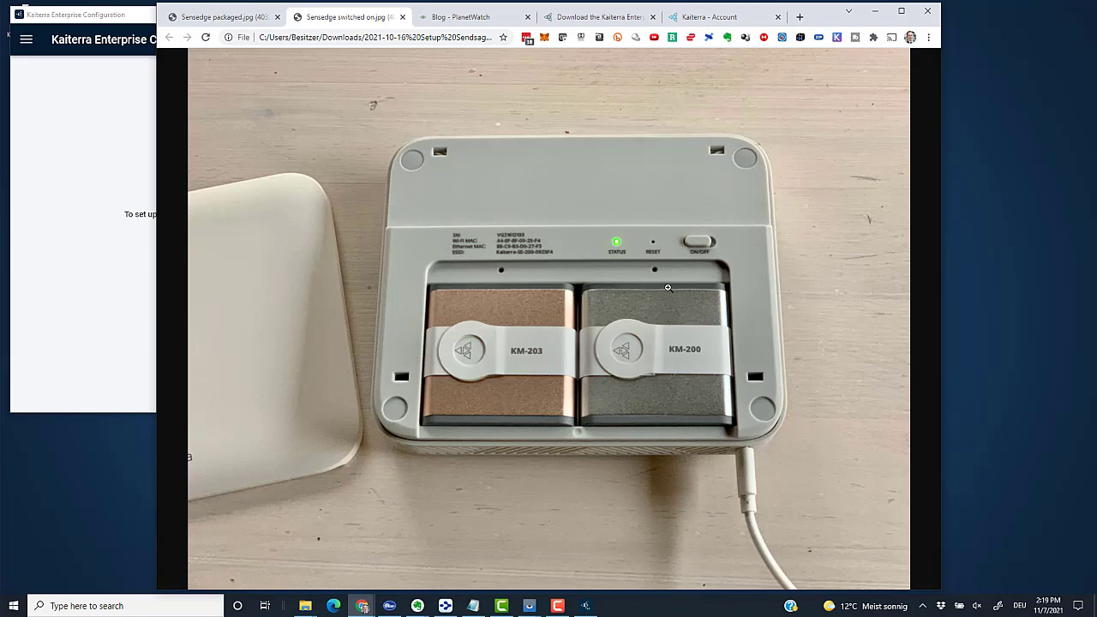
mouse_move(637, 332)
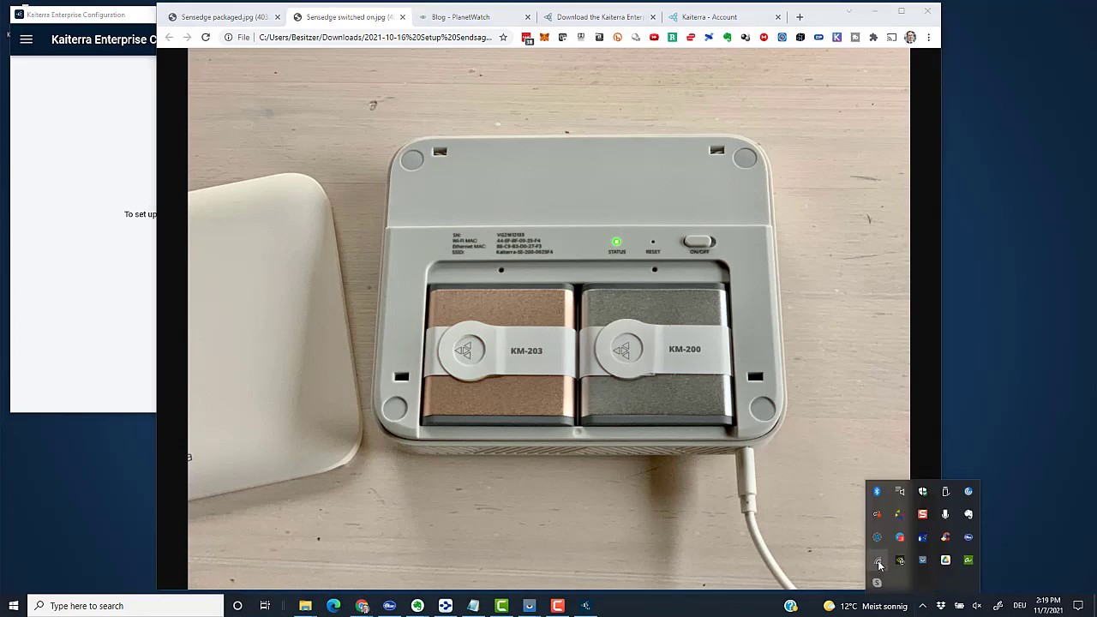
Connect the computer to the sensor's Wi-Fi network Kaiterra-SE-200-0925F4
left_click(877, 562)
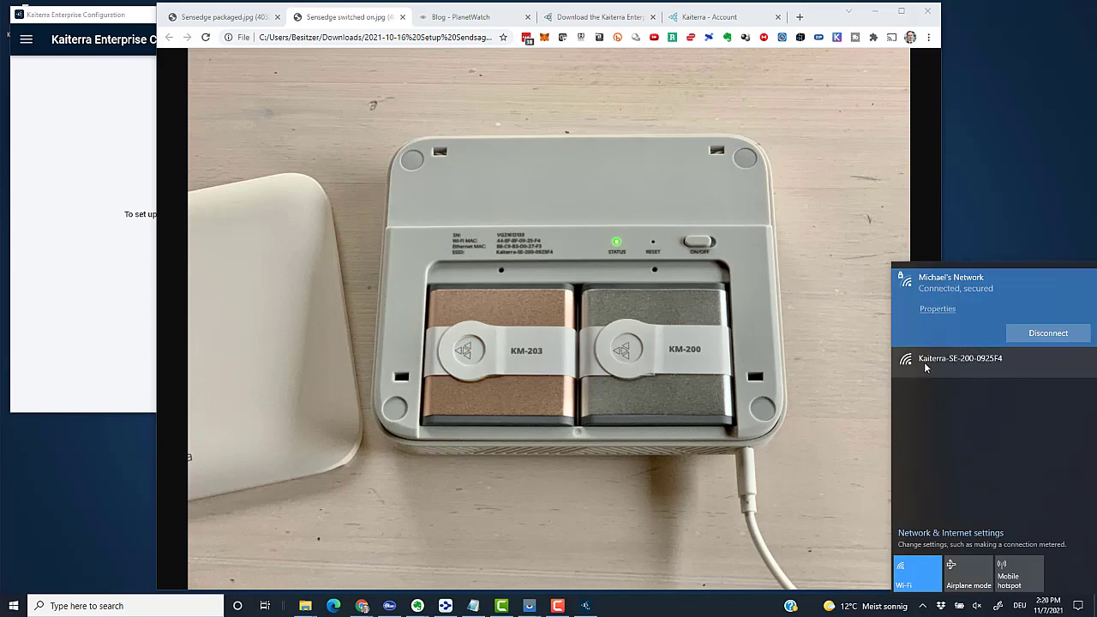
left_click(960, 358)
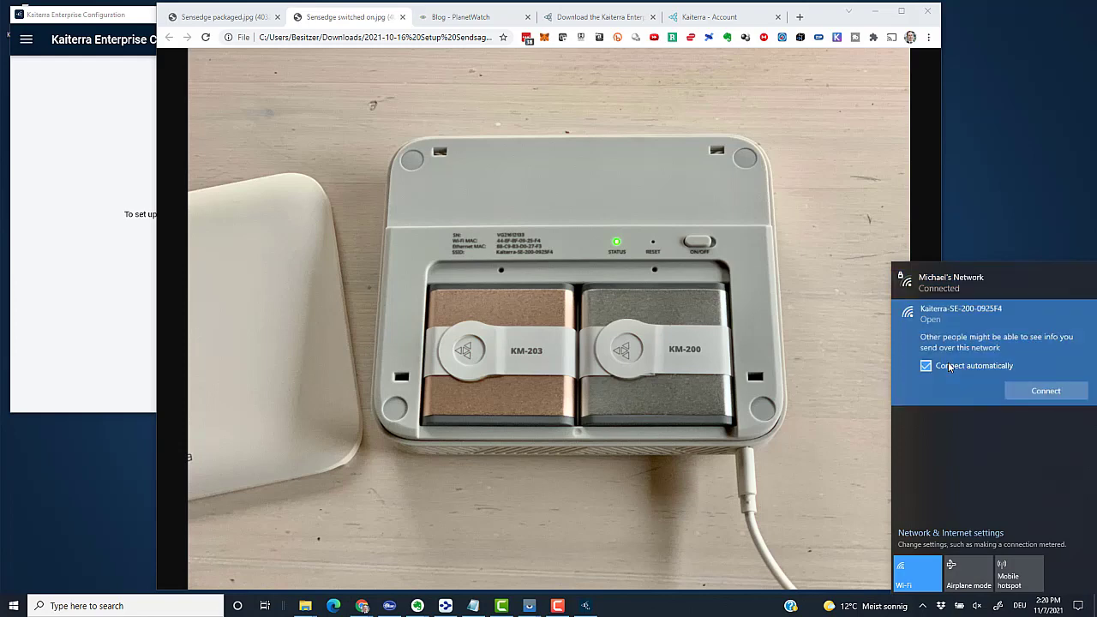
left_click(1046, 391)
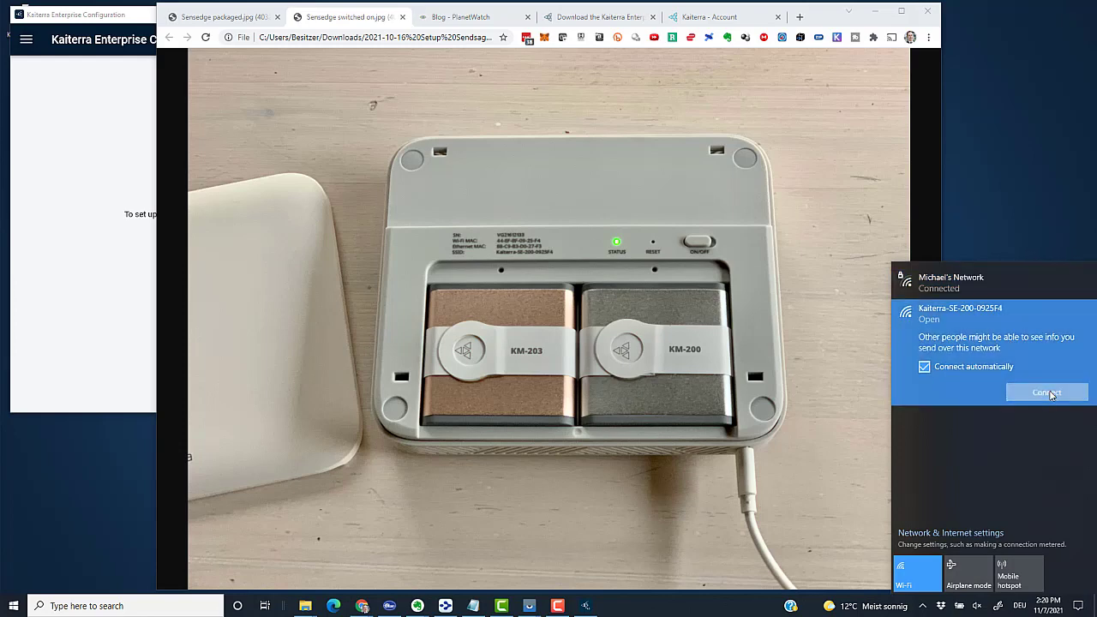
left_click(1046, 393)
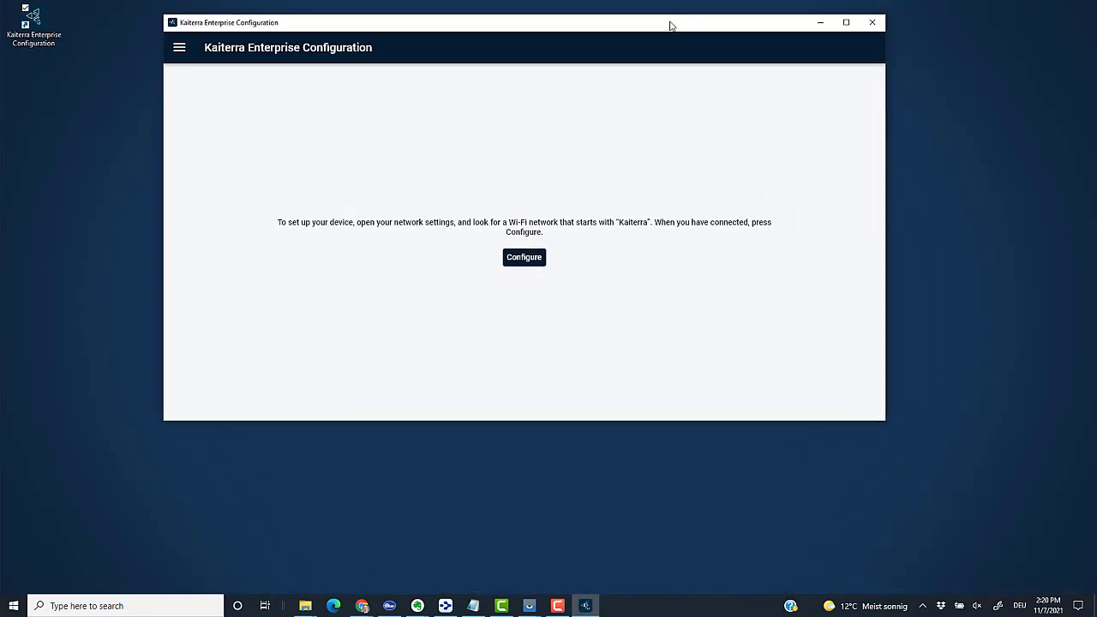
Load the sensor's device details and save UDID ca8fcdc7-a95c-4c10-a1ec-abc23ce48906 in Notepad
left_click(525, 257)
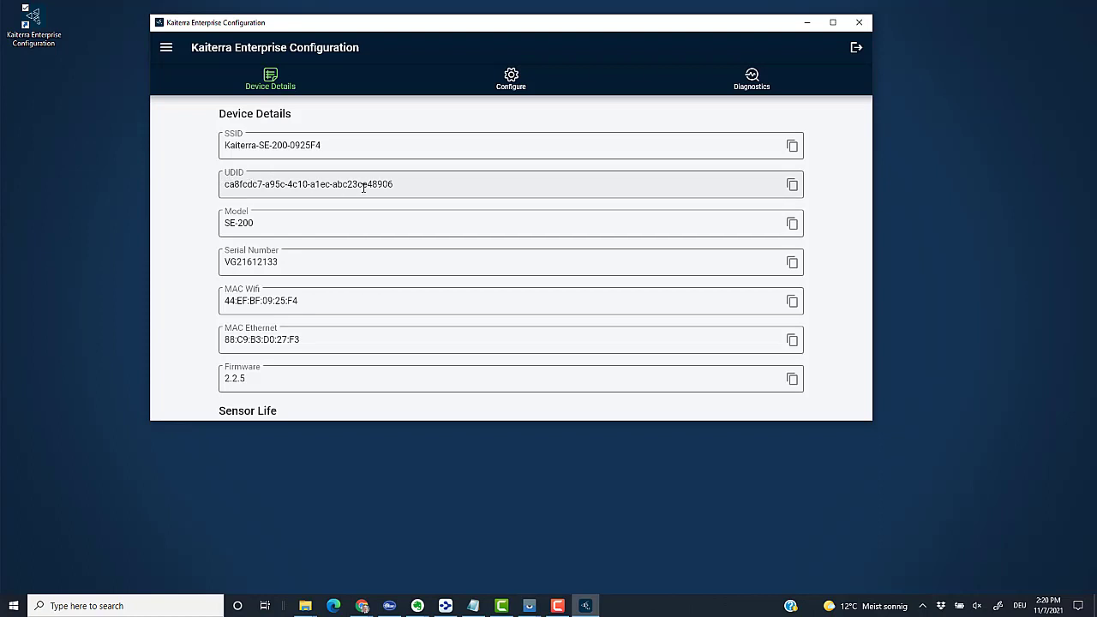
left_click(792, 183)
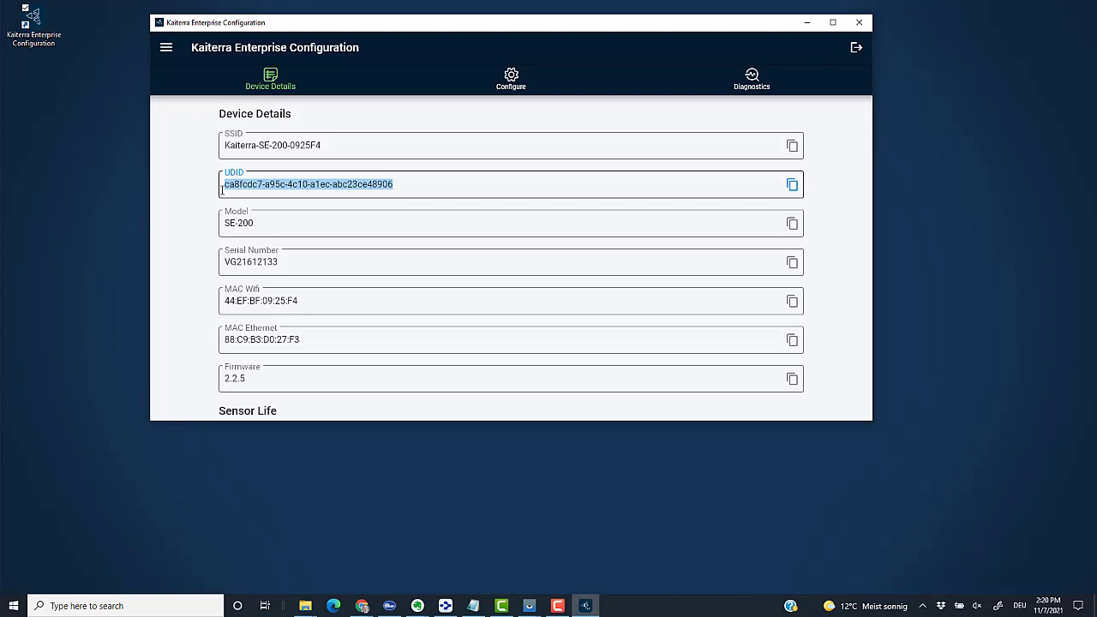
mouse_move(432, 526)
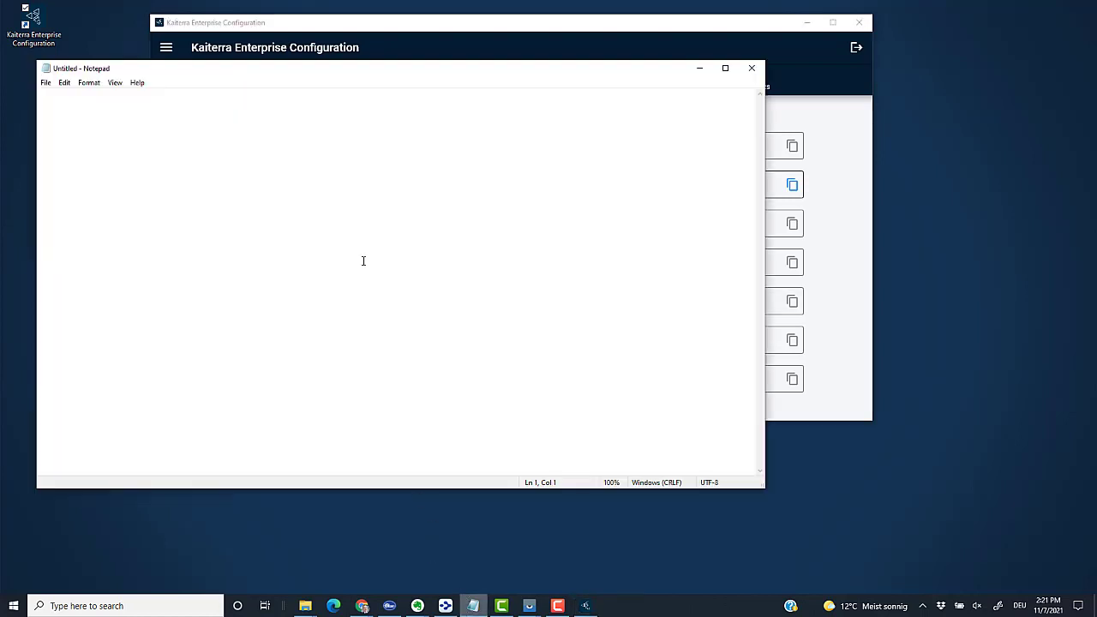
mouse_move(292, 139)
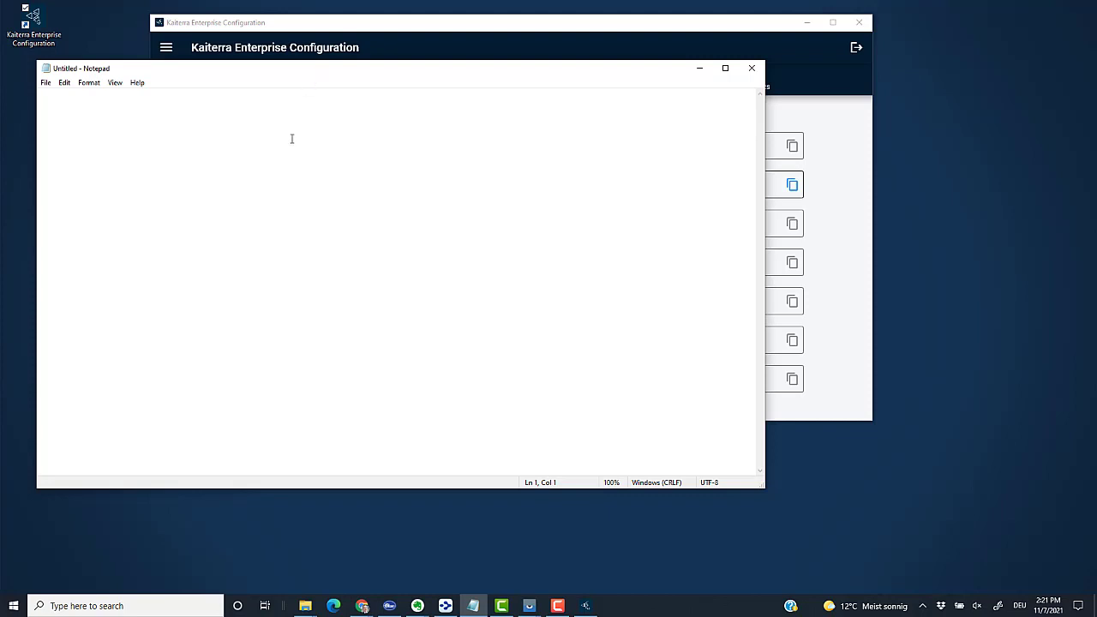
type("ca8fcdc7-a95c-4c10-a1ec-abc23ce48906")
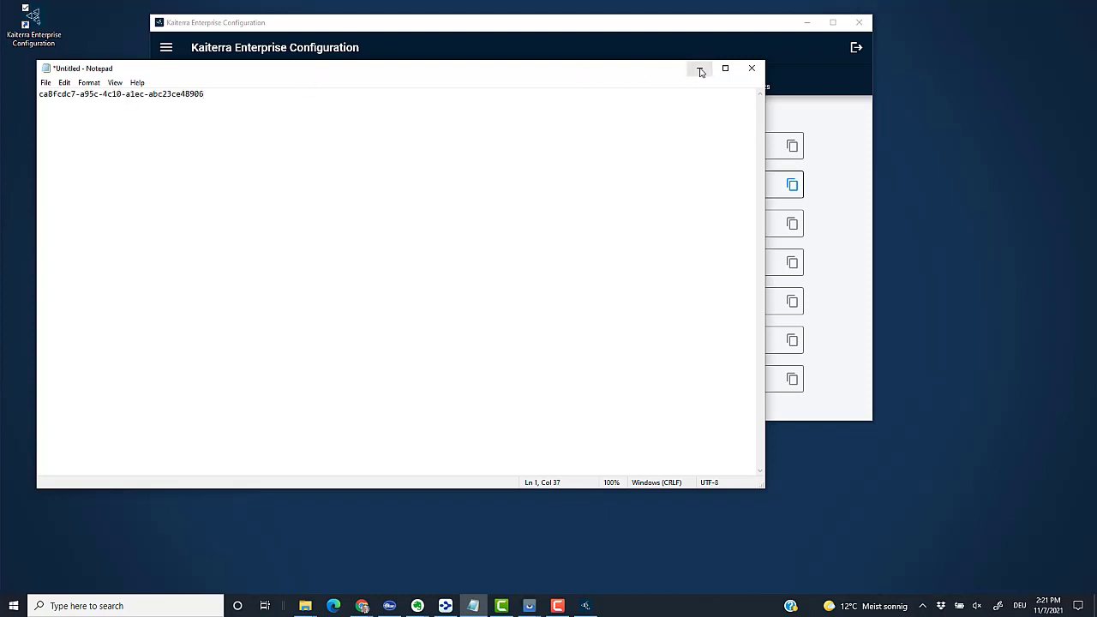
left_click(751, 68)
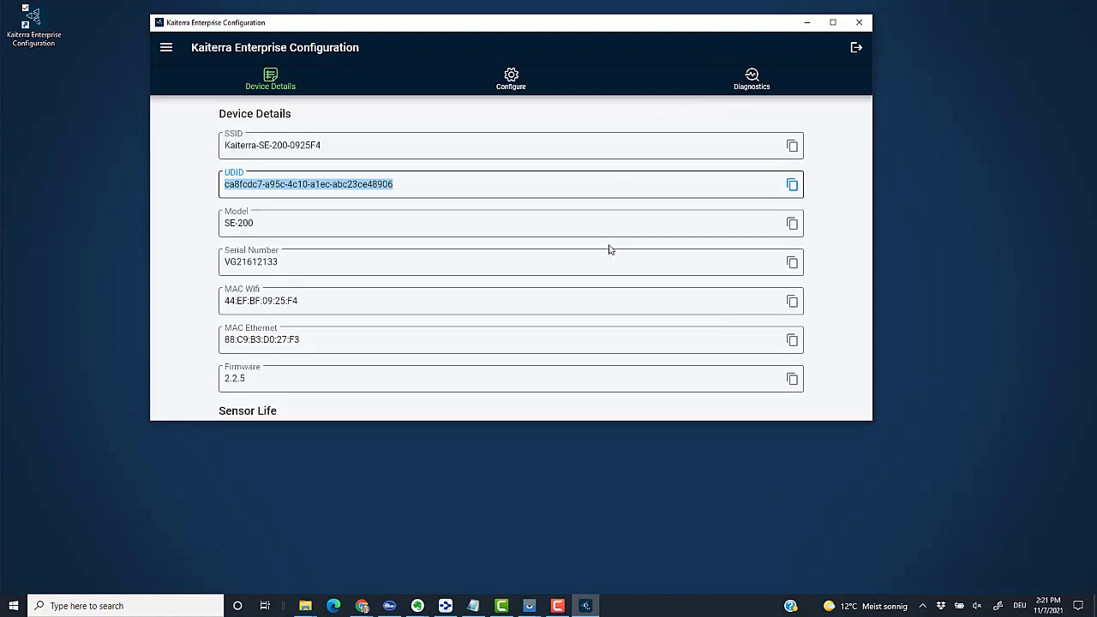
scroll("down", 3)
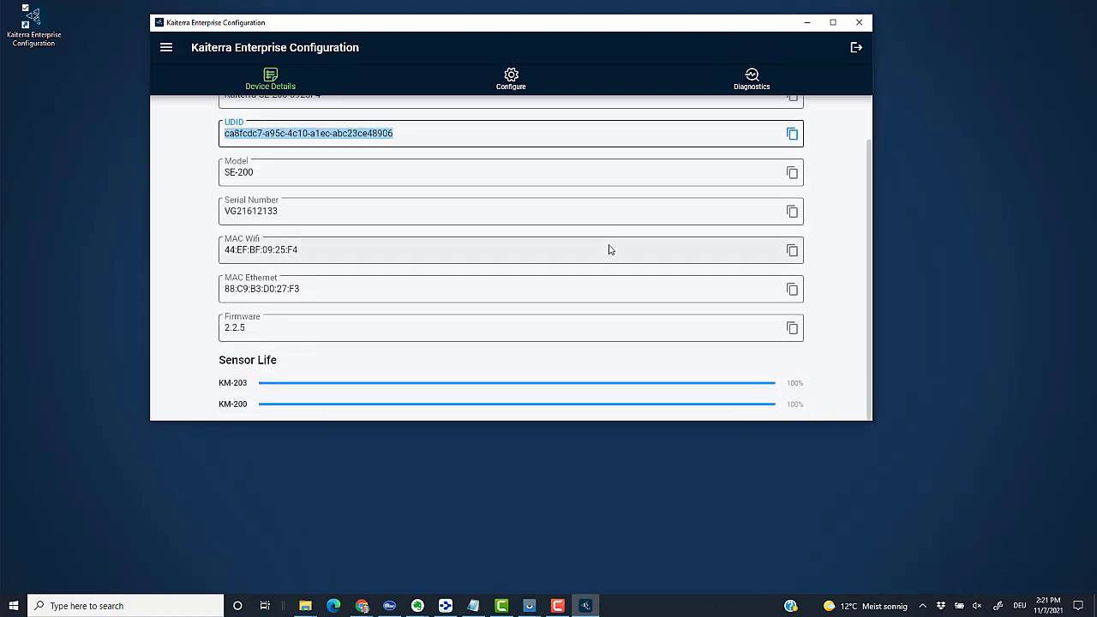
mouse_move(298, 417)
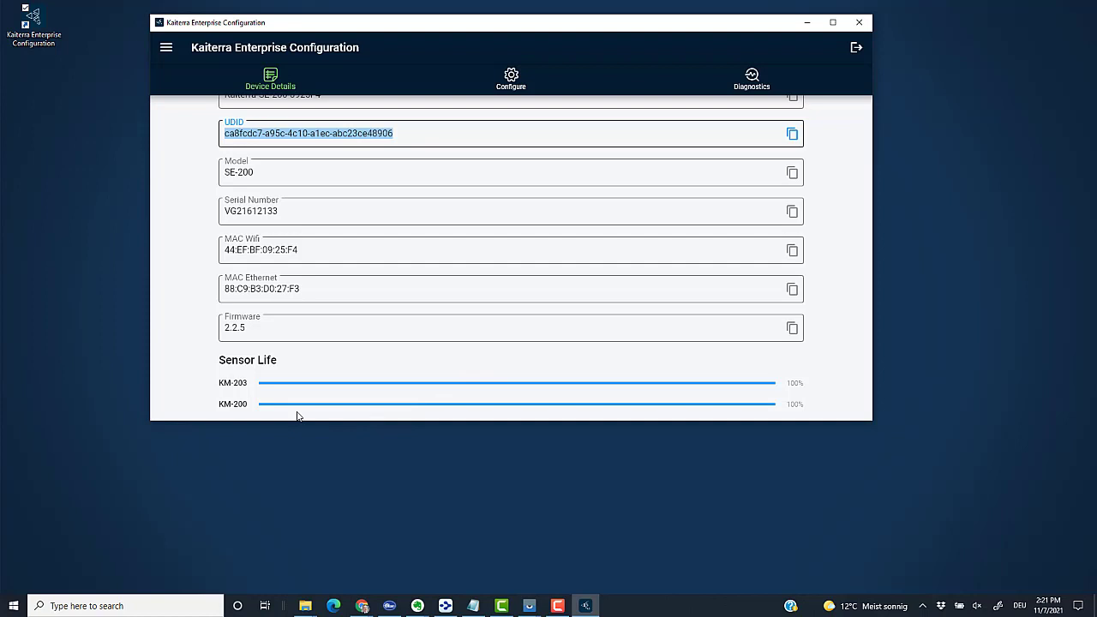
mouse_move(785, 387)
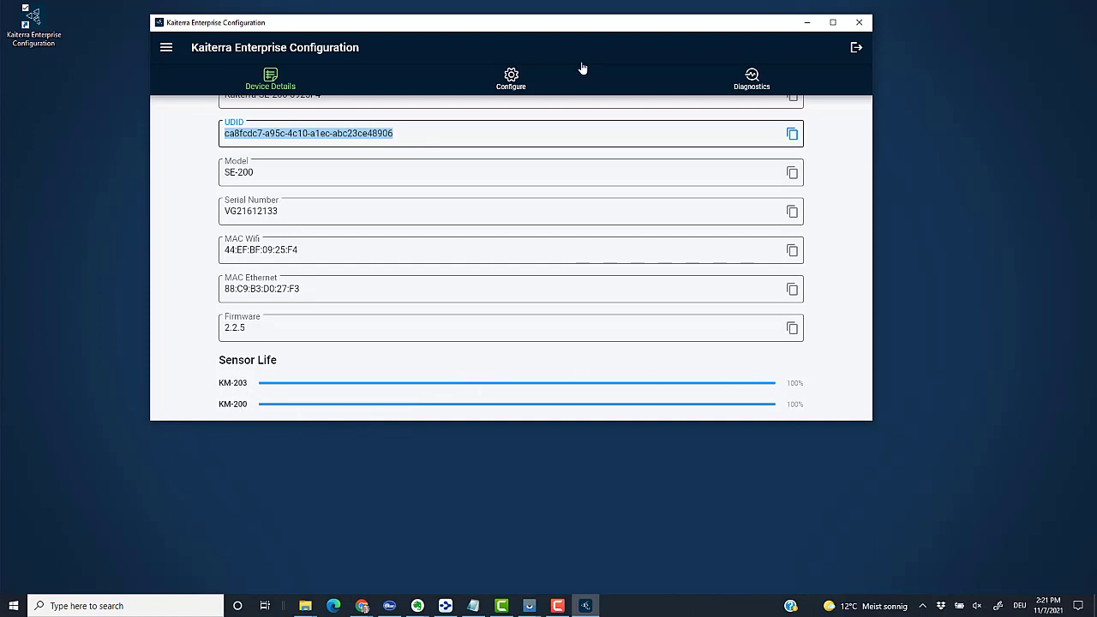
mouse_move(511, 77)
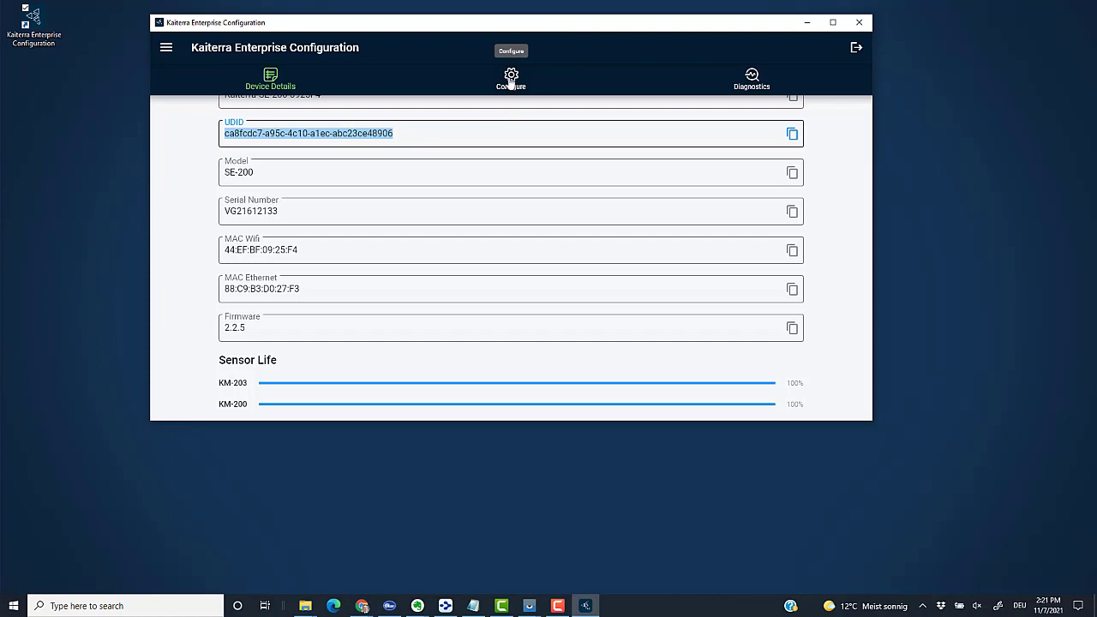
Set the sensor's preferred connection interface to Wi-Fi in the configuration settings
left_click(511, 79)
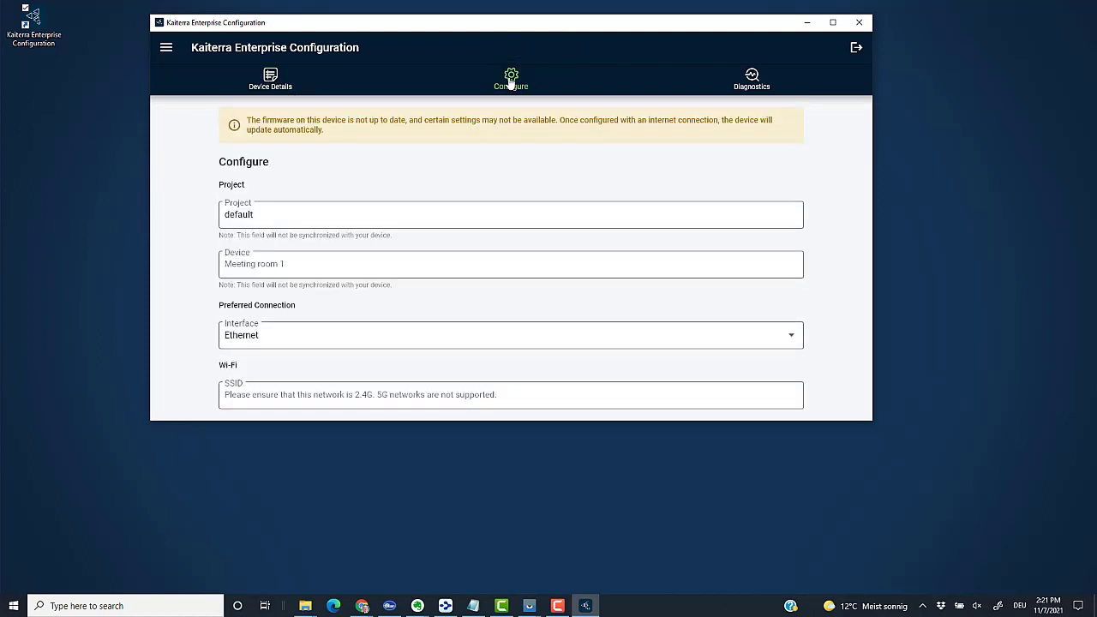
mouse_move(563, 185)
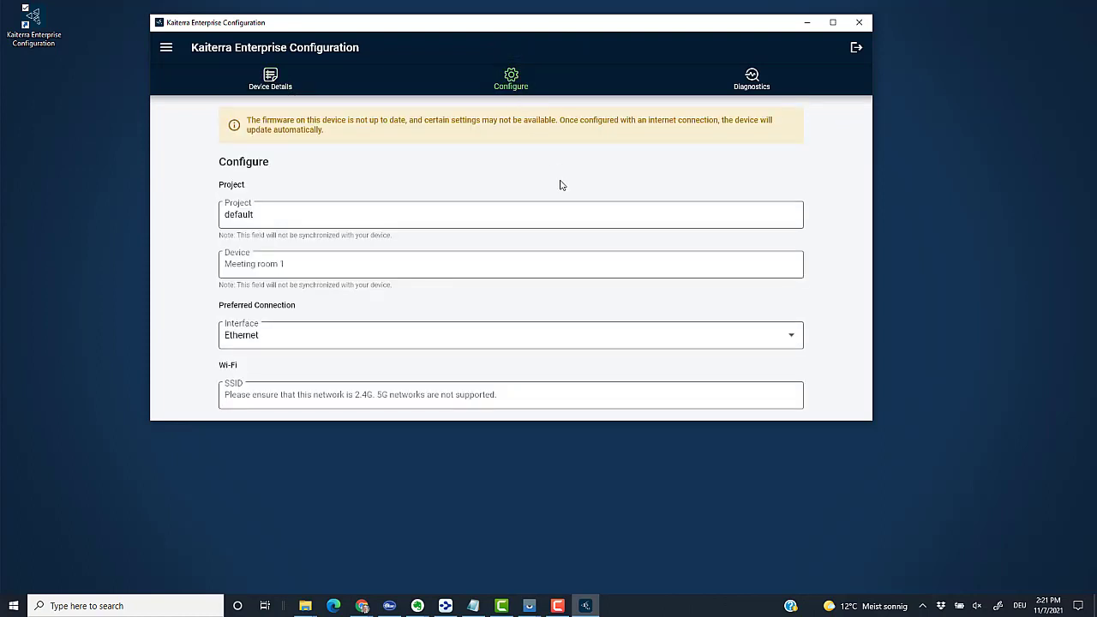
scroll("down", 3)
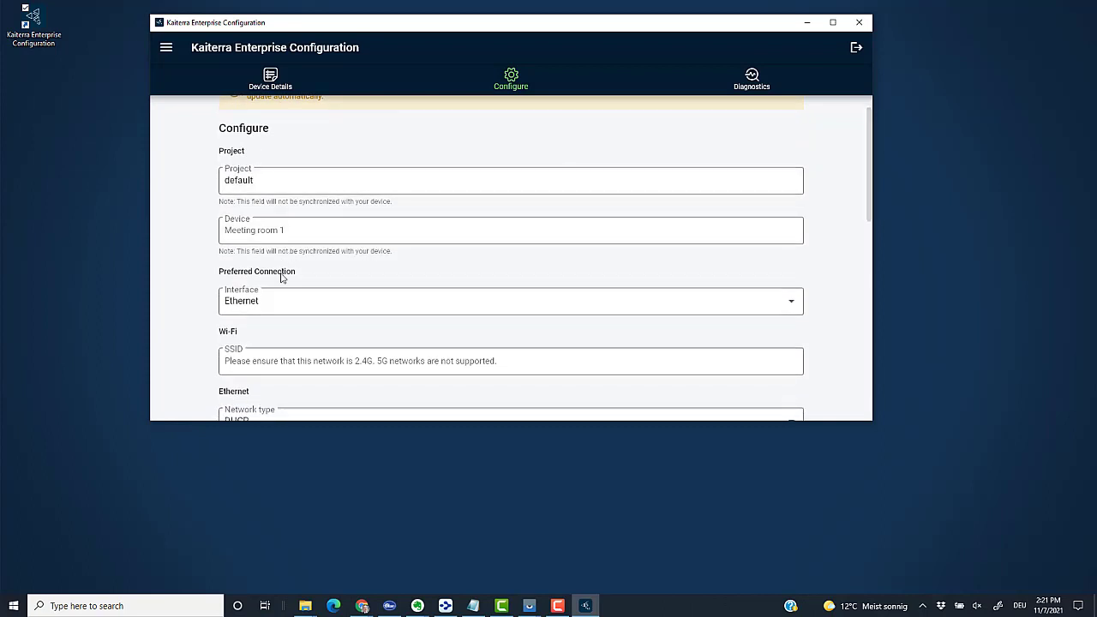
left_click(511, 302)
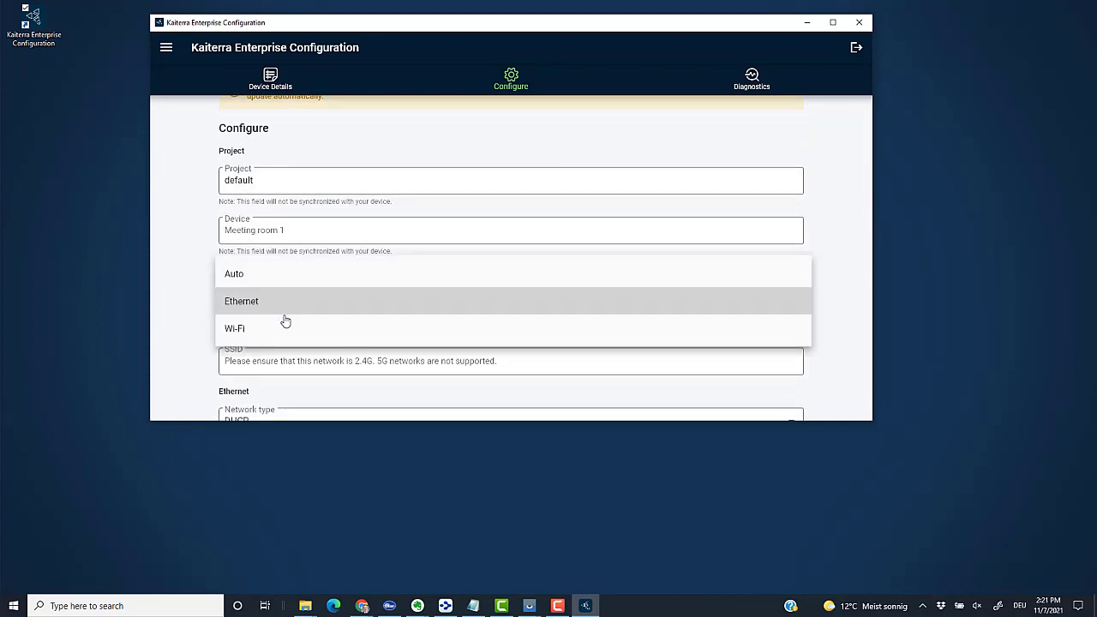
left_click(235, 329)
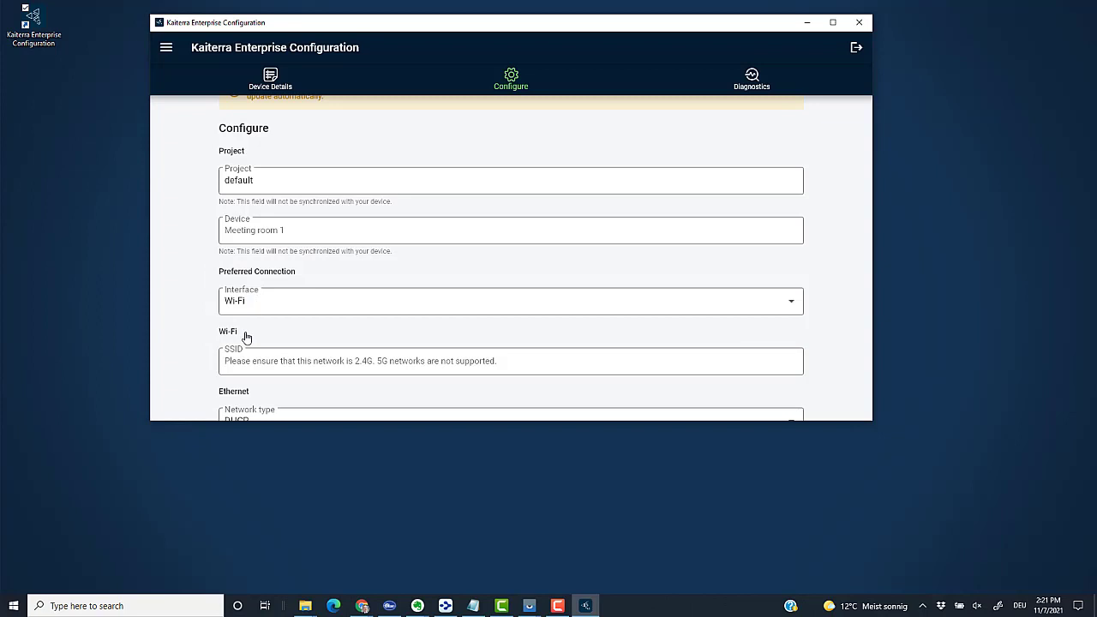
Enter the home network name 'Michael's Network' as the Wi-Fi SSID
scroll("down", 3)
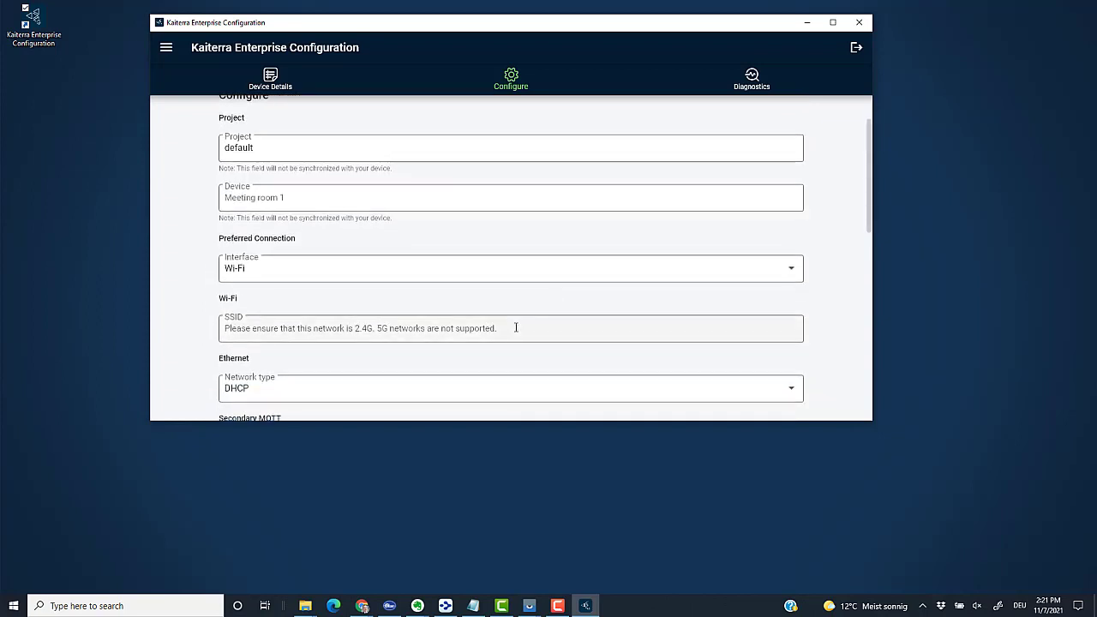
left_click(511, 329)
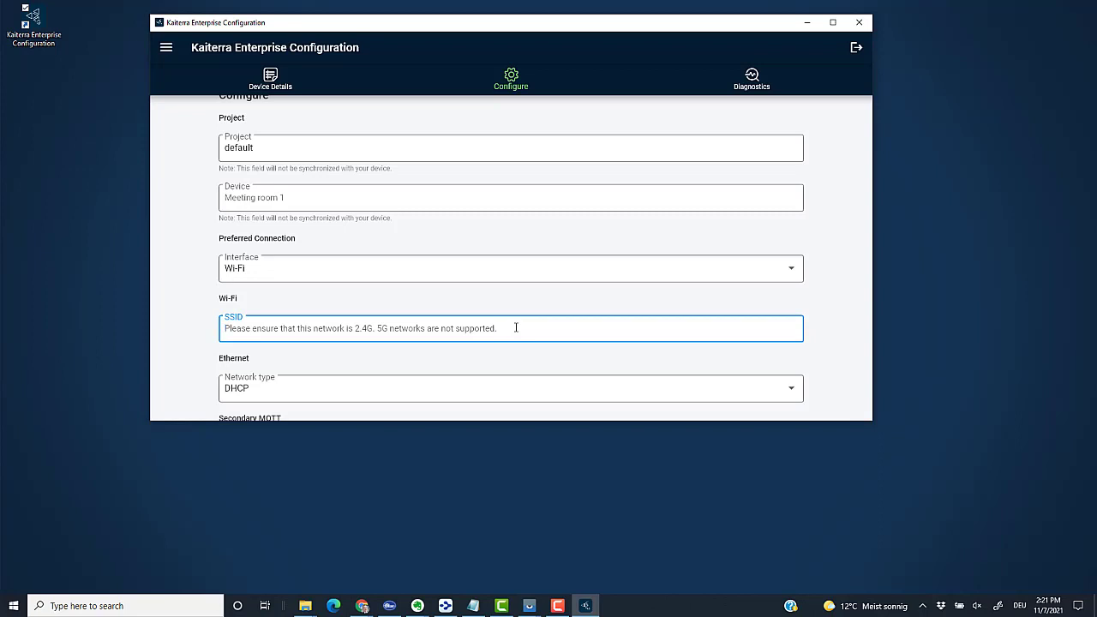
type("Micha")
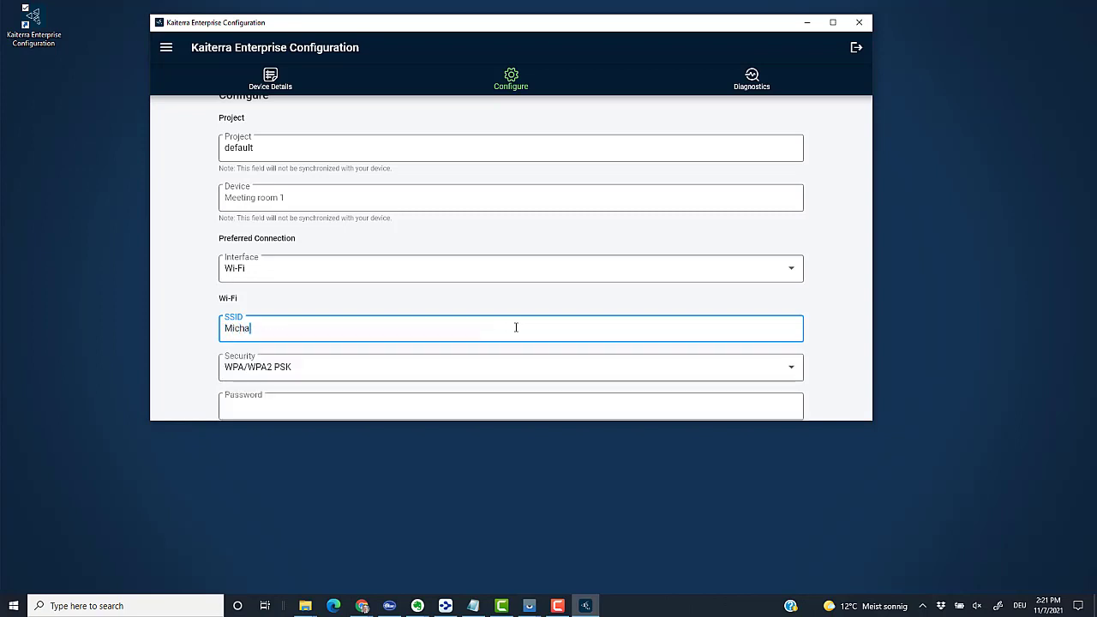
type("el's")
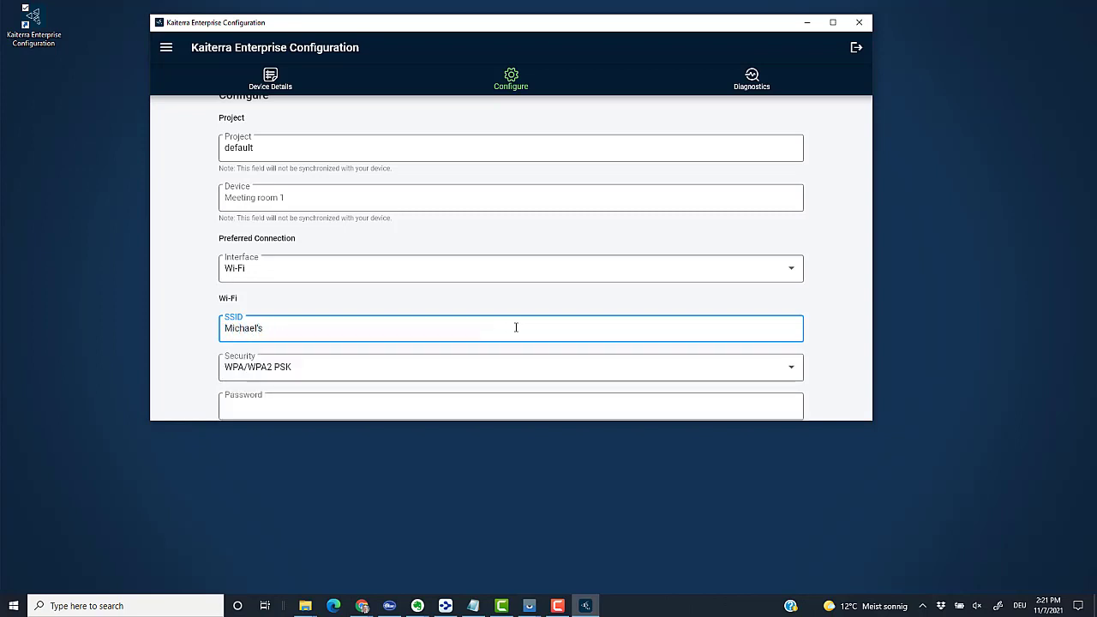
type("Network")
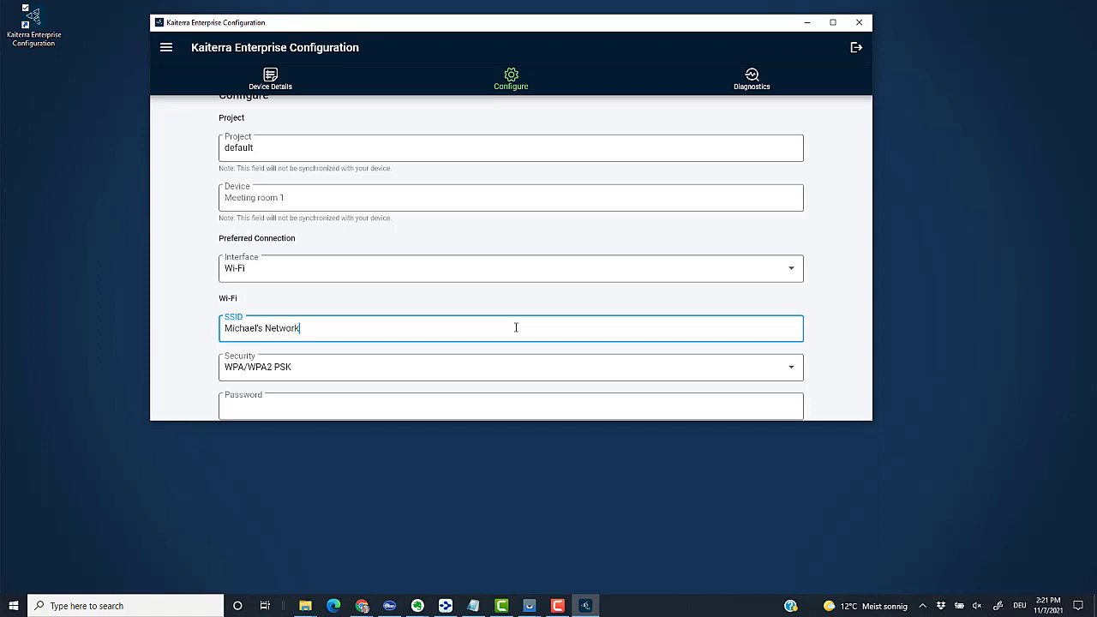
Send the new Wi-Fi configuration to the sensor via Configure Device
scroll("down", 3)
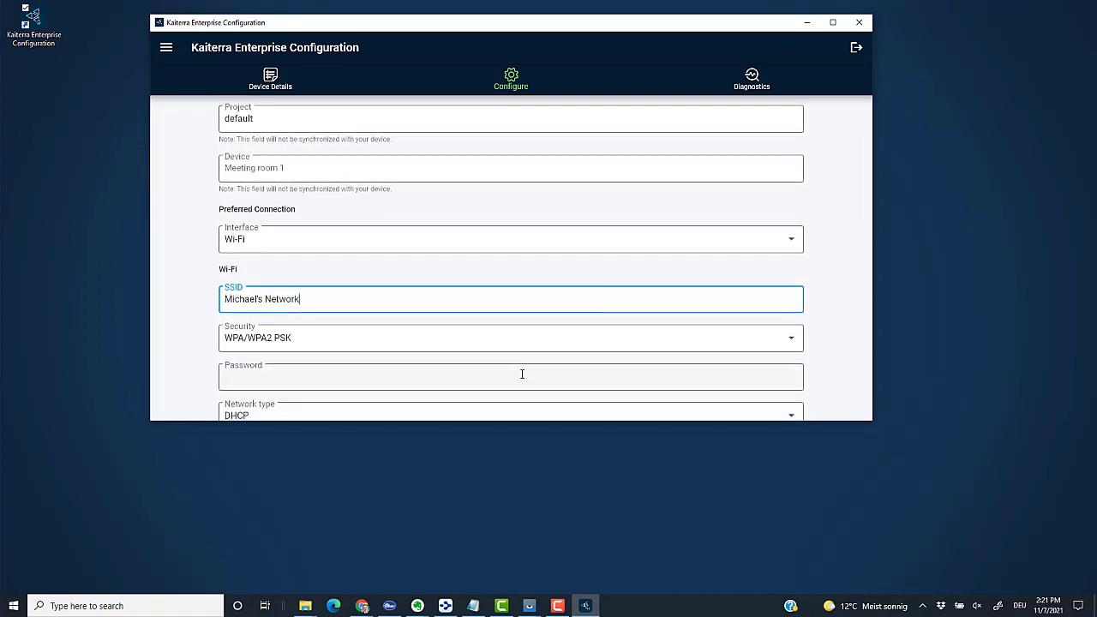
scroll("down", 3)
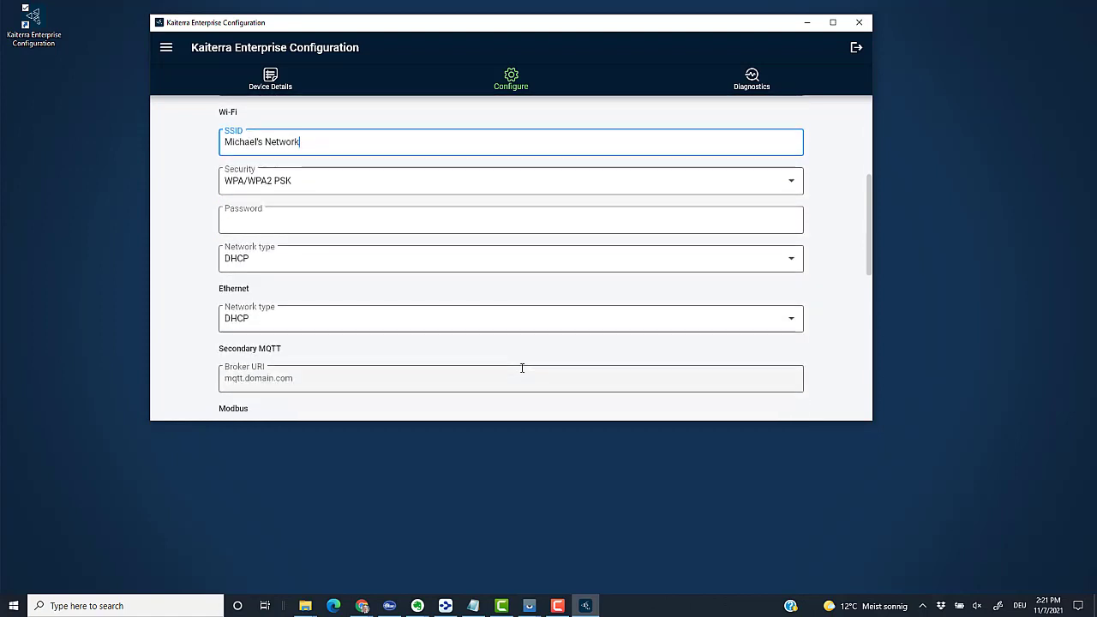
mouse_move(545, 220)
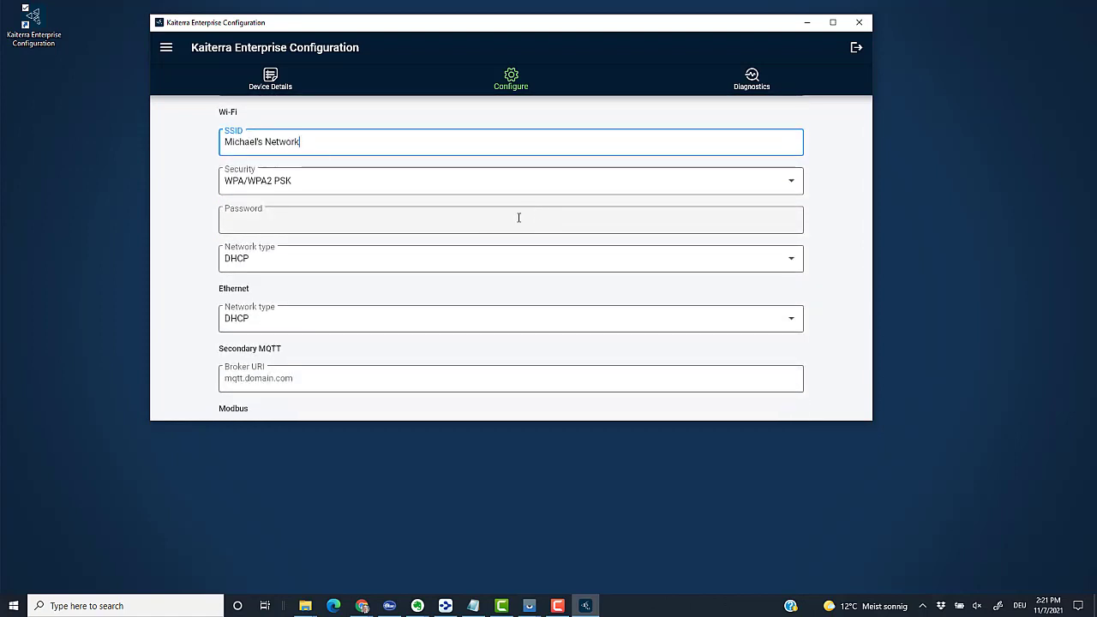
mouse_move(497, 228)
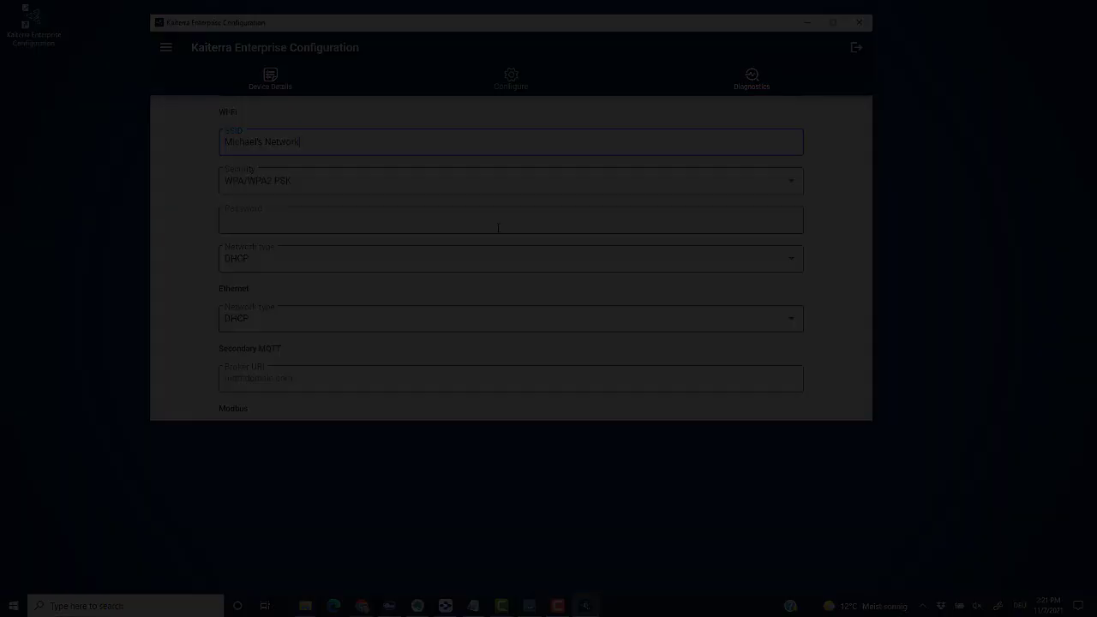
scroll("down", 3)
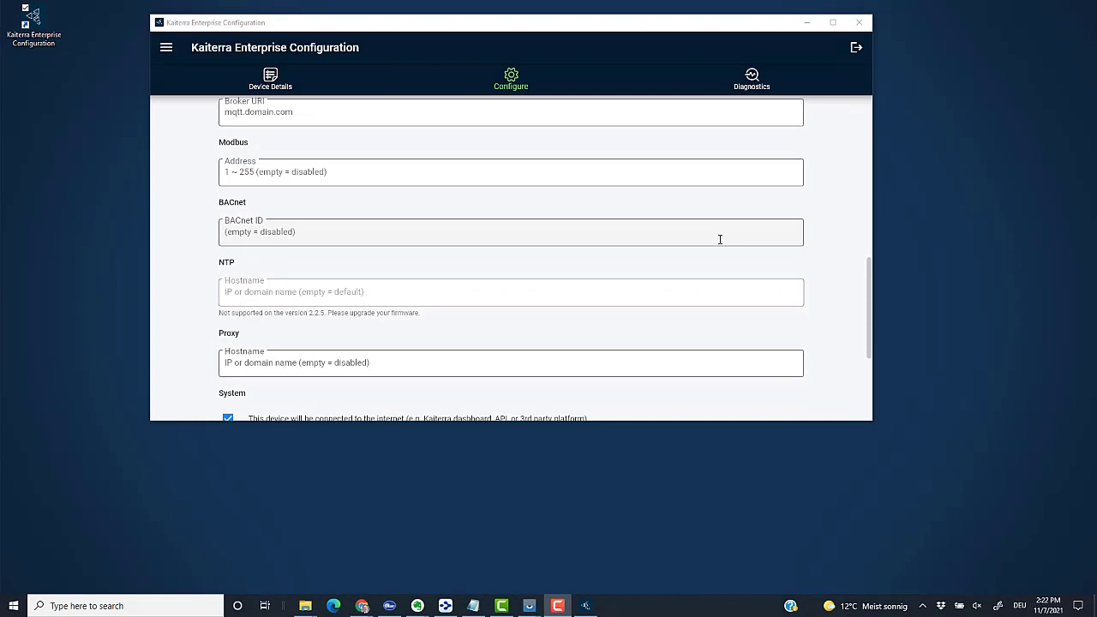
scroll("down", 3)
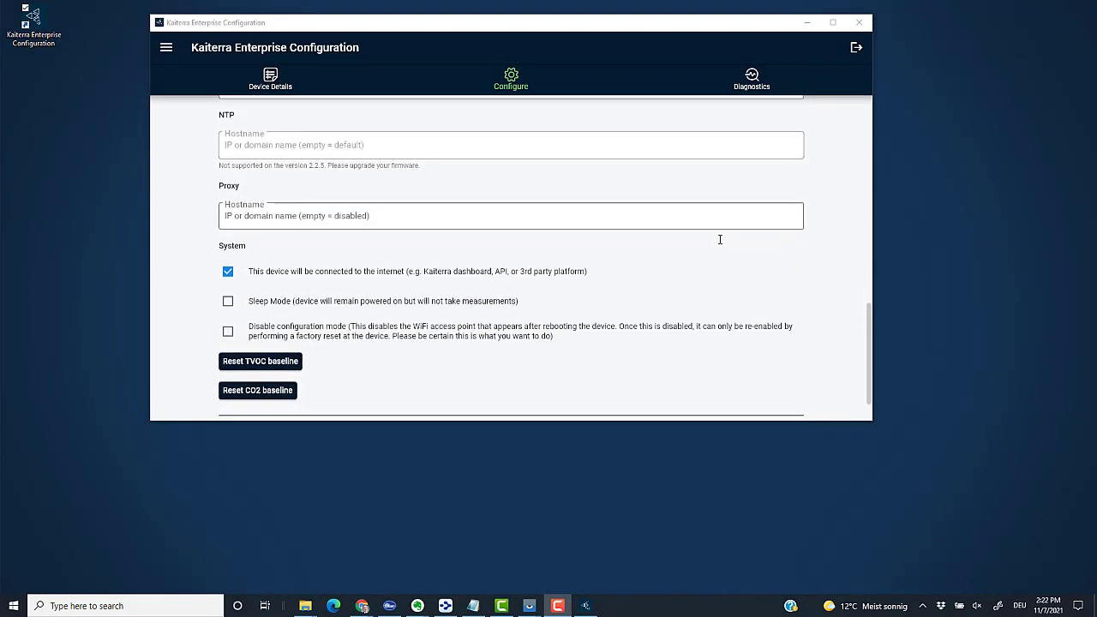
scroll("down", 3)
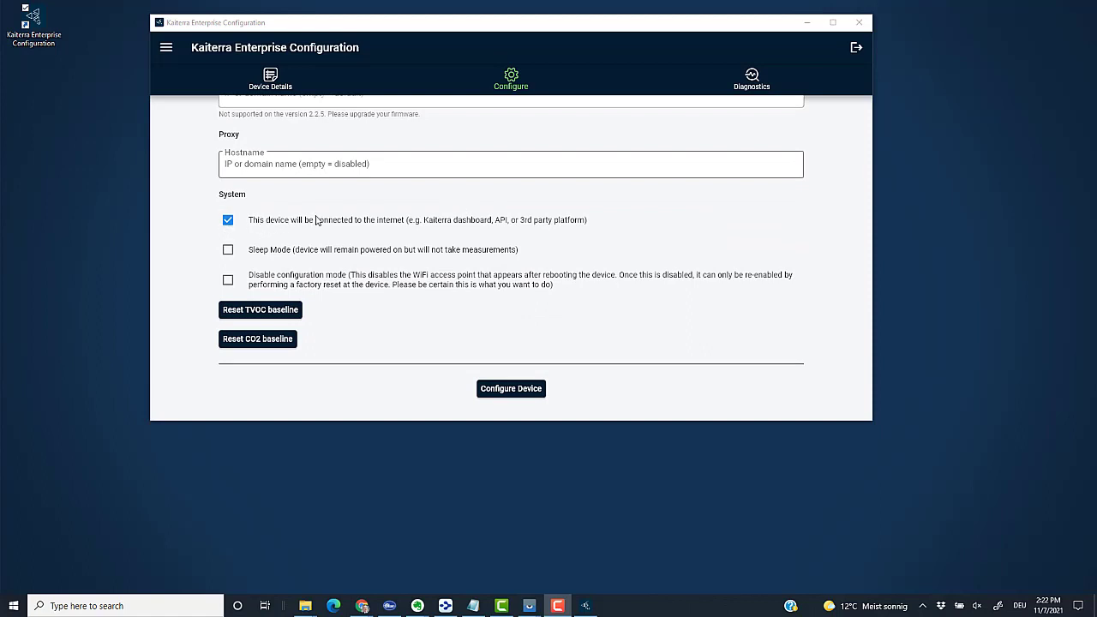
mouse_move(247, 231)
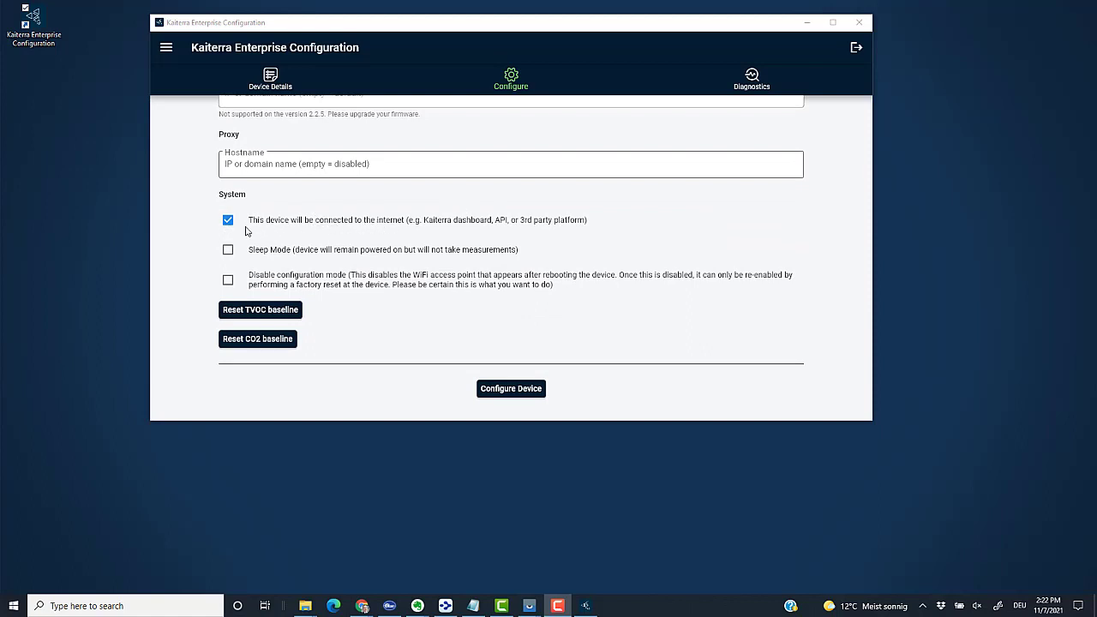
mouse_move(264, 263)
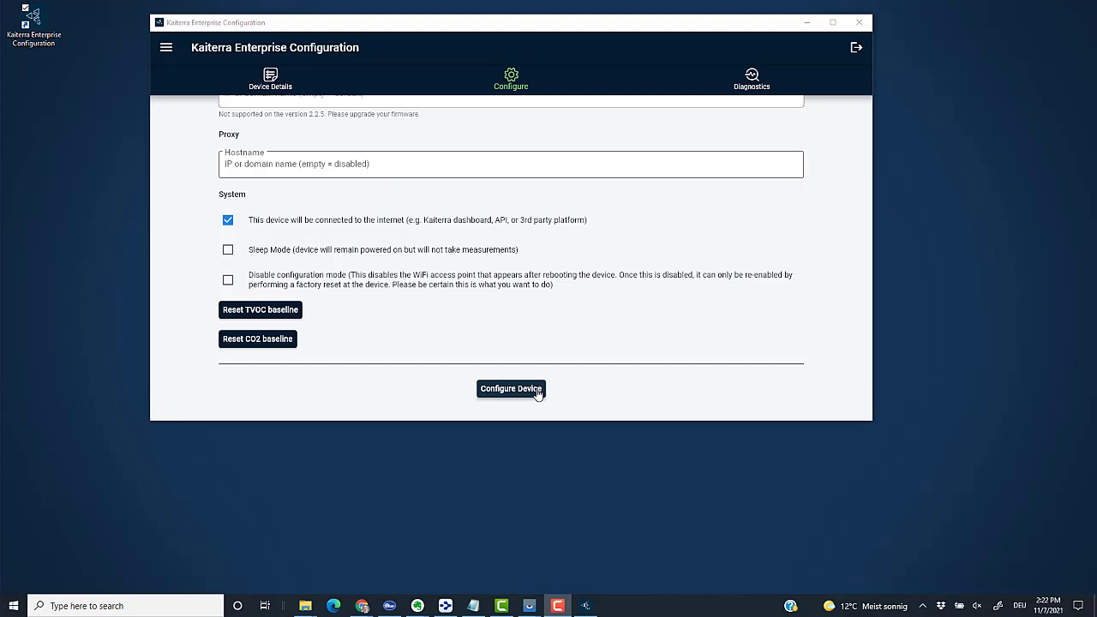
left_click(511, 388)
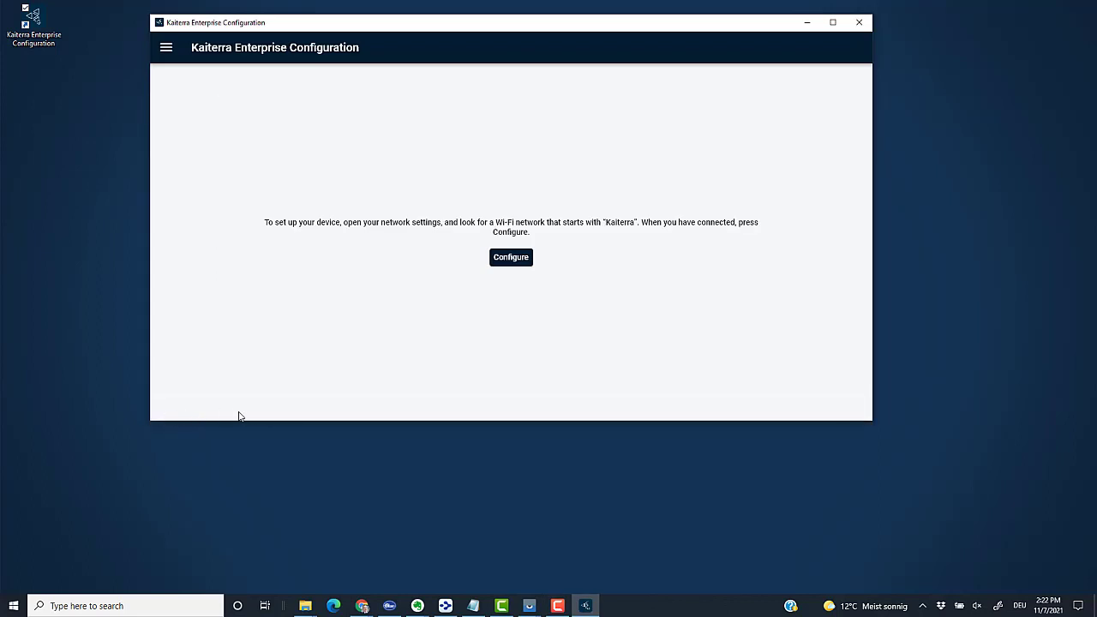
mouse_move(300, 387)
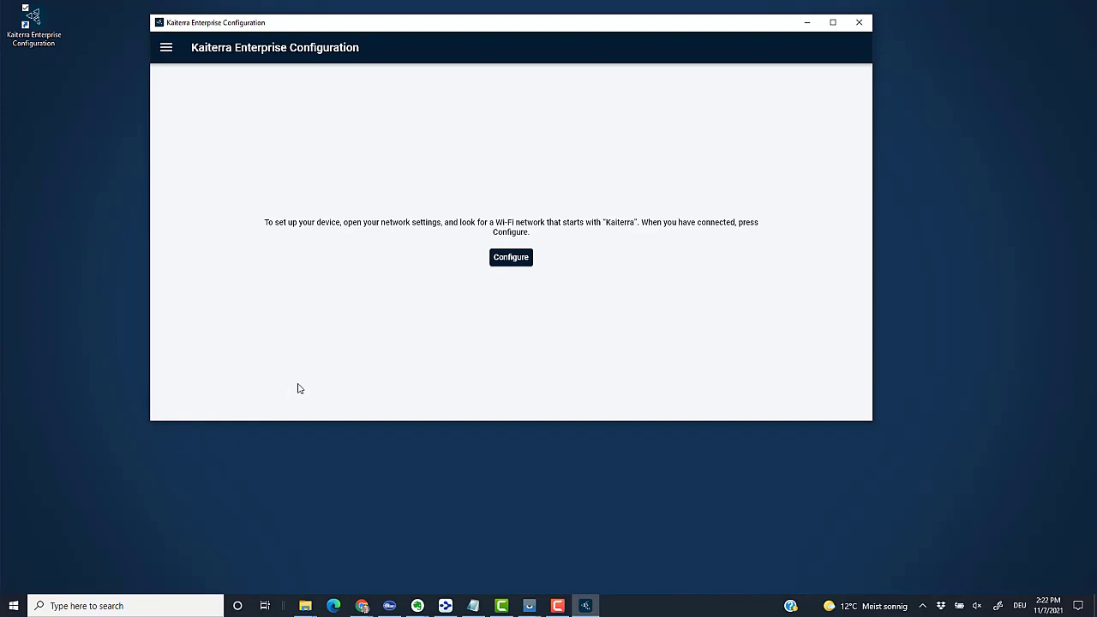
mouse_move(360, 98)
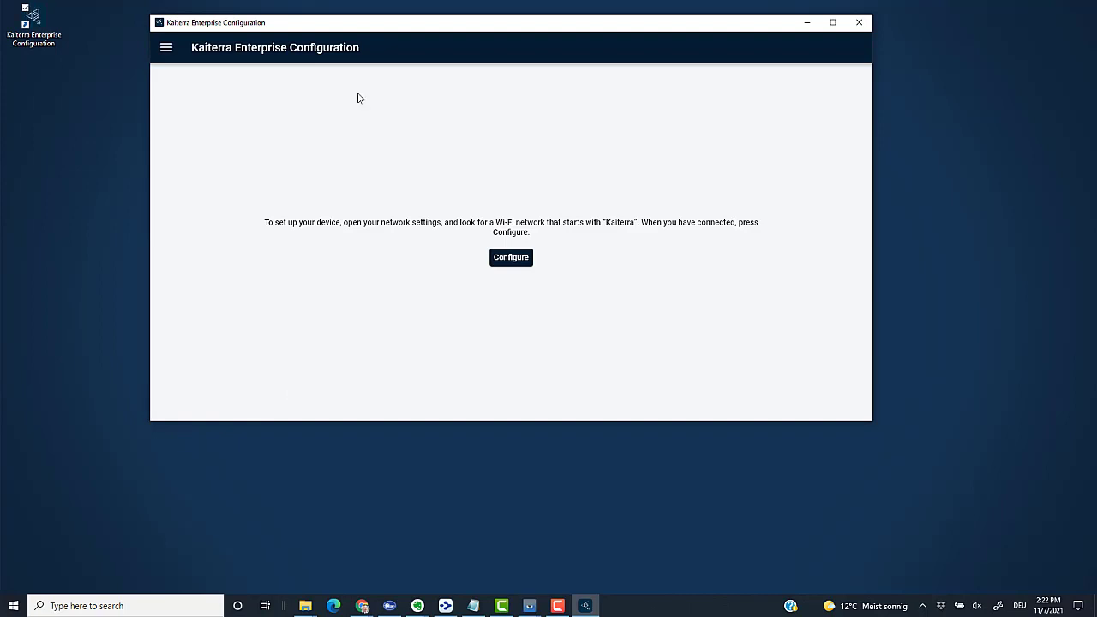
mouse_move(254, 89)
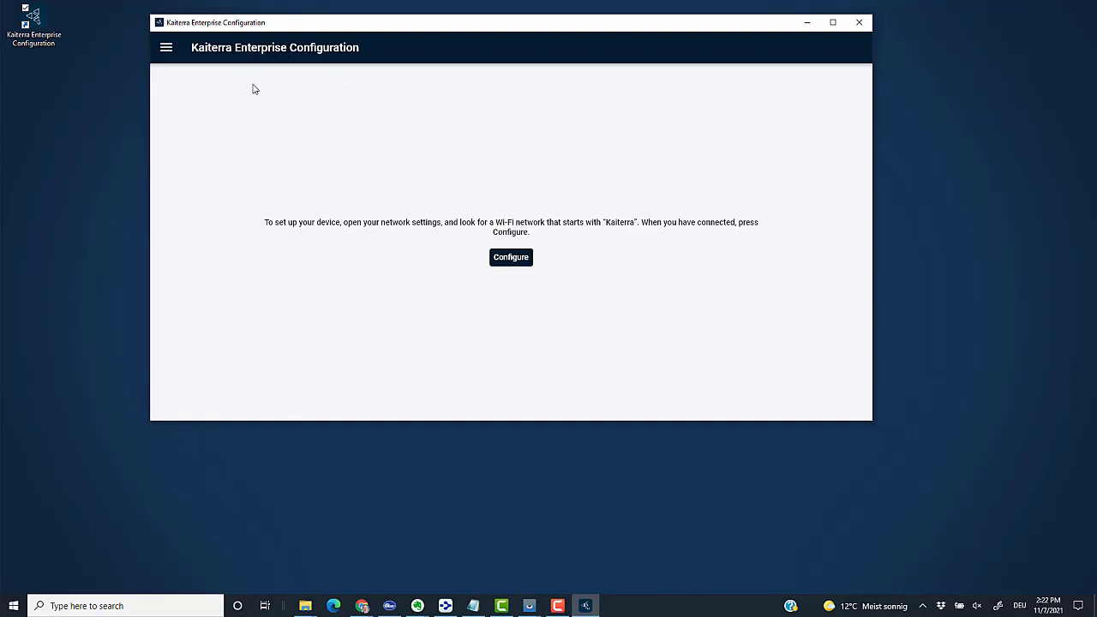
mouse_move(593, 166)
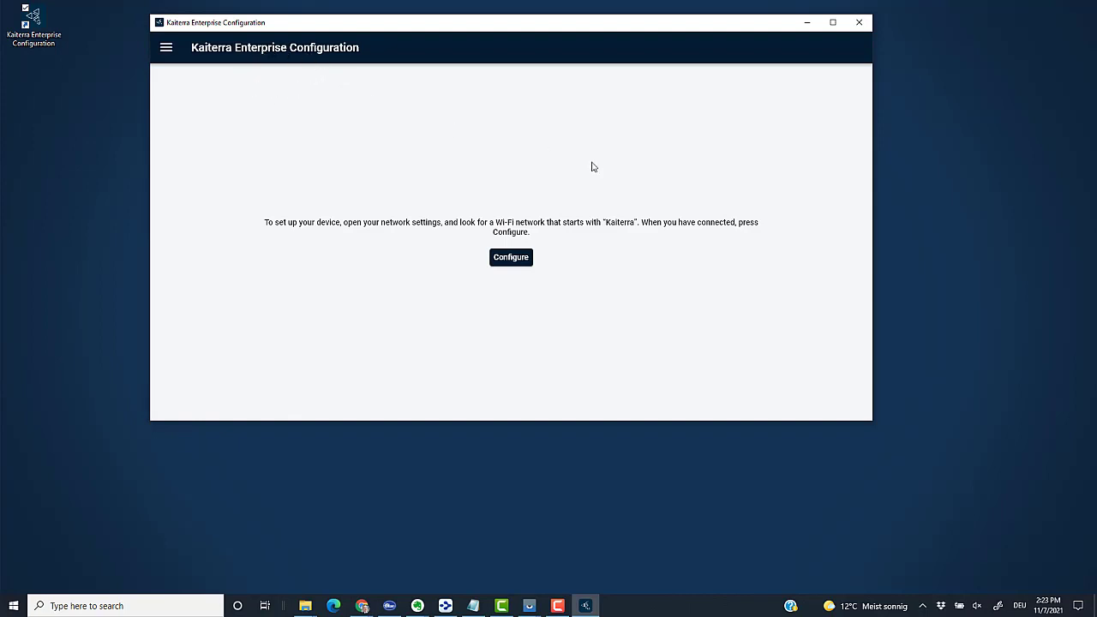
mouse_move(926, 596)
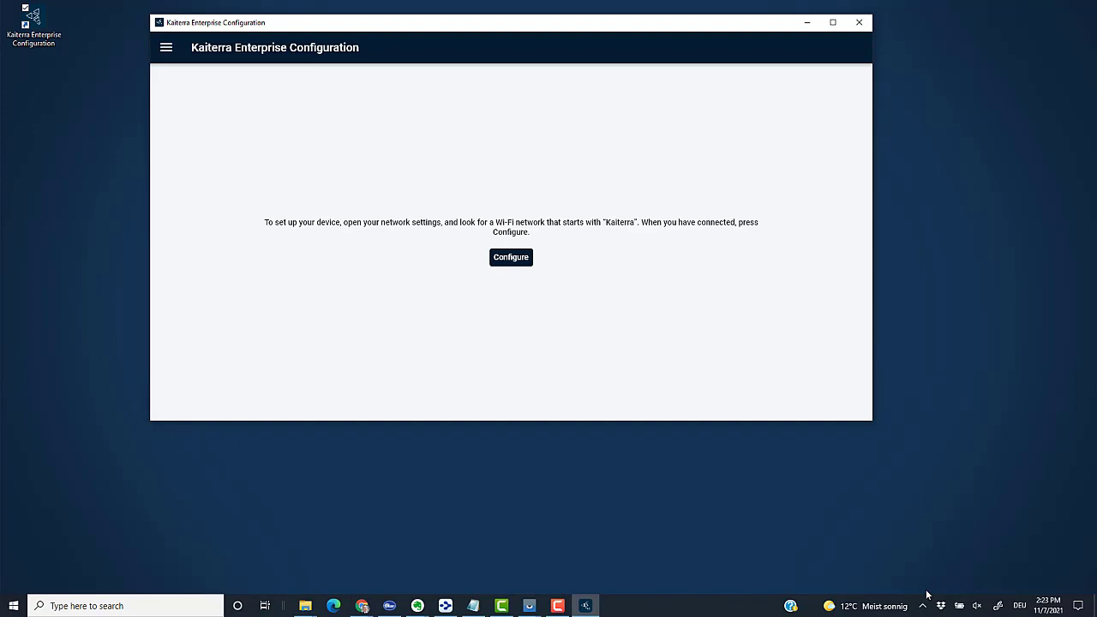
Confirm the PC is back on the home Wi-Fi from the tray, then close the configuration tool
left_click(922, 607)
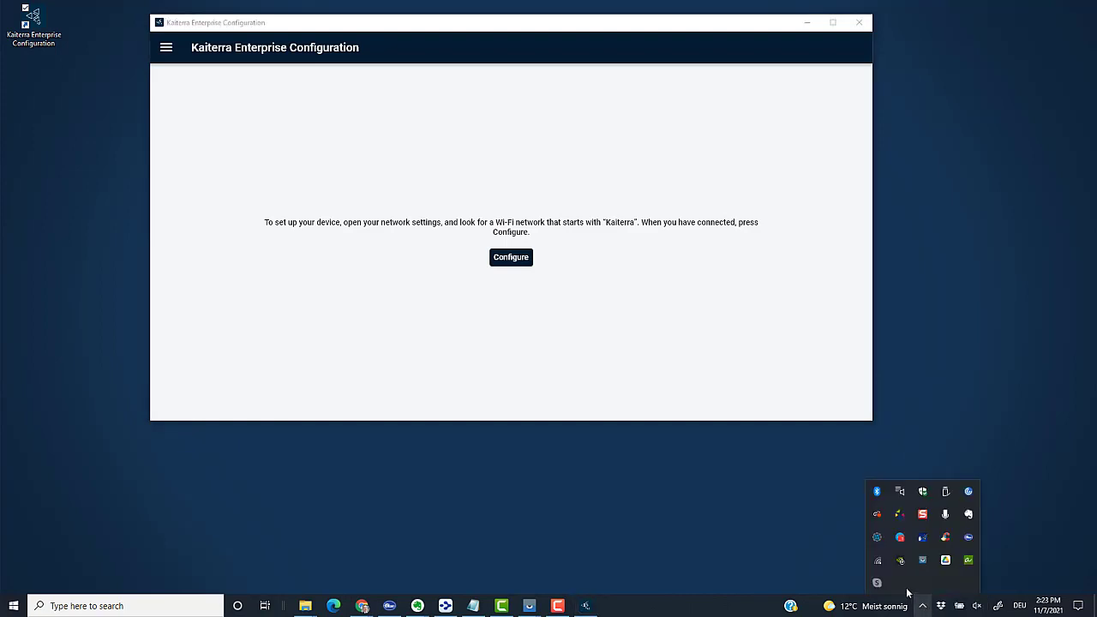
left_click(977, 606)
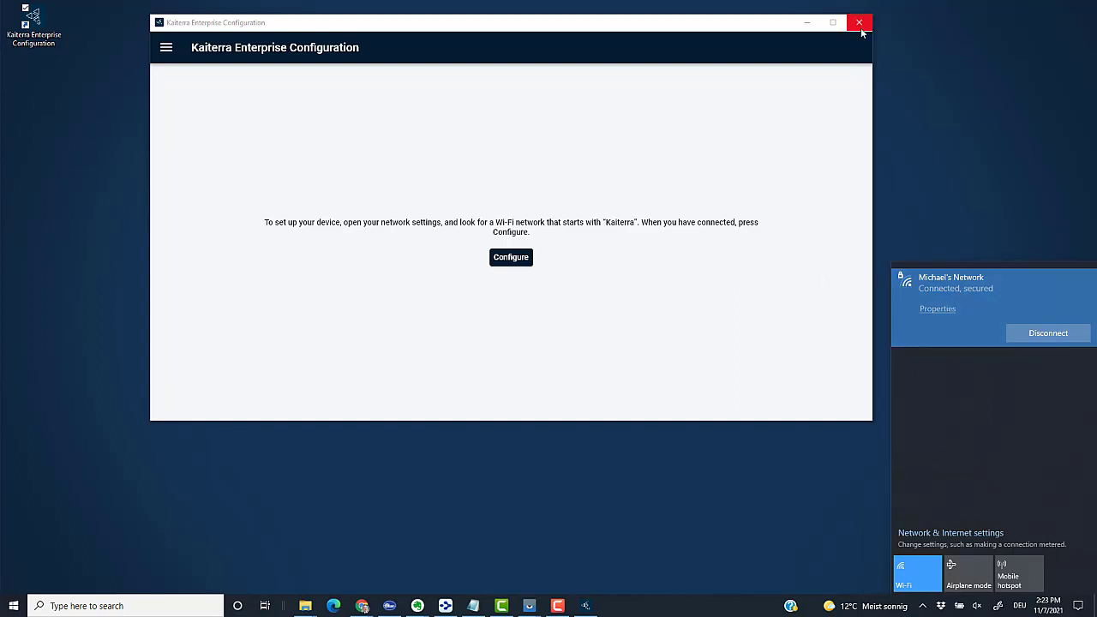
left_click(860, 22)
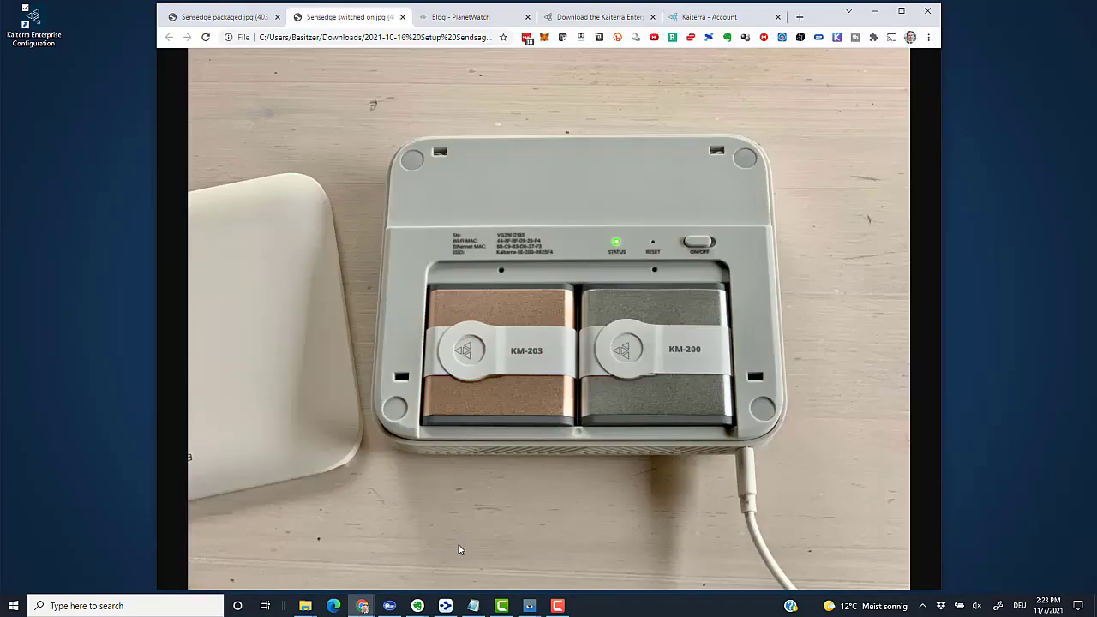
mouse_move(458, 462)
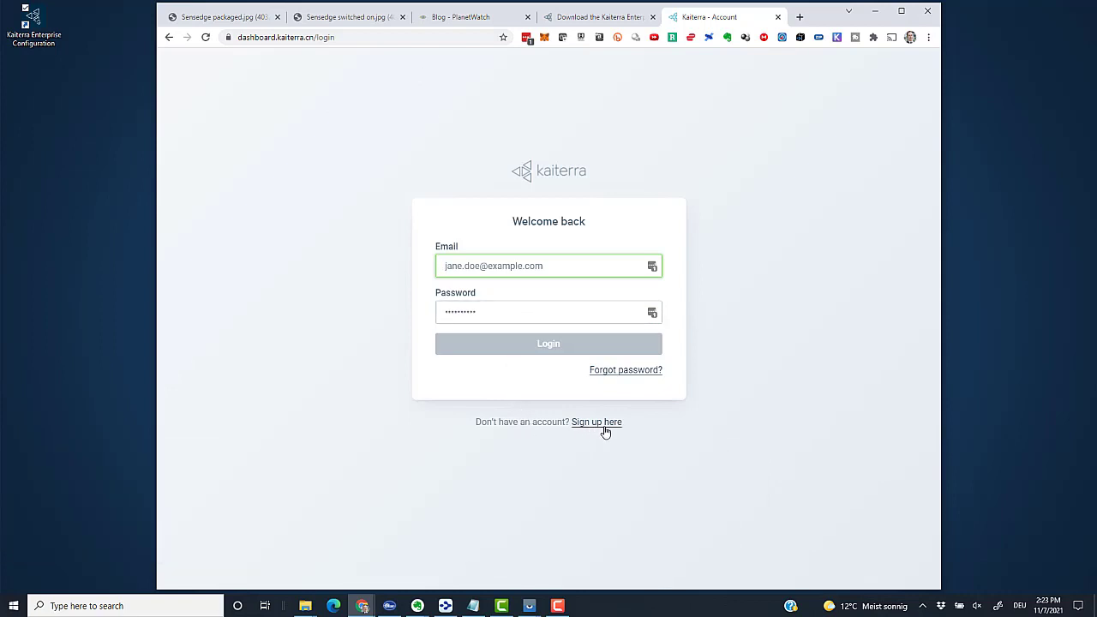
mouse_move(652, 429)
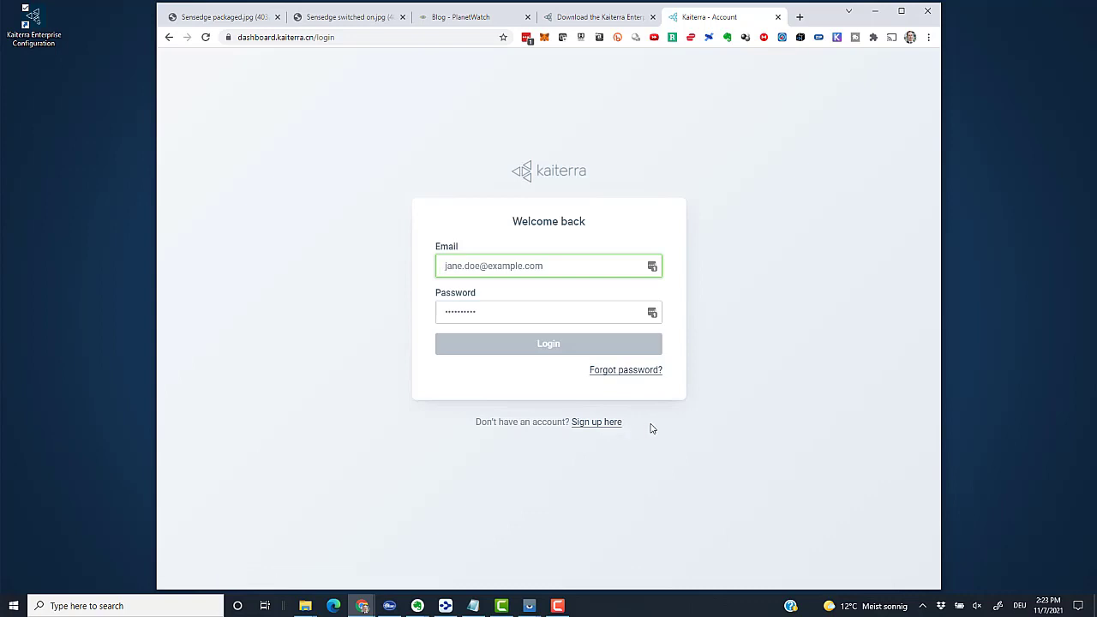
mouse_move(665, 261)
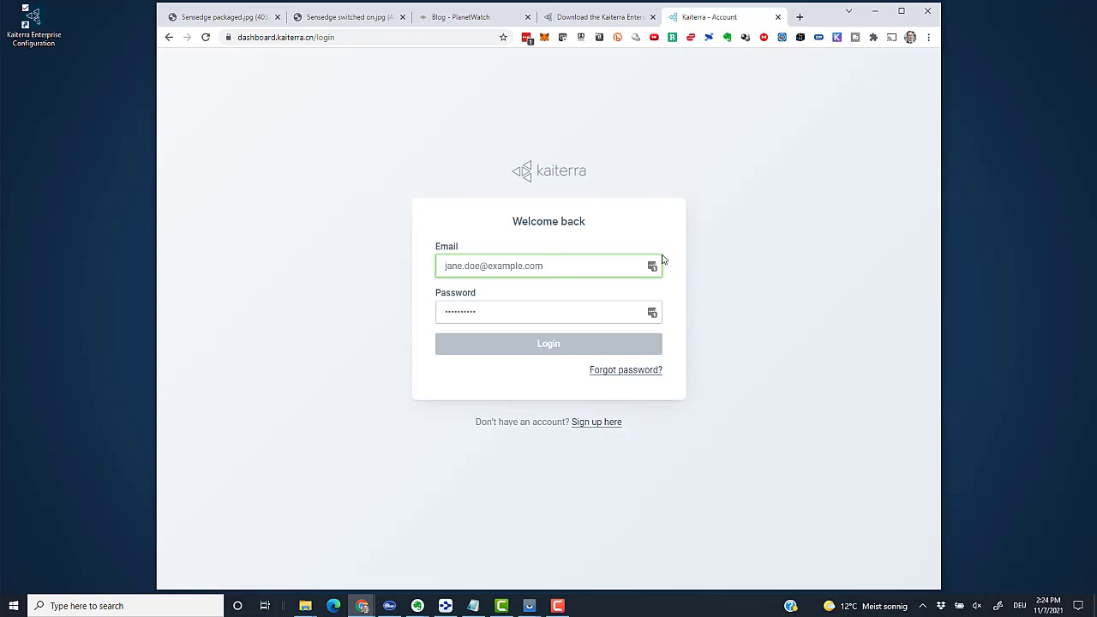
mouse_move(676, 243)
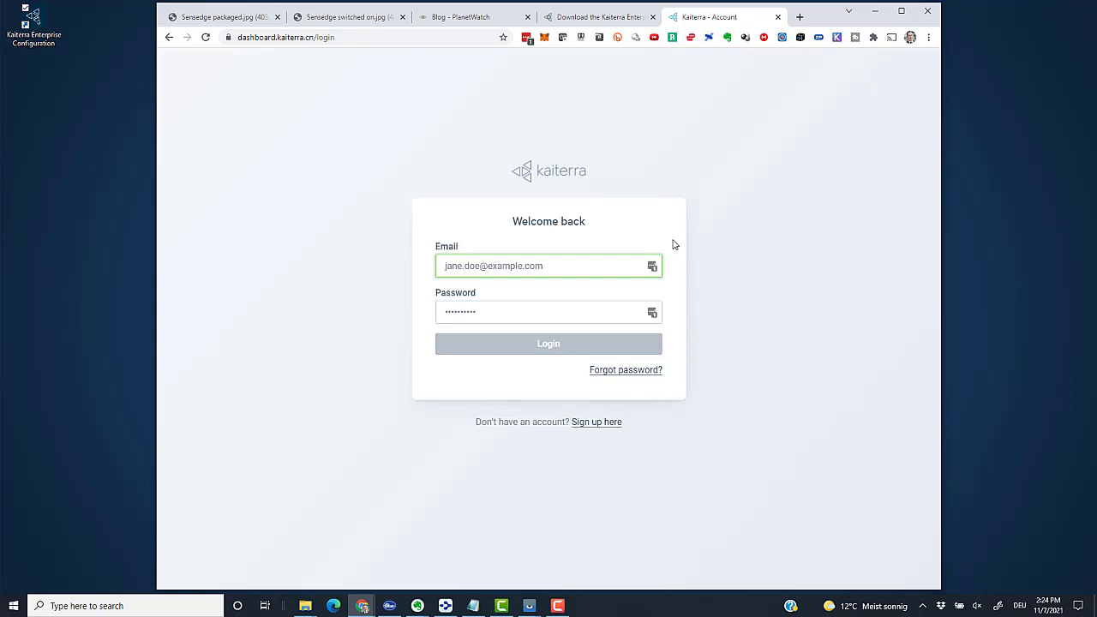
Sign in to the Kaiterra dashboard with the saved account credentials
left_click(549, 266)
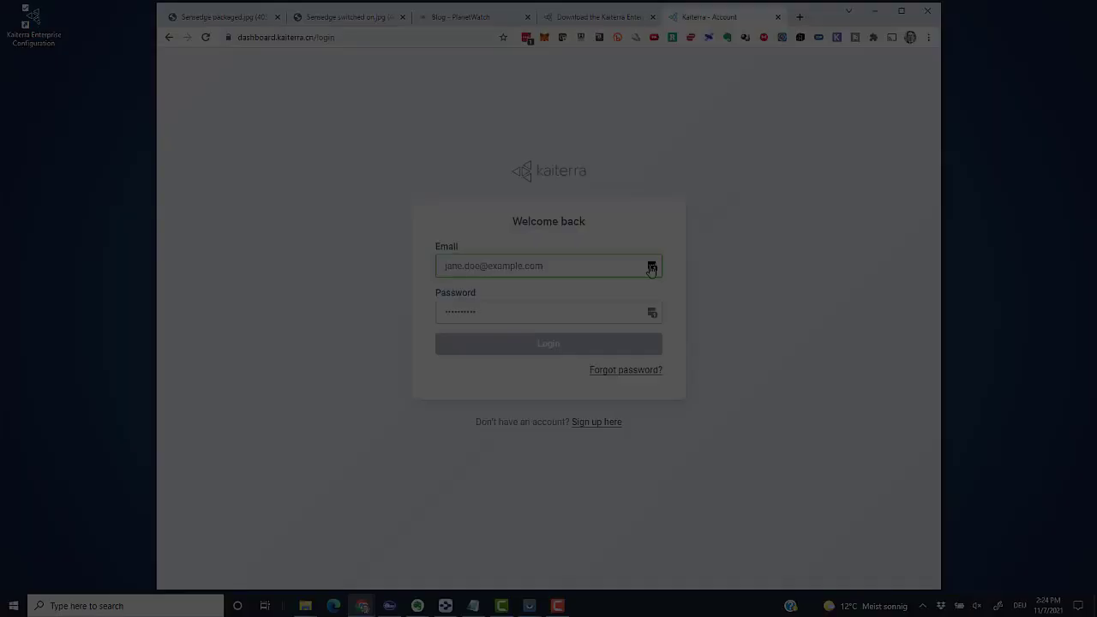
left_click(549, 343)
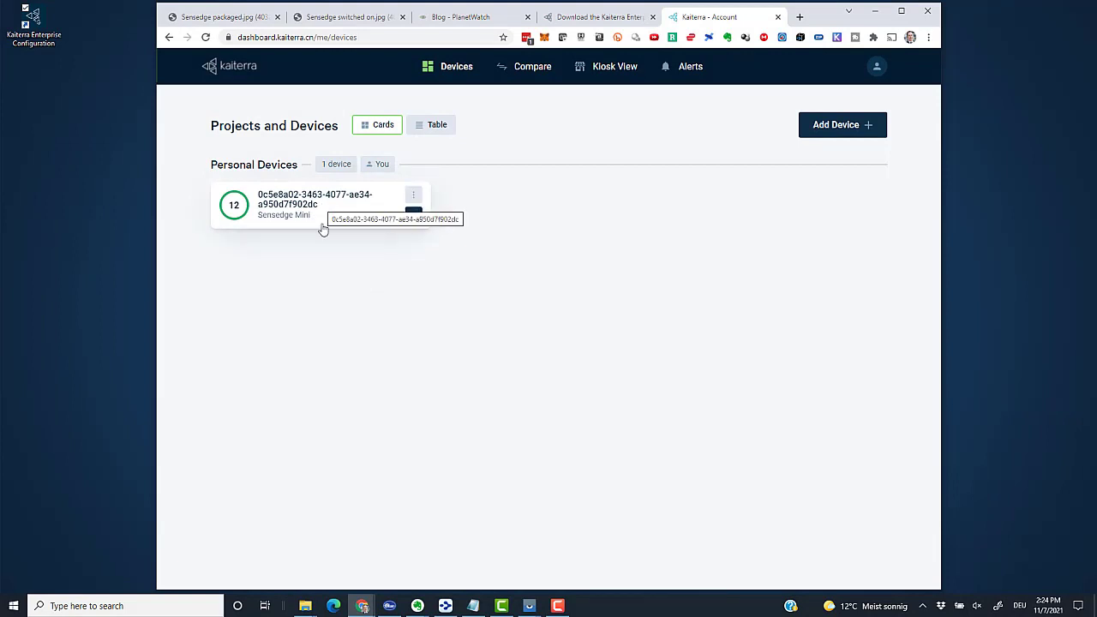
mouse_move(812, 143)
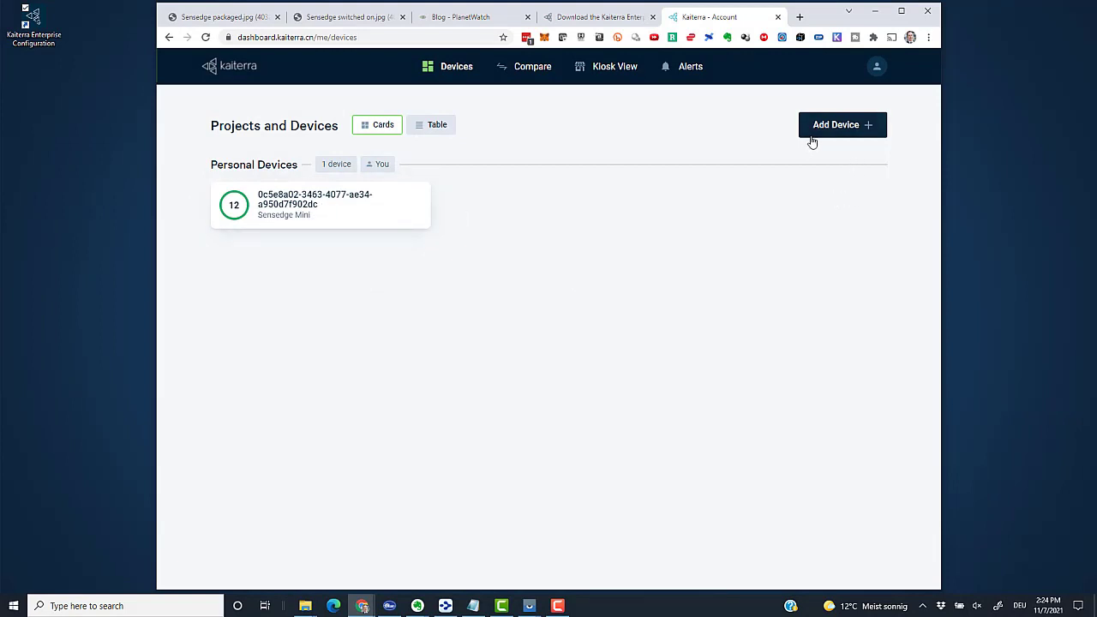
Add the newly configured Sensedge Mini to Personal Devices by its UDID
left_click(844, 123)
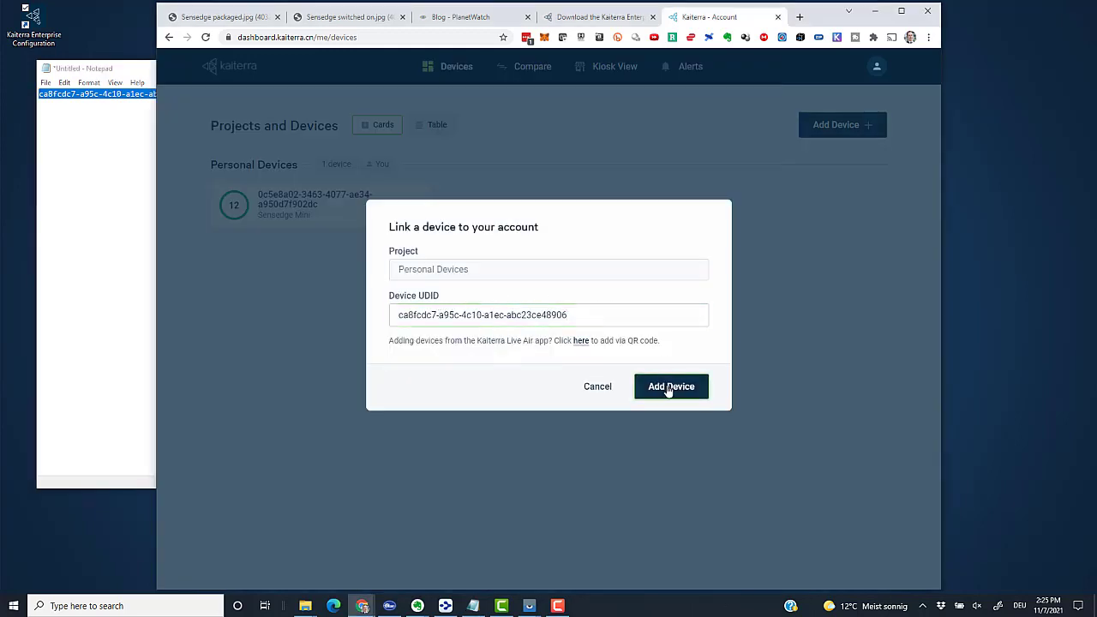
left_click(672, 387)
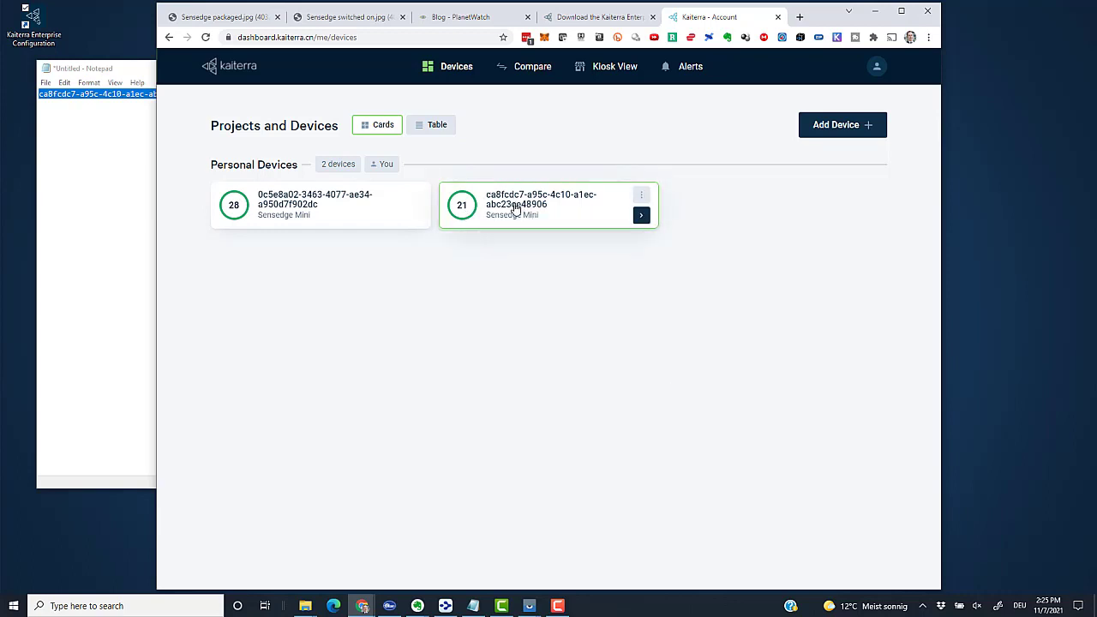
mouse_move(542, 168)
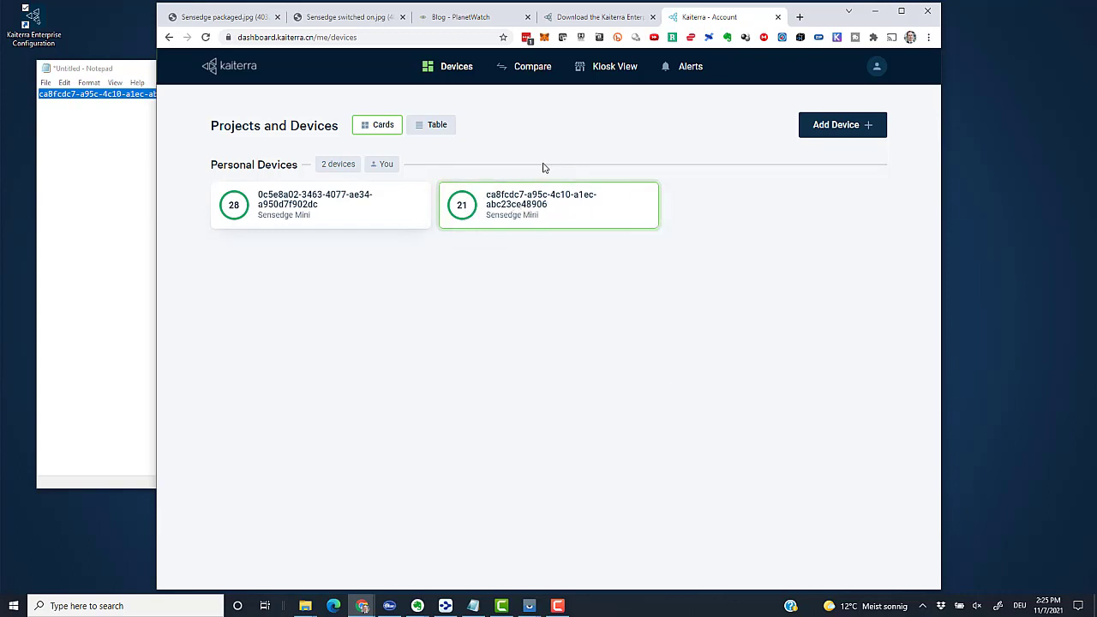
mouse_move(641, 216)
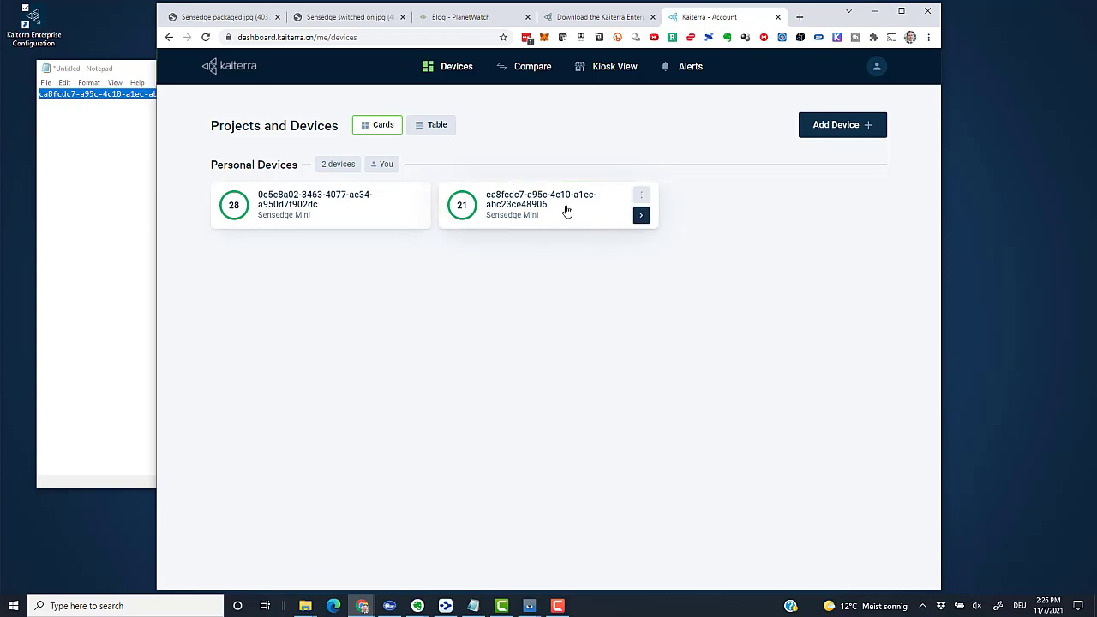
mouse_move(463, 133)
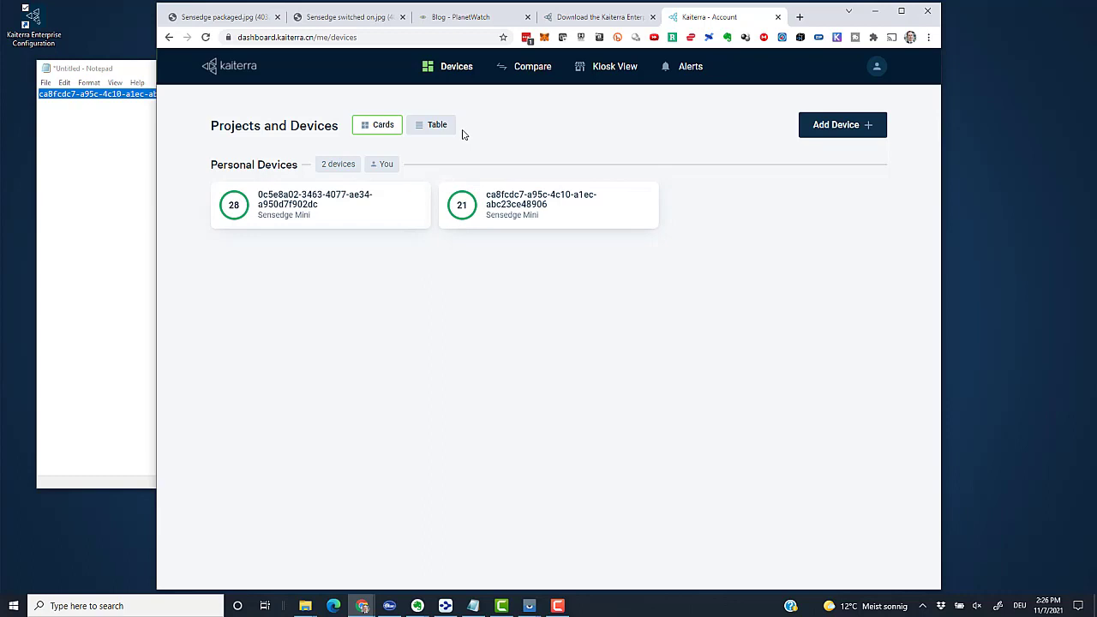
mouse_move(576, 134)
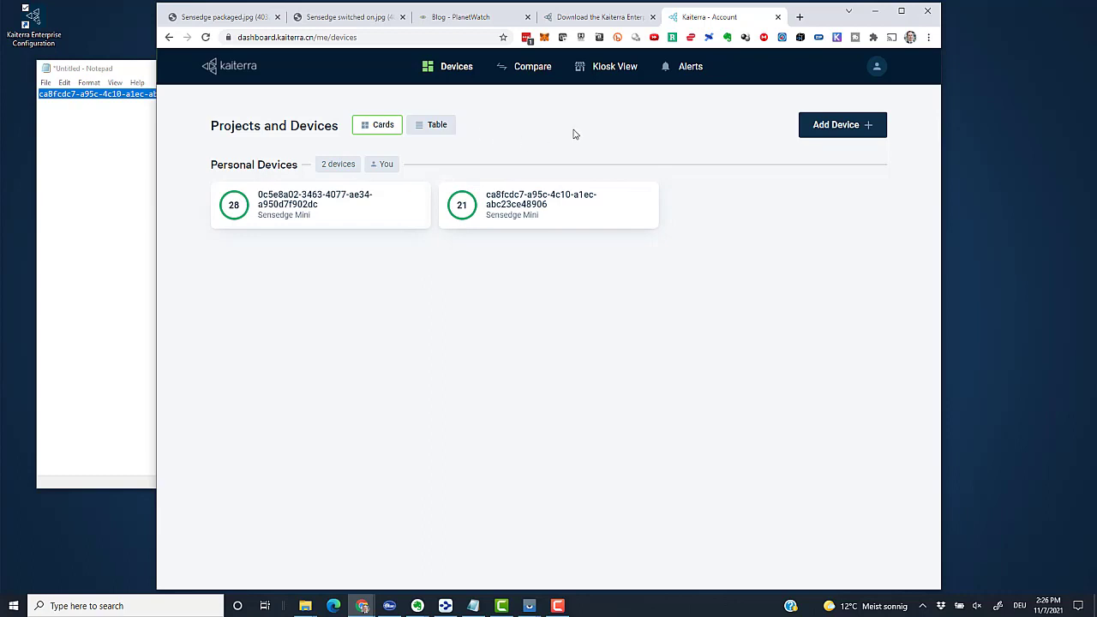
mouse_move(729, 120)
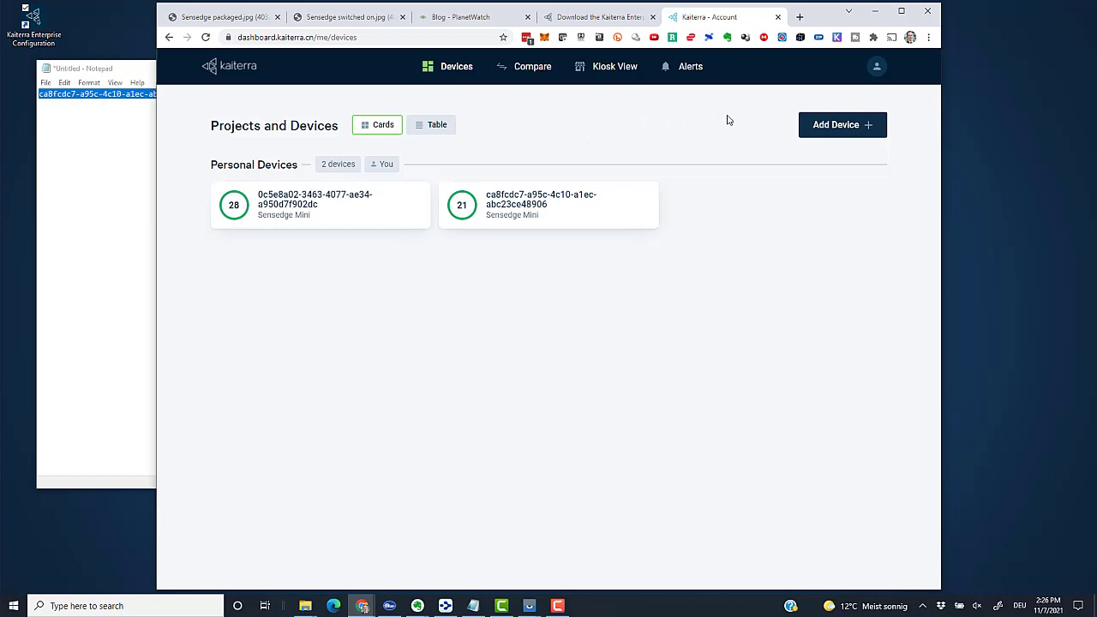
mouse_move(144, 151)
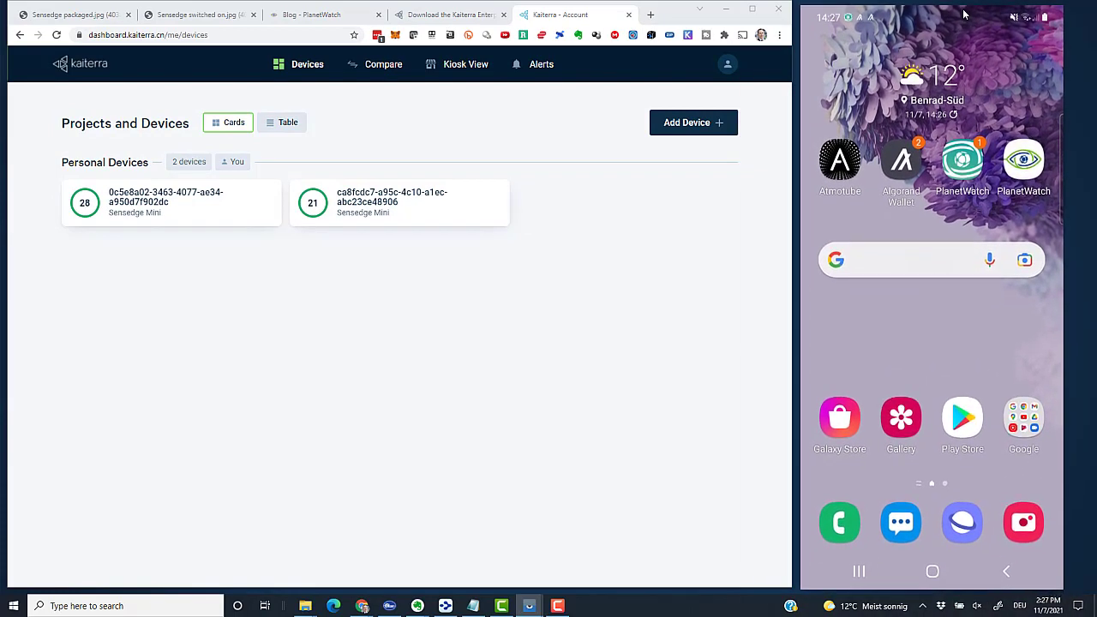
mouse_move(1029, 170)
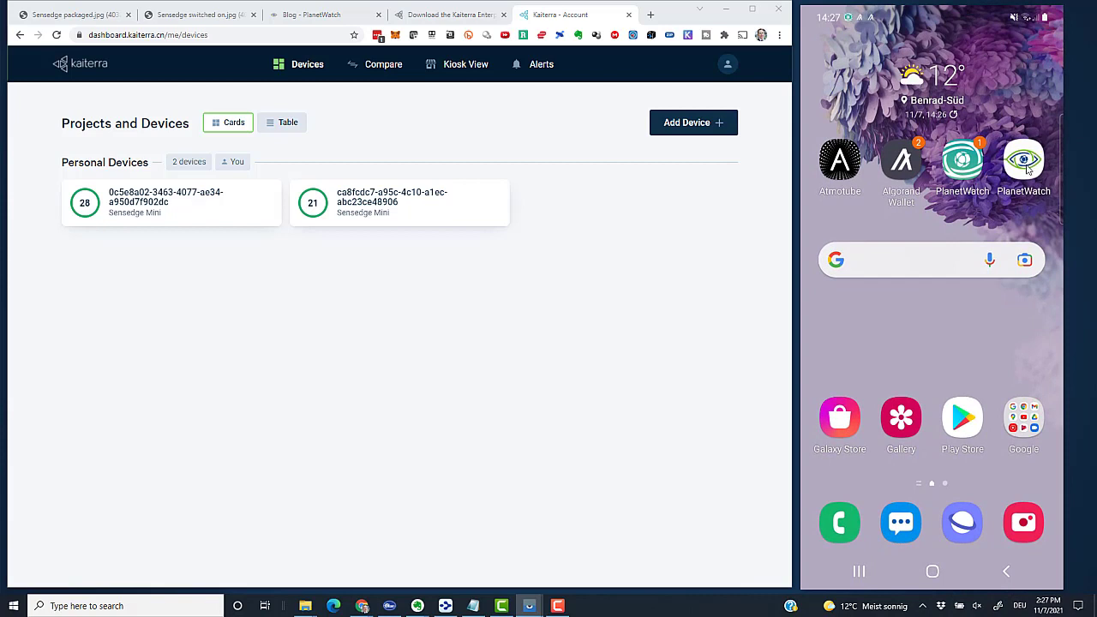
mouse_move(998, 314)
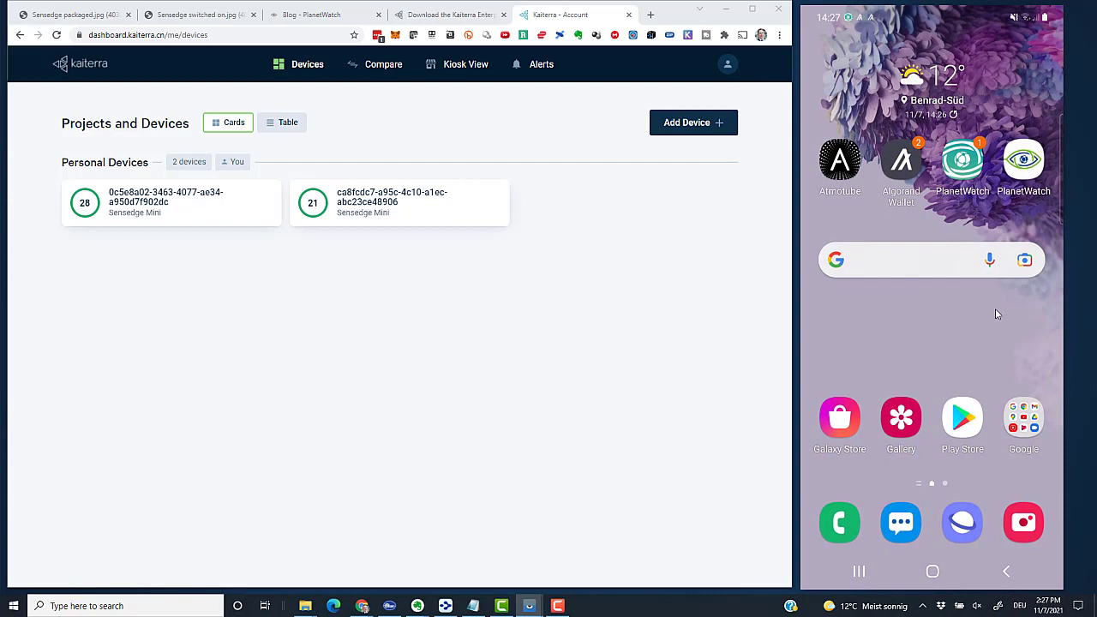
mouse_move(963, 418)
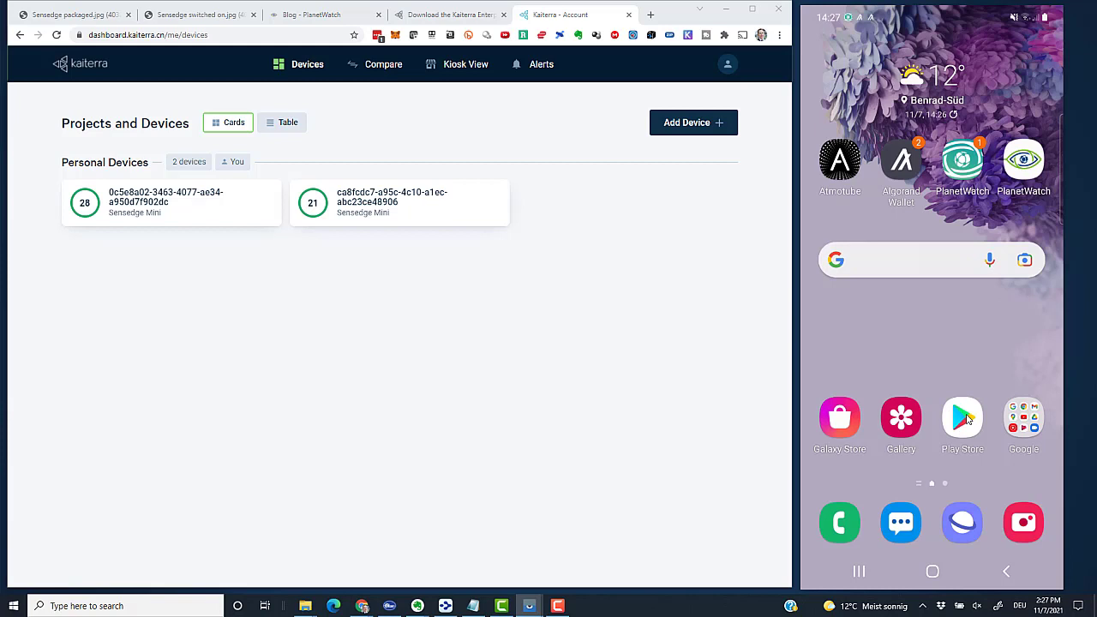
left_click(961, 419)
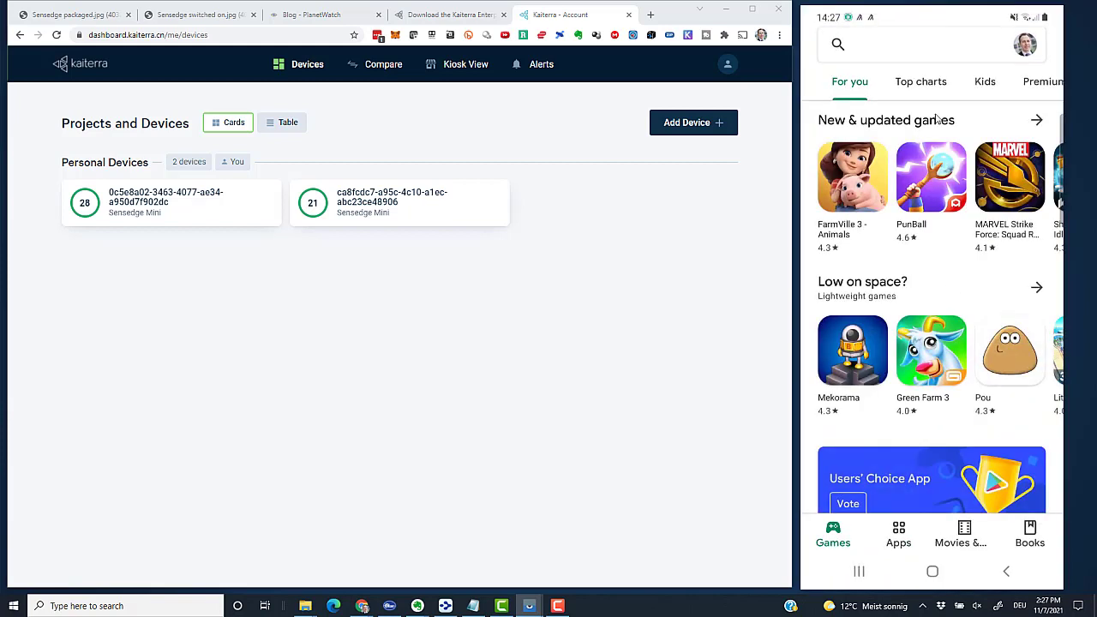
left_click(926, 45)
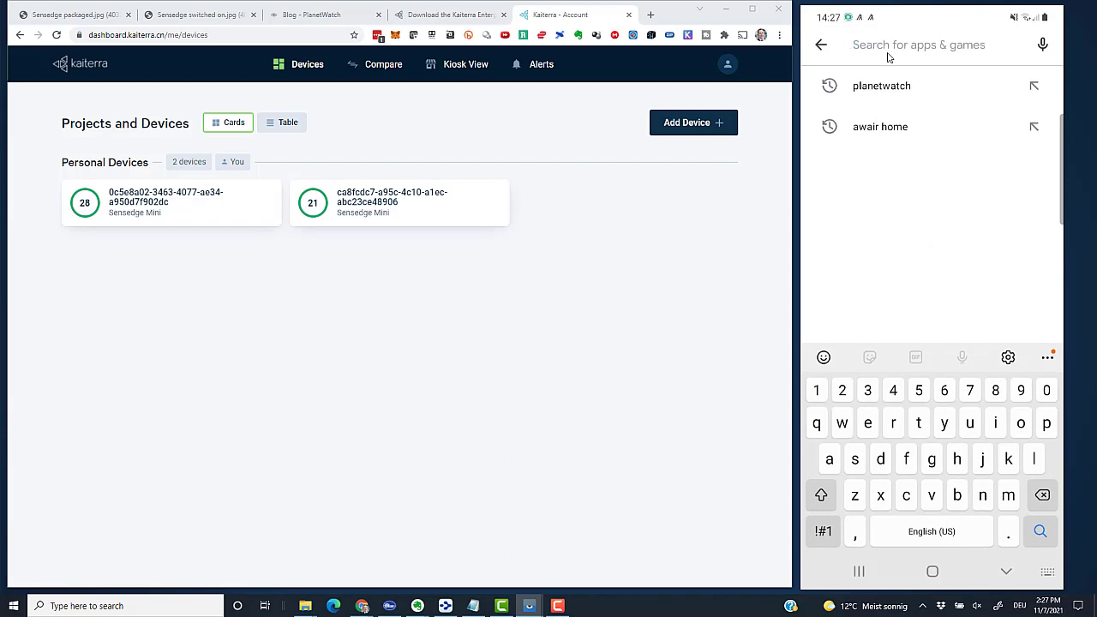
left_click(881, 86)
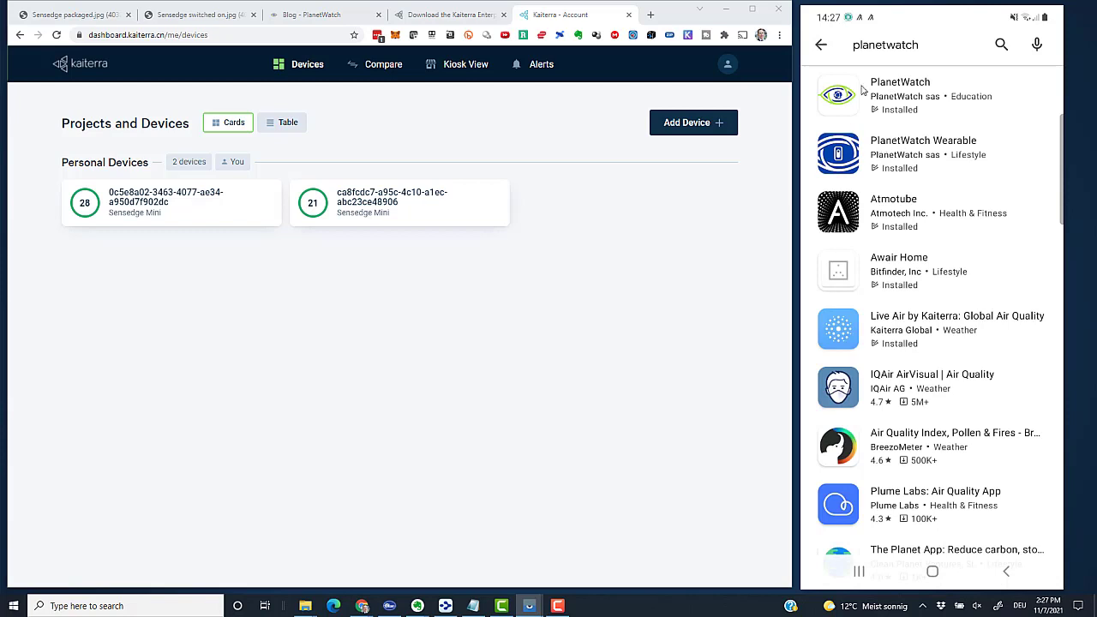
mouse_move(924, 96)
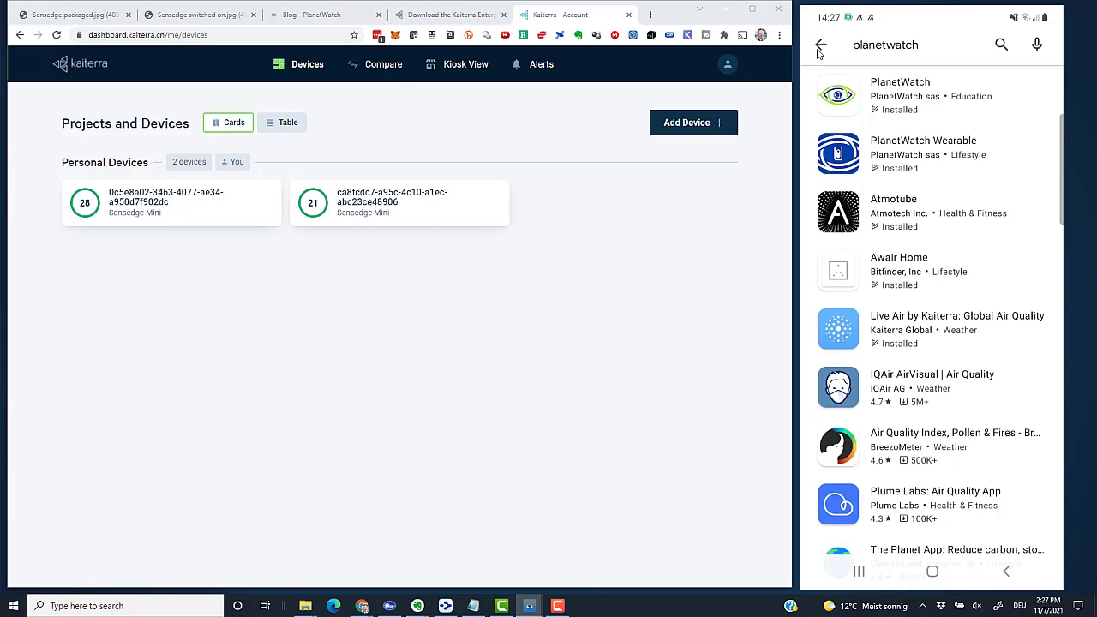
left_click(819, 44)
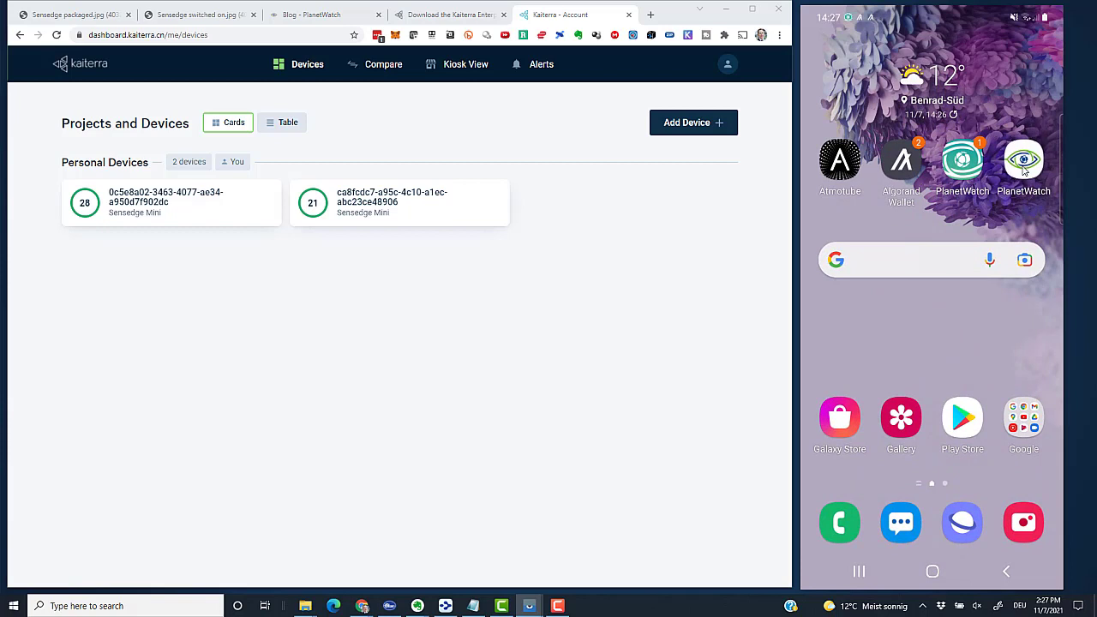
left_click(1023, 159)
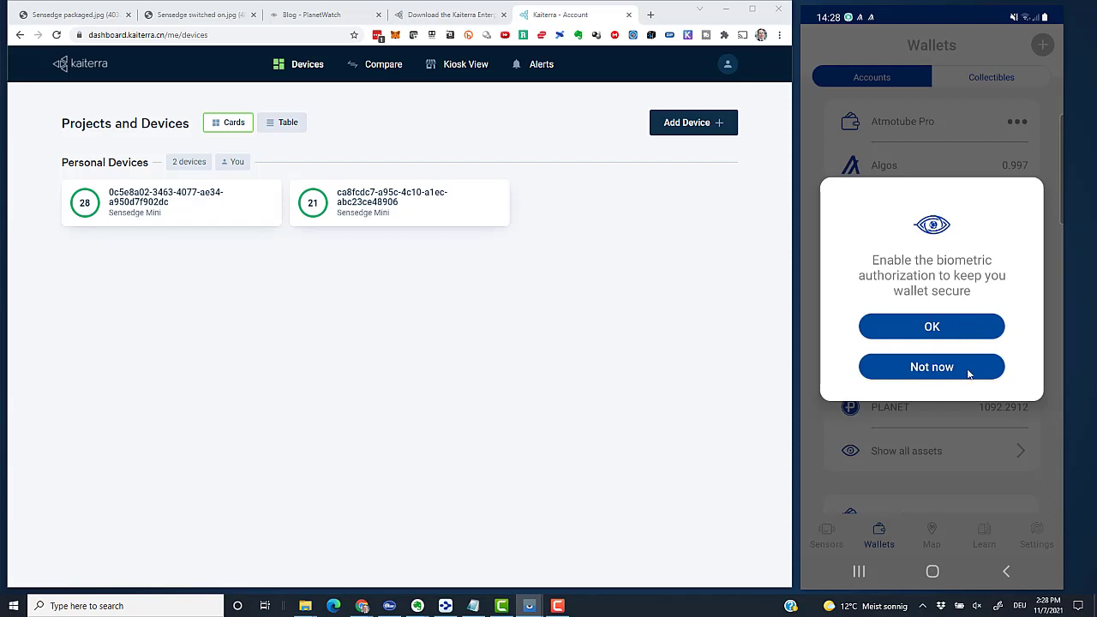
Decline biometrics and create a new Algorand account named Sensedge House
left_click(931, 366)
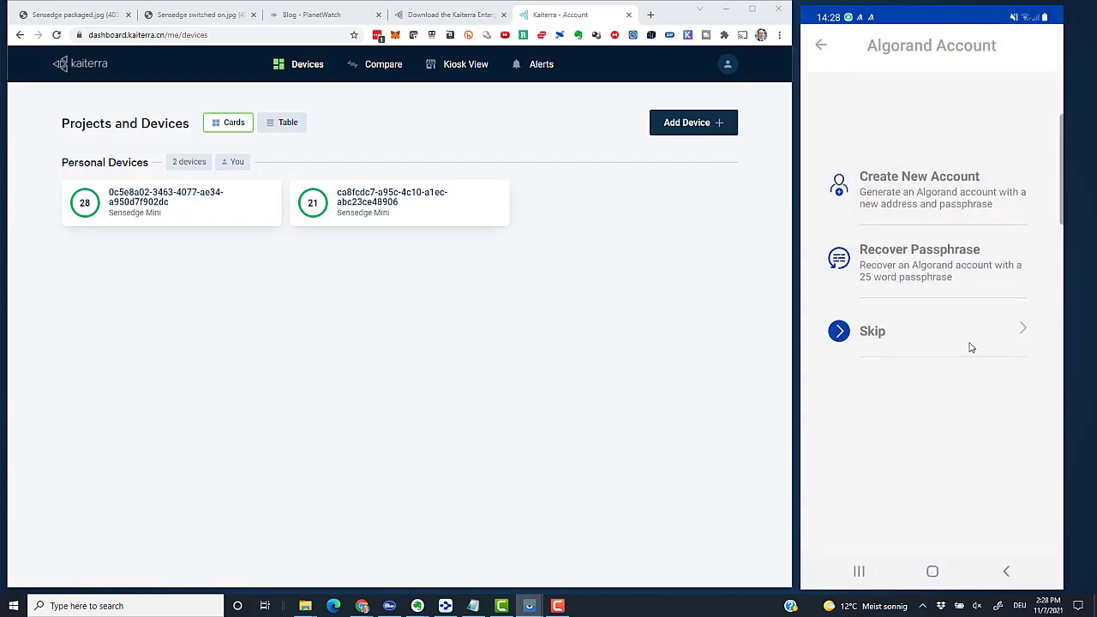
mouse_move(957, 196)
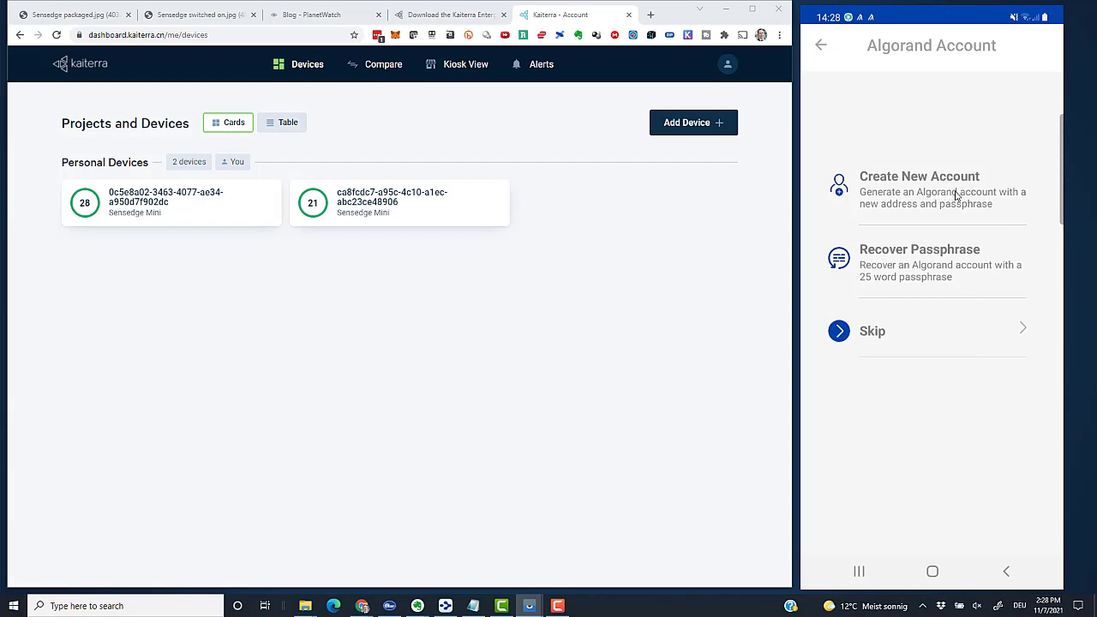
left_click(919, 175)
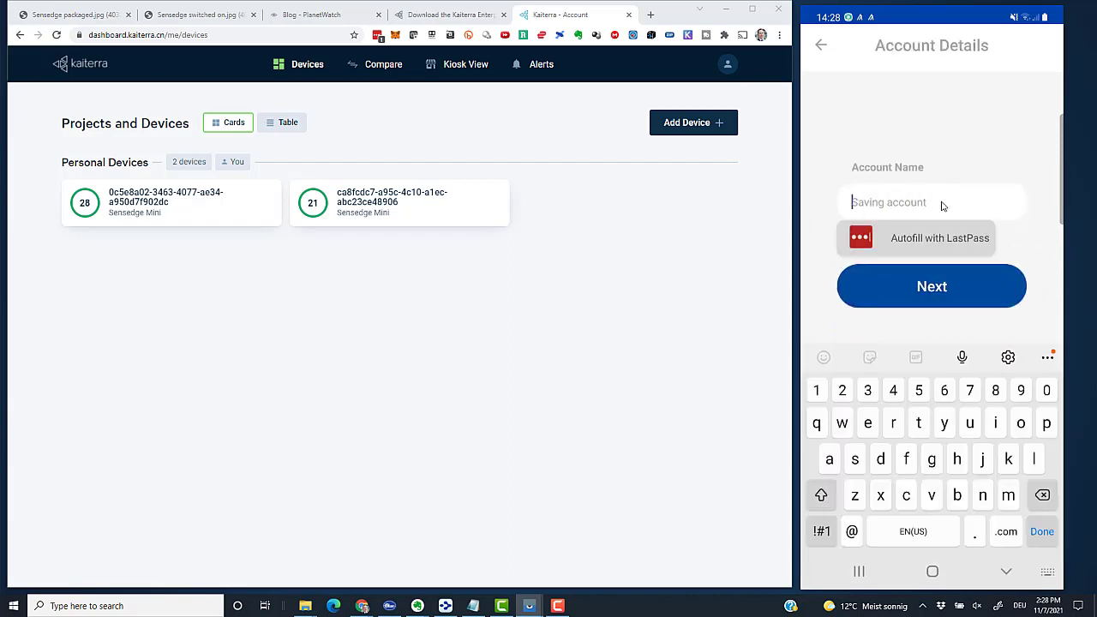
type("Sensedge H")
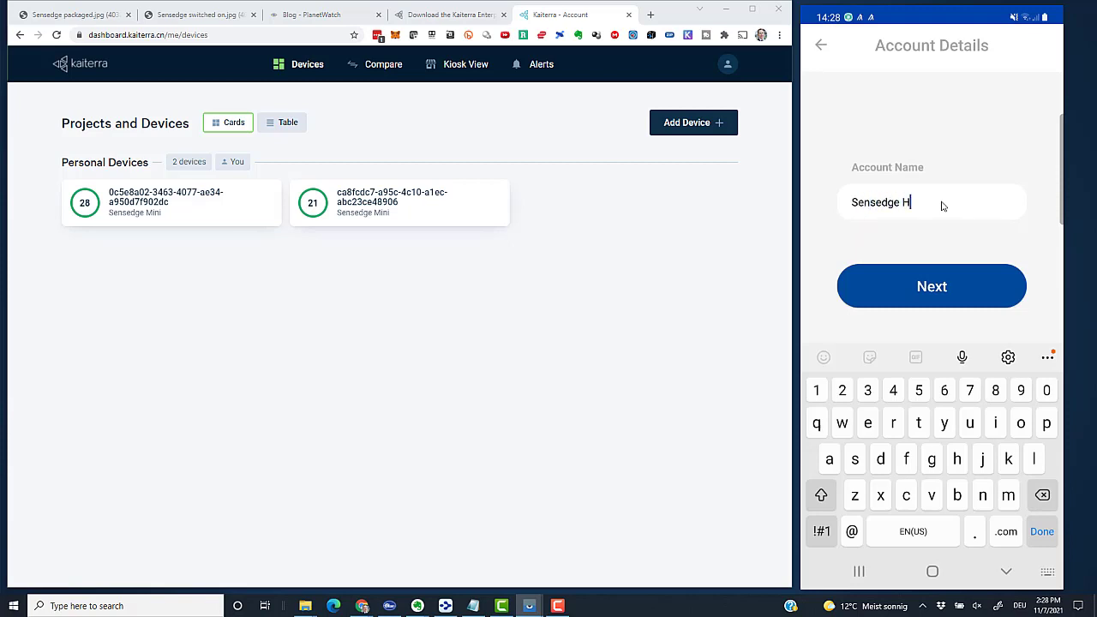
type("ouse")
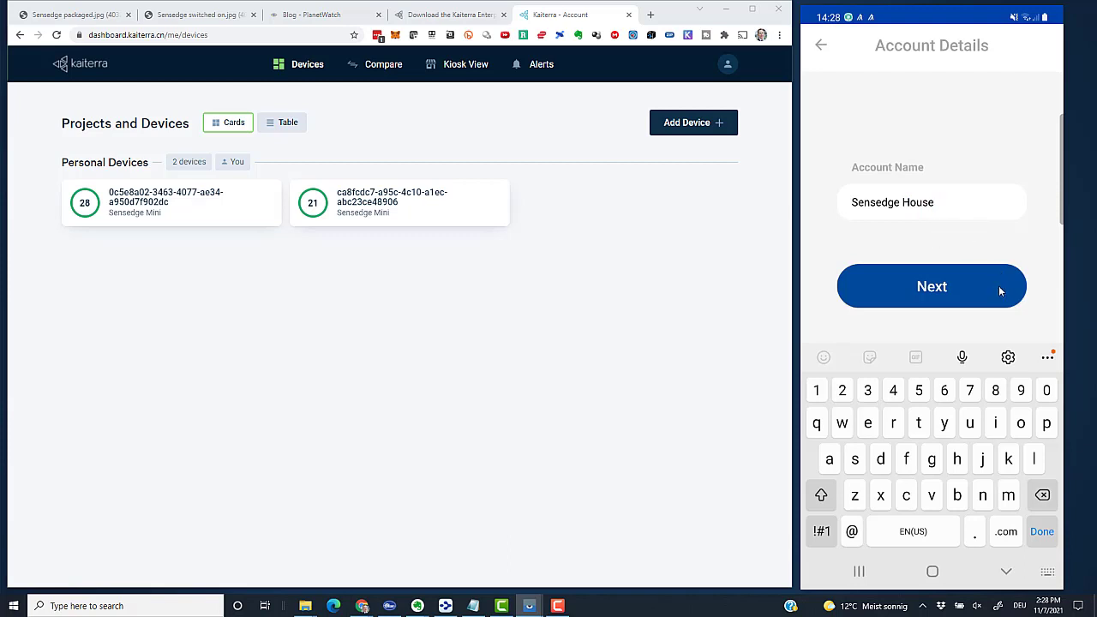
left_click(932, 286)
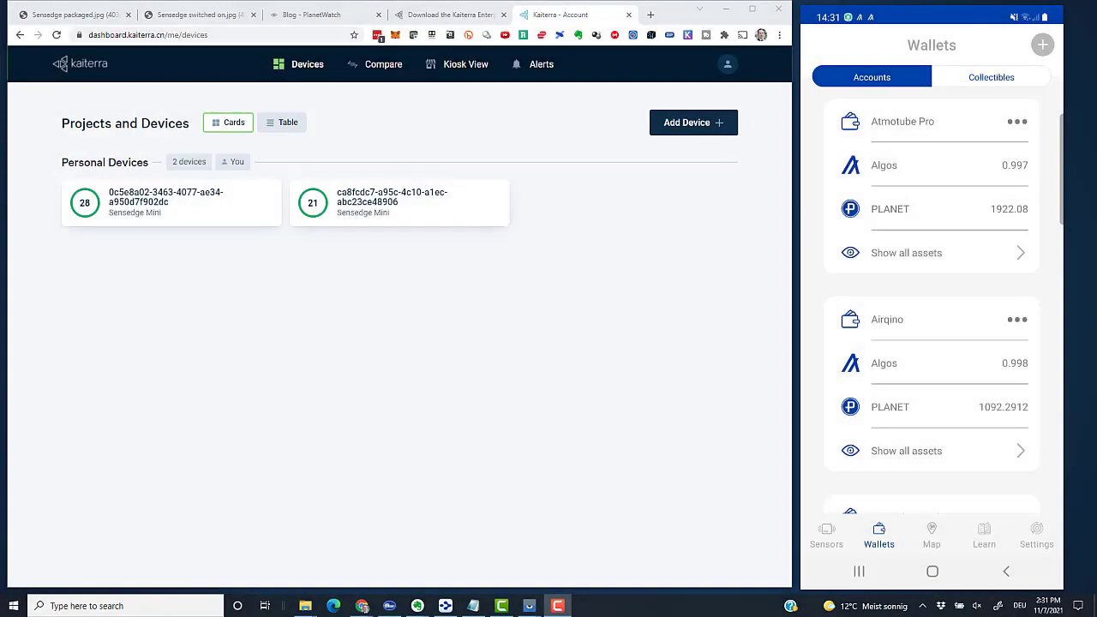
mouse_move(933, 181)
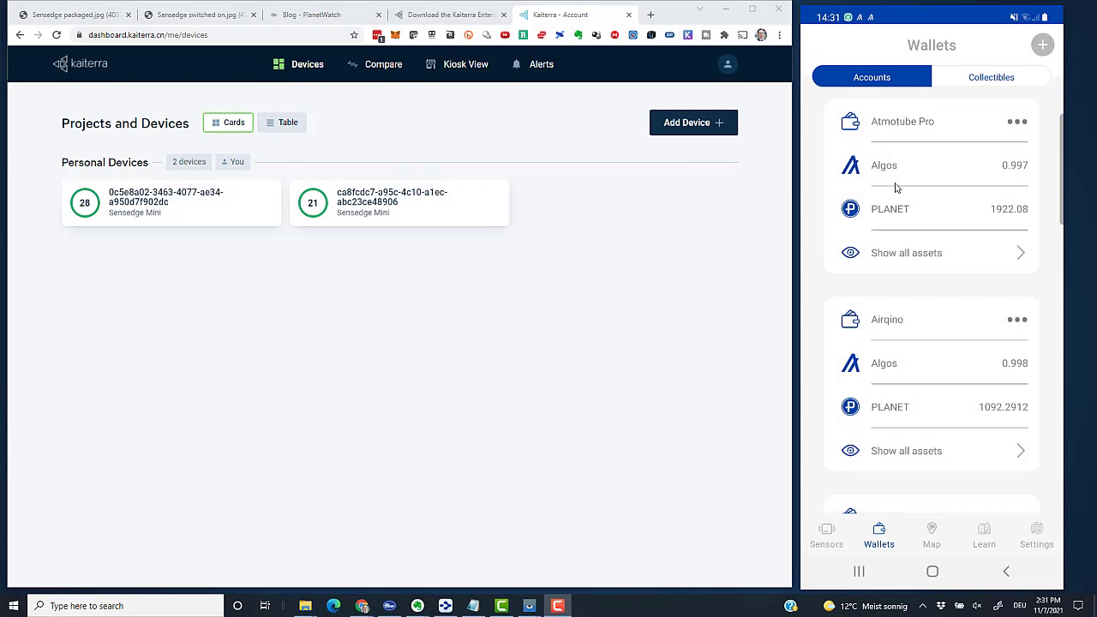
scroll("down", 3)
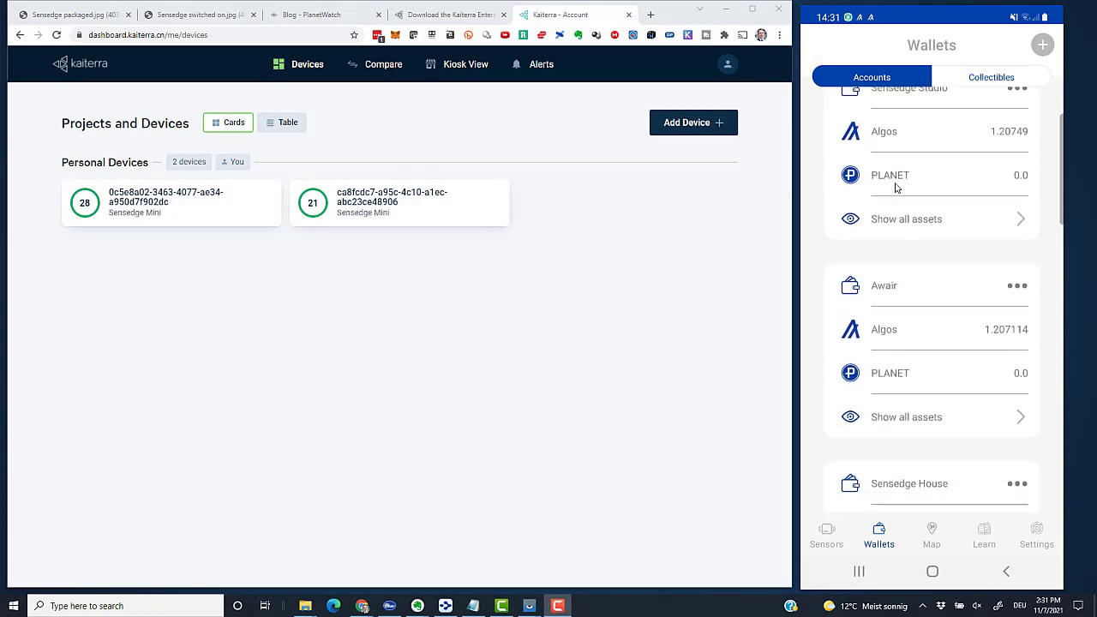
scroll("down", 3)
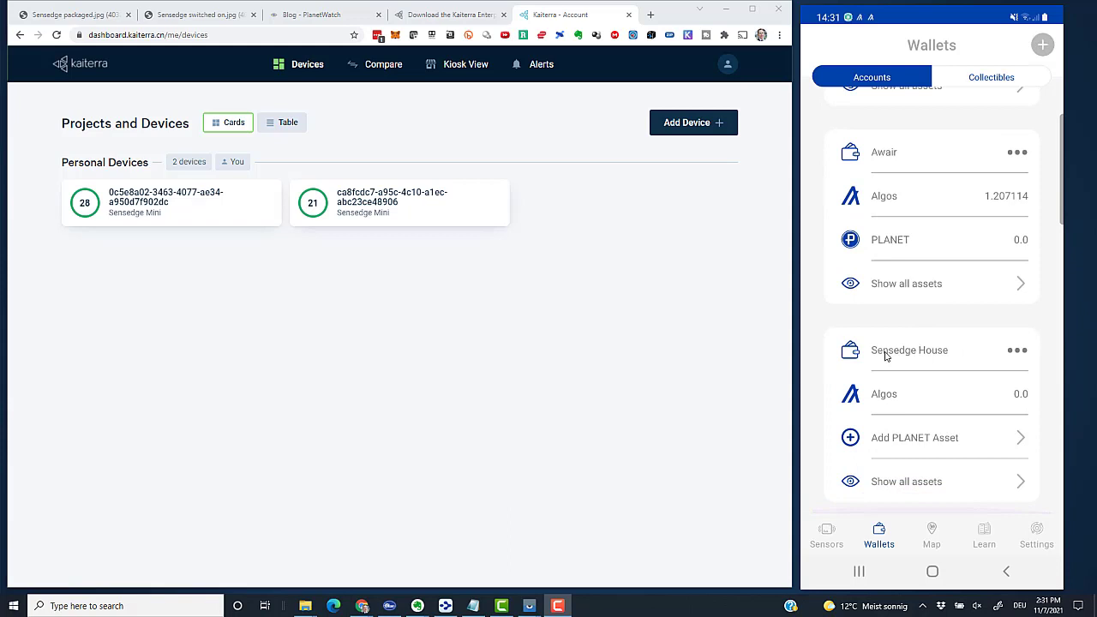
mouse_move(943, 358)
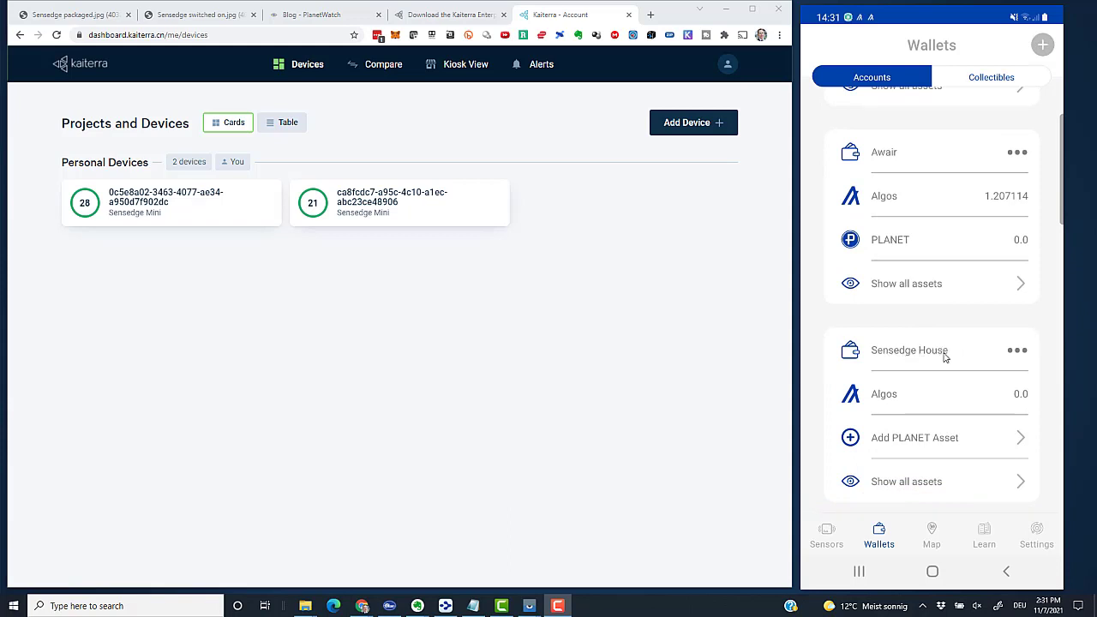
mouse_move(1007, 398)
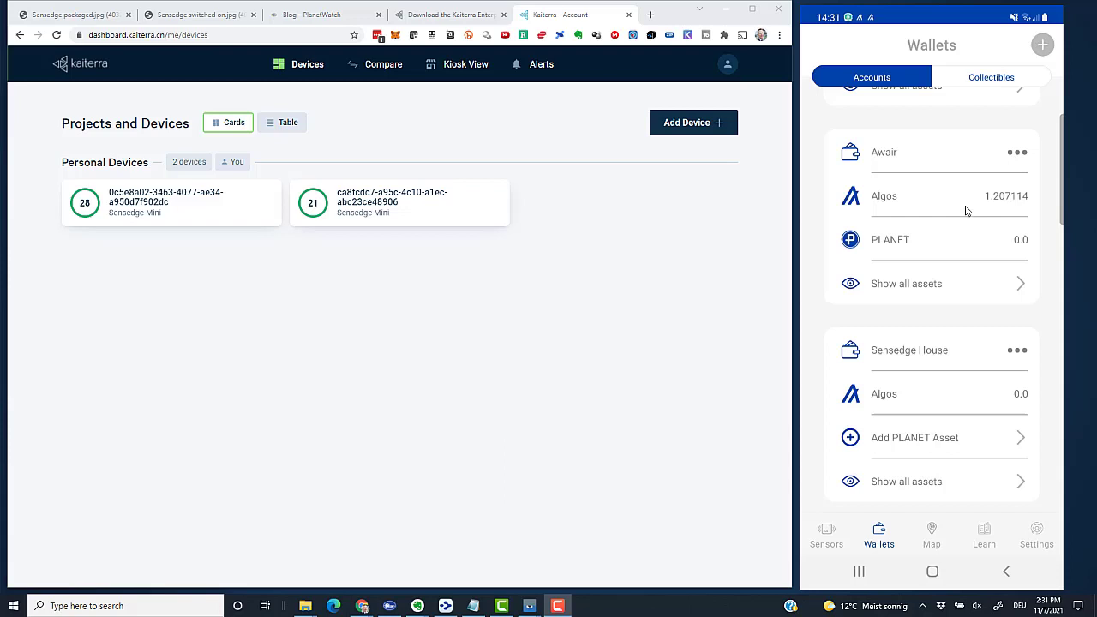
mouse_move(1008, 206)
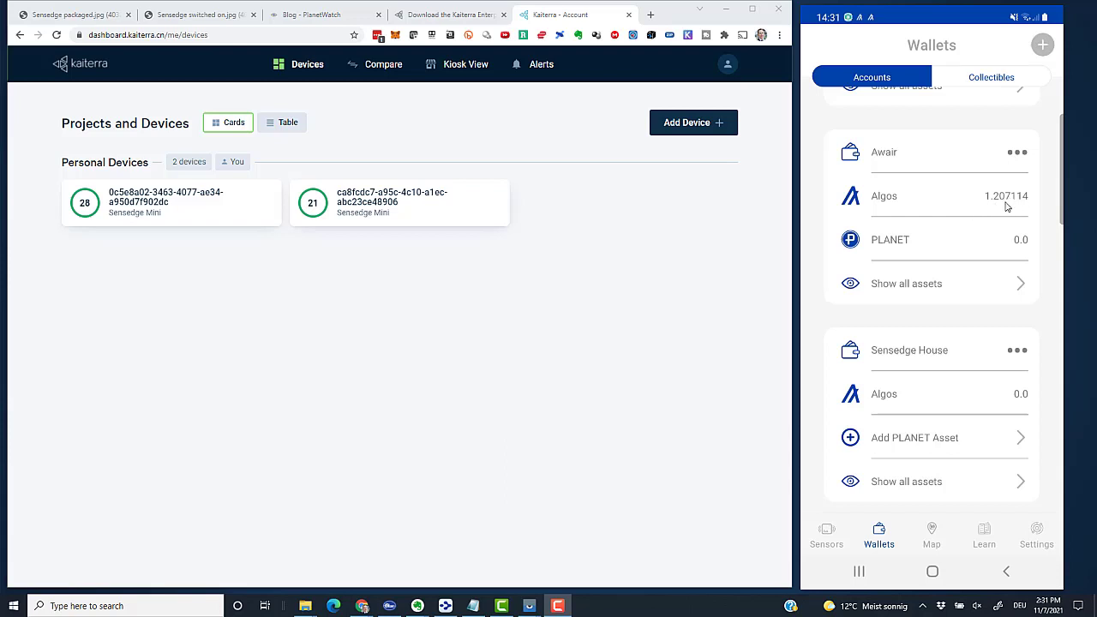
mouse_move(1004, 201)
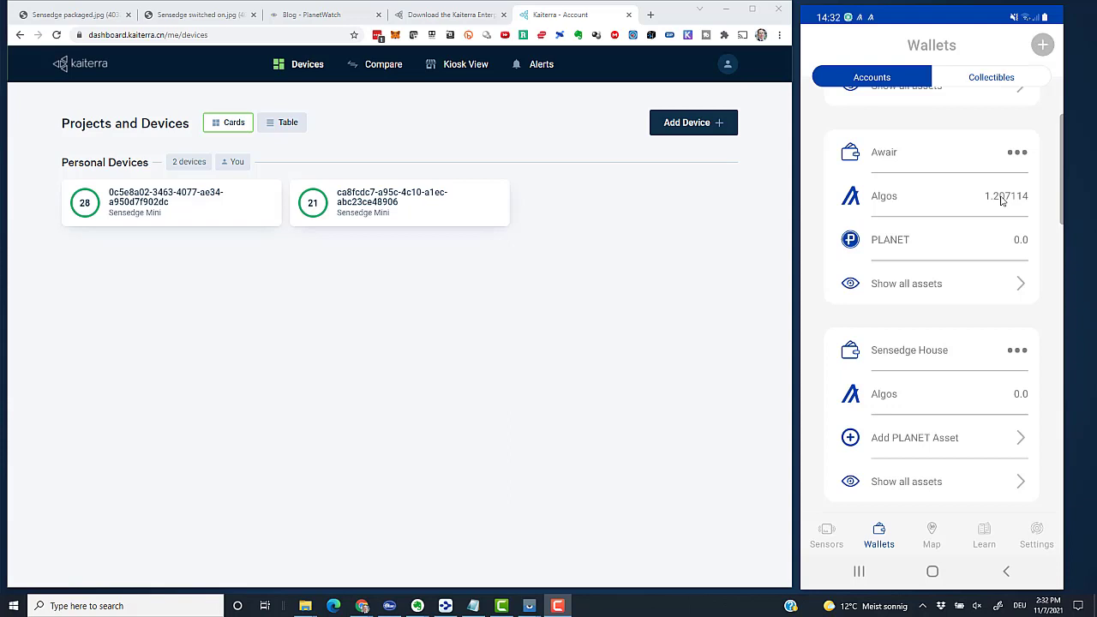
mouse_move(981, 396)
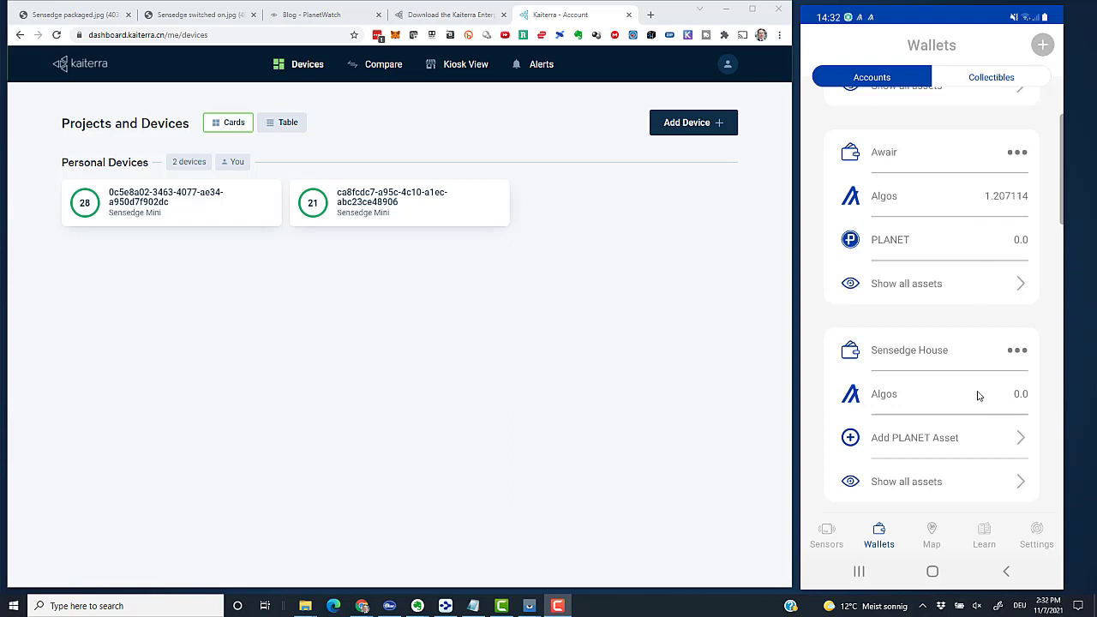
mouse_move(994, 403)
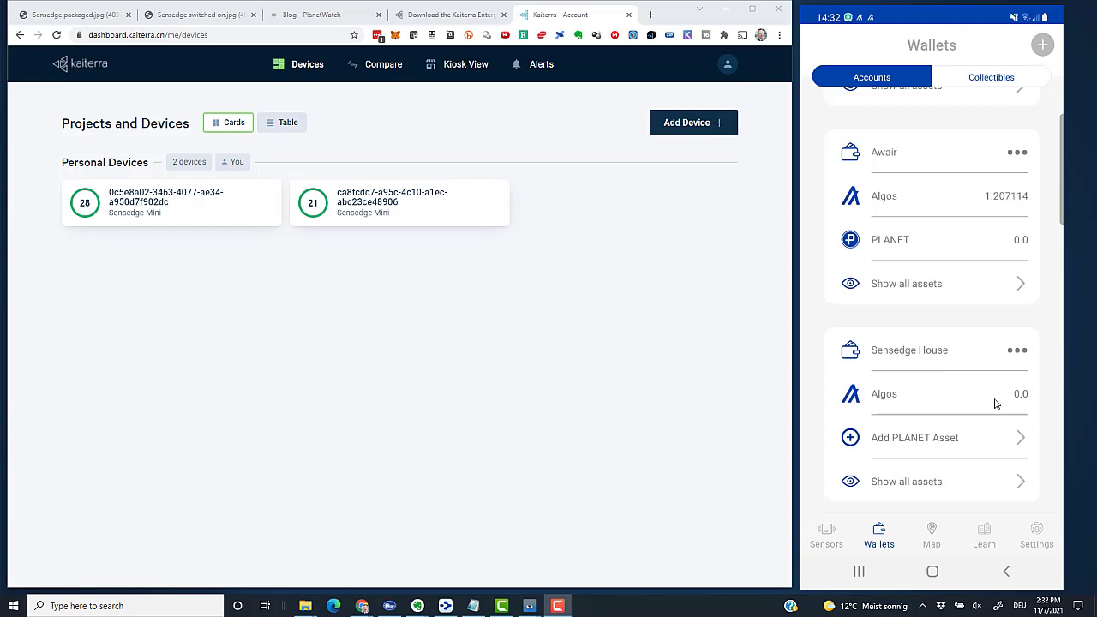
mouse_move(1022, 373)
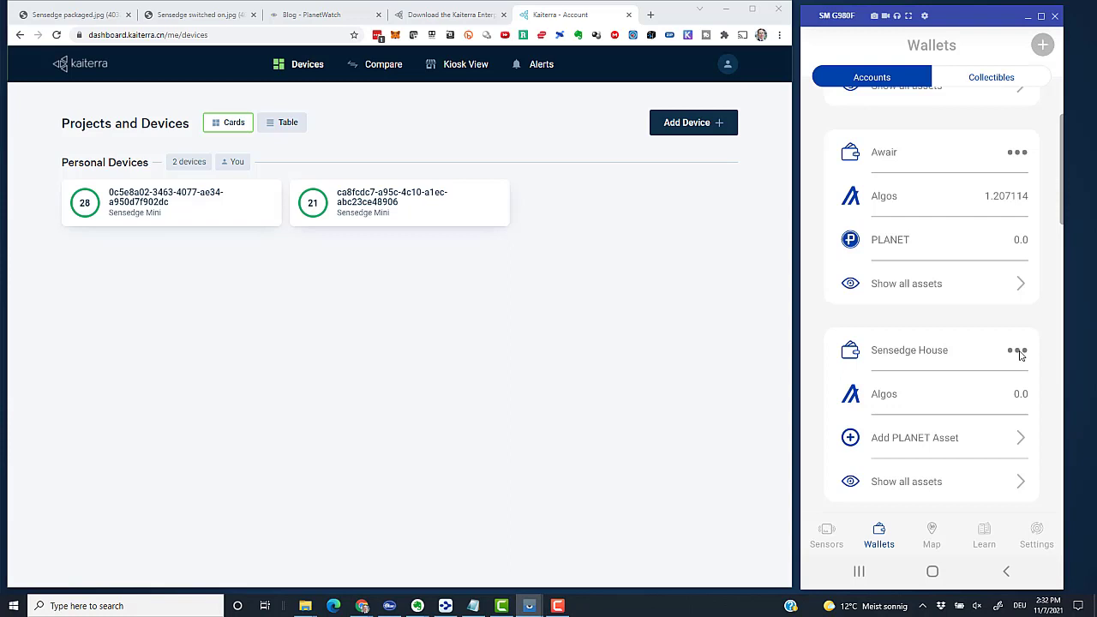
Copy the Sensedge House account's wallet address from its options menu
left_click(1018, 350)
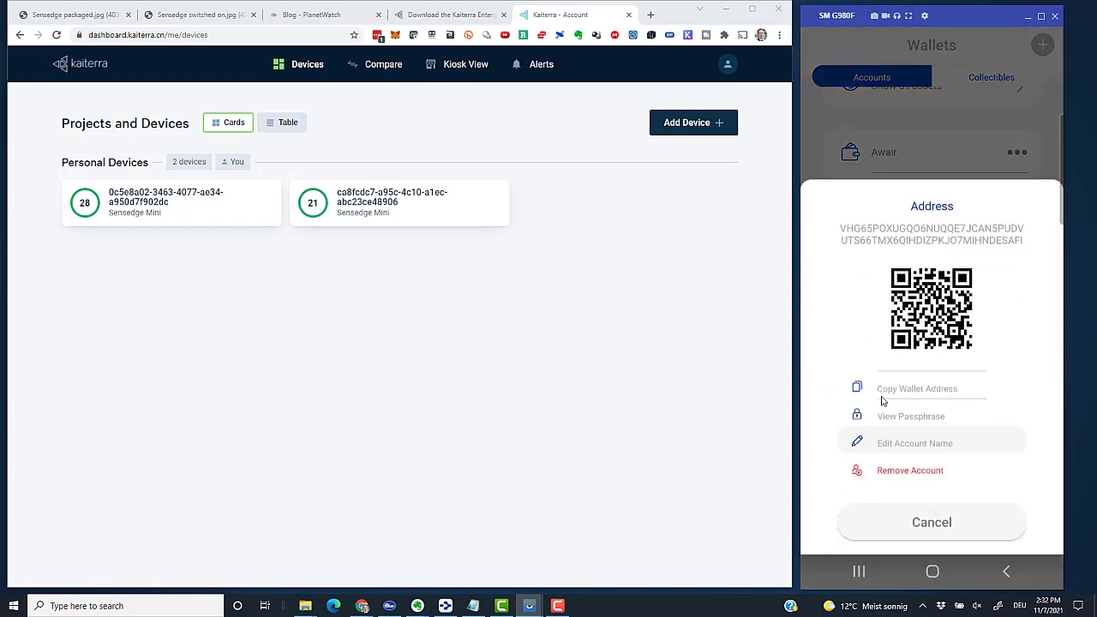
mouse_move(940, 390)
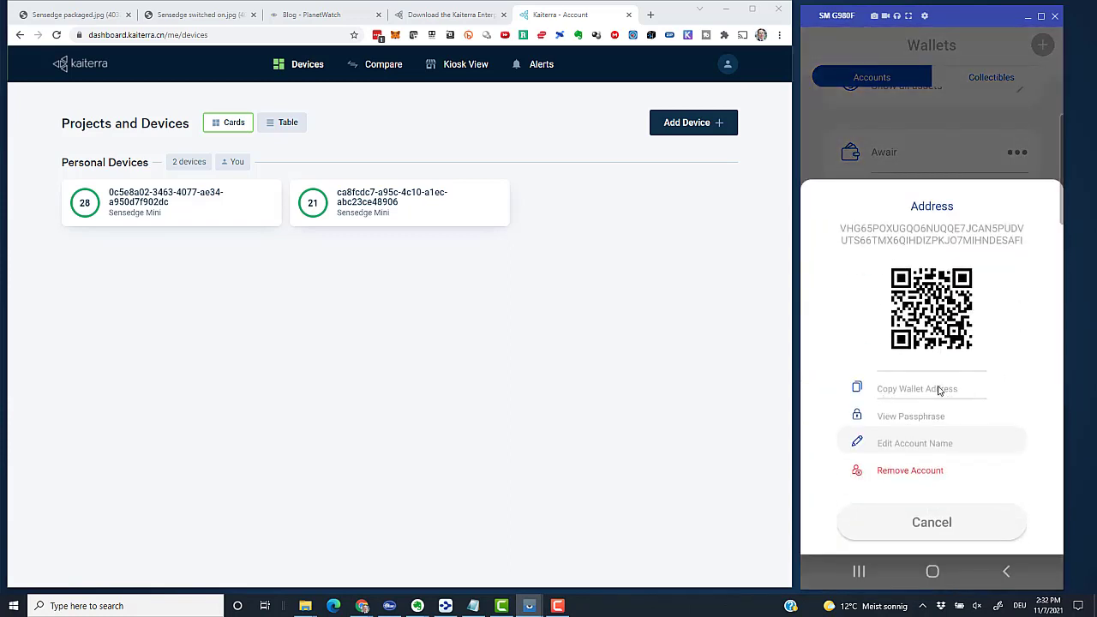
left_click(910, 388)
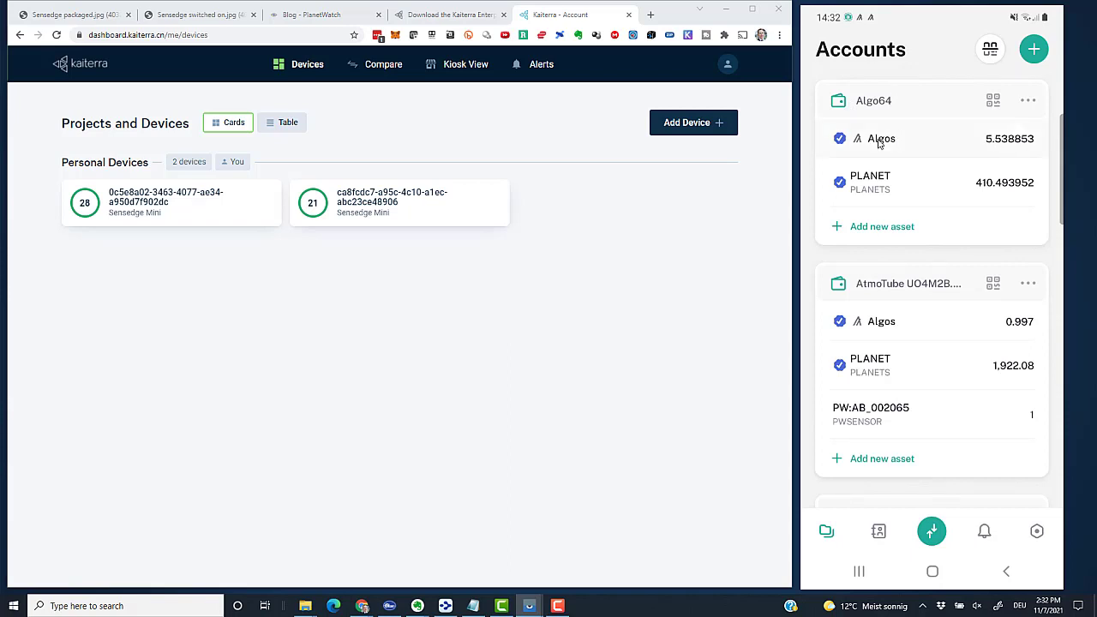
left_click(873, 100)
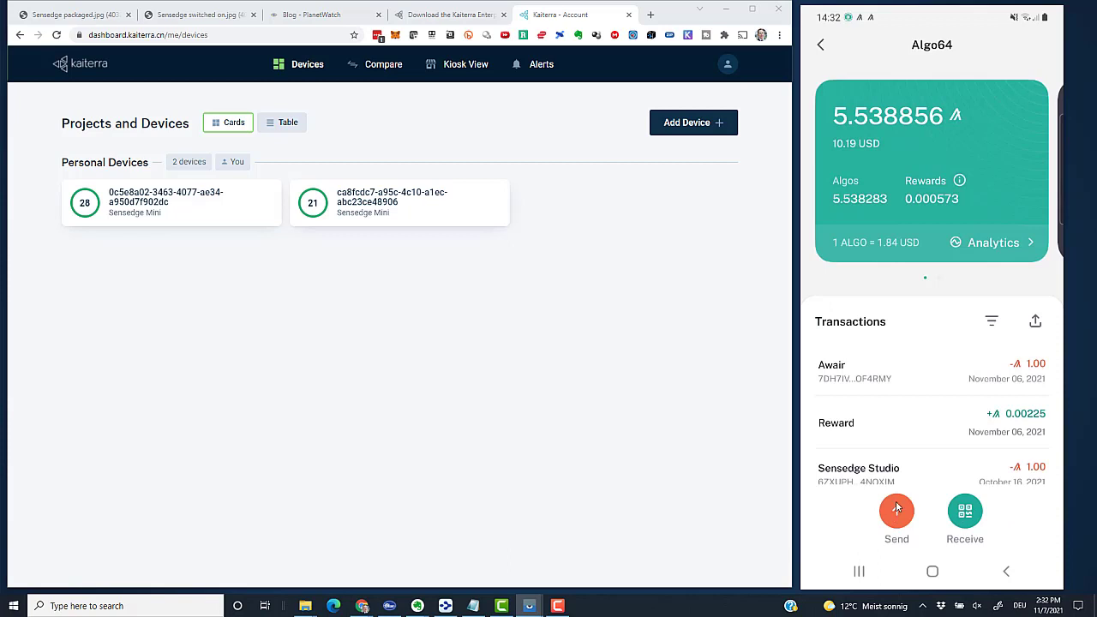
left_click(896, 514)
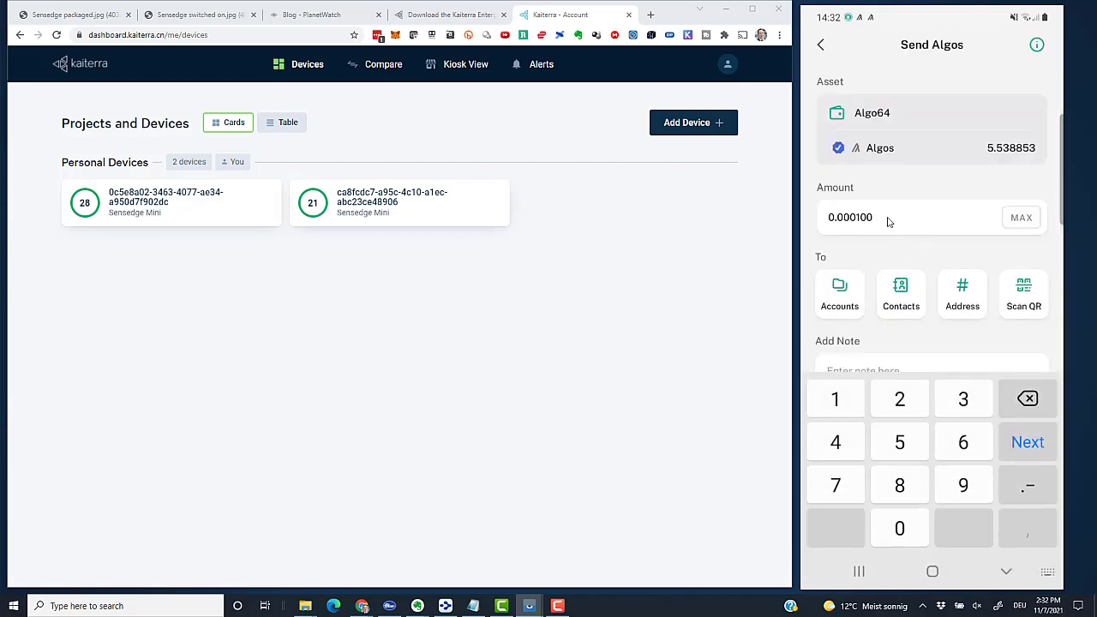
left_click(835, 398)
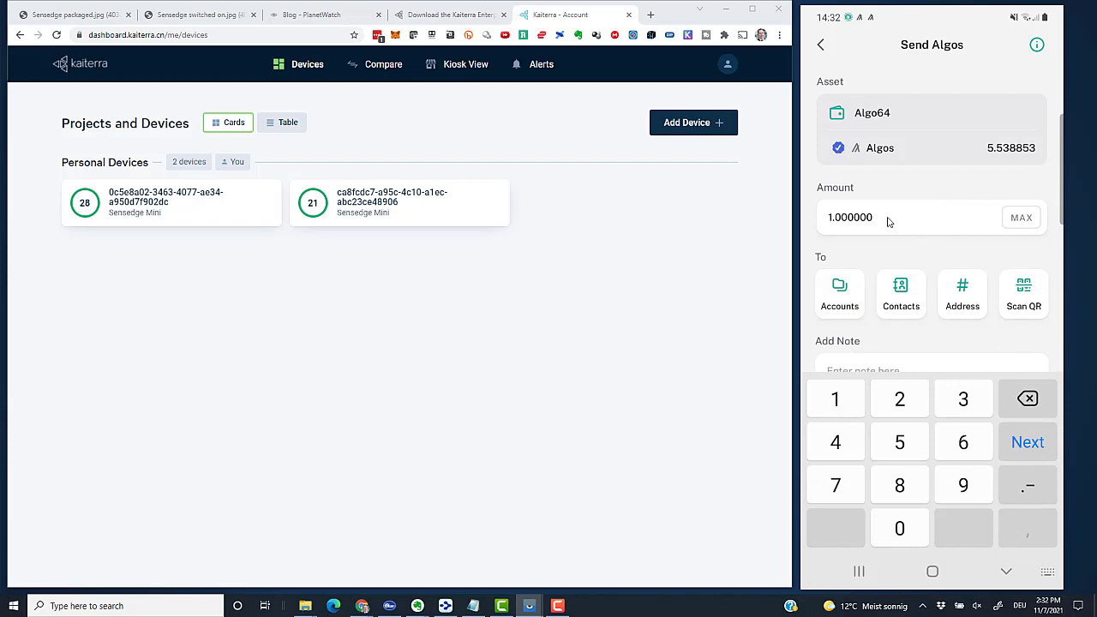
mouse_move(907, 216)
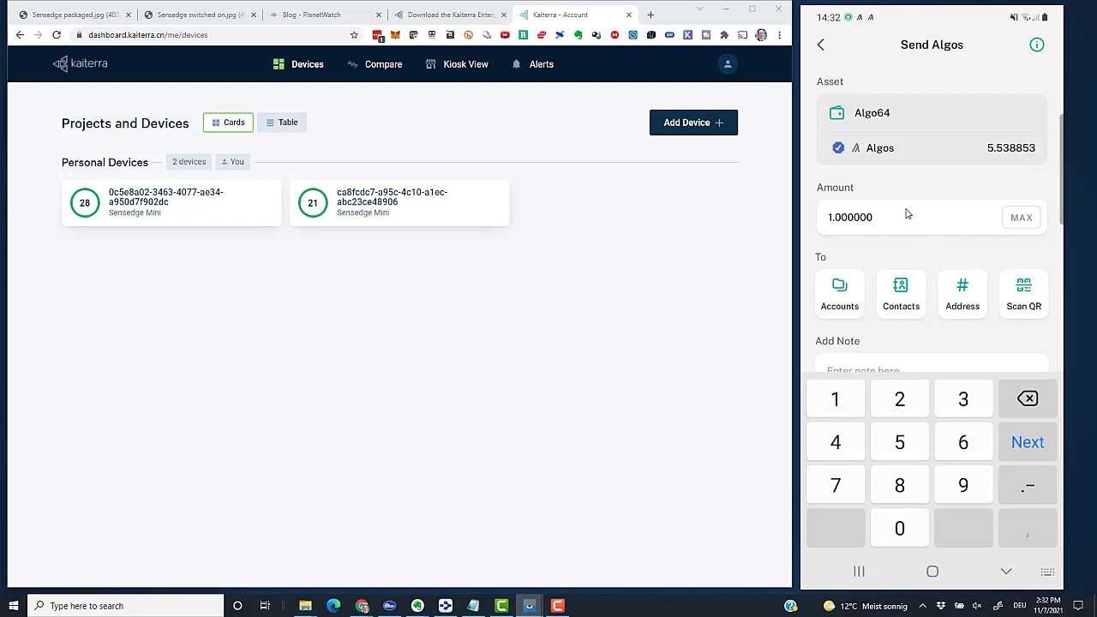
mouse_move(980, 307)
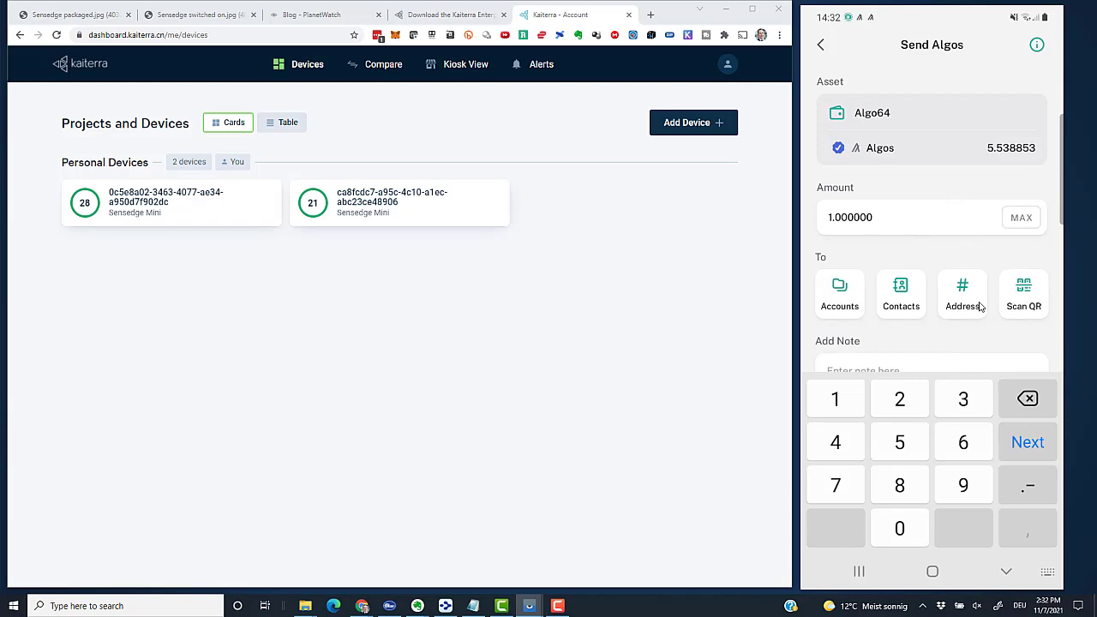
left_click(963, 293)
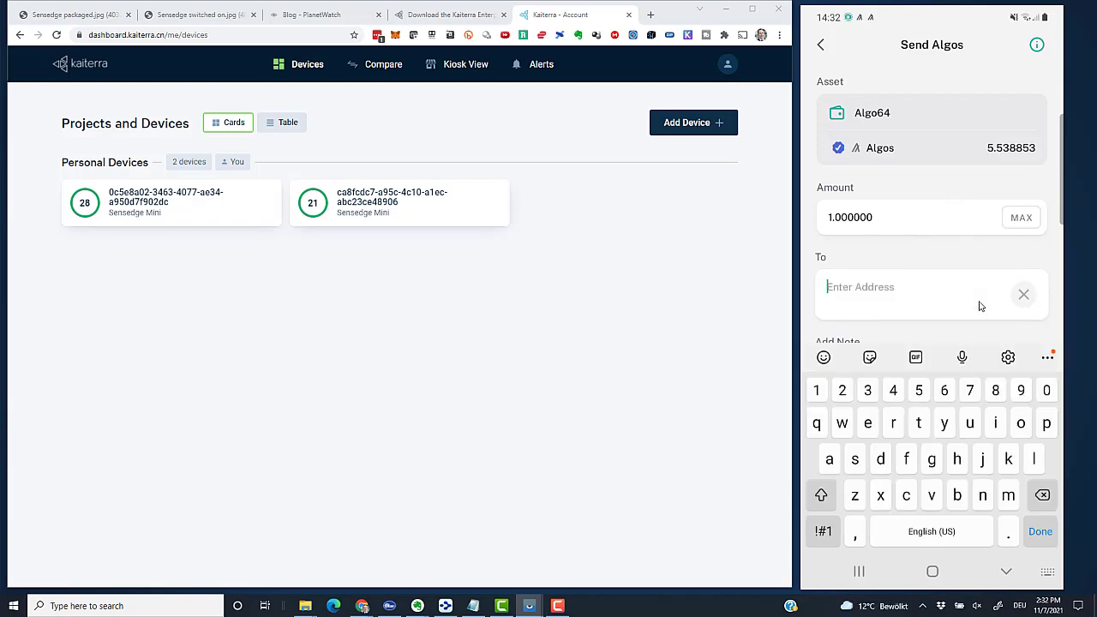
mouse_move(927, 298)
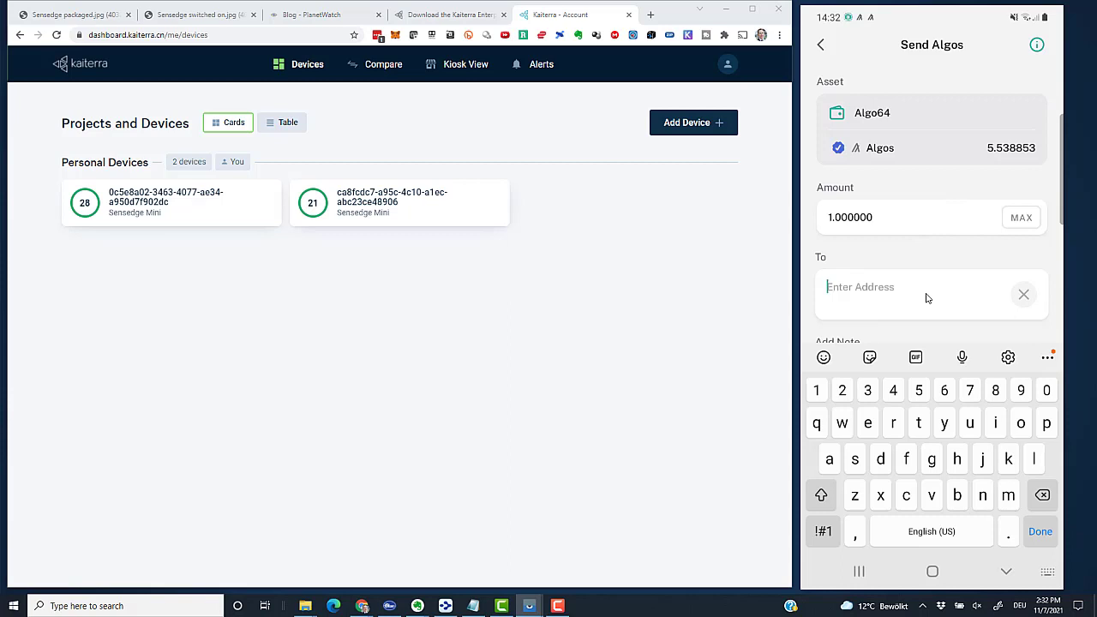
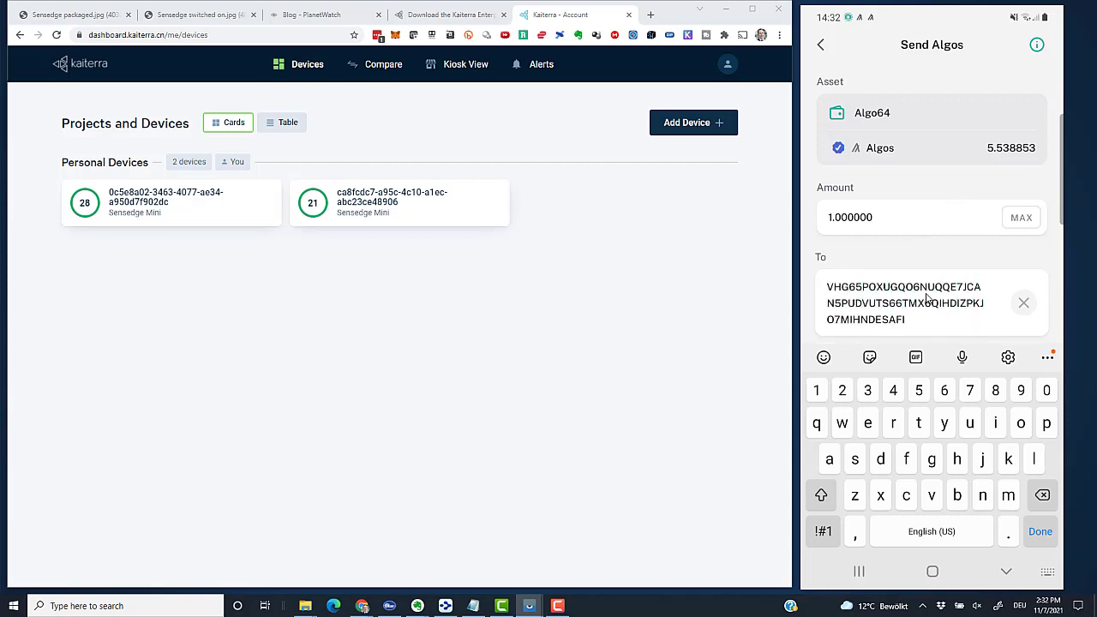
Preview and confirm the 1 Algo transfer, dismissing the completion notice
scroll("down", 3)
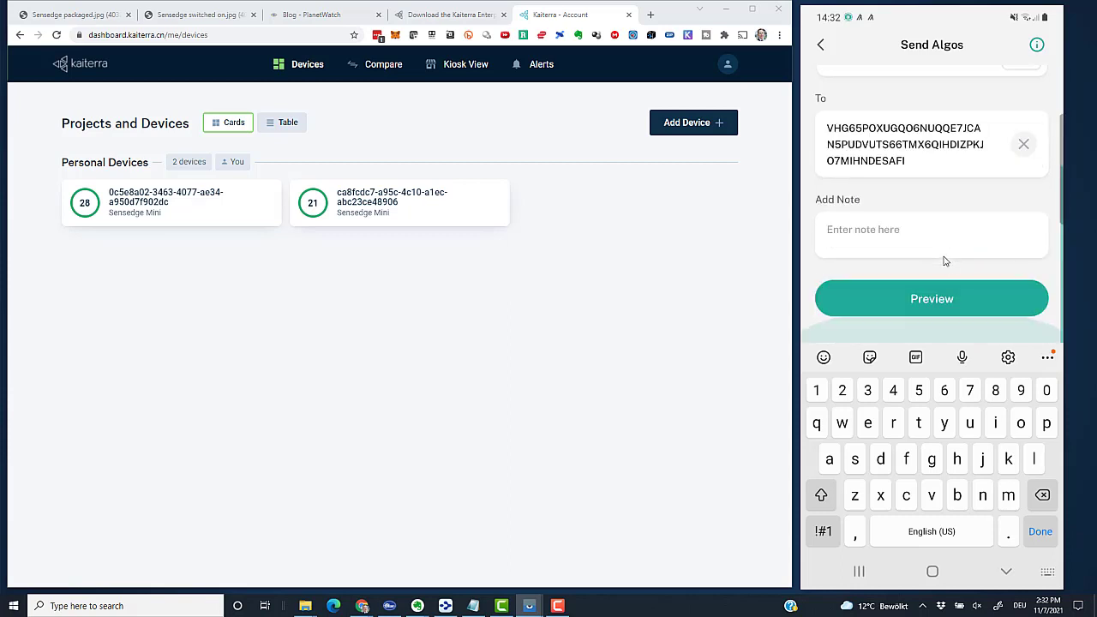
left_click(932, 299)
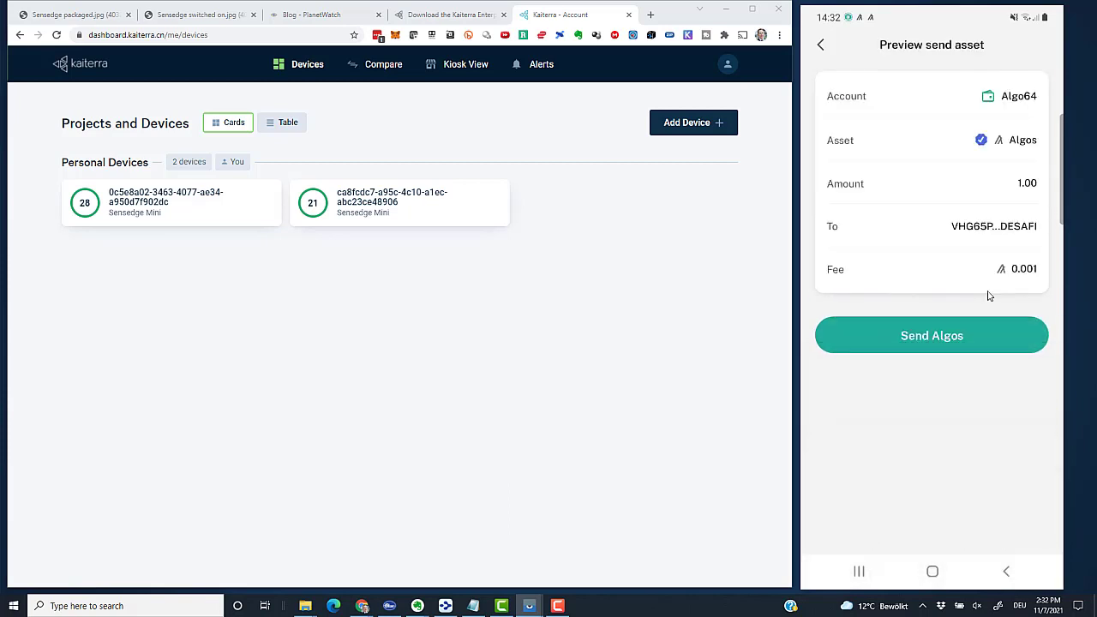
left_click(932, 335)
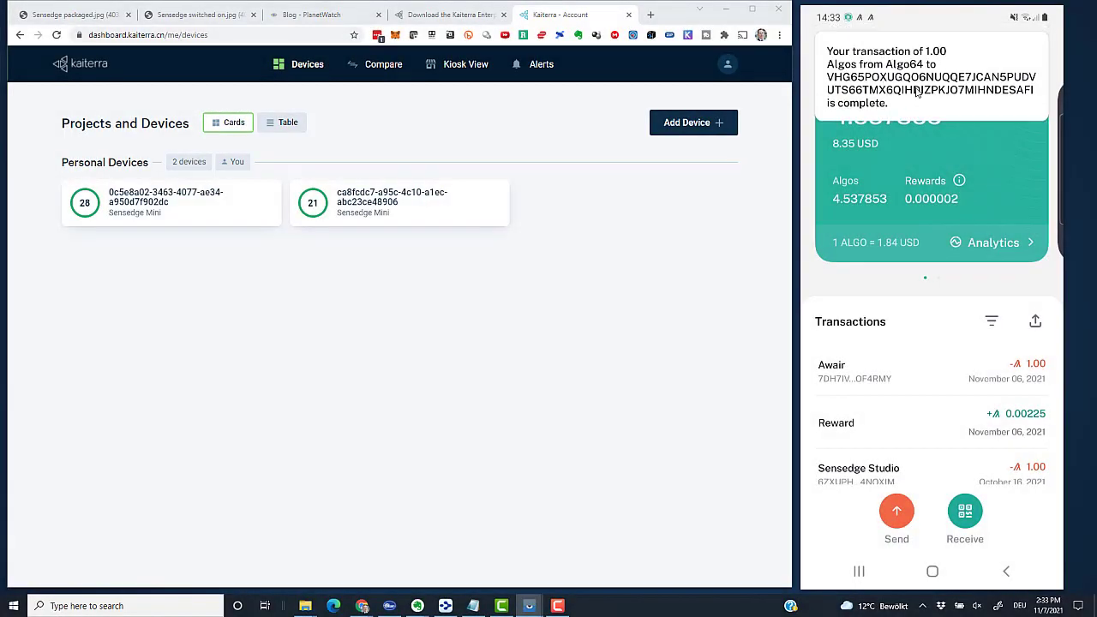
left_click(932, 573)
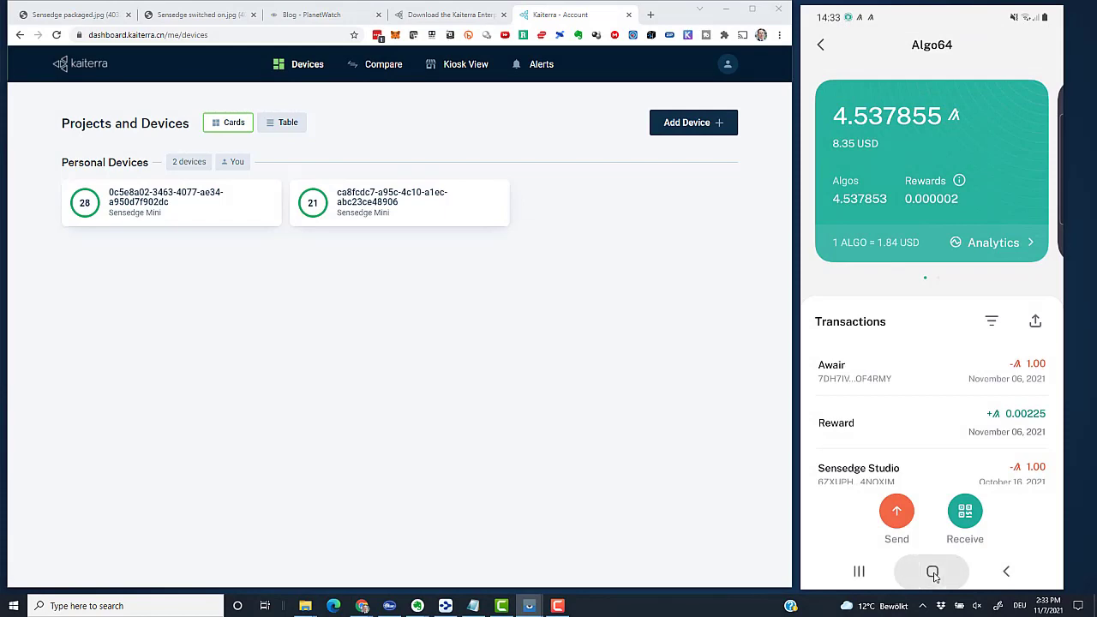
Back in PlanetWatch Wallets, add the PLANET asset to the Sensedge House account
left_click(933, 572)
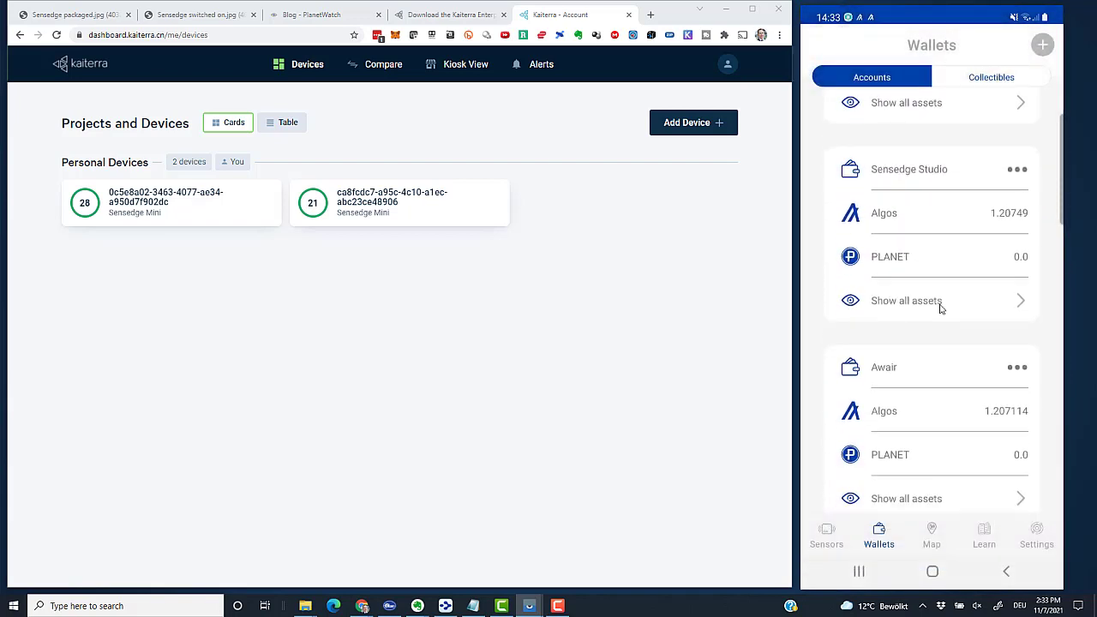
scroll("down", 3)
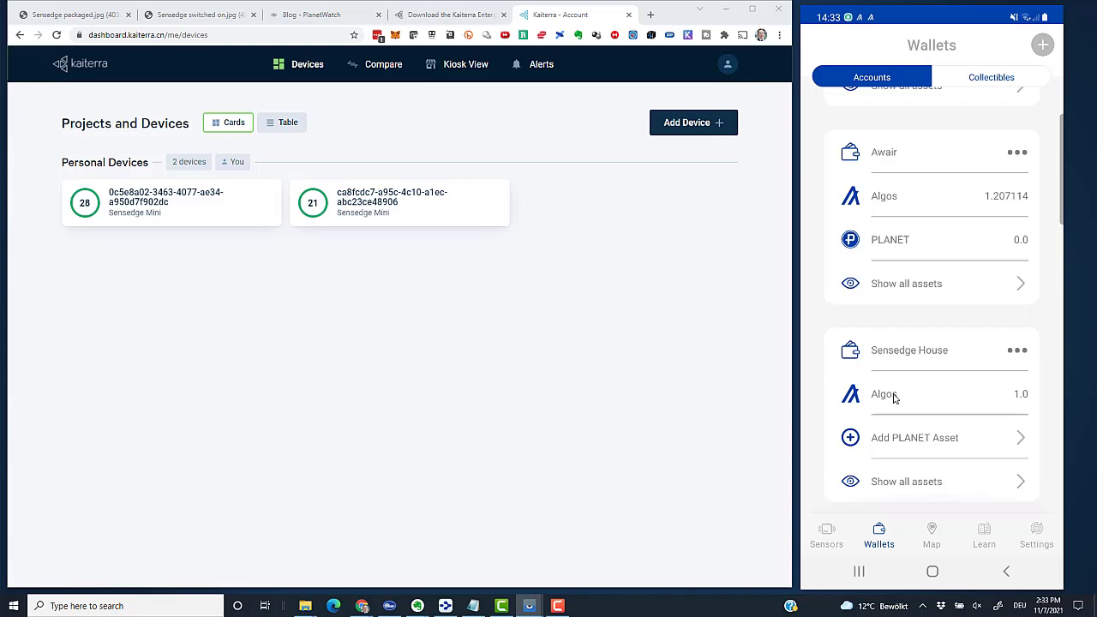
mouse_move(1003, 393)
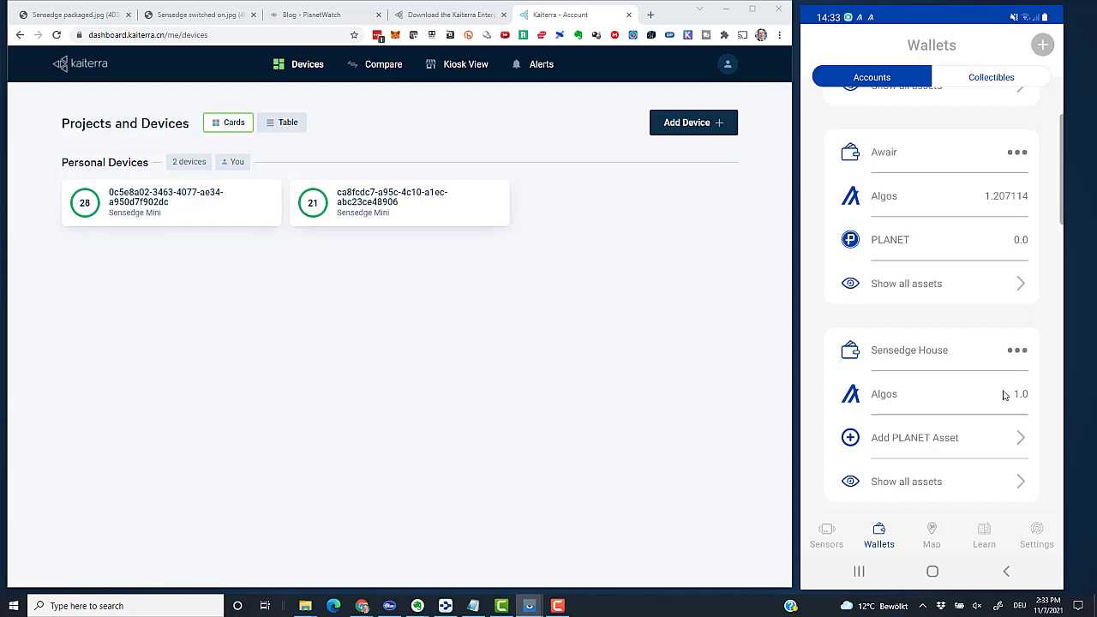
mouse_move(898, 442)
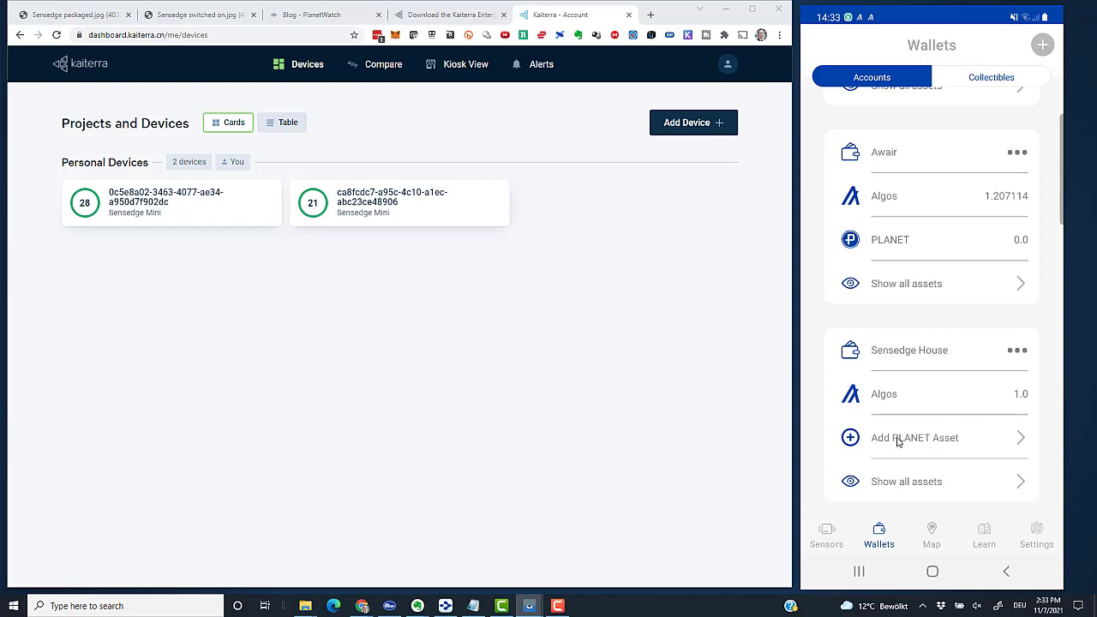
mouse_move(960, 442)
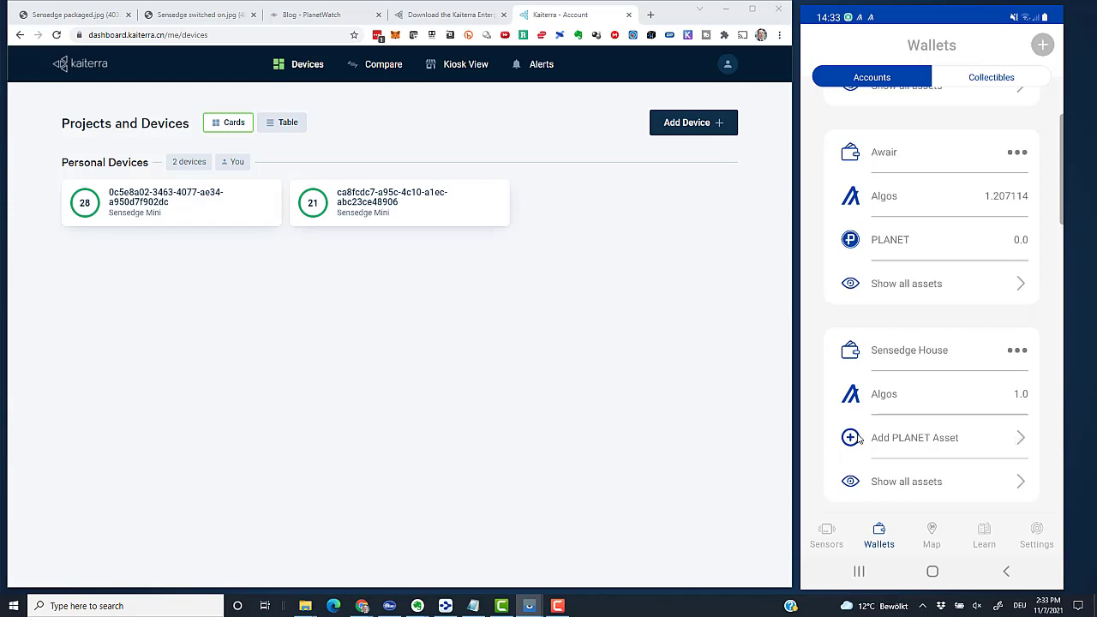
left_click(915, 439)
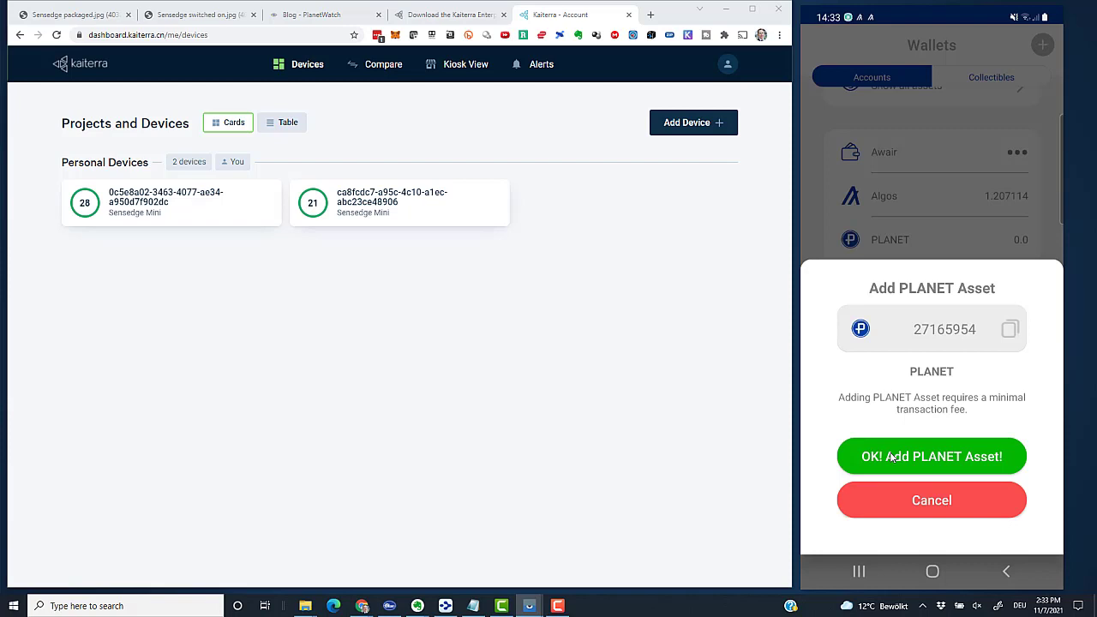
mouse_move(1001, 459)
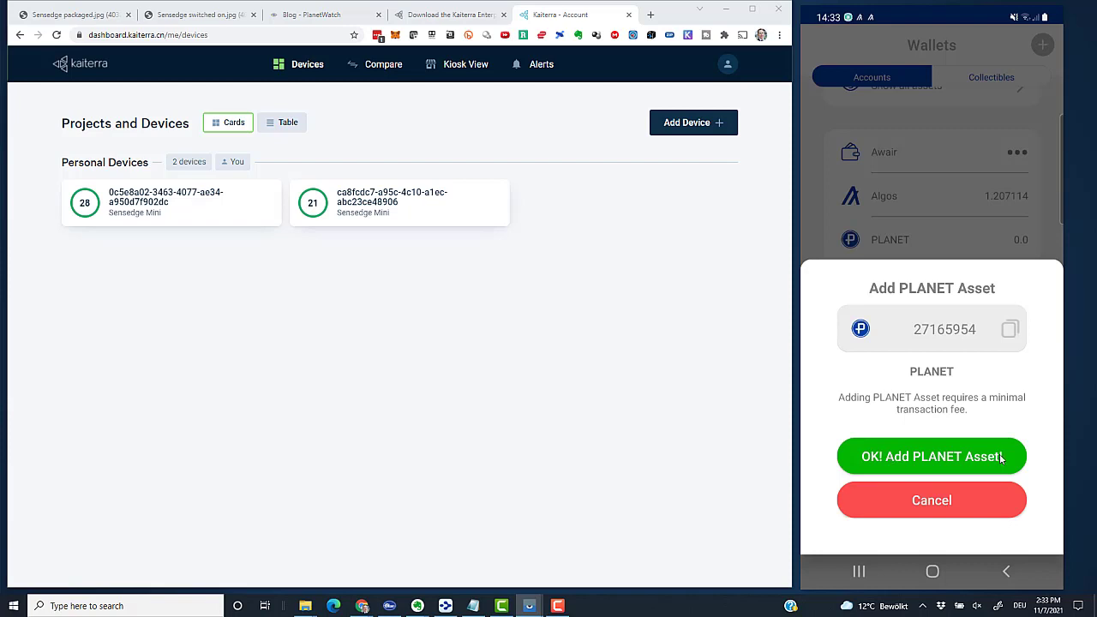
left_click(933, 456)
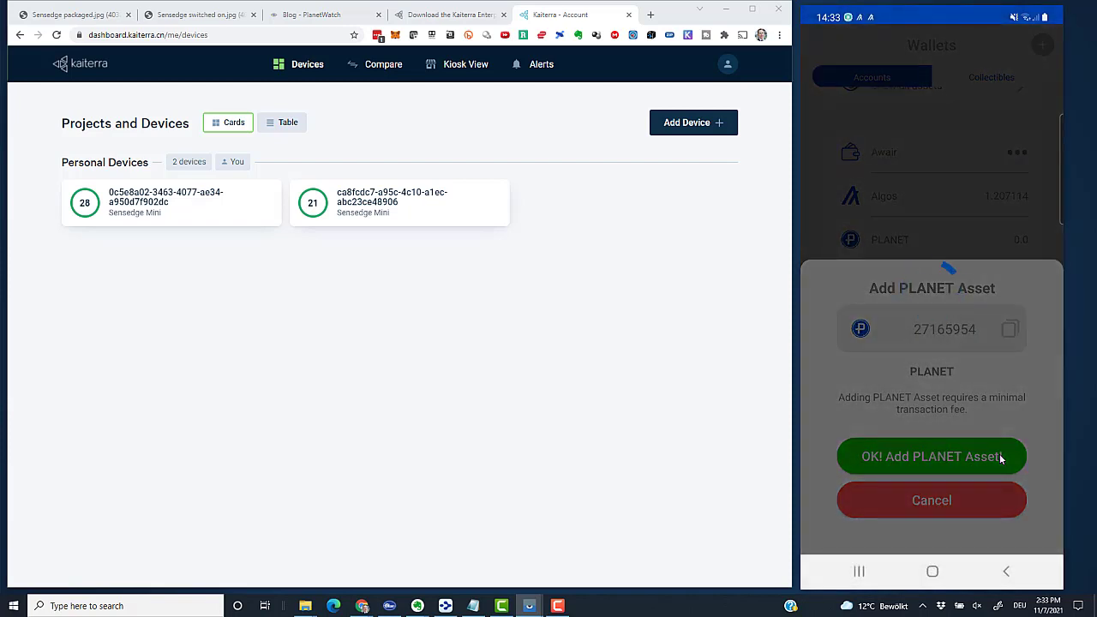
left_click(931, 456)
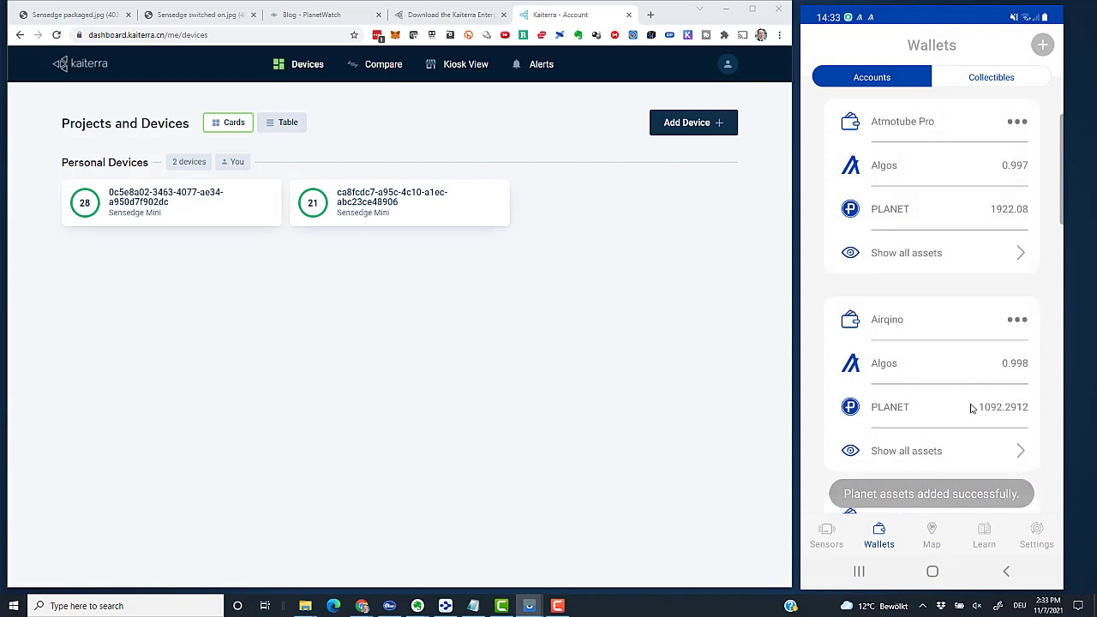
Check Sensedge House holds 0.999 Algos and 0.0 PLANET, then return to the sensors overview
scroll("down", 3)
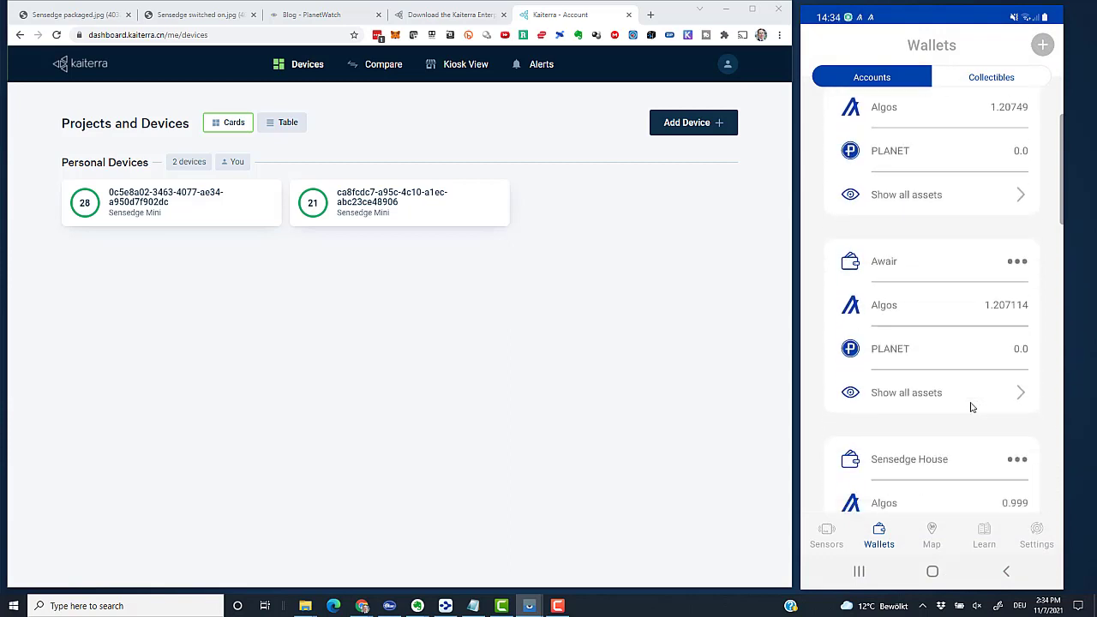
scroll("down", 3)
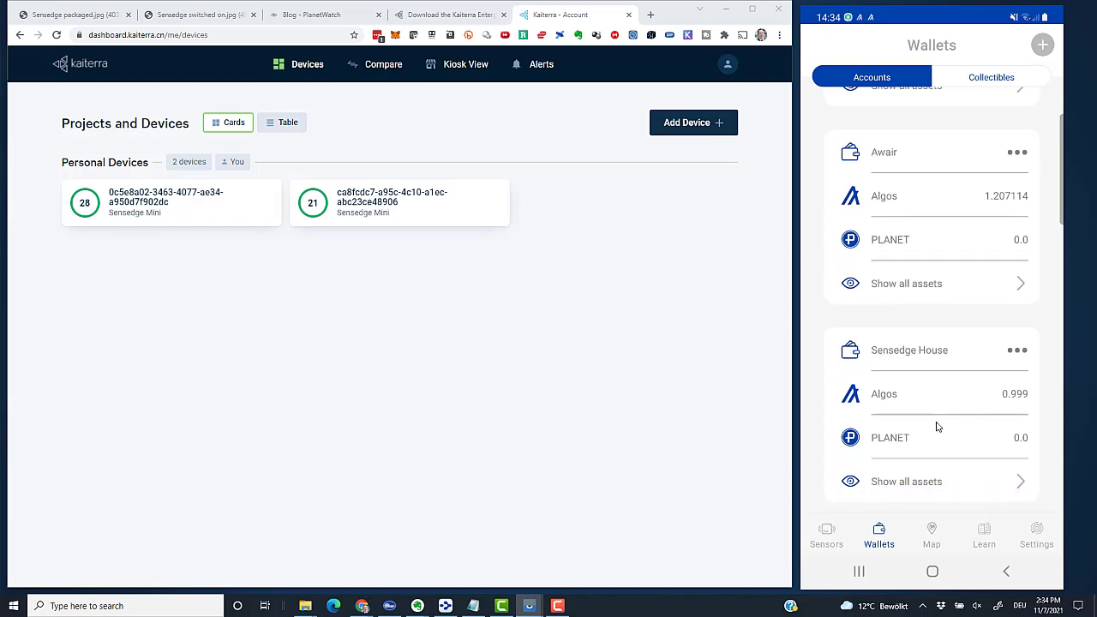
mouse_move(924, 367)
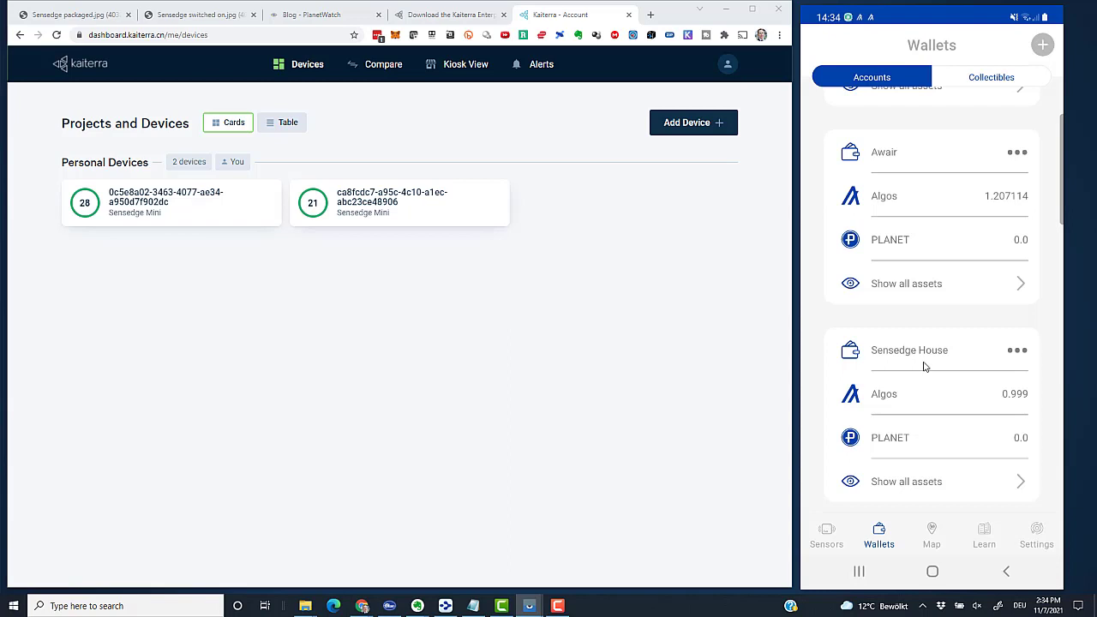
mouse_move(909, 449)
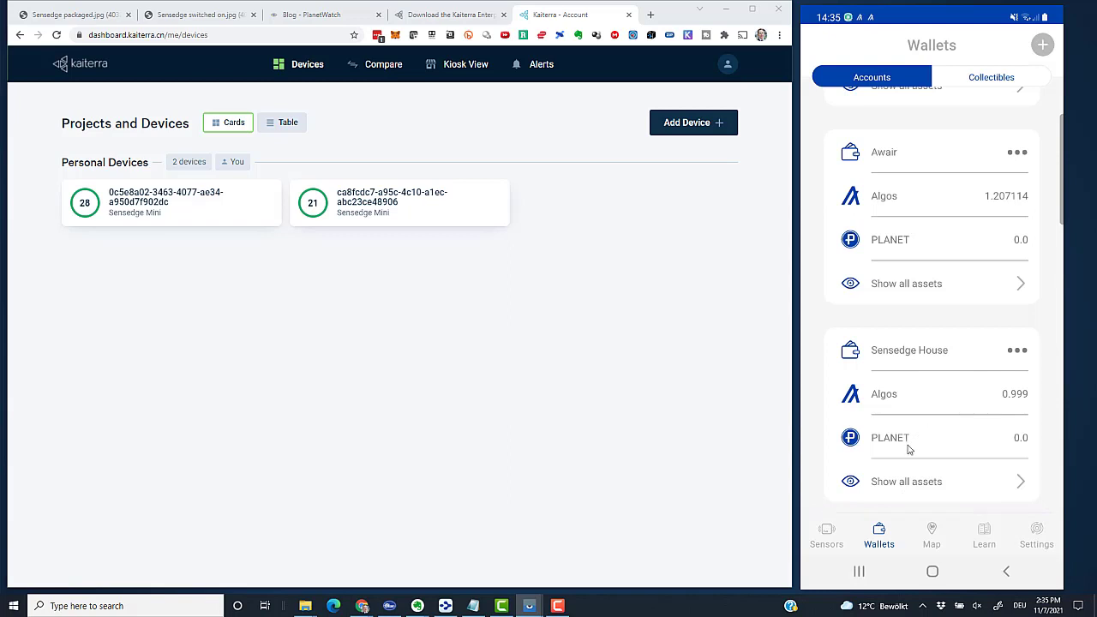
left_click(827, 531)
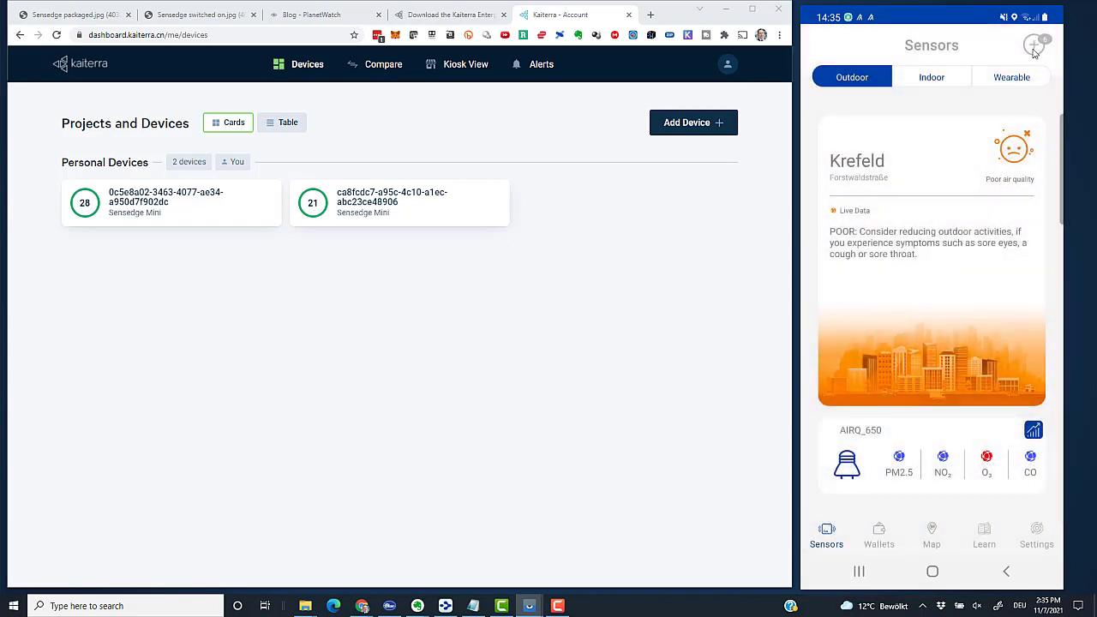
Start adding a new sensor from the Sensors screen
left_click(1033, 45)
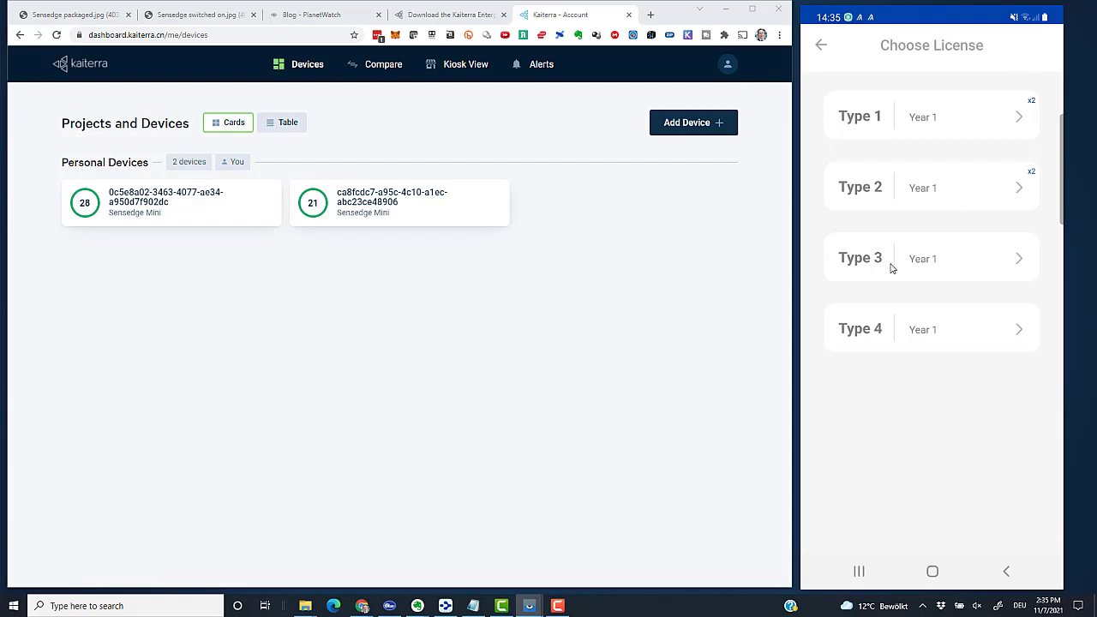
mouse_move(926, 257)
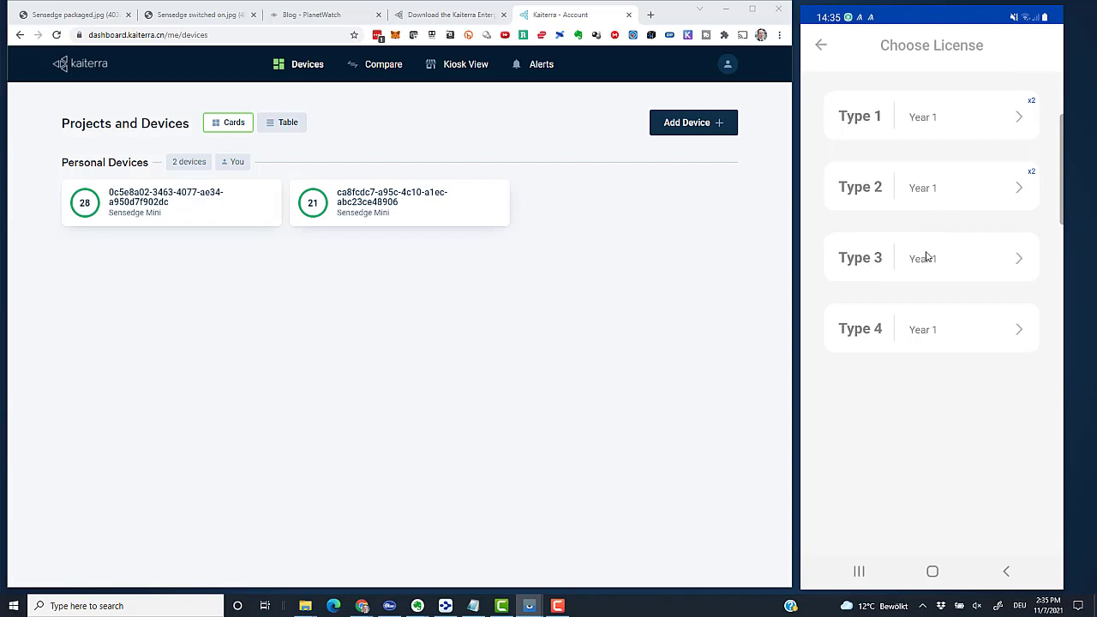
mouse_move(975, 252)
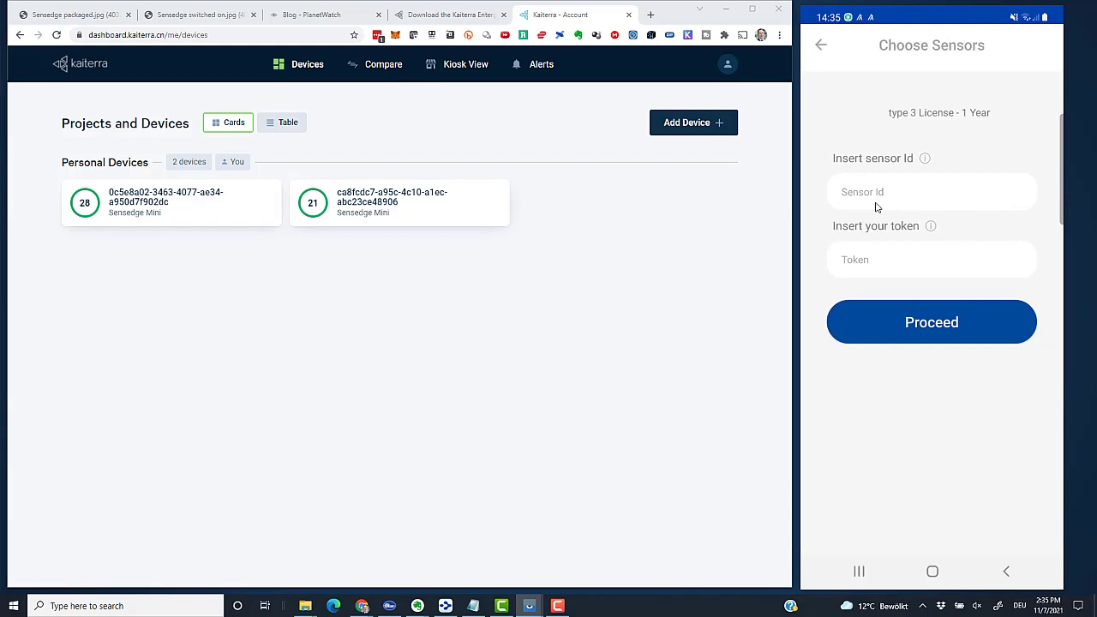
mouse_move(885, 194)
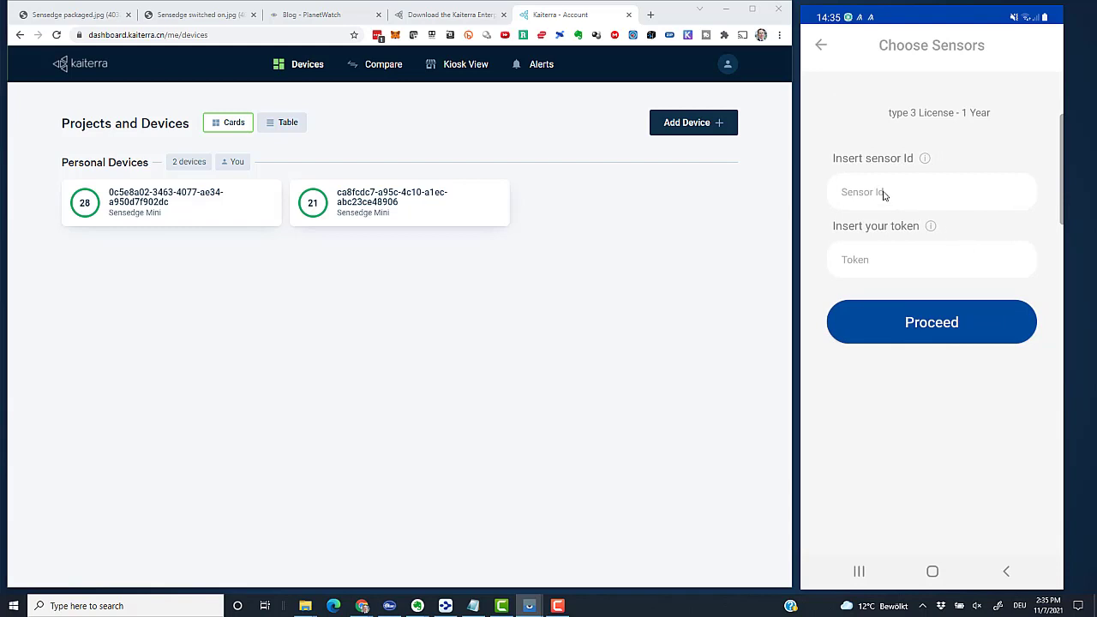
mouse_move(888, 194)
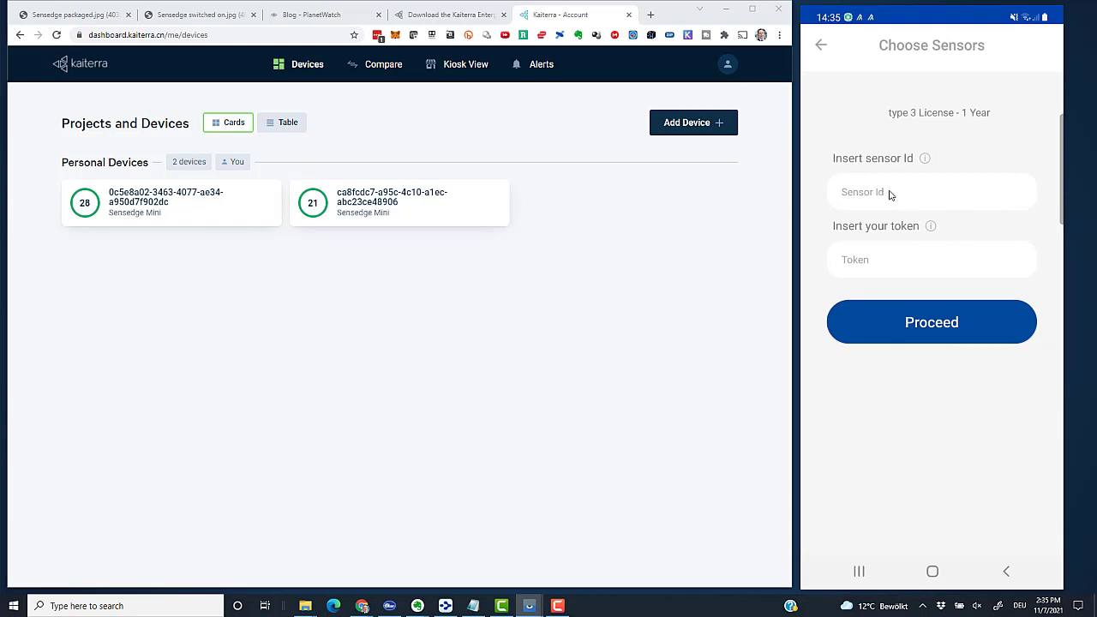
mouse_move(534, 559)
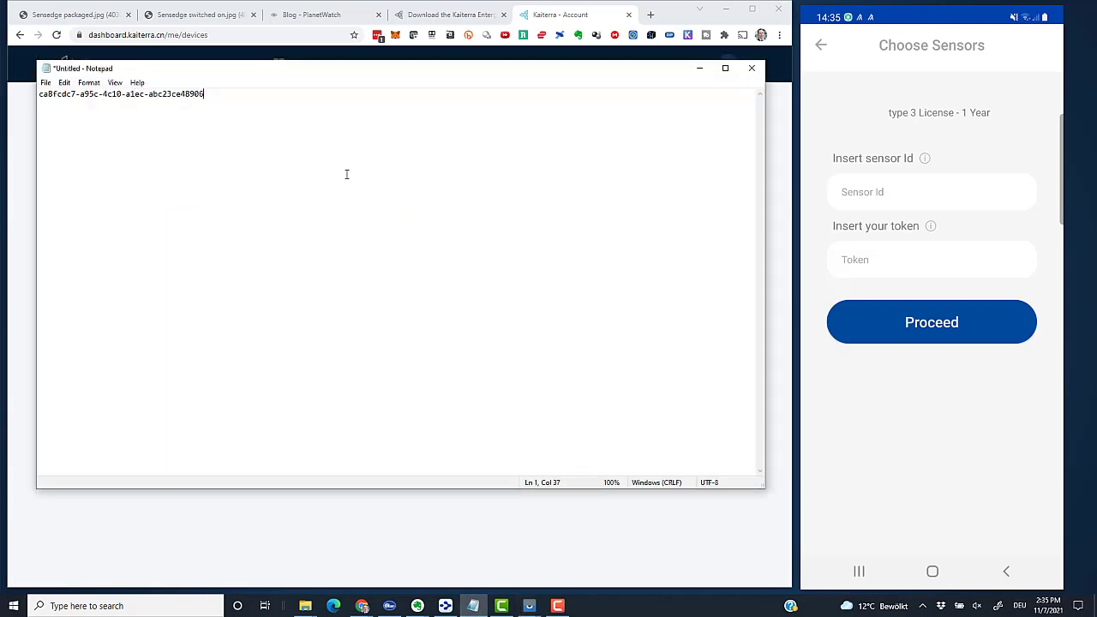
Fill the sensor id field with ca8fcdc7-a95c-4c10-a1ec-abc23ce48906 from the notes
left_click_drag(204, 92, 153, 93)
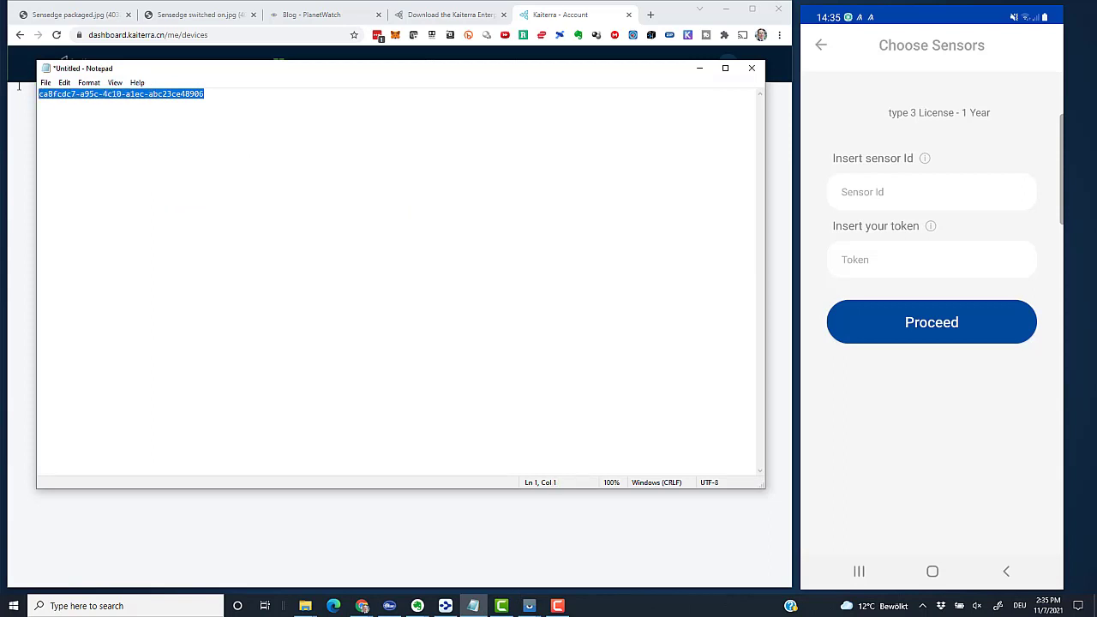
left_click(933, 192)
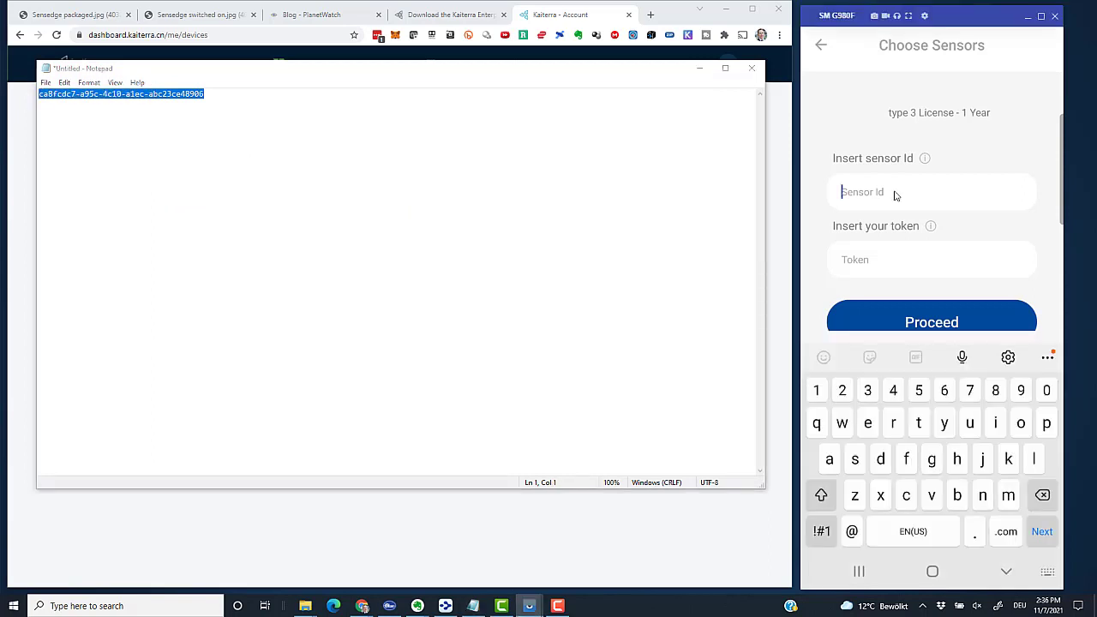
type("ca8fcdc7-a95c-4c10-a1ec-abc23ce48906")
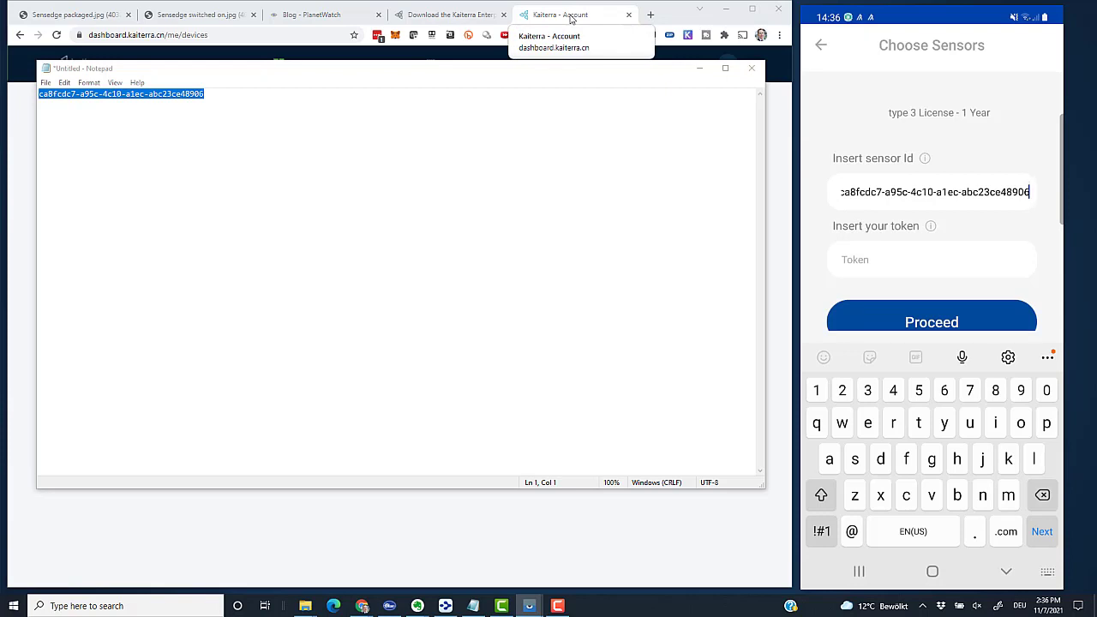
left_click(569, 13)
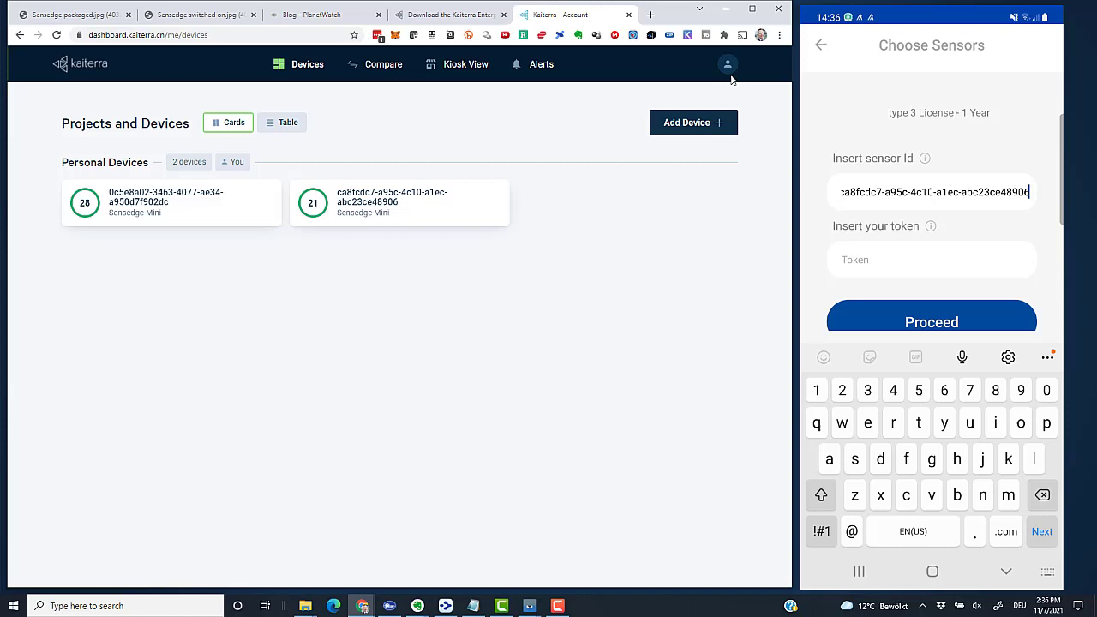
mouse_move(729, 75)
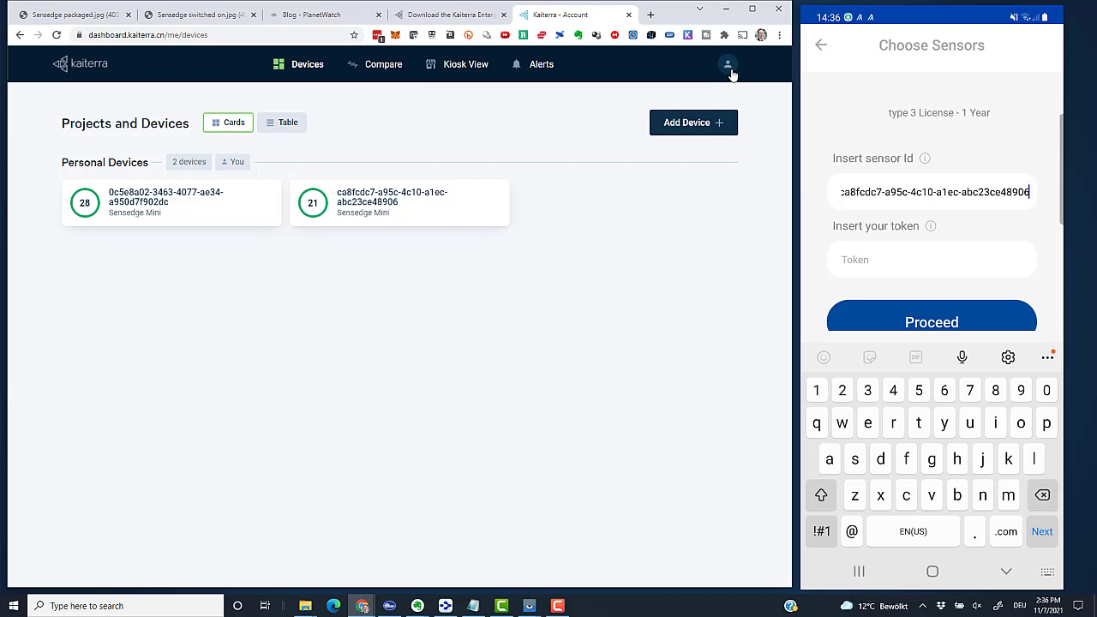
View the account's API keys in Kaiterra account settings to use as the sensor token
left_click(727, 63)
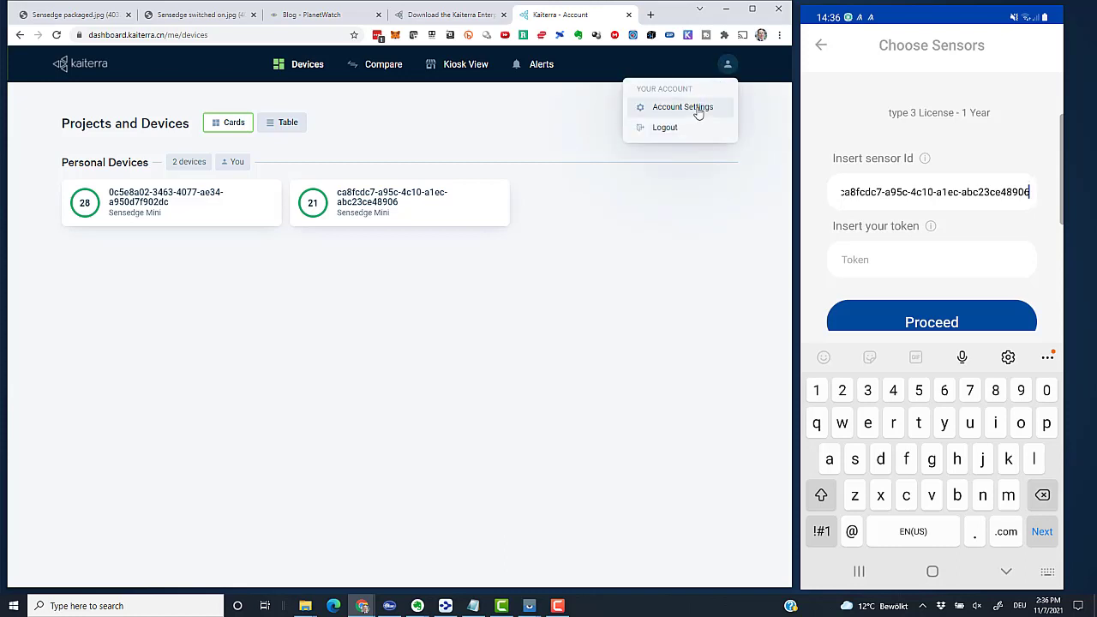
left_click(682, 106)
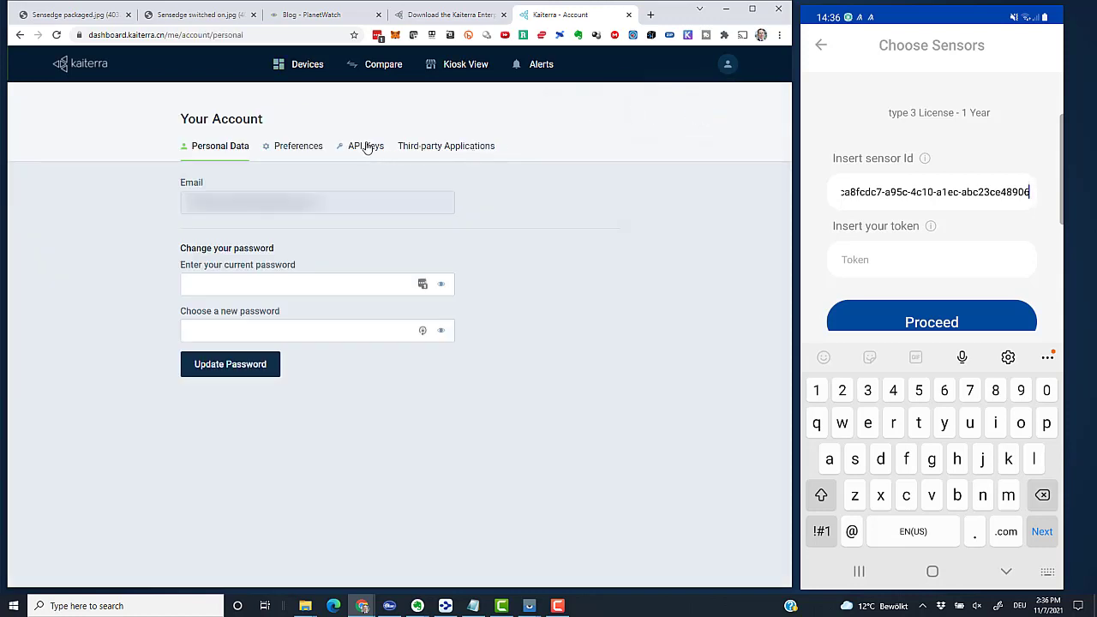
left_click(365, 146)
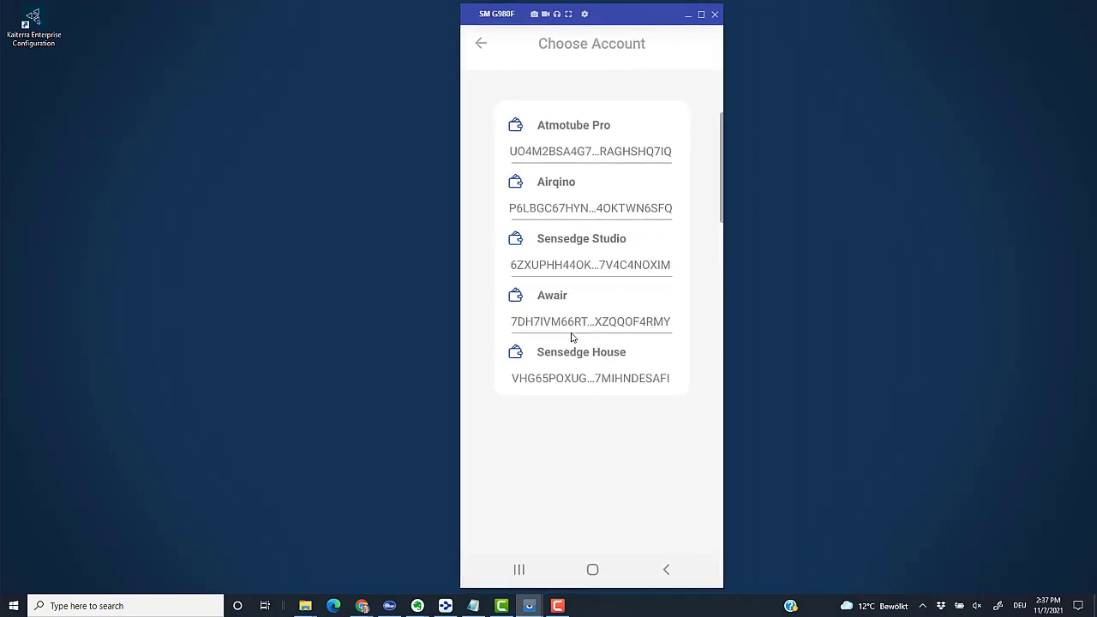
mouse_move(569, 359)
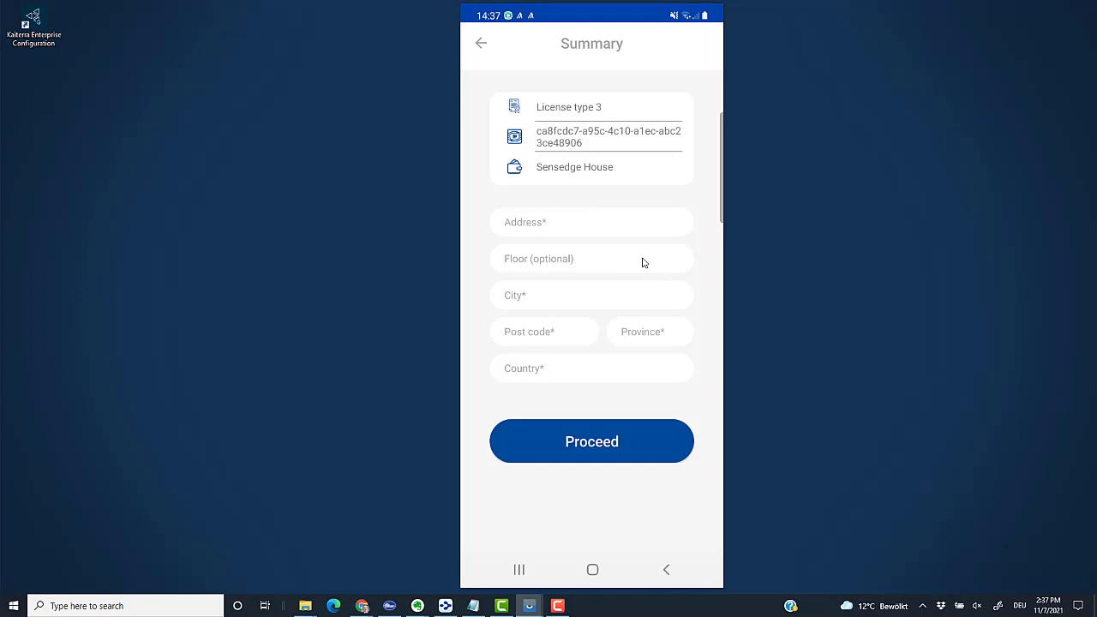
mouse_move(603, 230)
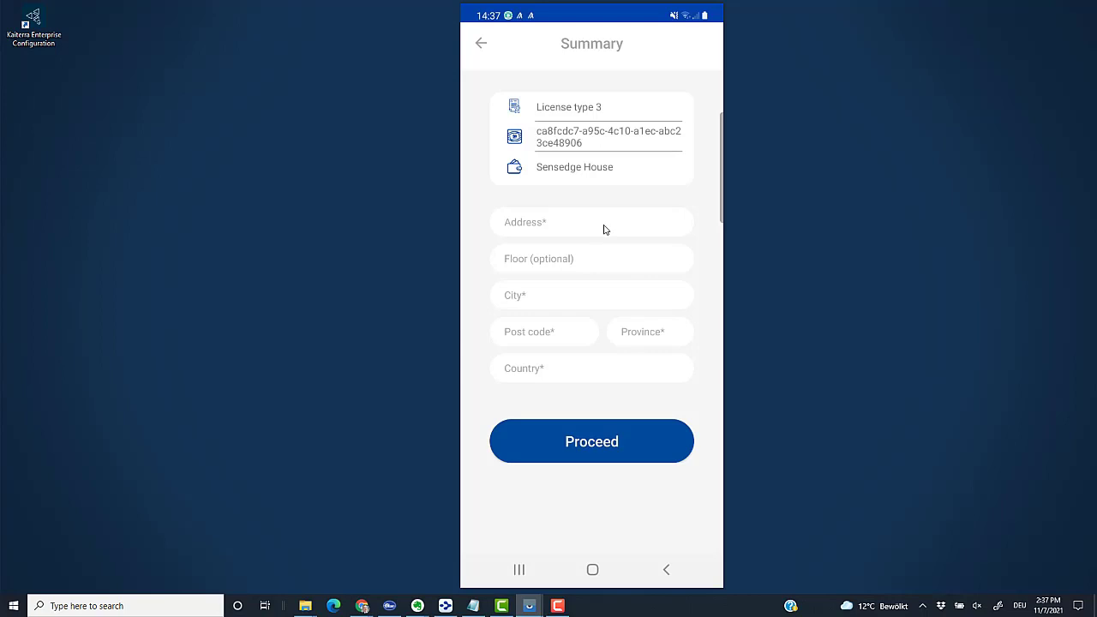
Fill in the sensor's address fields on the Sensedge House registration summary
left_click(592, 223)
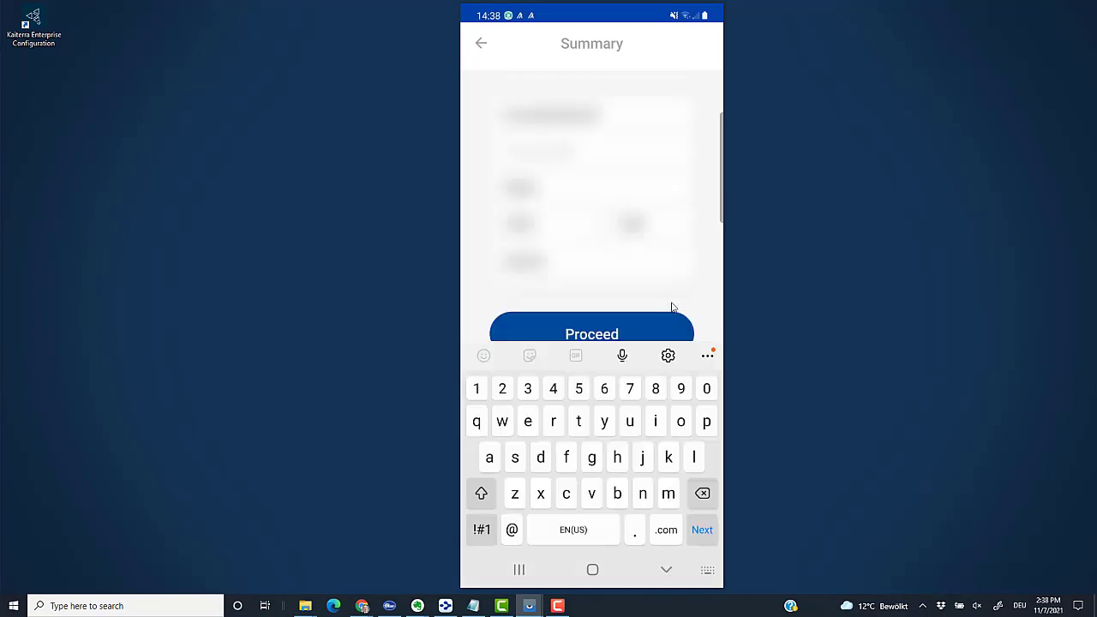
left_click(592, 334)
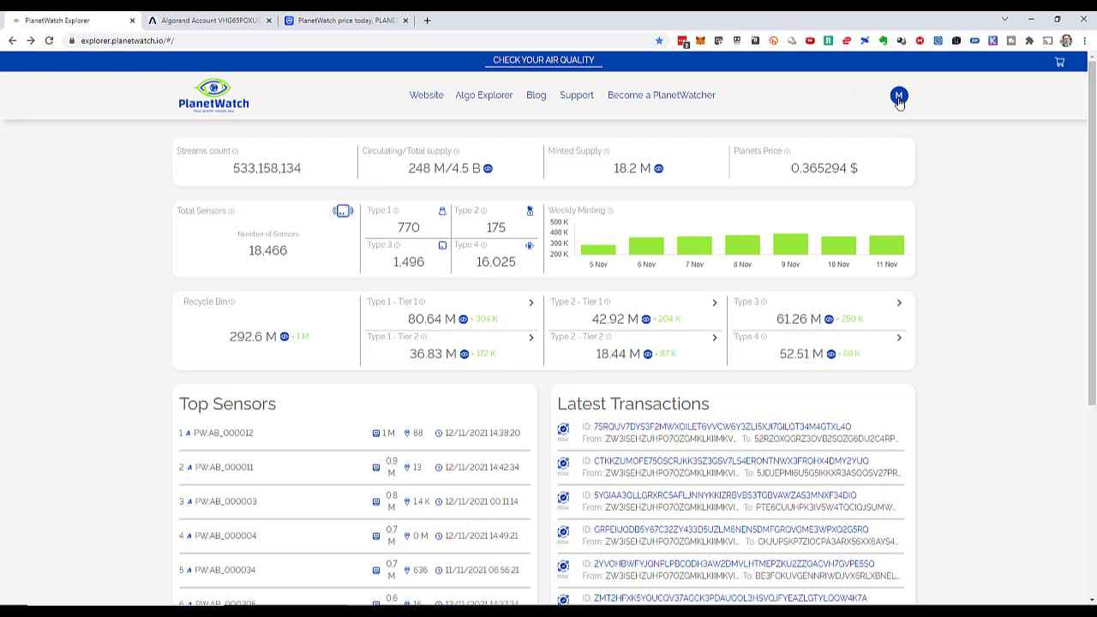
Show My Sensors, listing six sensors including Kaiterra Sensedge Mini PWKA_001074
left_click(898, 96)
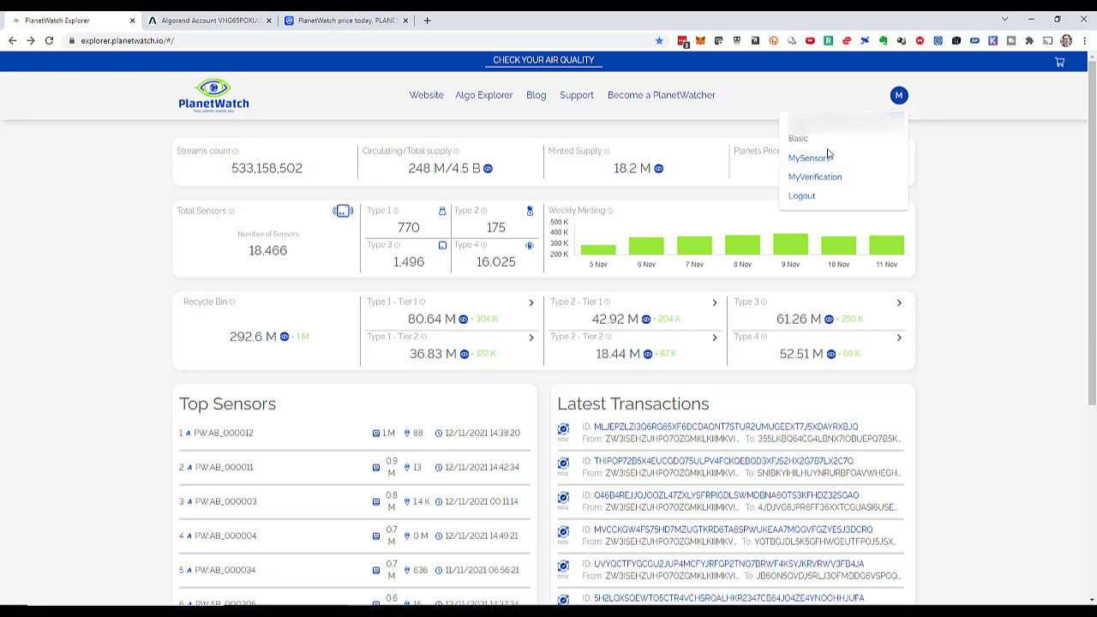
left_click(809, 158)
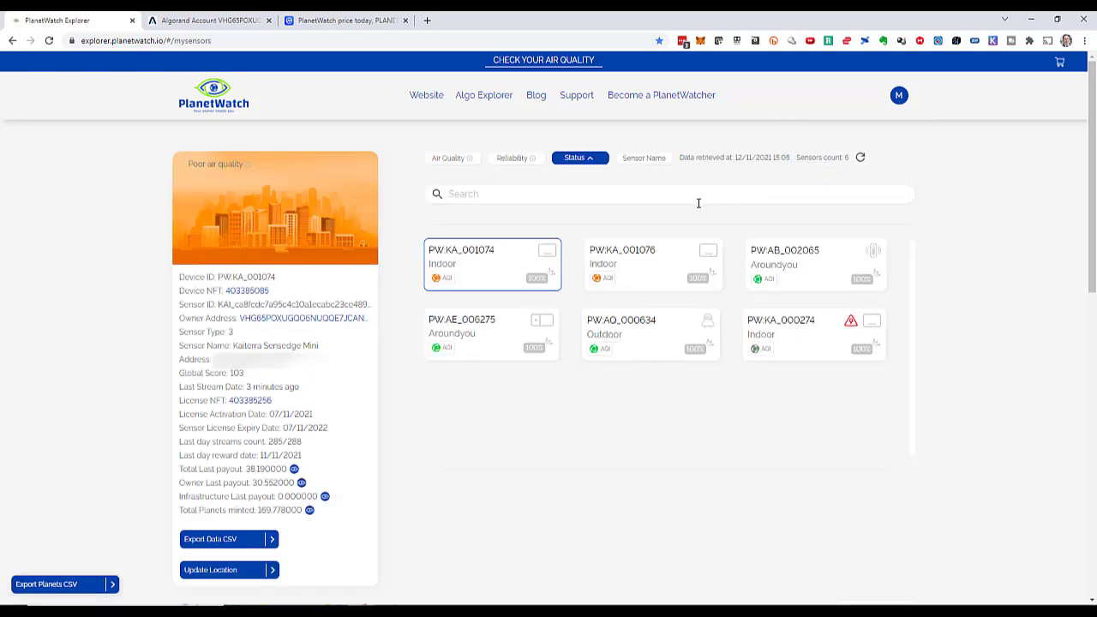
mouse_move(576, 228)
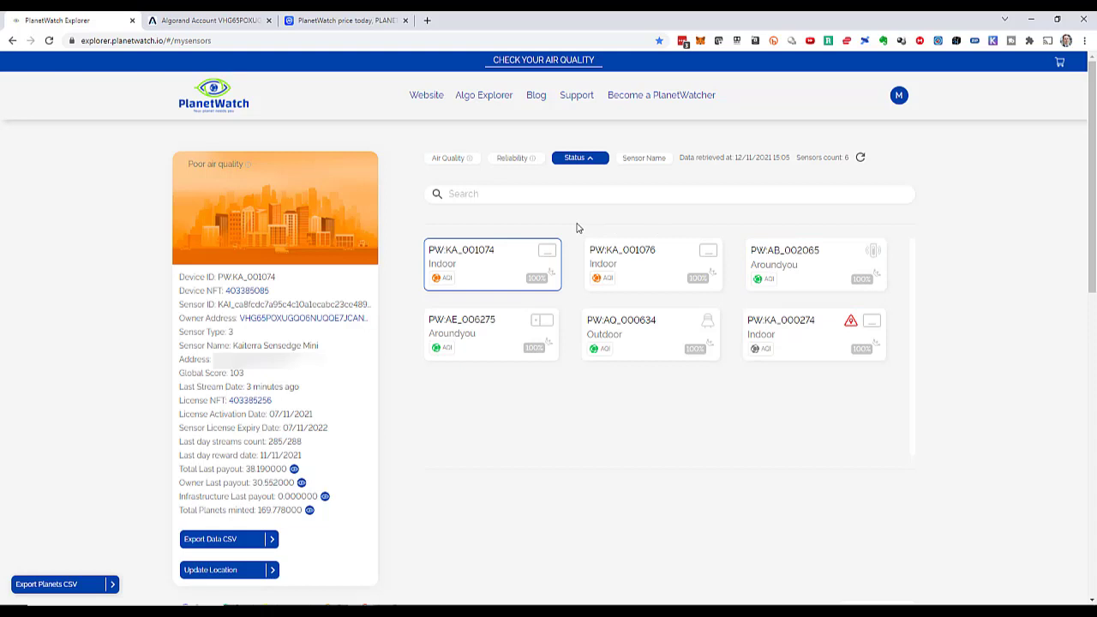
mouse_move(525, 233)
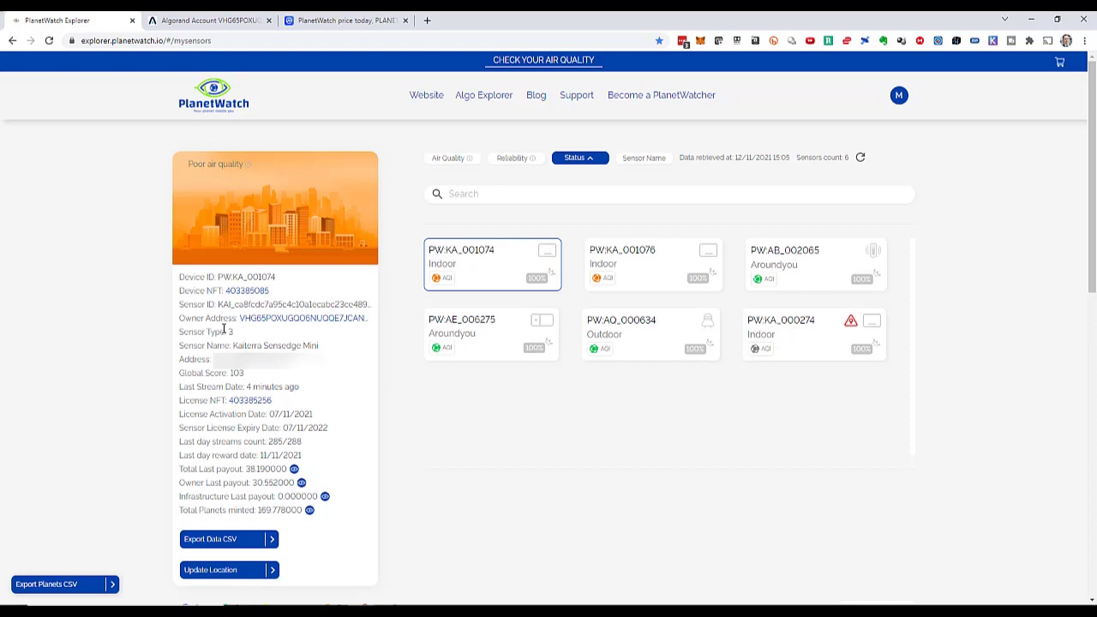
mouse_move(284, 317)
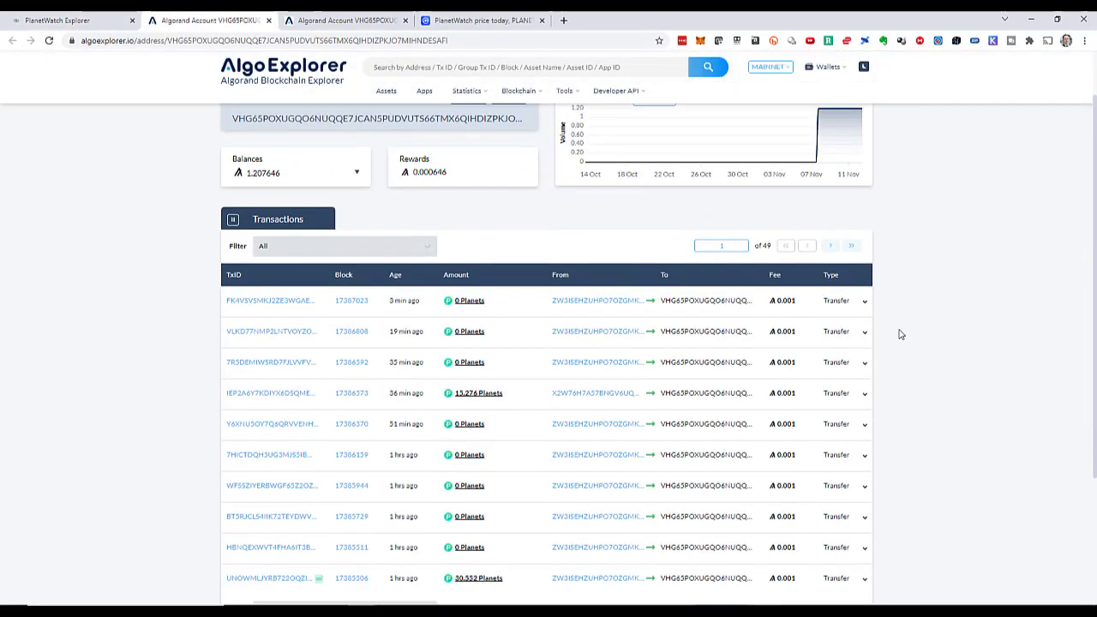
scroll("down", 3)
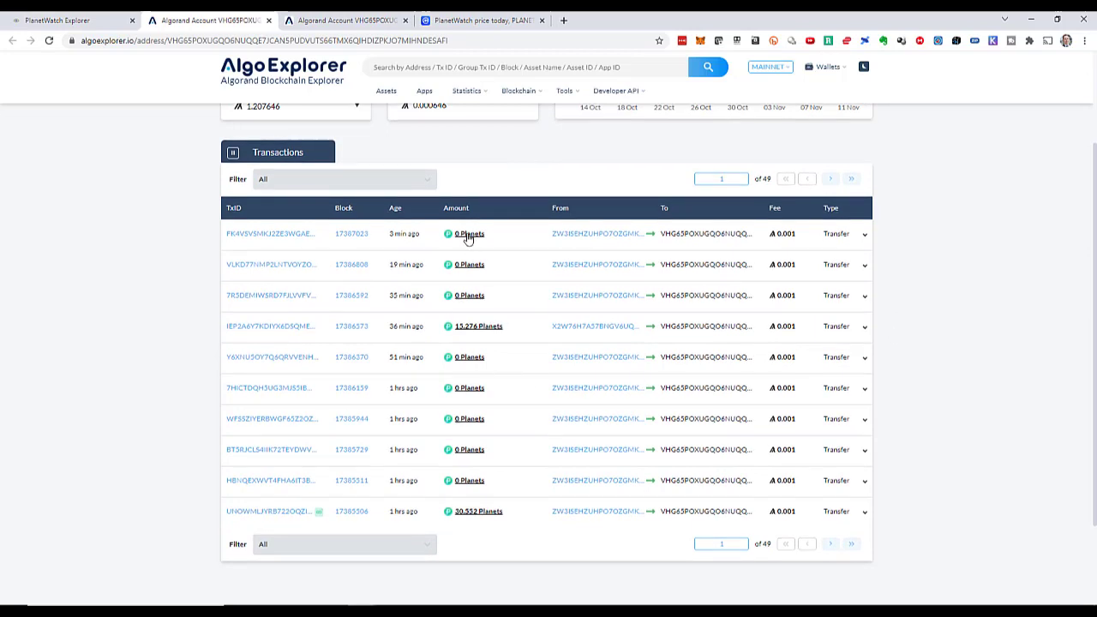
mouse_move(404, 257)
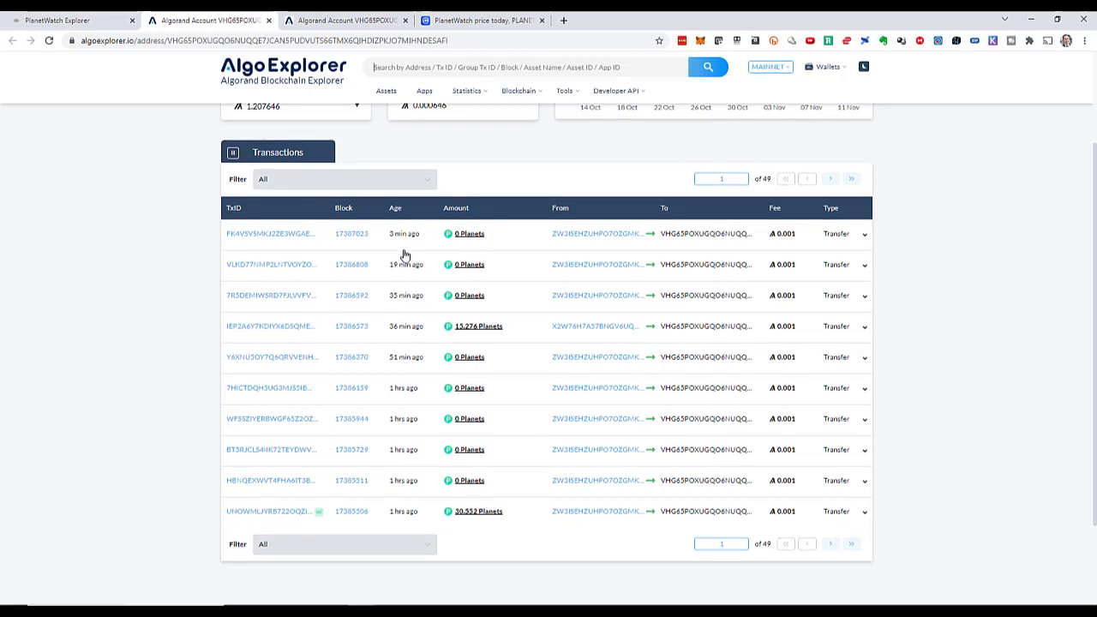
mouse_move(427, 343)
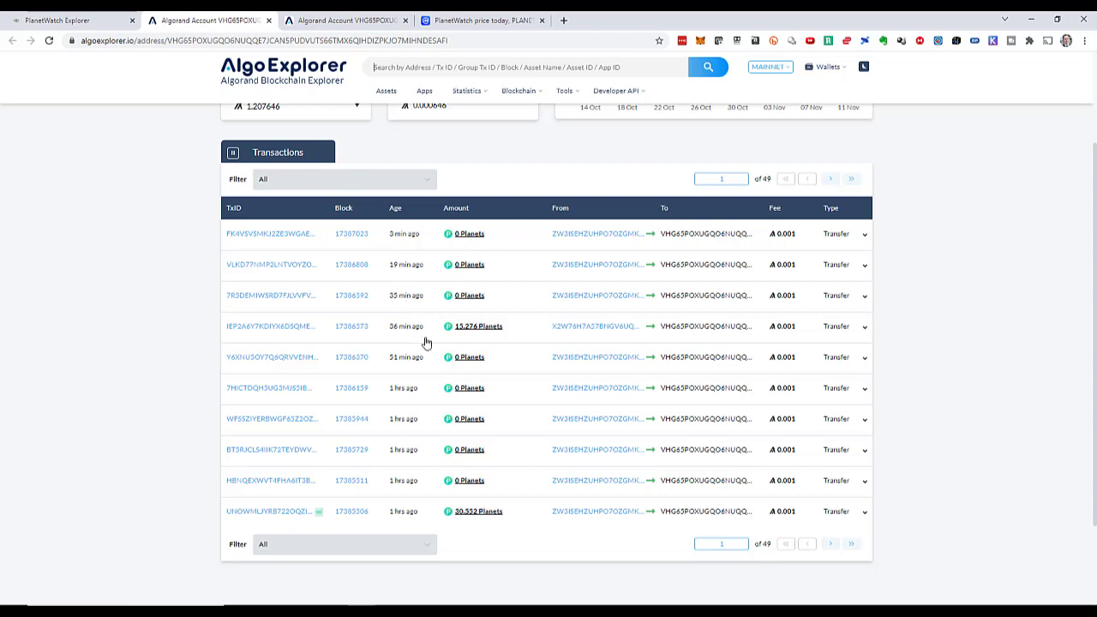
mouse_move(469, 449)
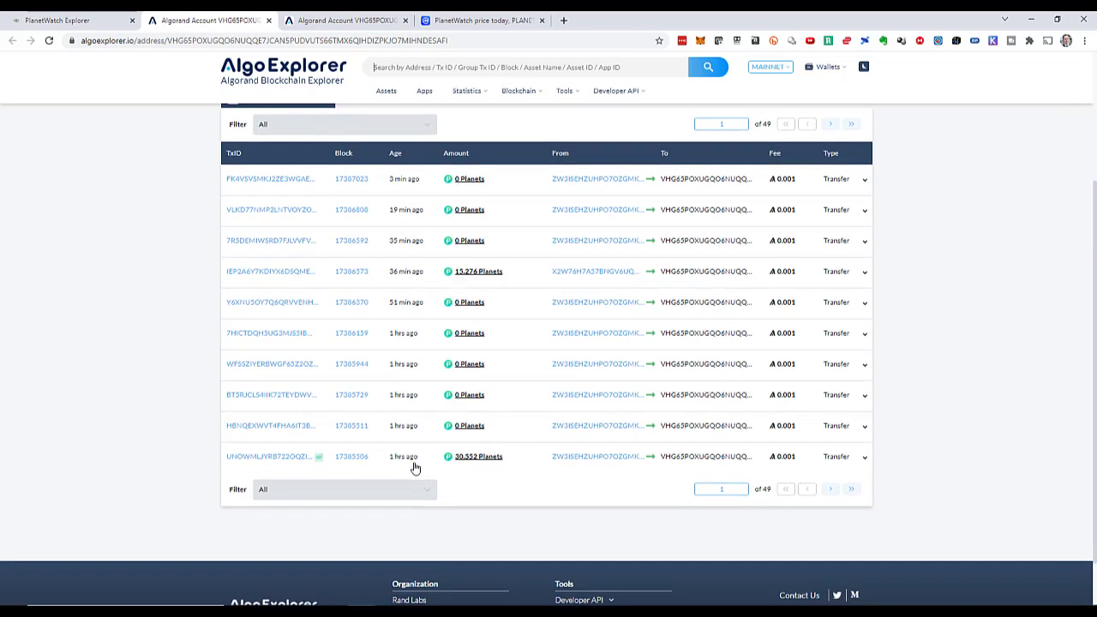
mouse_move(463, 470)
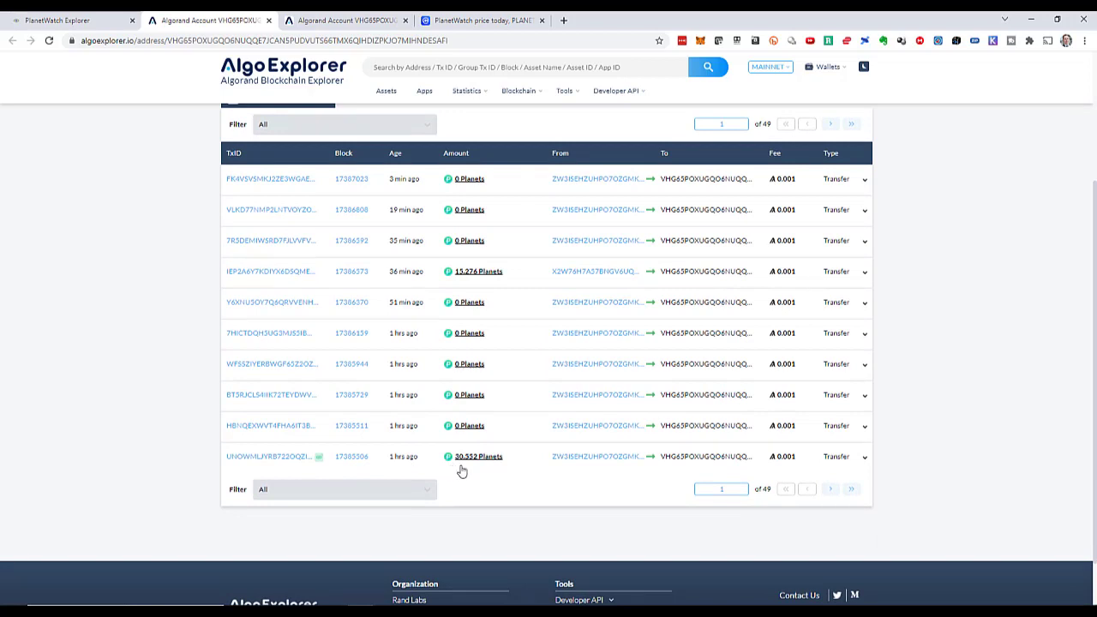
mouse_move(484, 466)
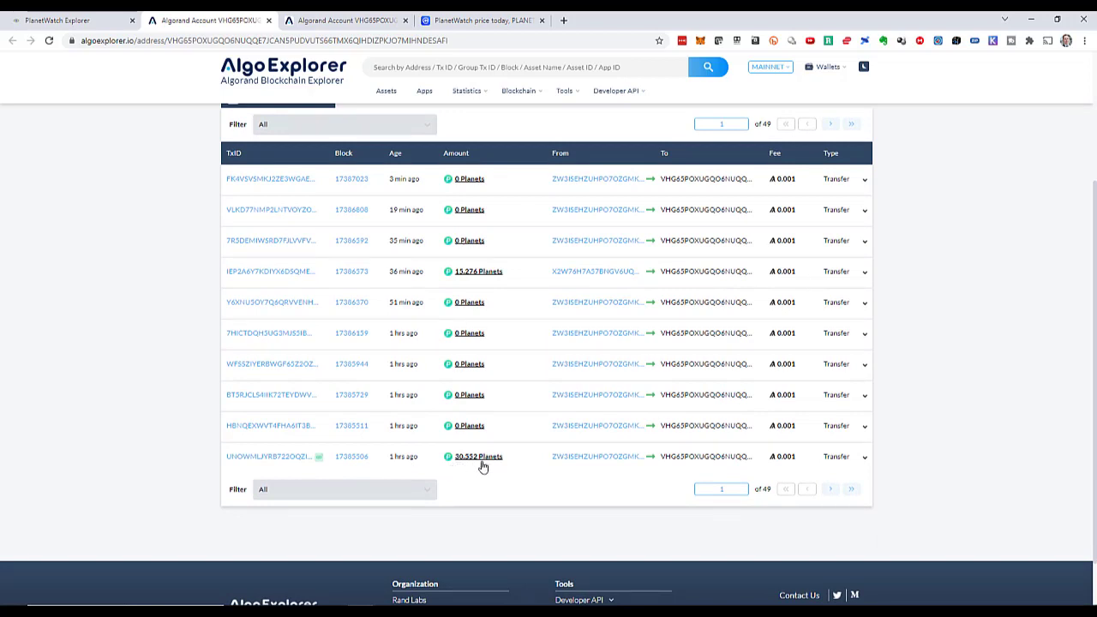
mouse_move(501, 463)
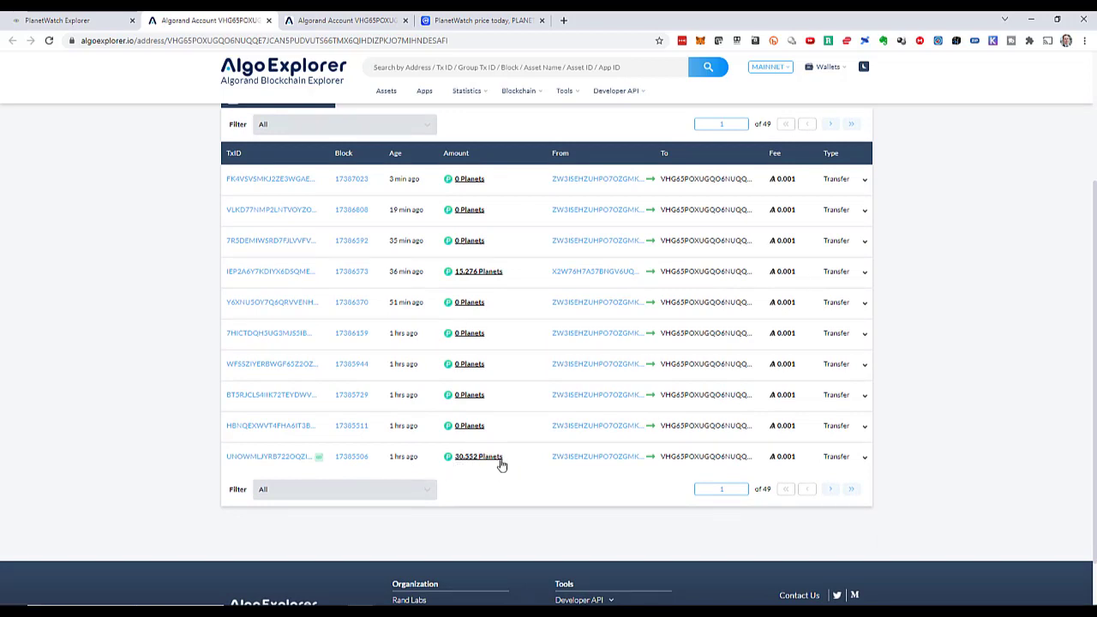
mouse_move(485, 484)
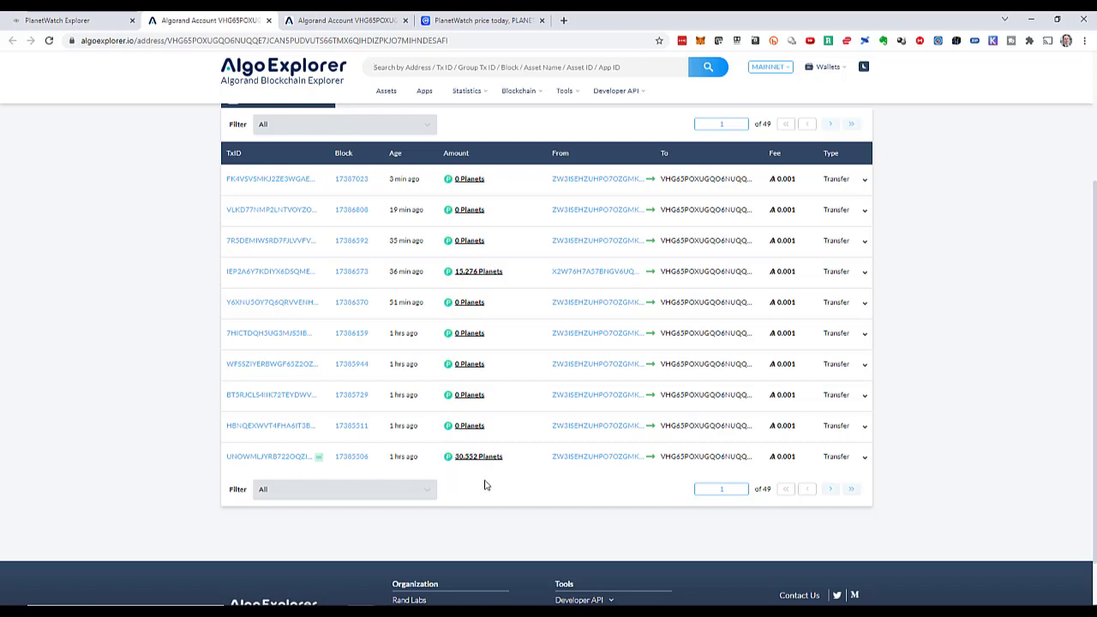
mouse_move(398, 288)
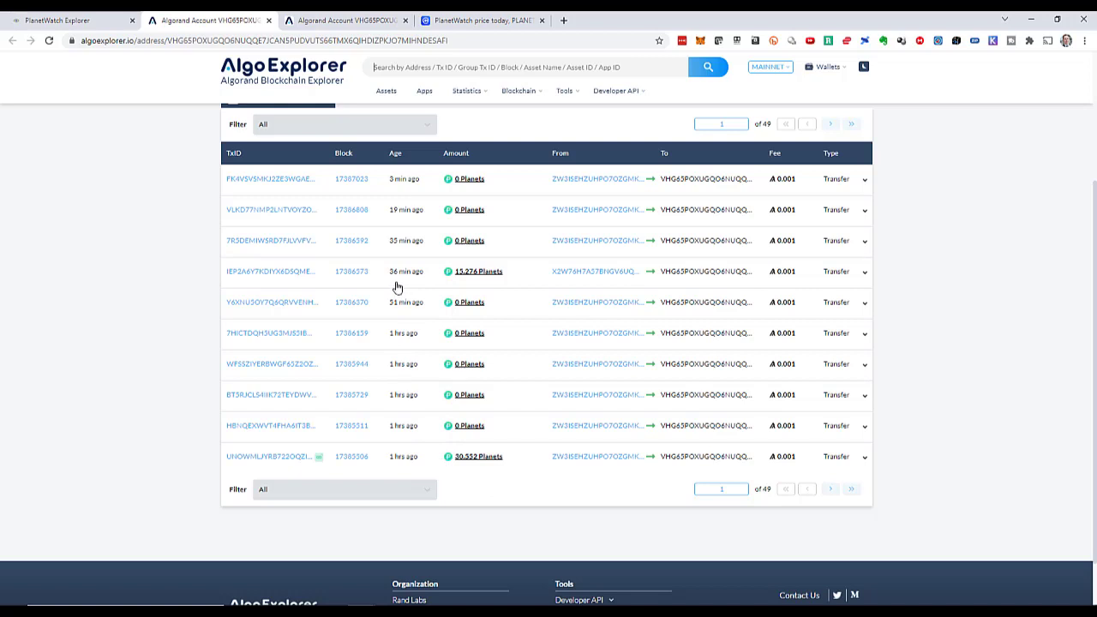
mouse_move(493, 286)
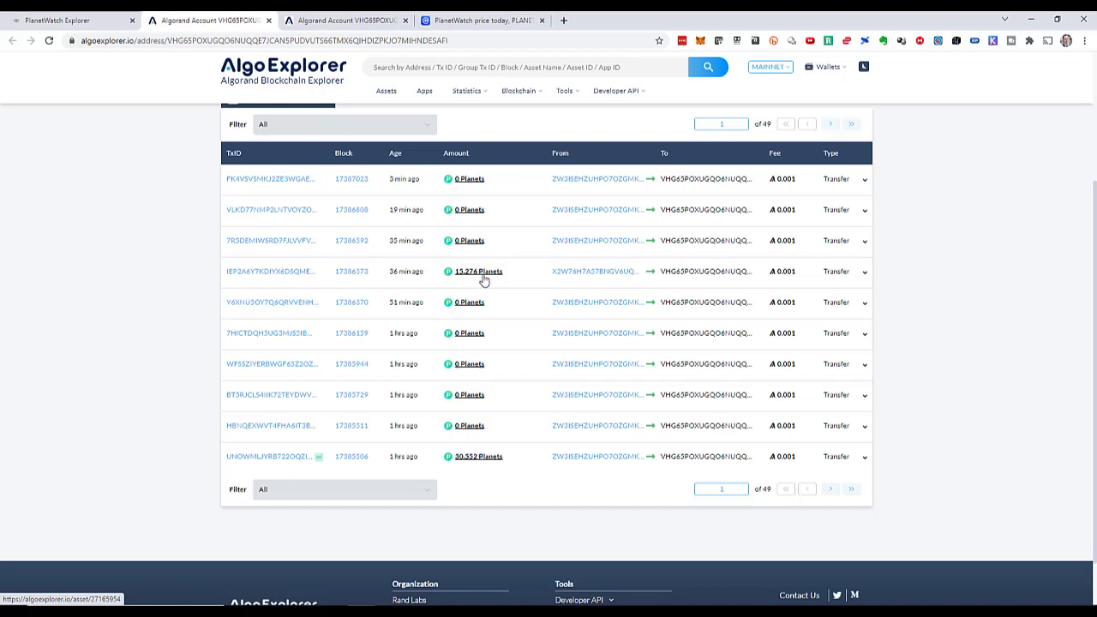
mouse_move(514, 286)
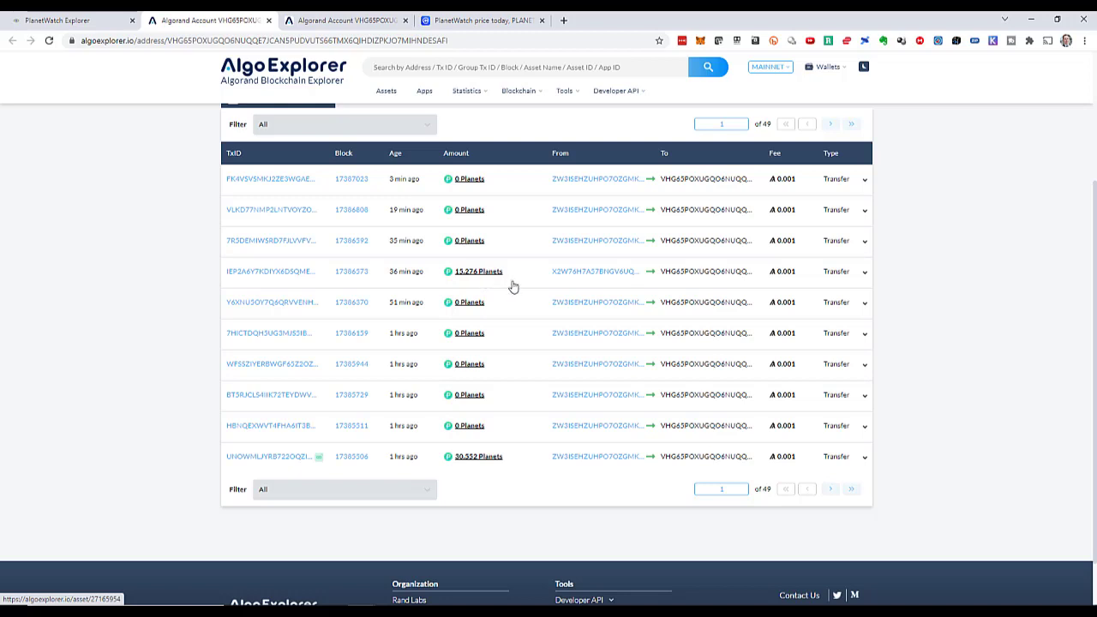
mouse_move(505, 291)
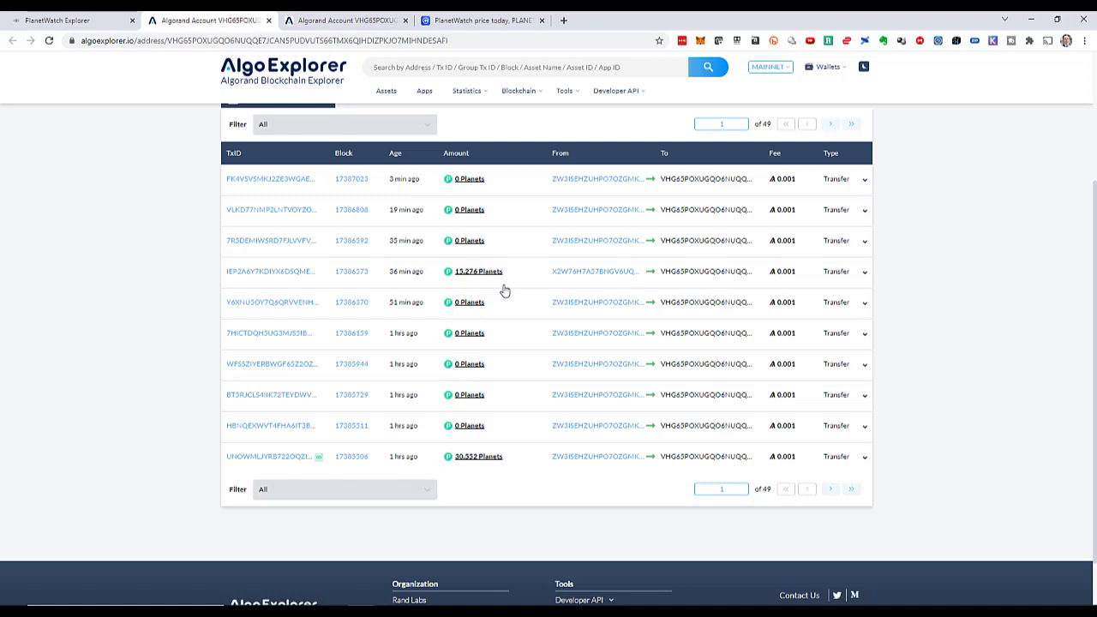
mouse_move(538, 420)
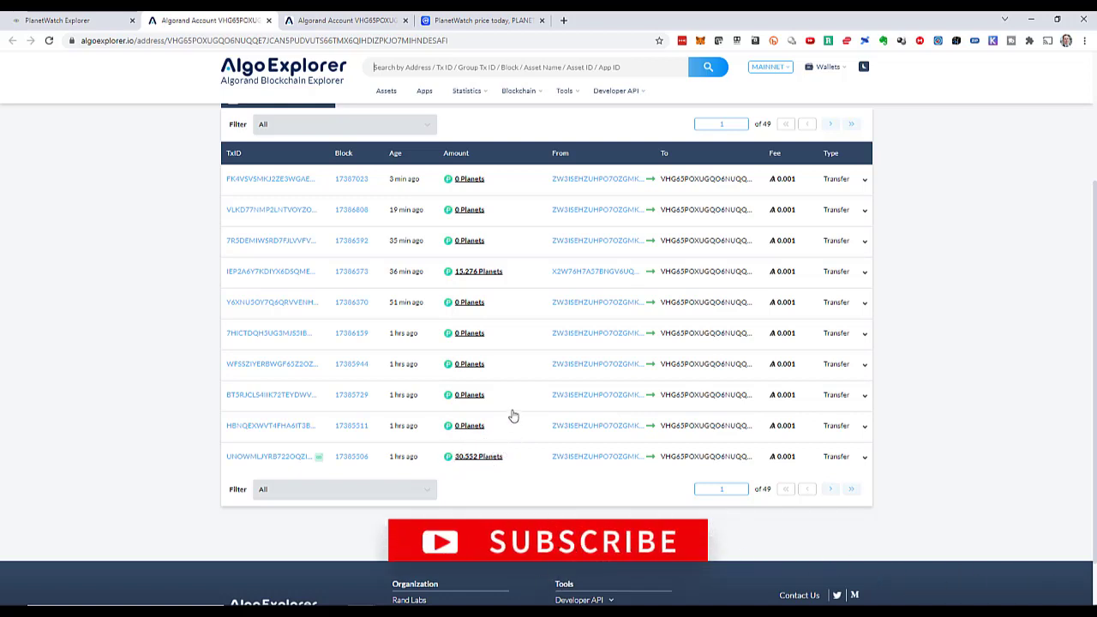
mouse_move(518, 284)
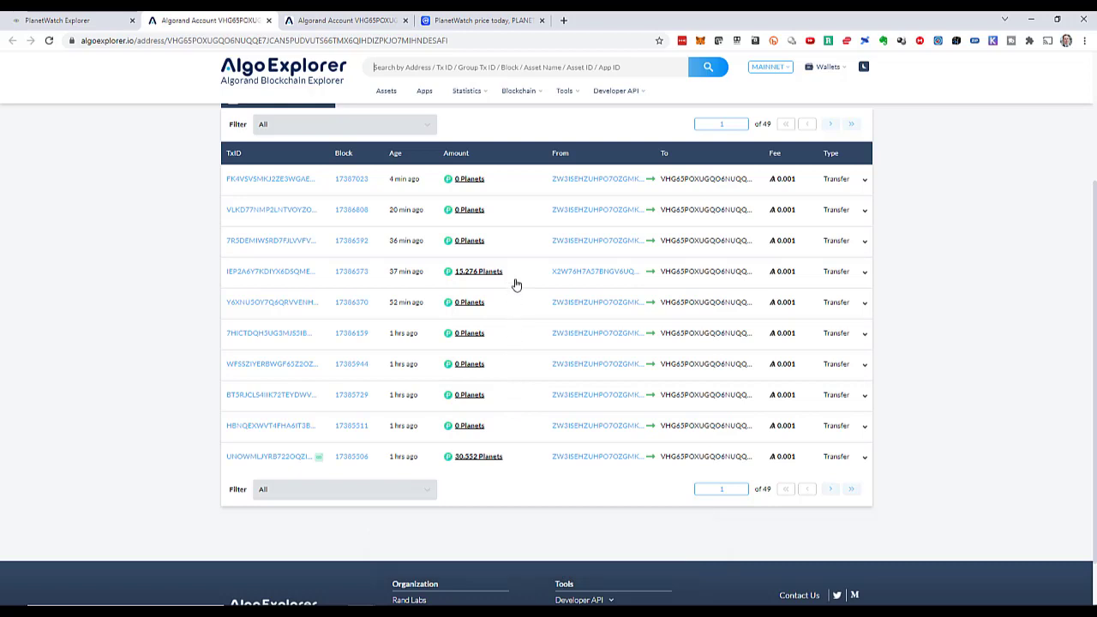
mouse_move(507, 466)
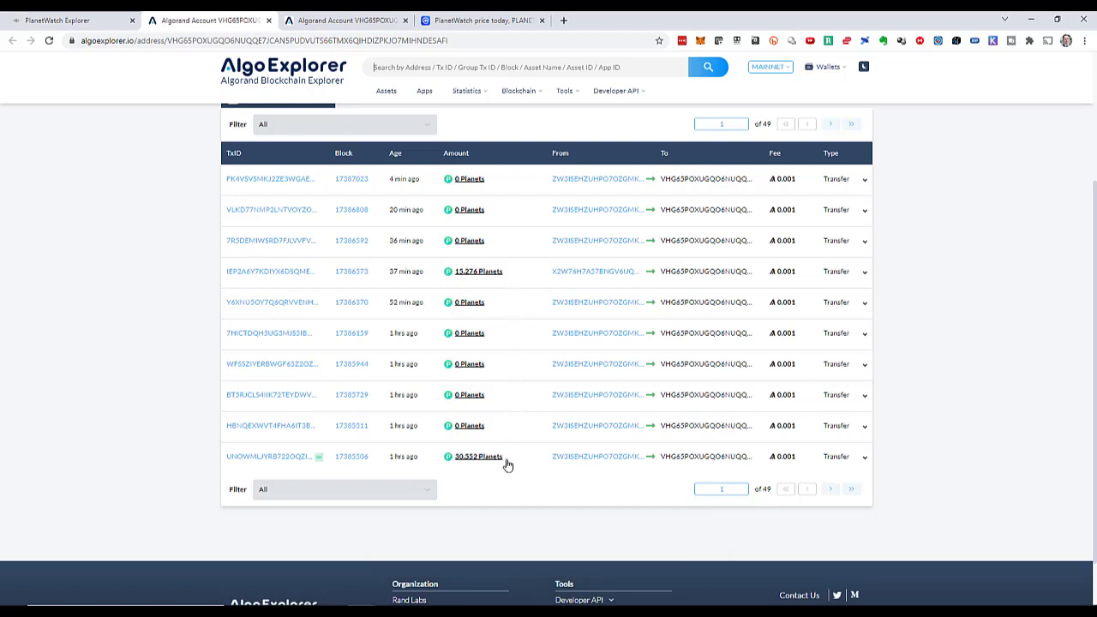
mouse_move(504, 281)
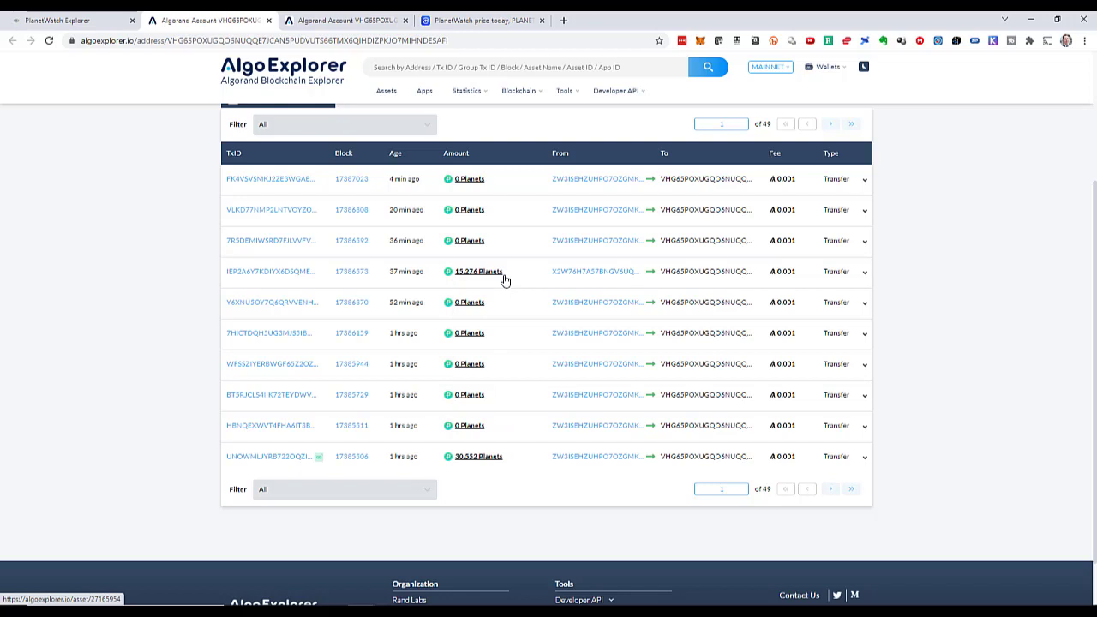
mouse_move(516, 286)
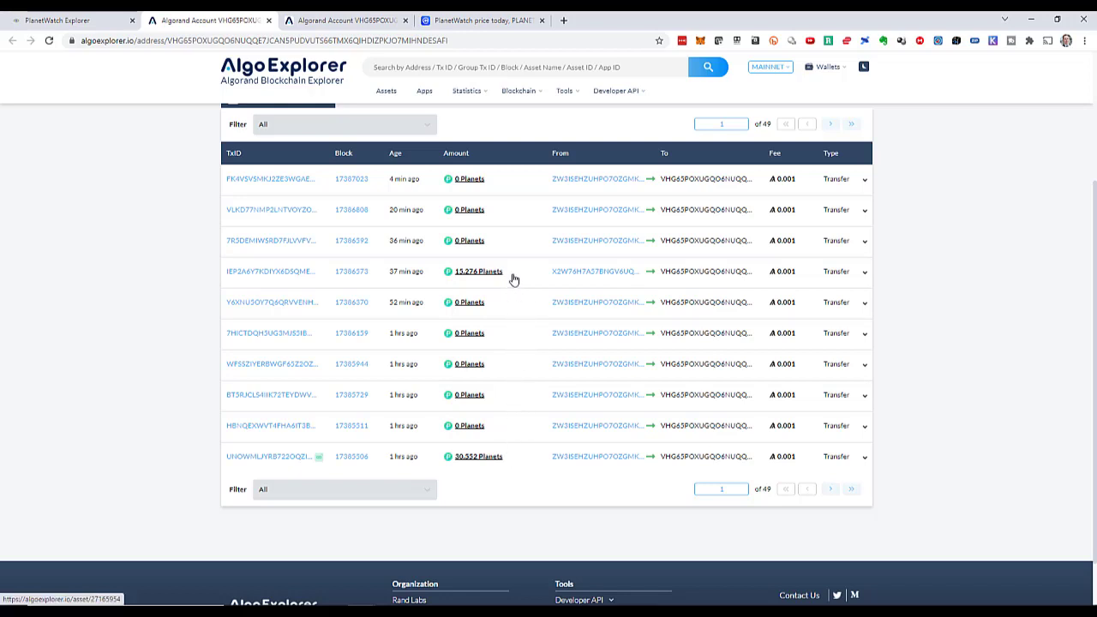
mouse_move(518, 437)
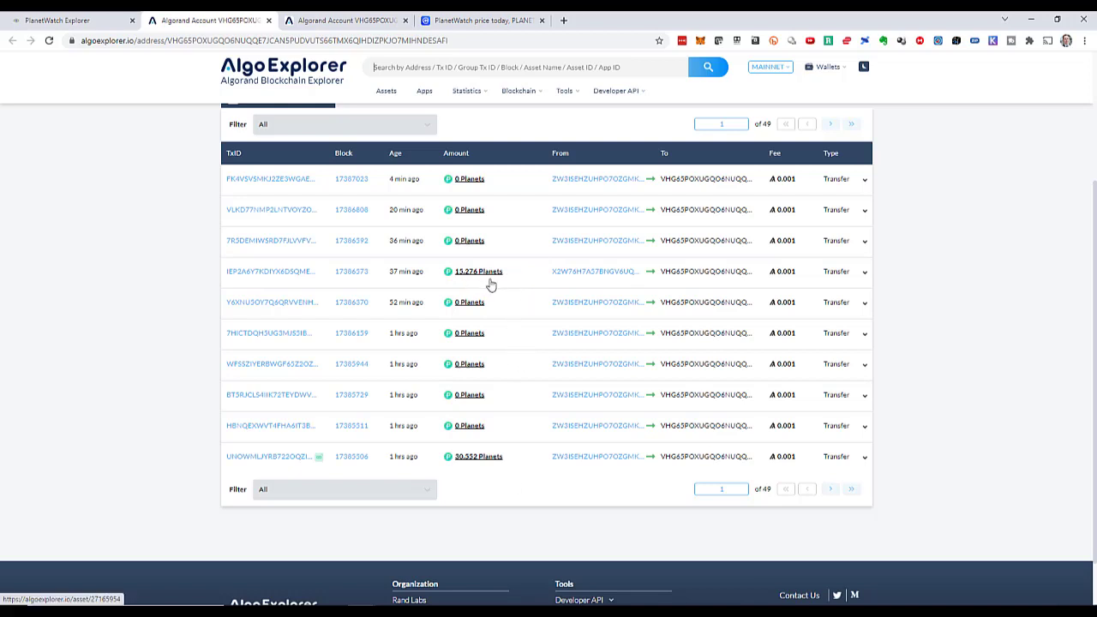
mouse_move(511, 281)
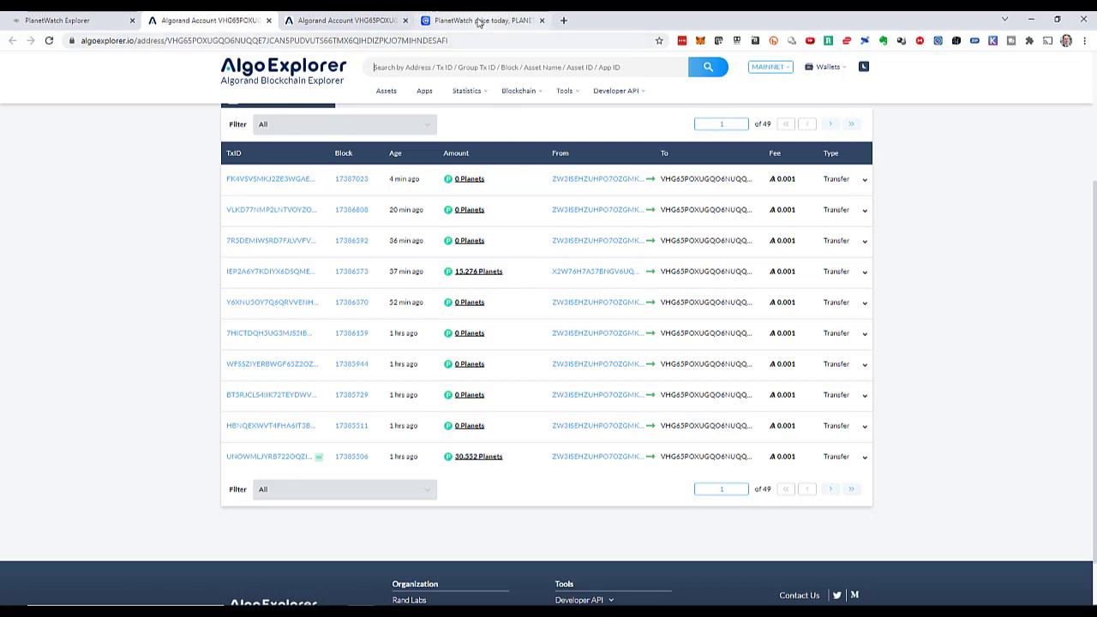
Convert 45.8 PLANETS to 16.72 USD in the PlanetWatch converter on CoinMarketCap
left_click(483, 21)
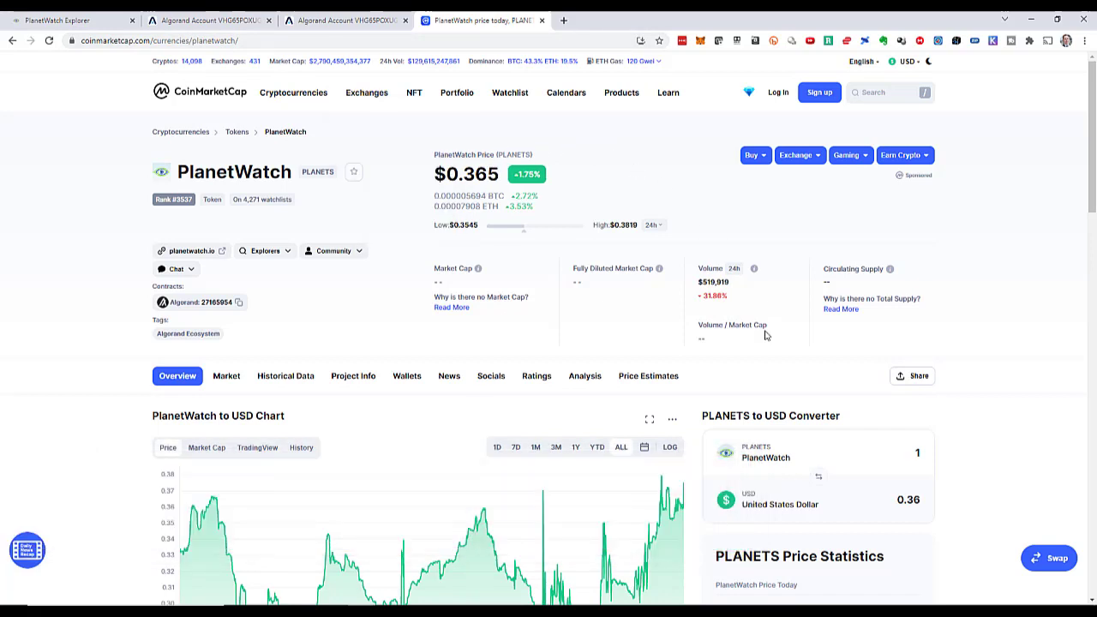
scroll("down", 3)
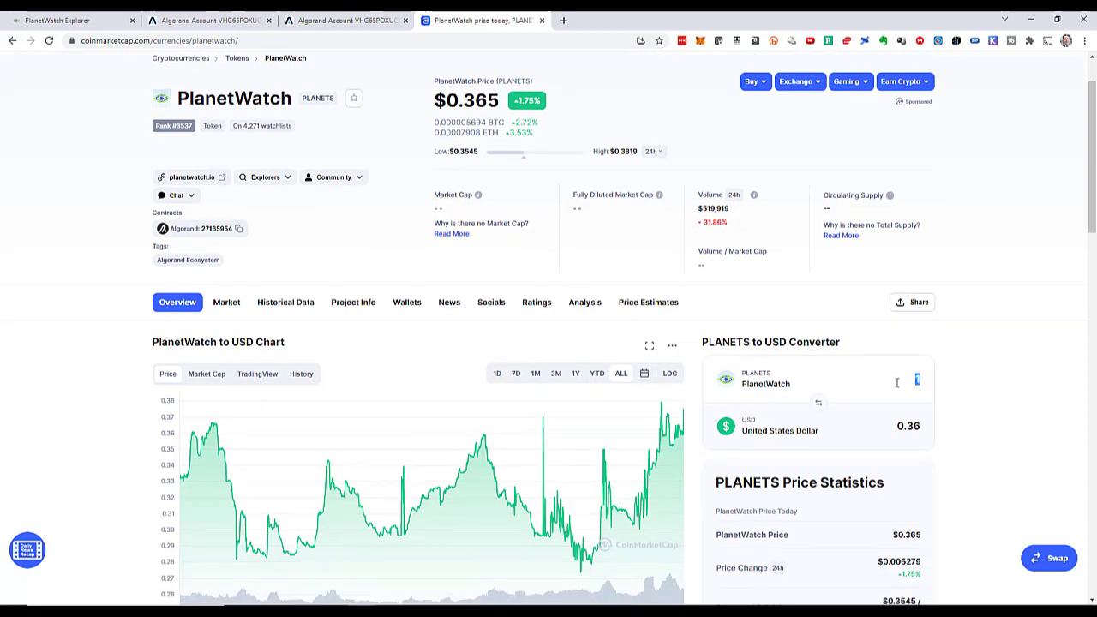
type("45.8")
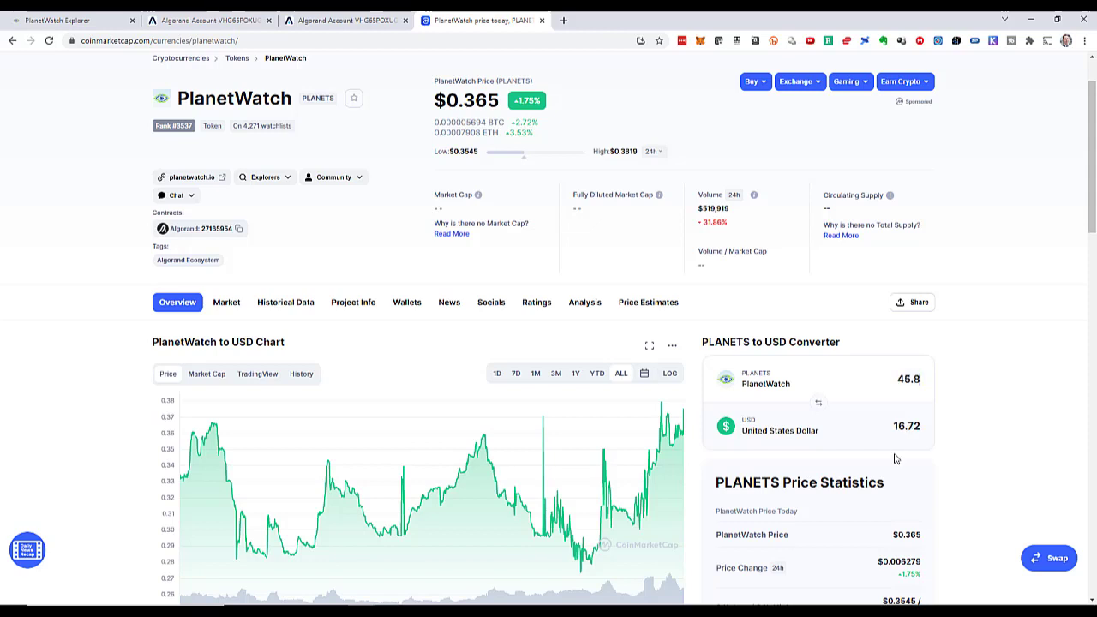
mouse_move(887, 425)
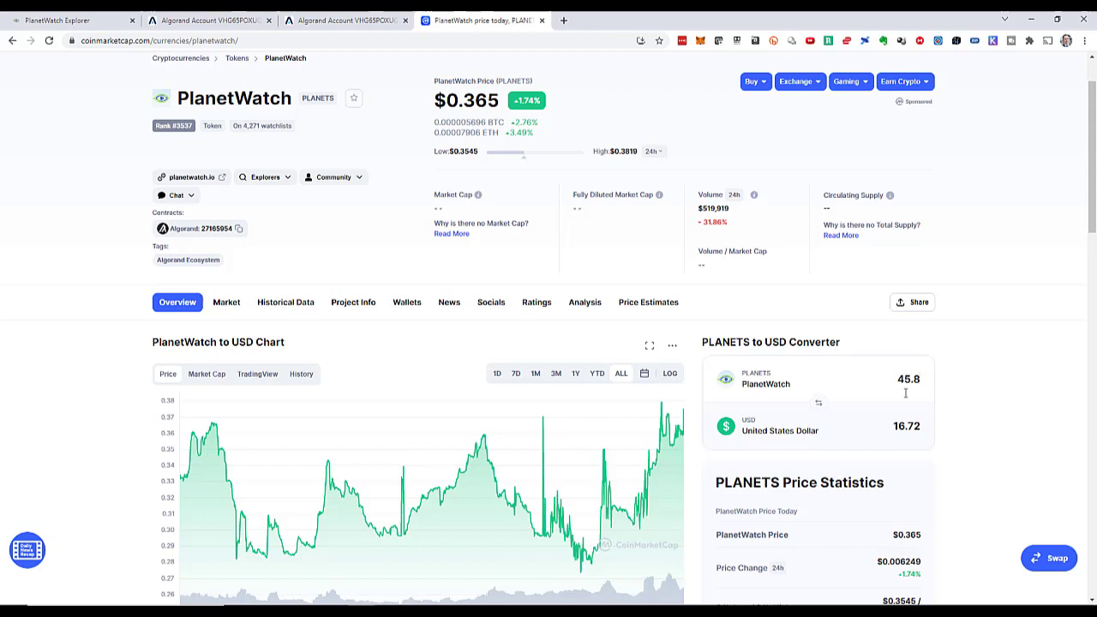
mouse_move(936, 436)
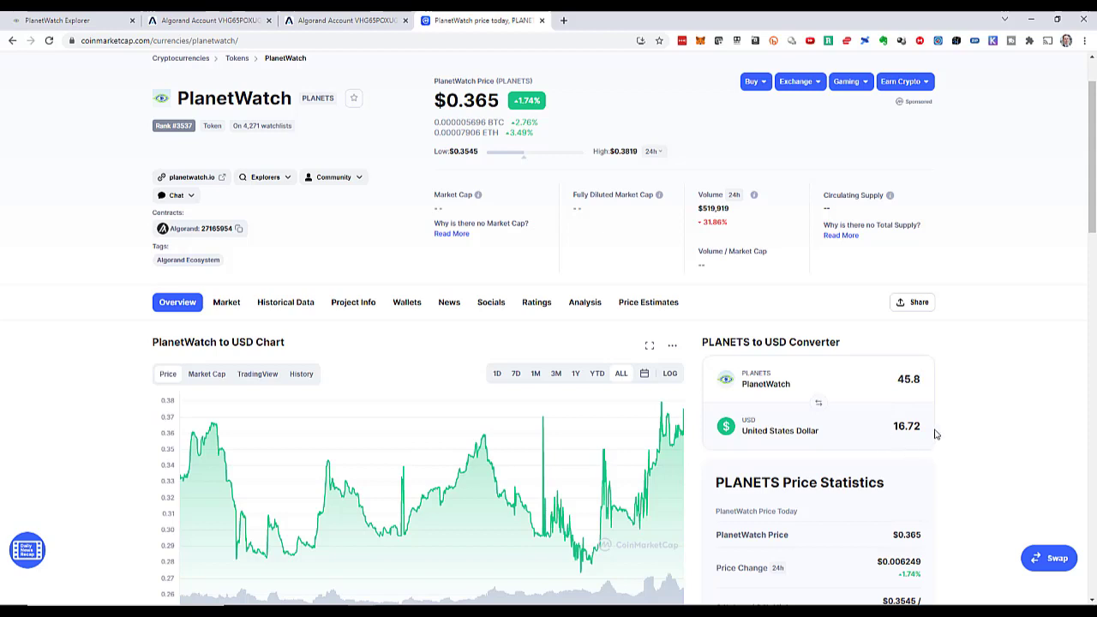